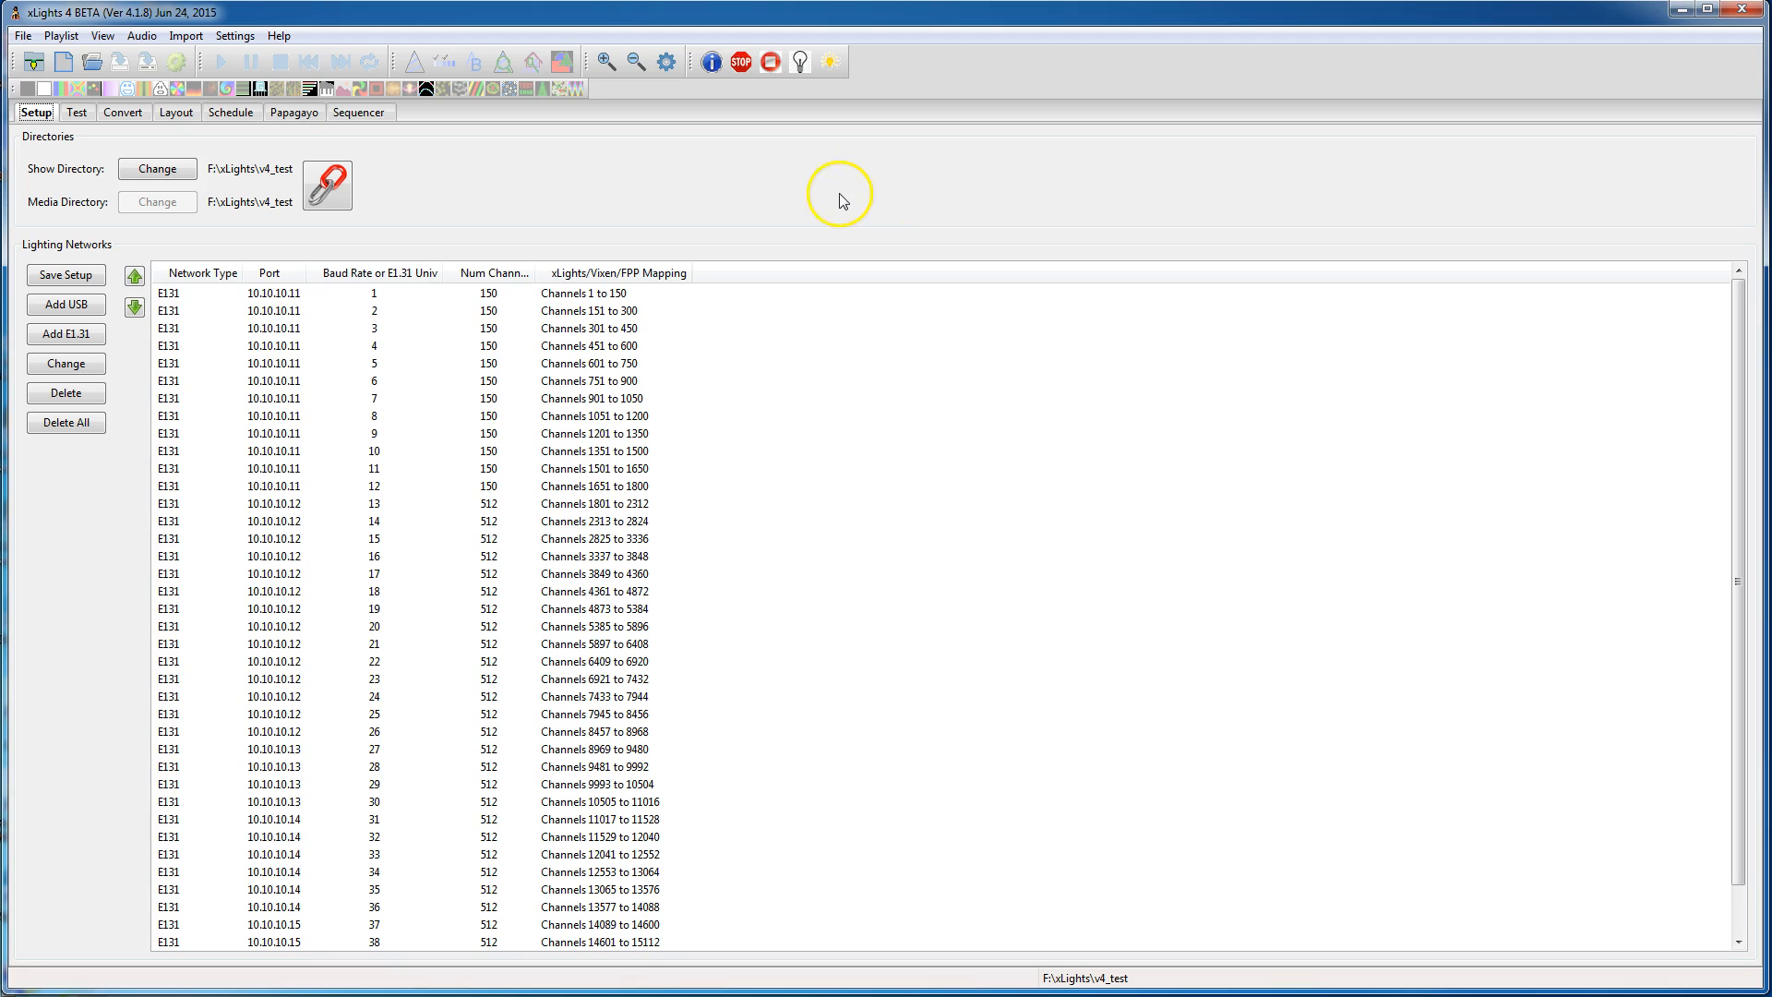
mouse_move(460, 188)
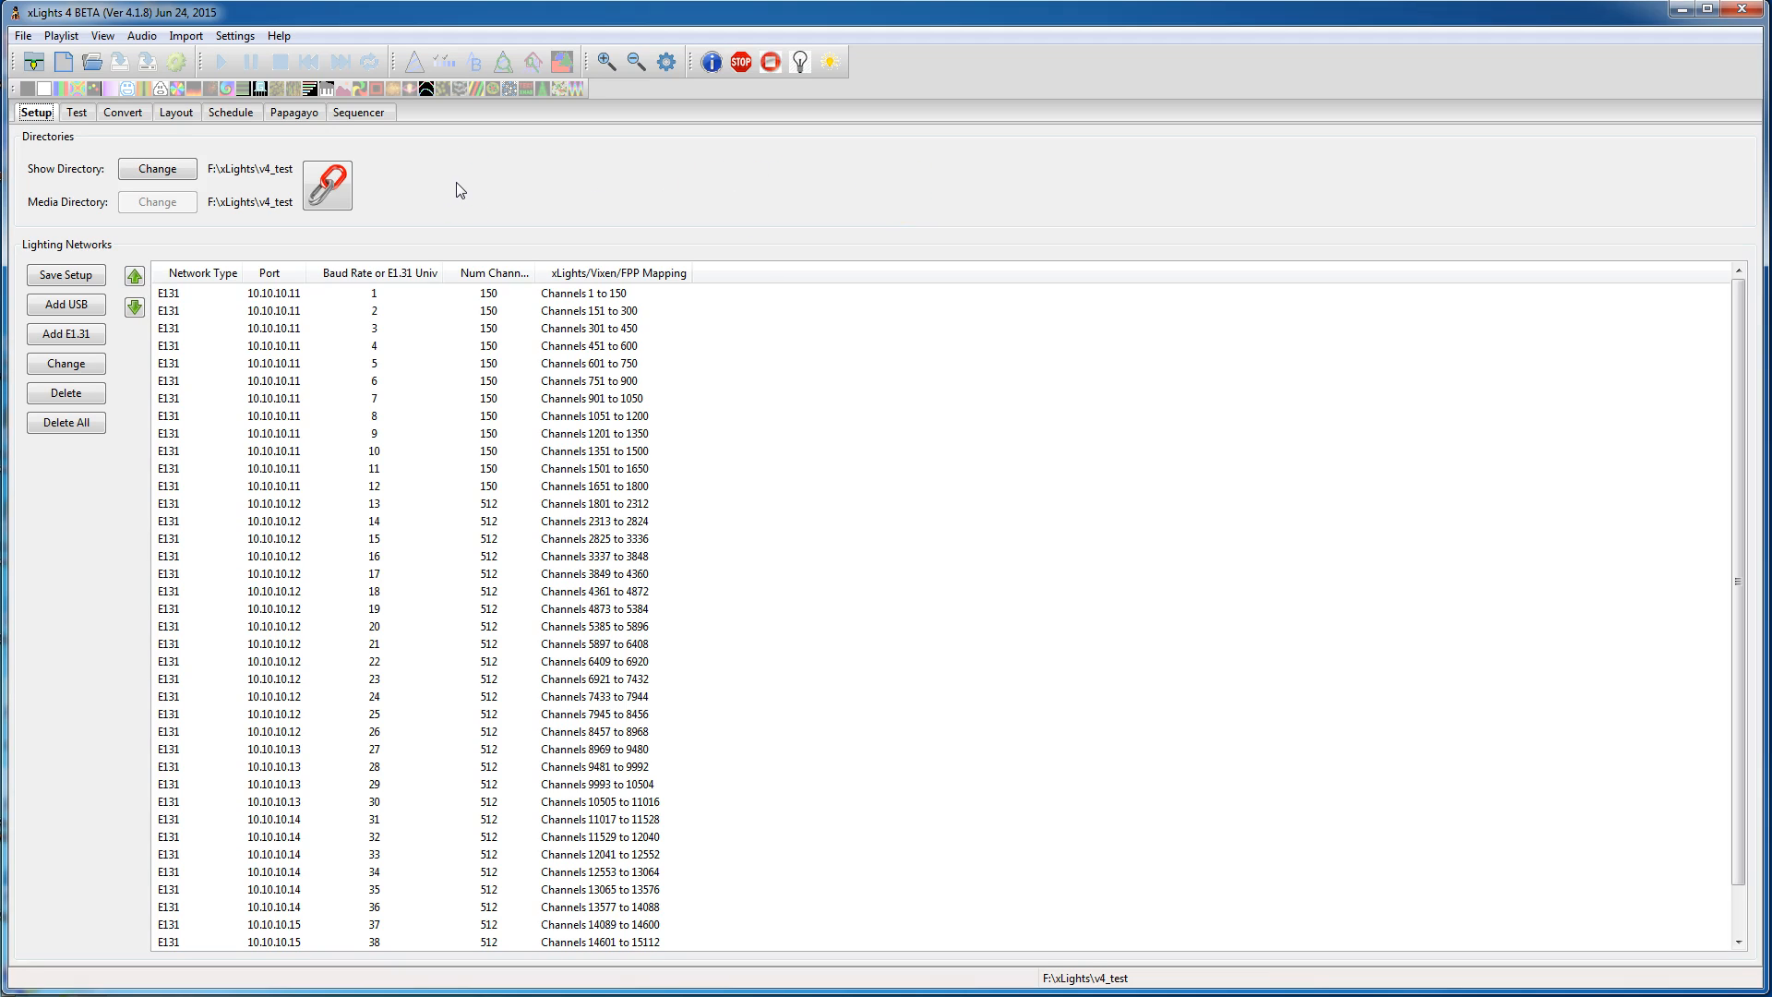
mouse_move(380, 182)
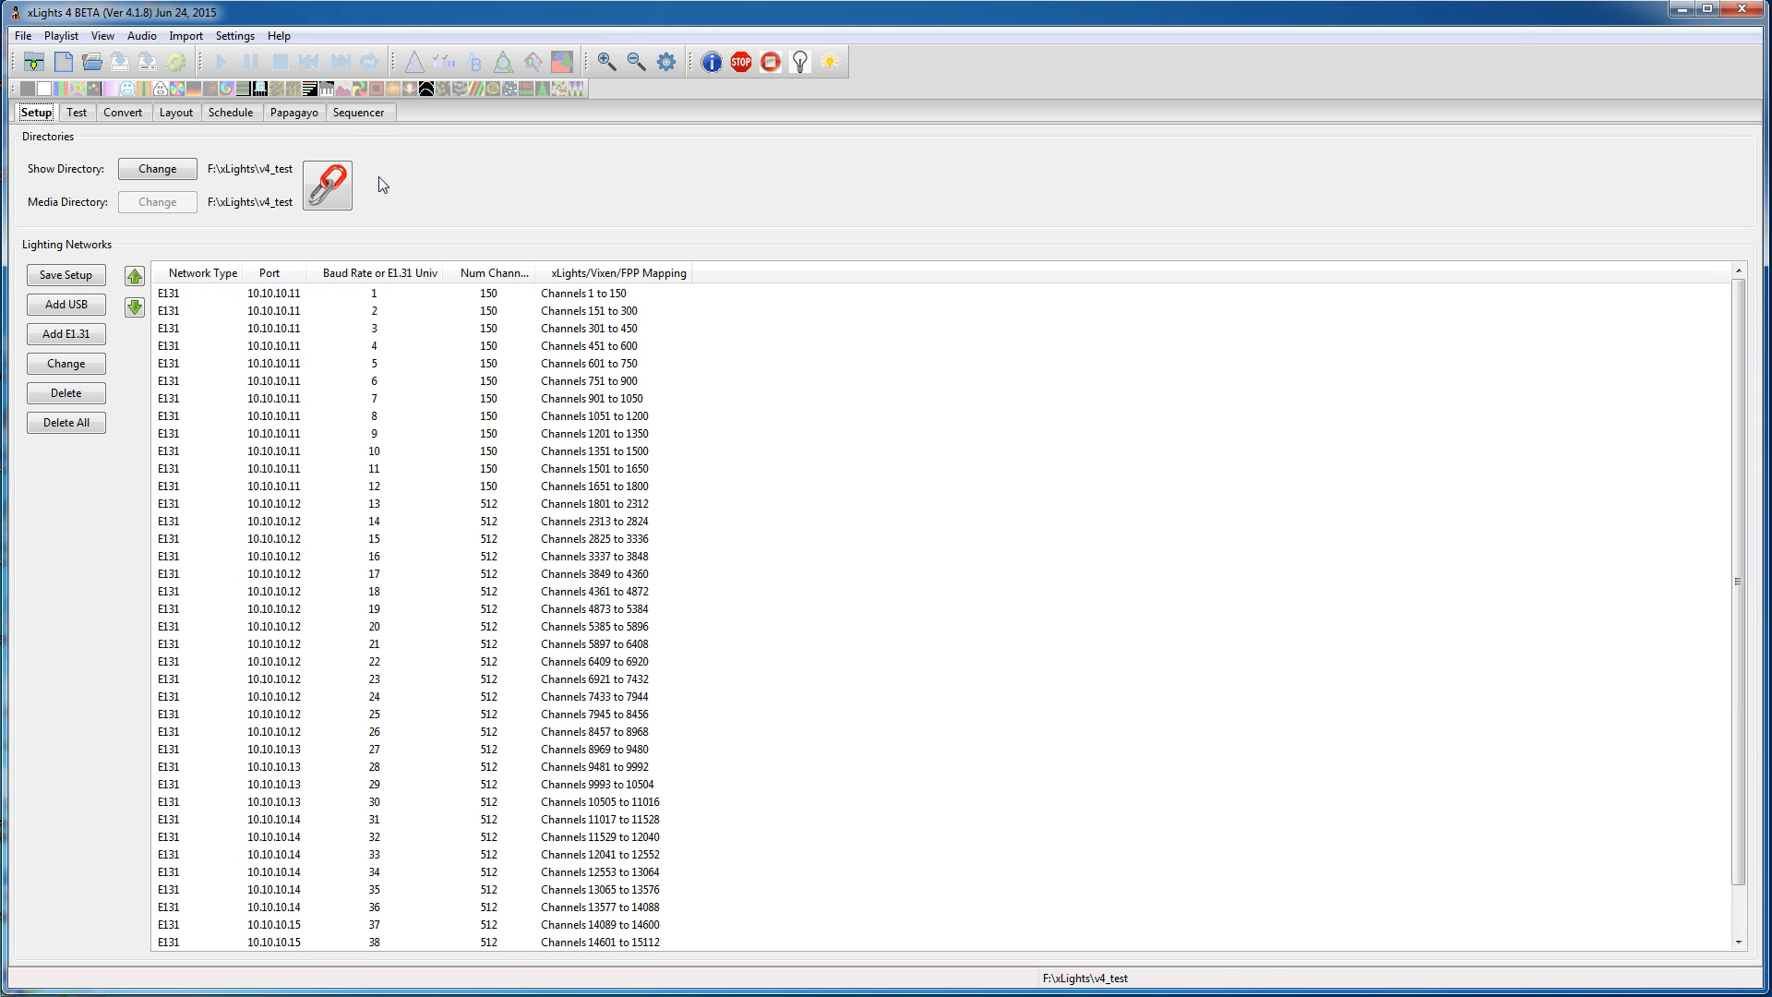
mouse_move(363, 144)
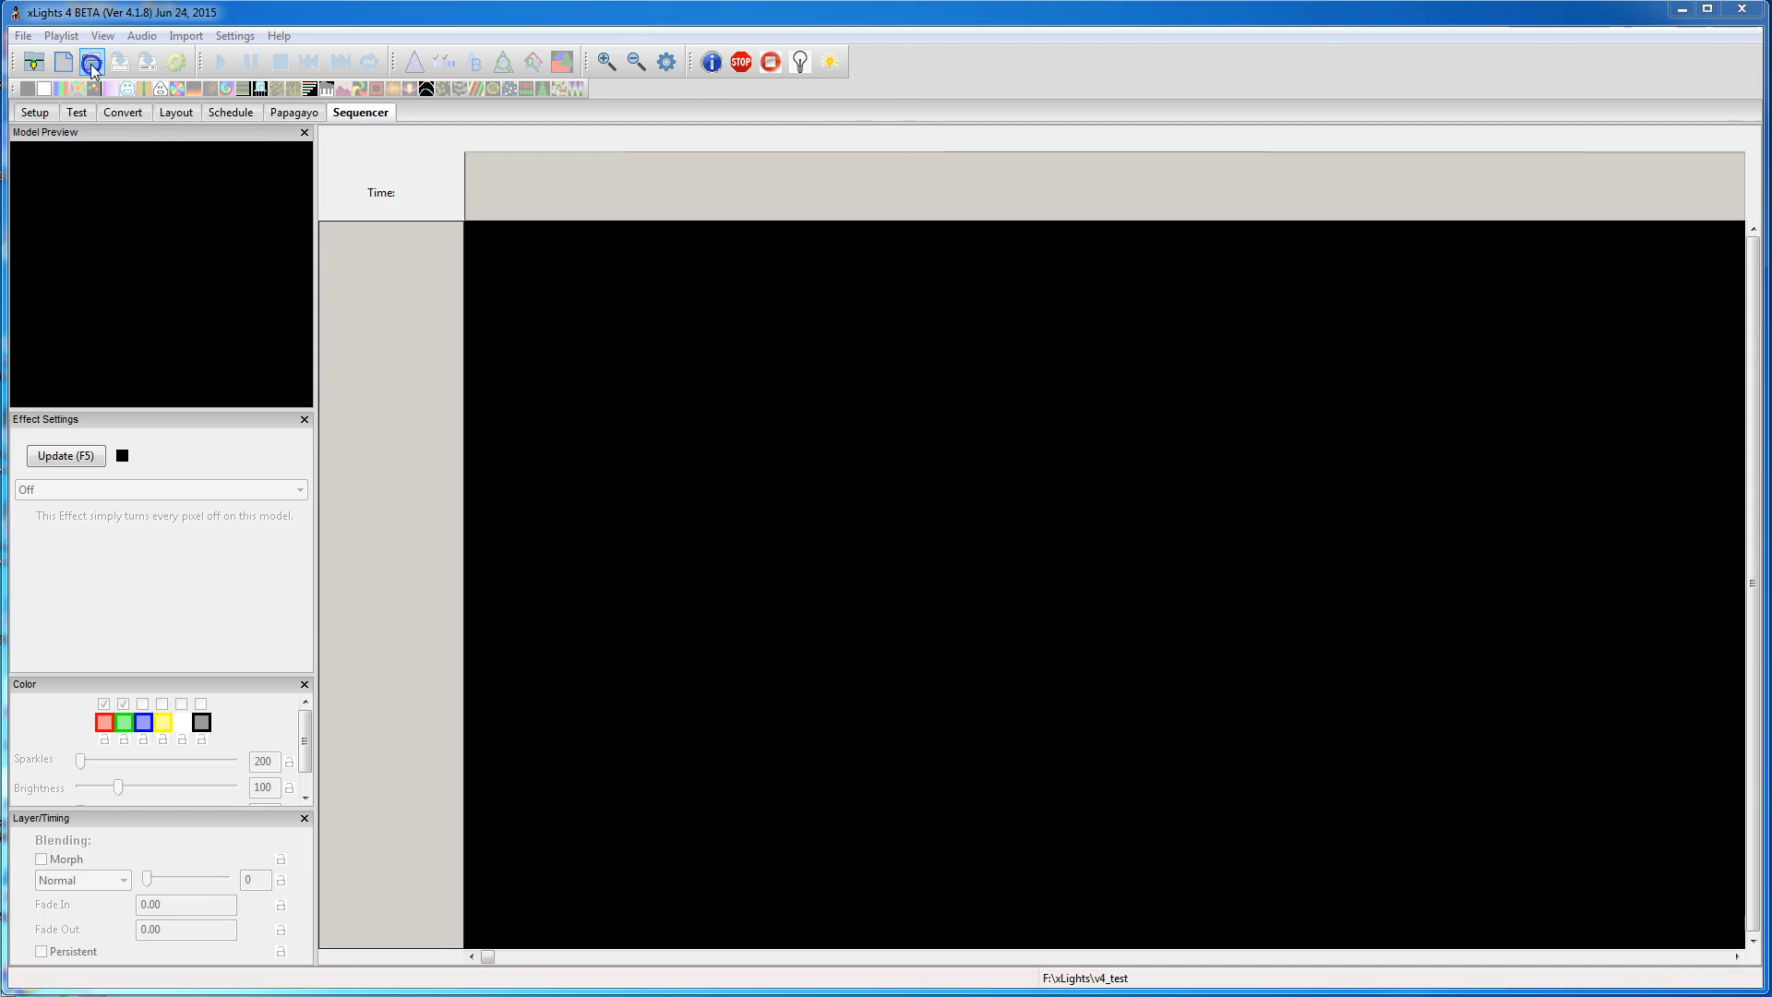
Step: Load Let It Go.xml and dismiss the Sequence Settings dialog so its waveform and effects appear
left_click(91, 61)
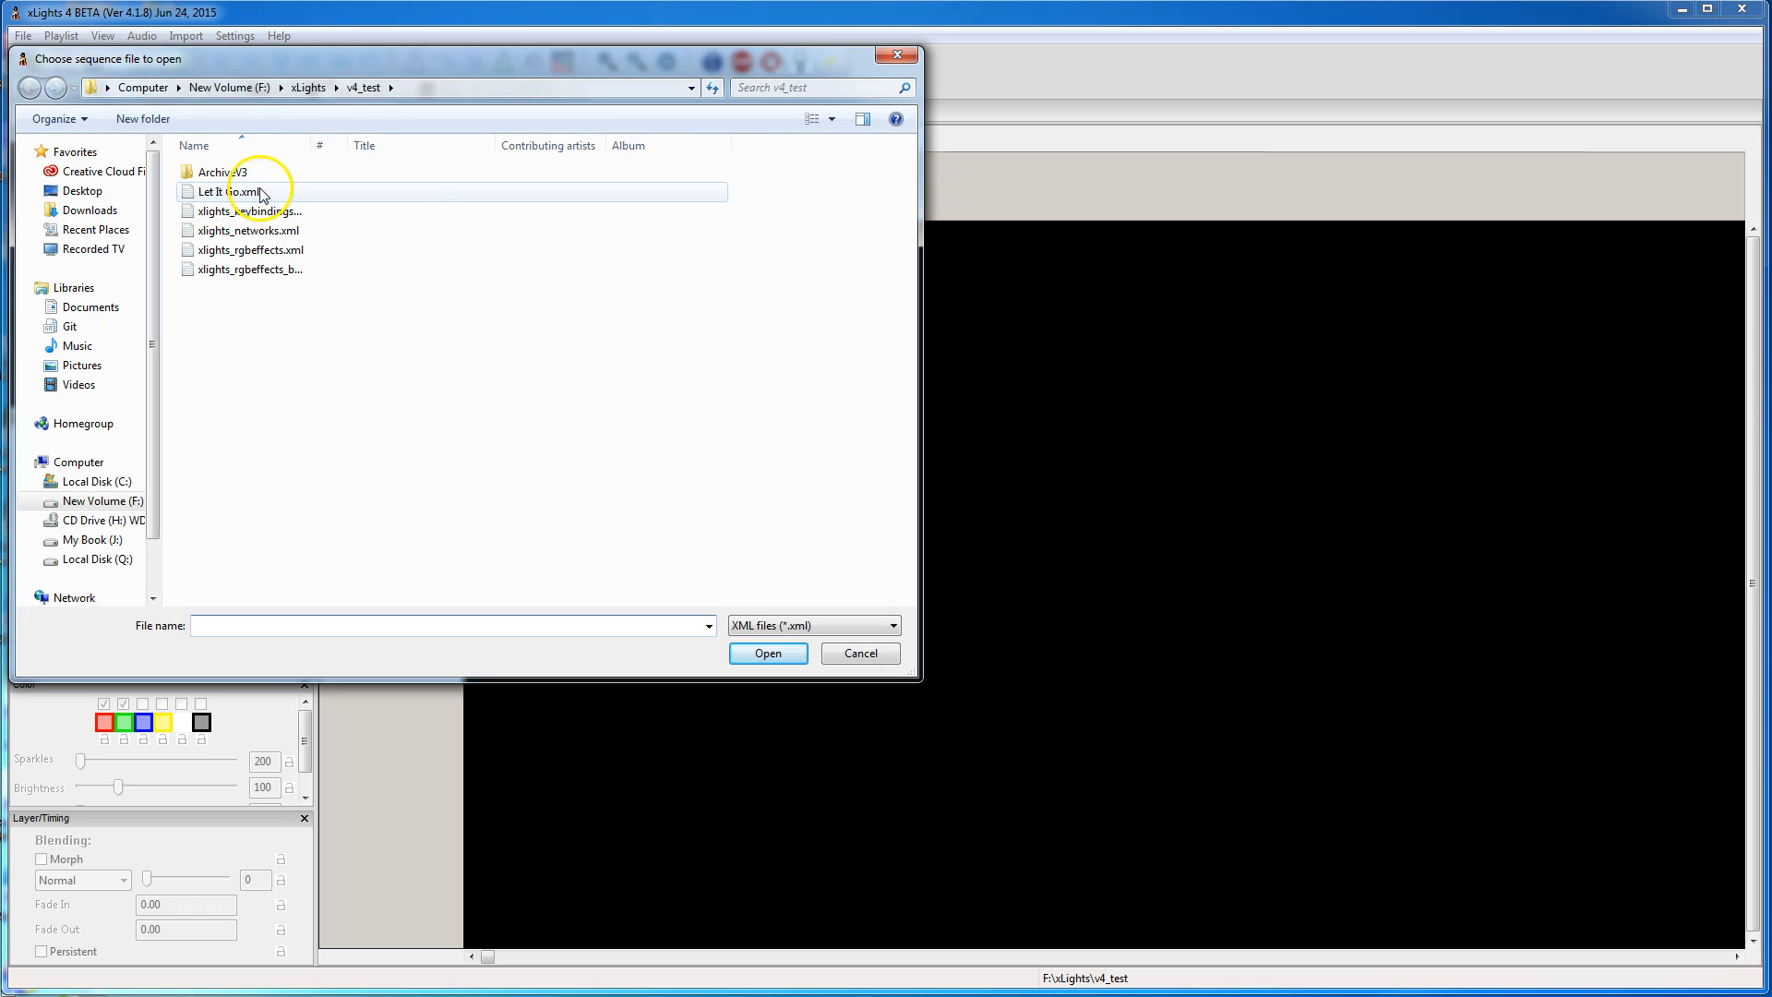
mouse_move(233, 190)
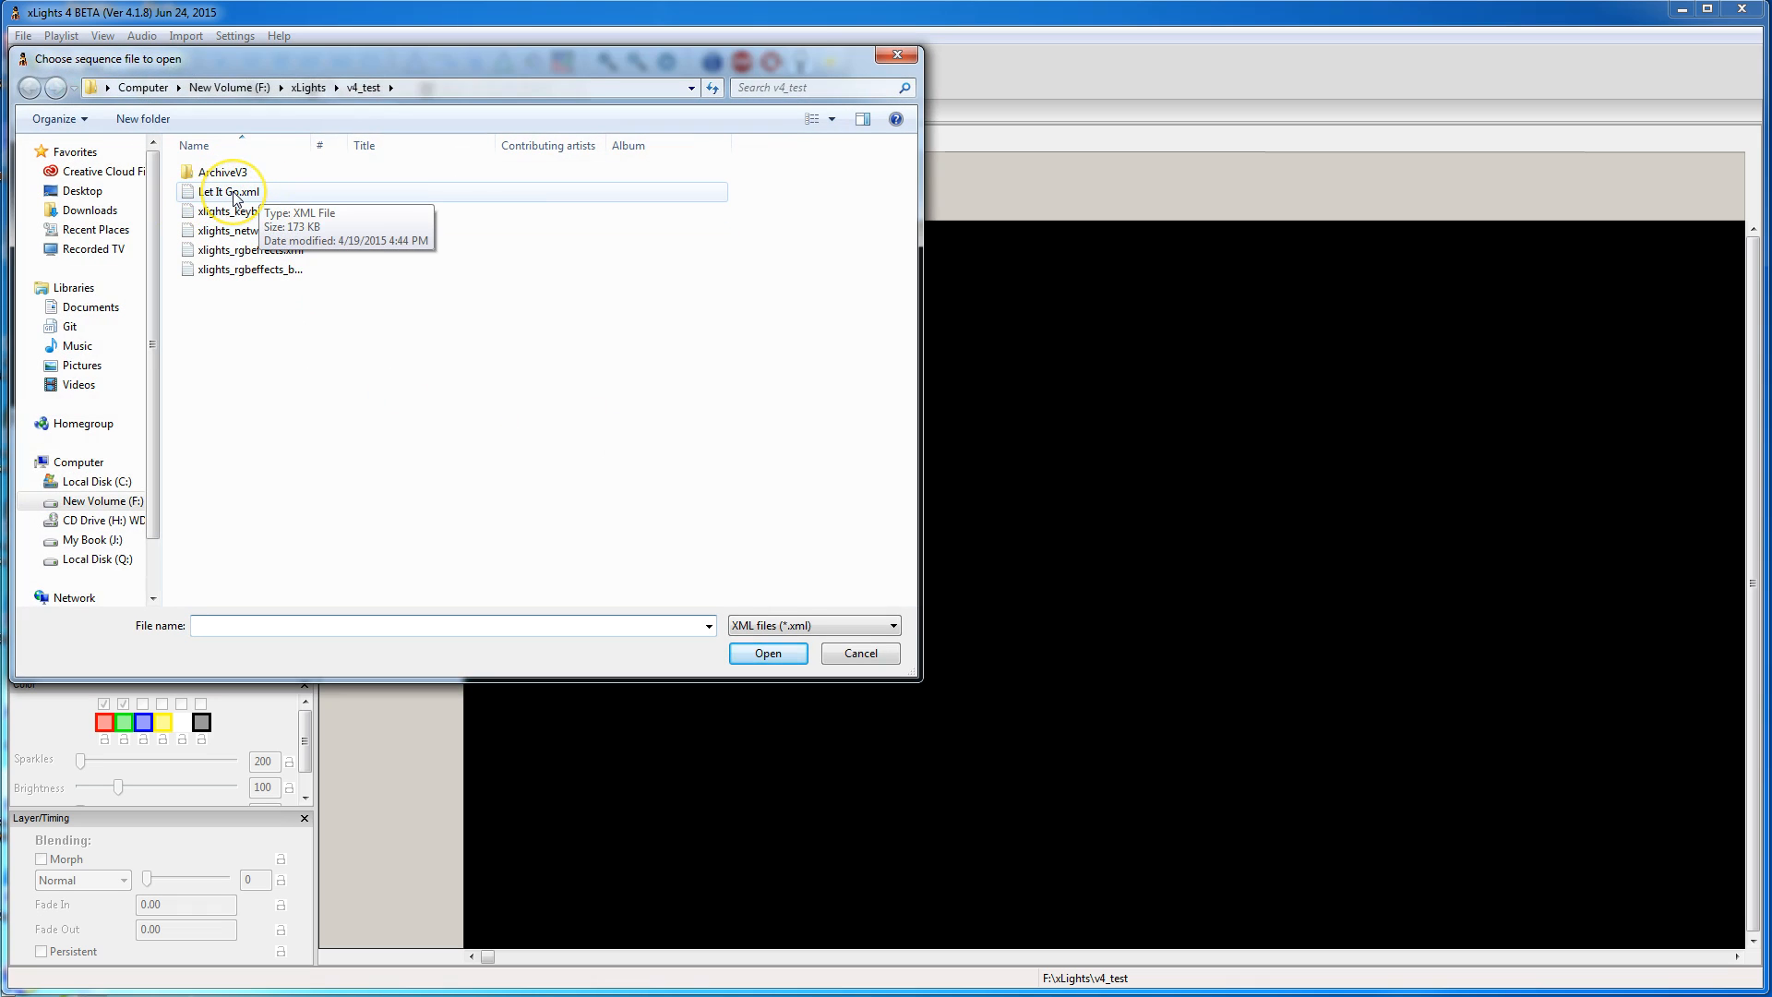
double_click(229, 190)
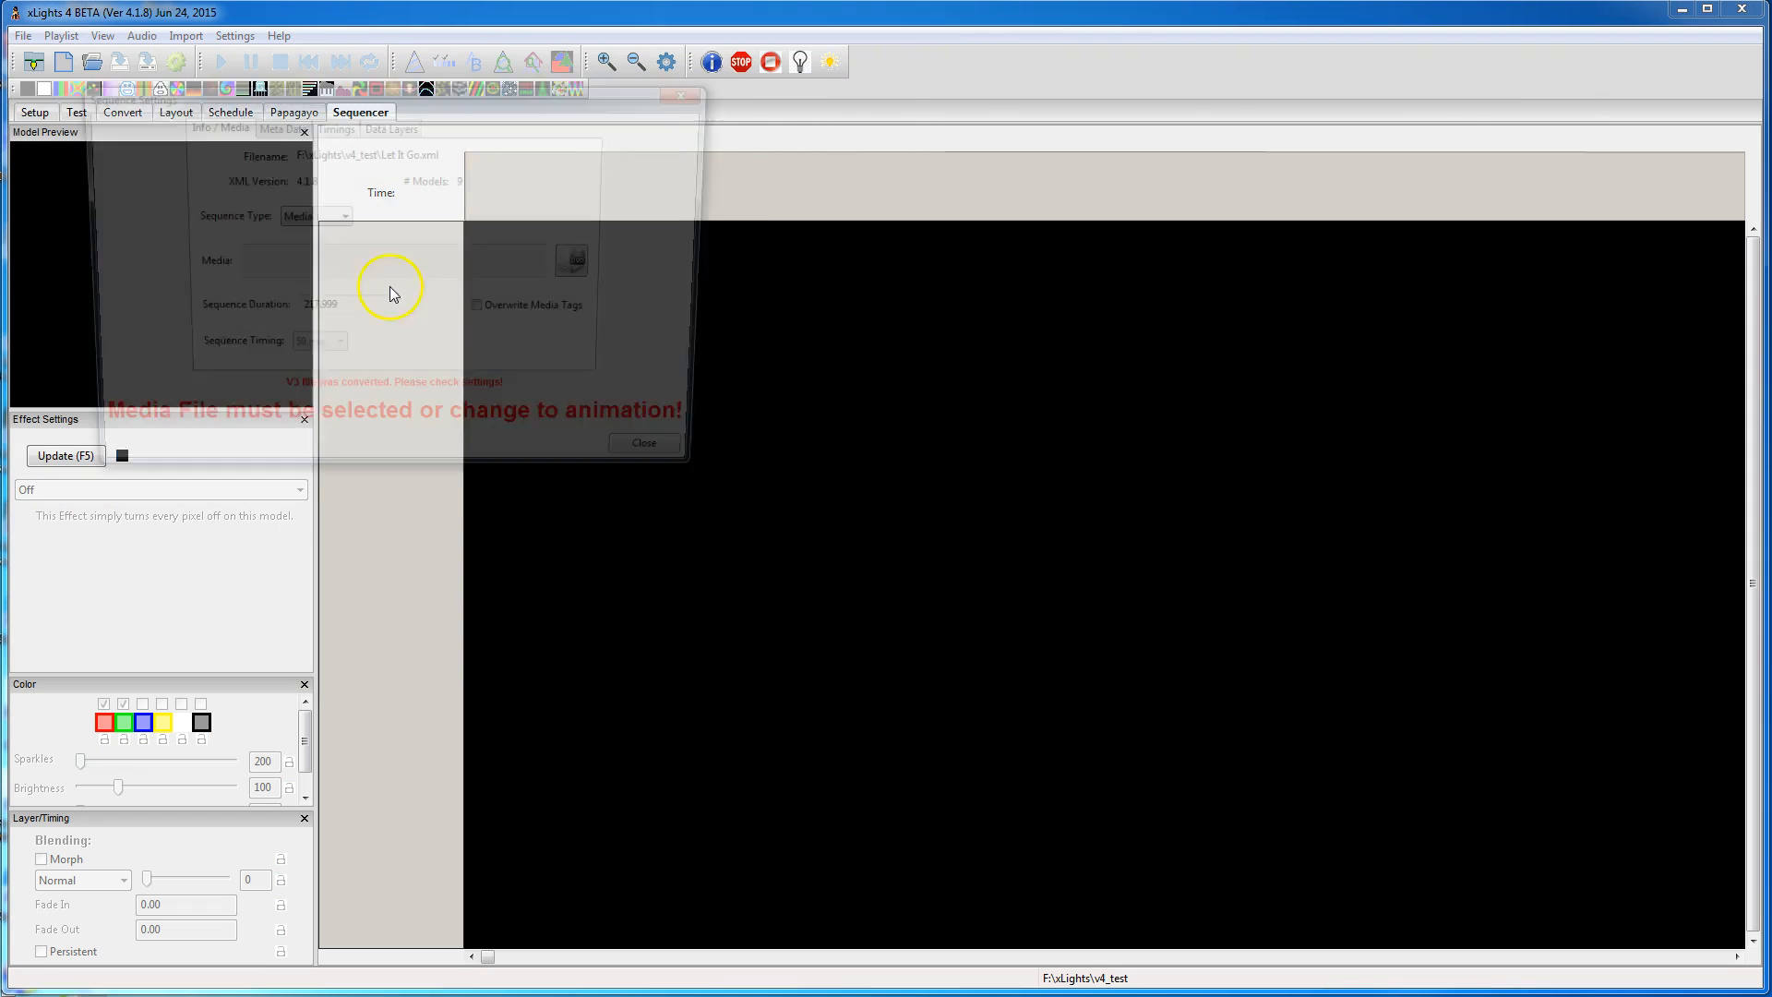
left_click(571, 260)
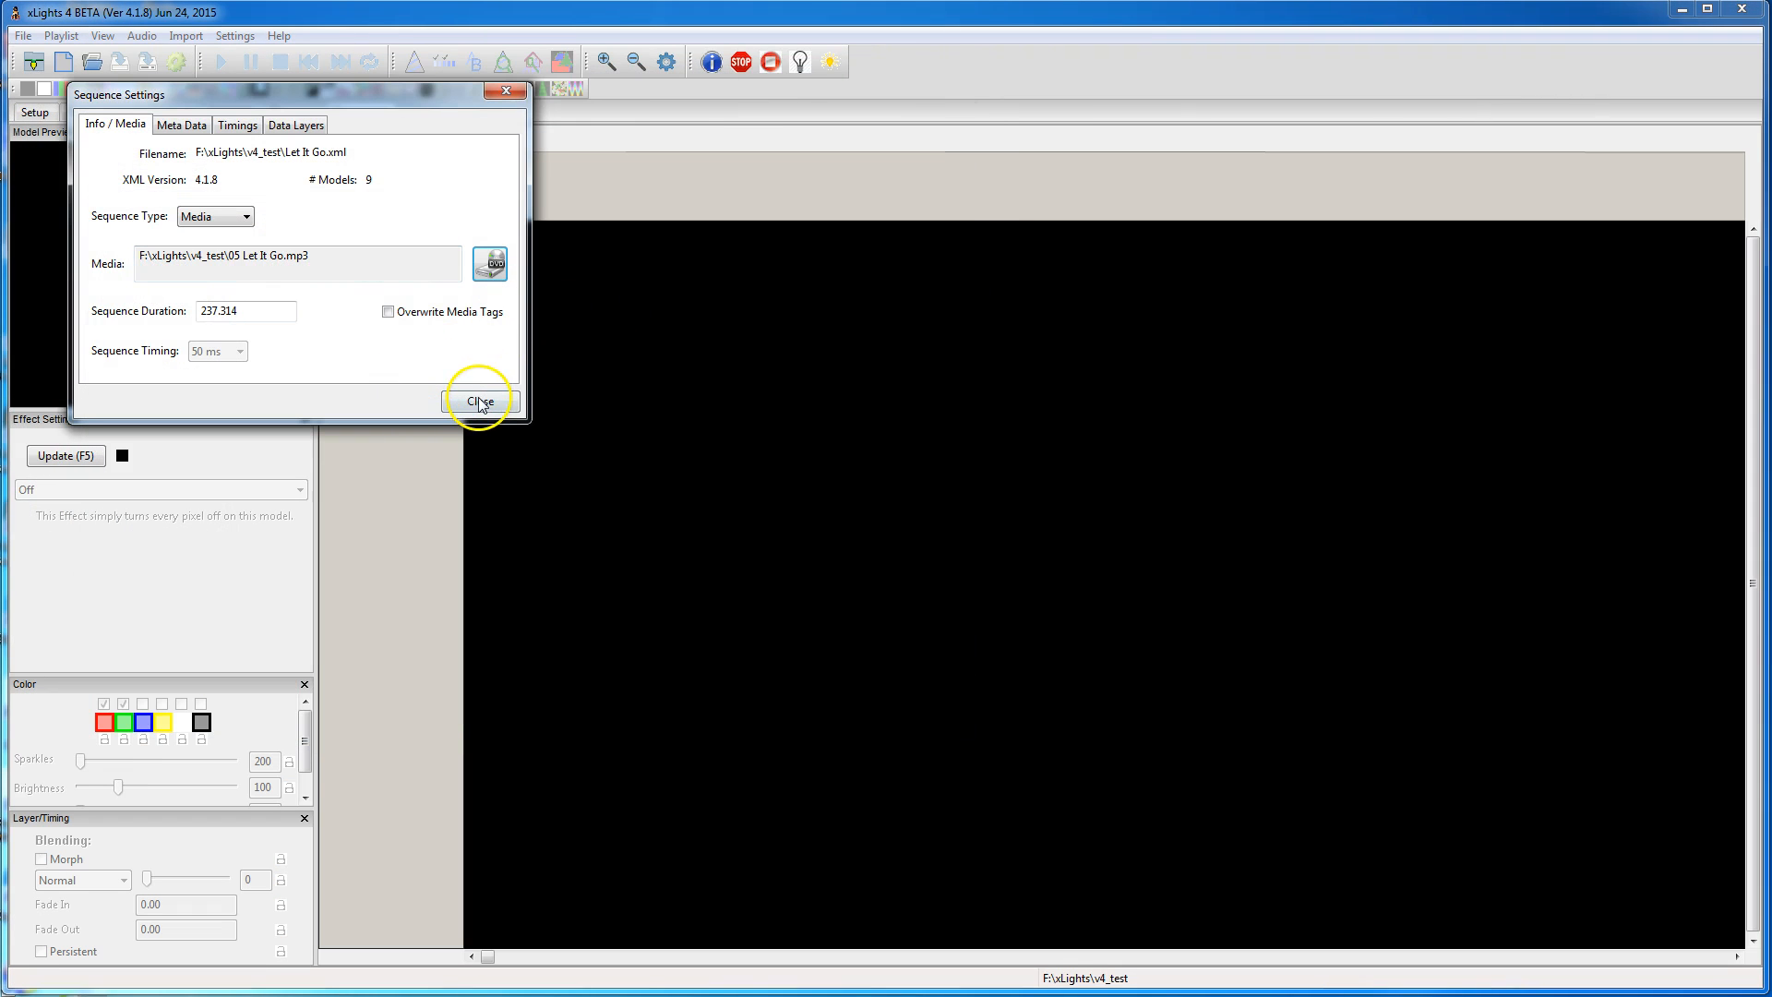
left_click(476, 401)
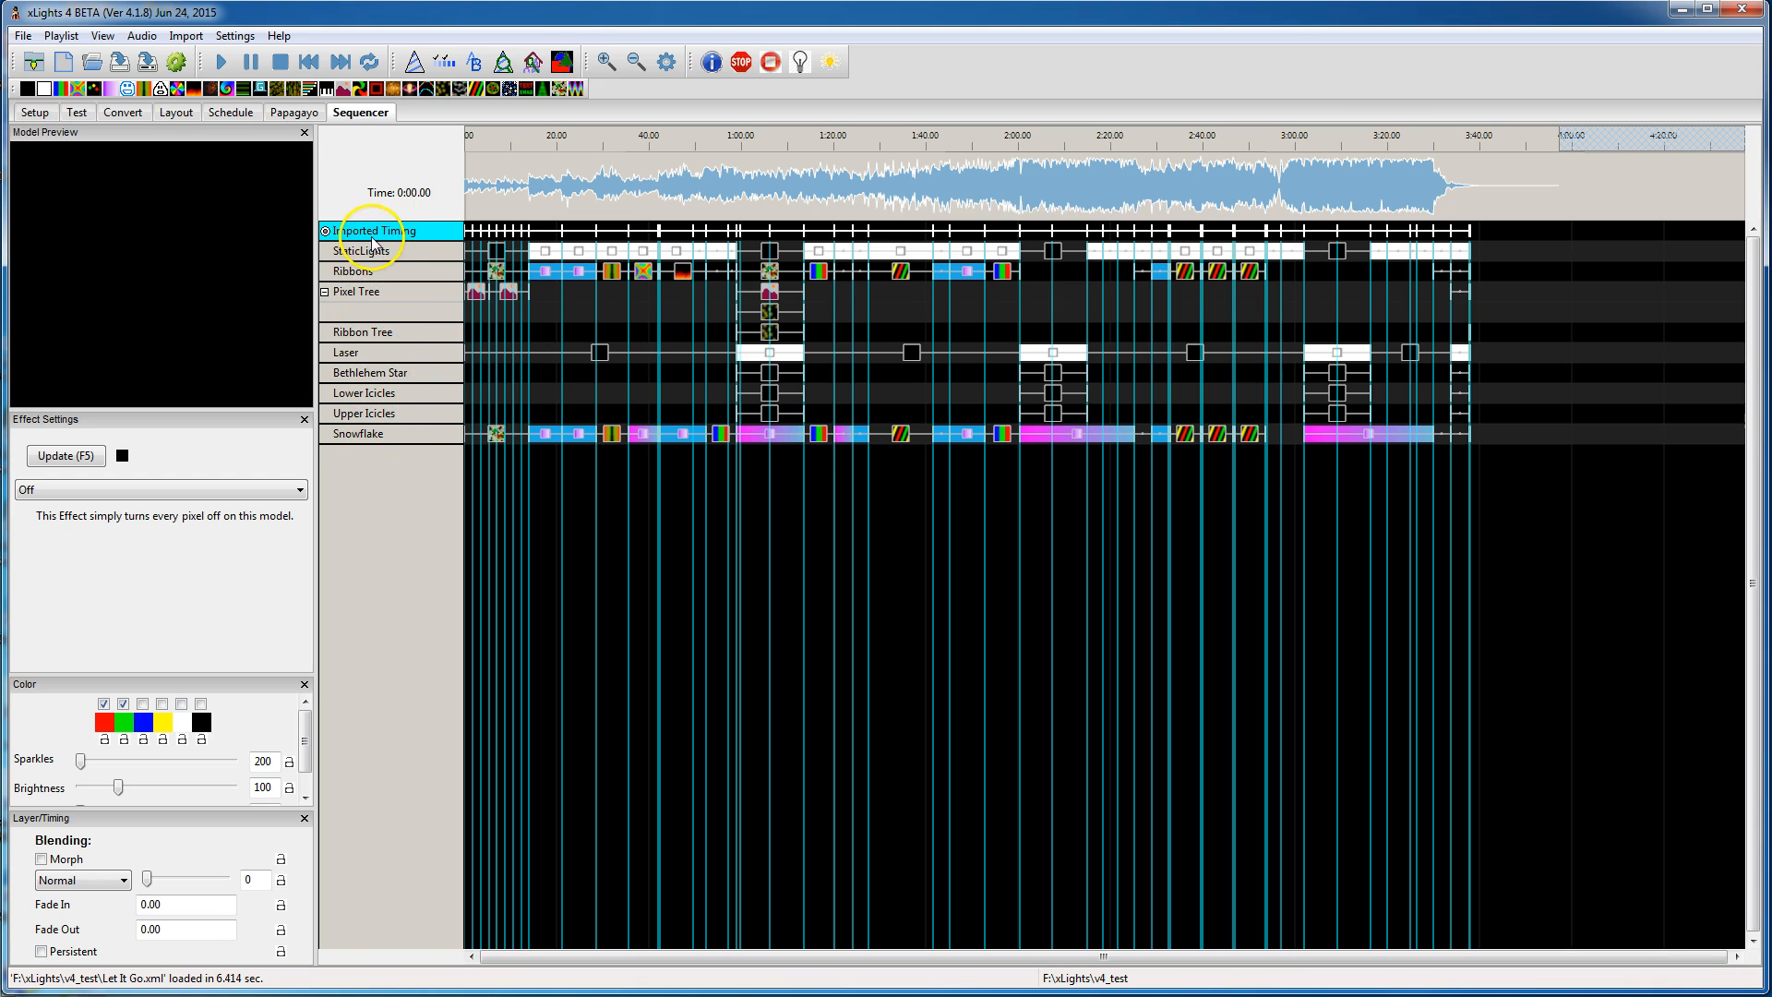
Step: Bring up Edit Display Elements from the Imported Timing row's context menu
right_click(378, 231)
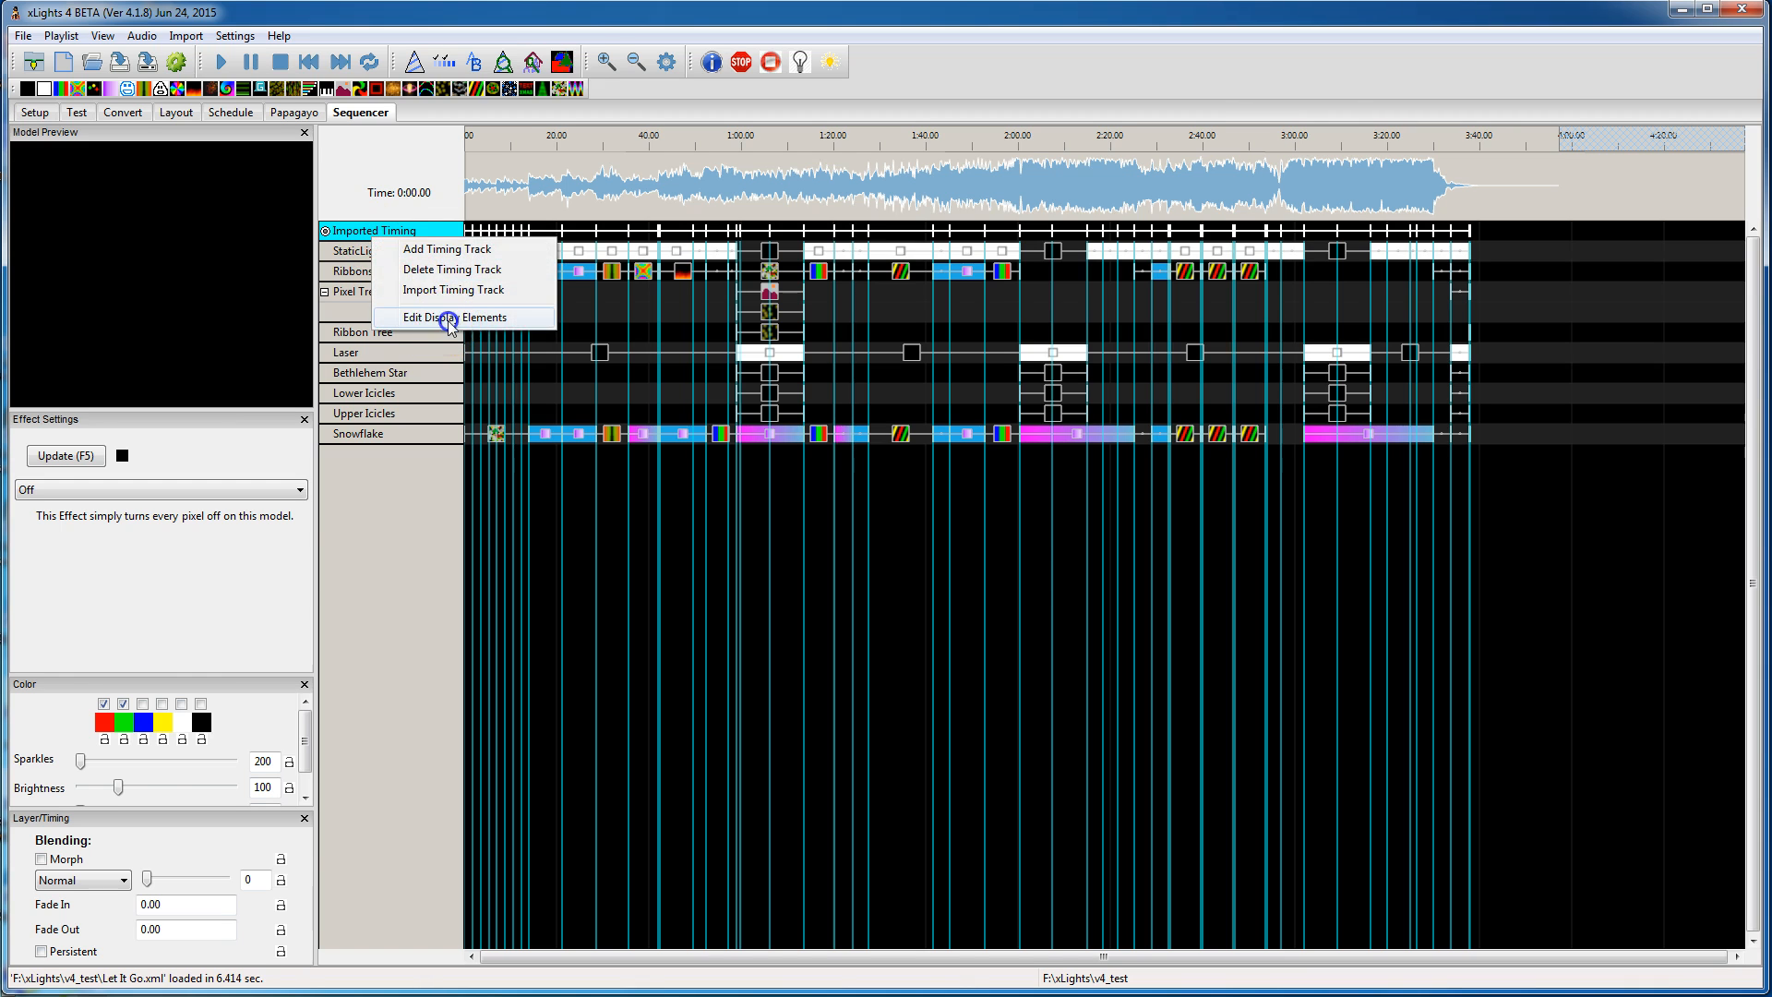
left_click(450, 316)
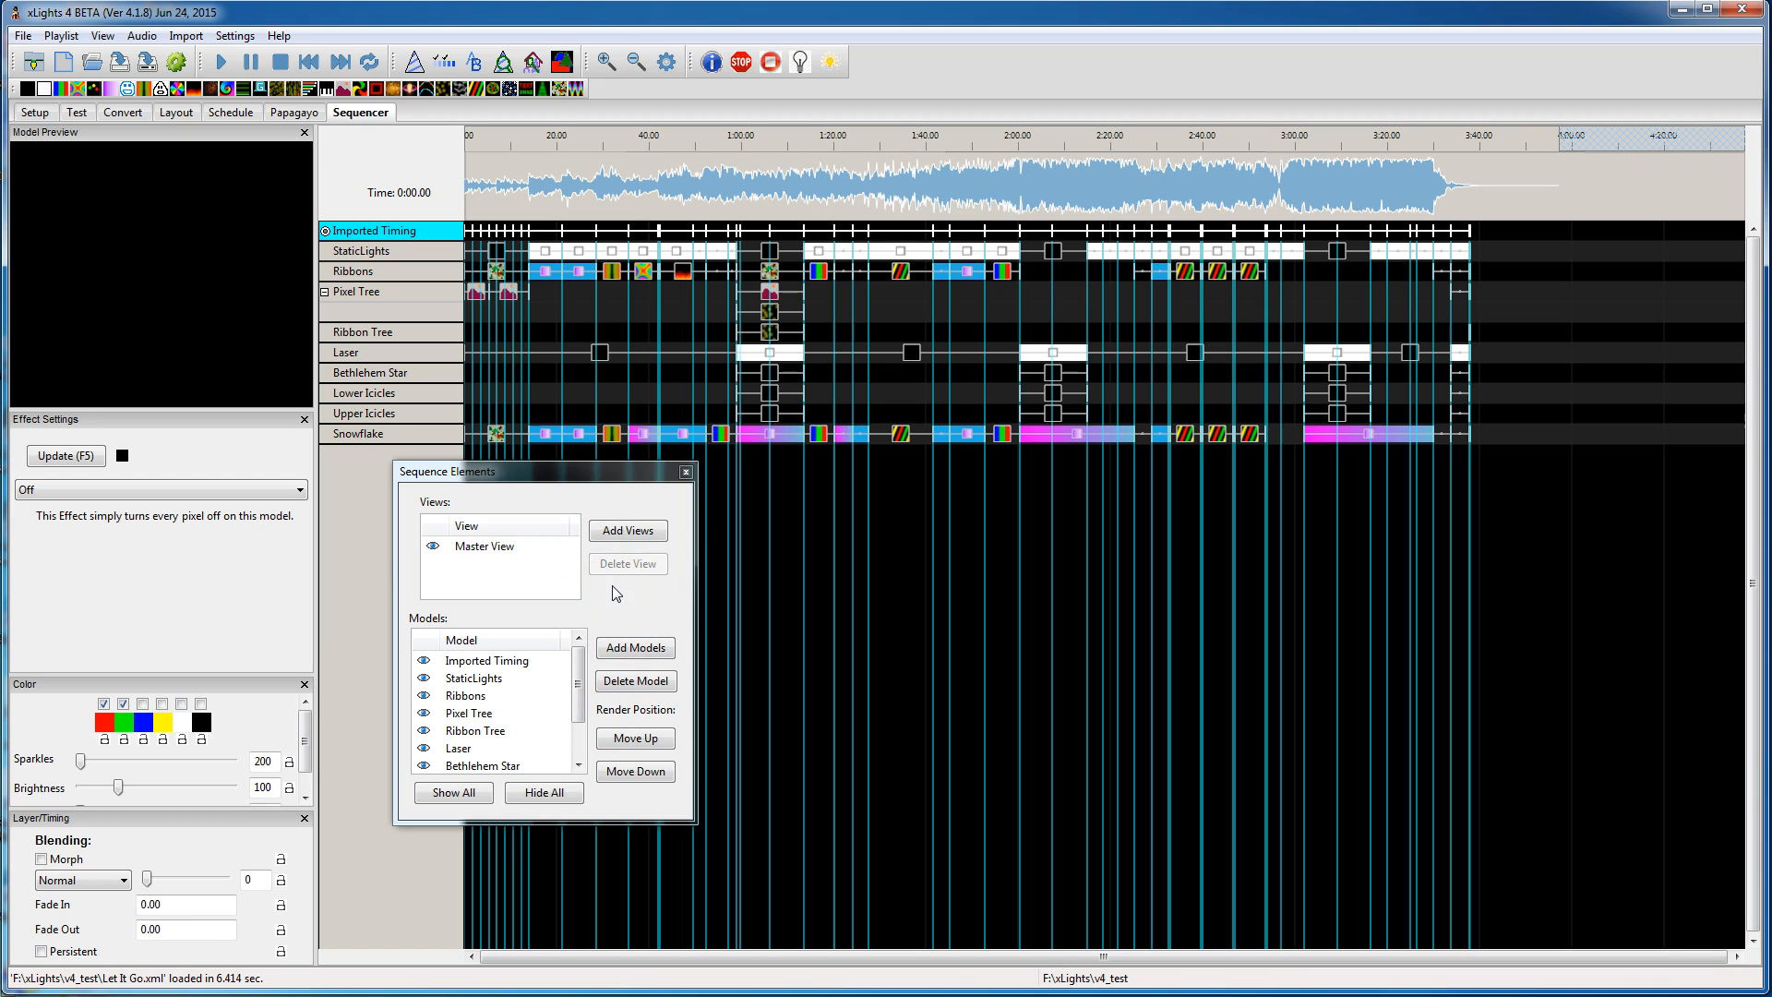
mouse_move(421, 299)
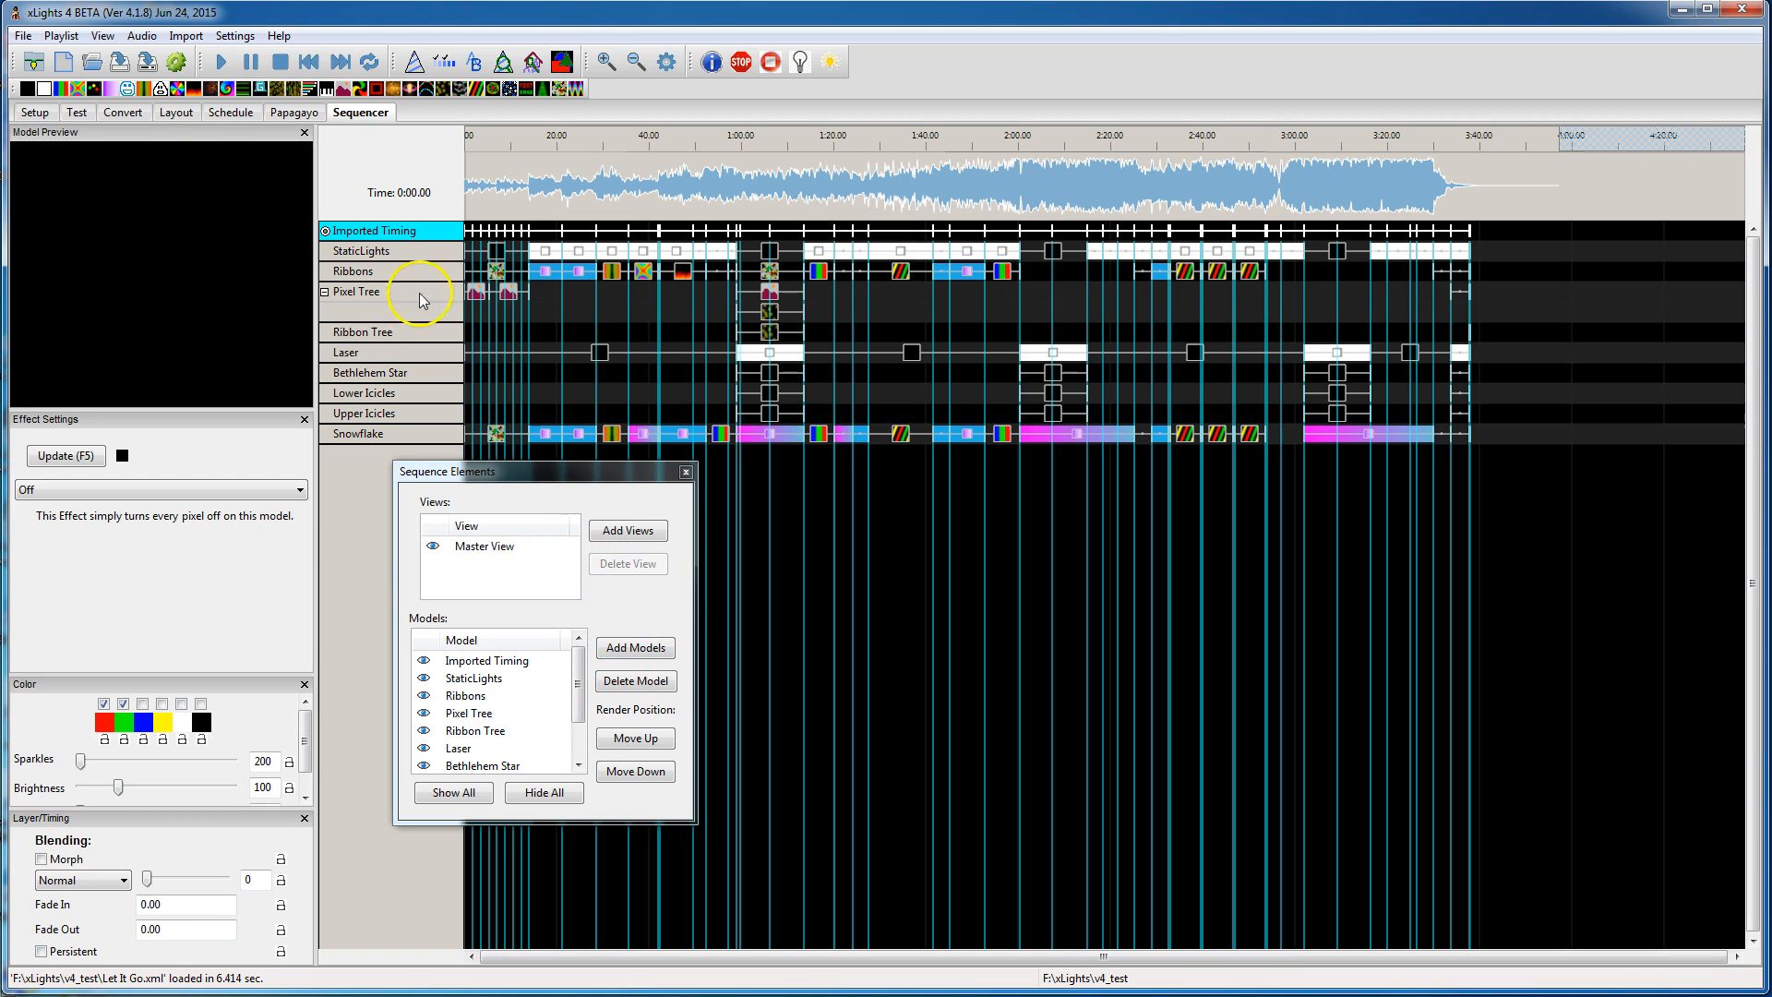
mouse_move(373, 297)
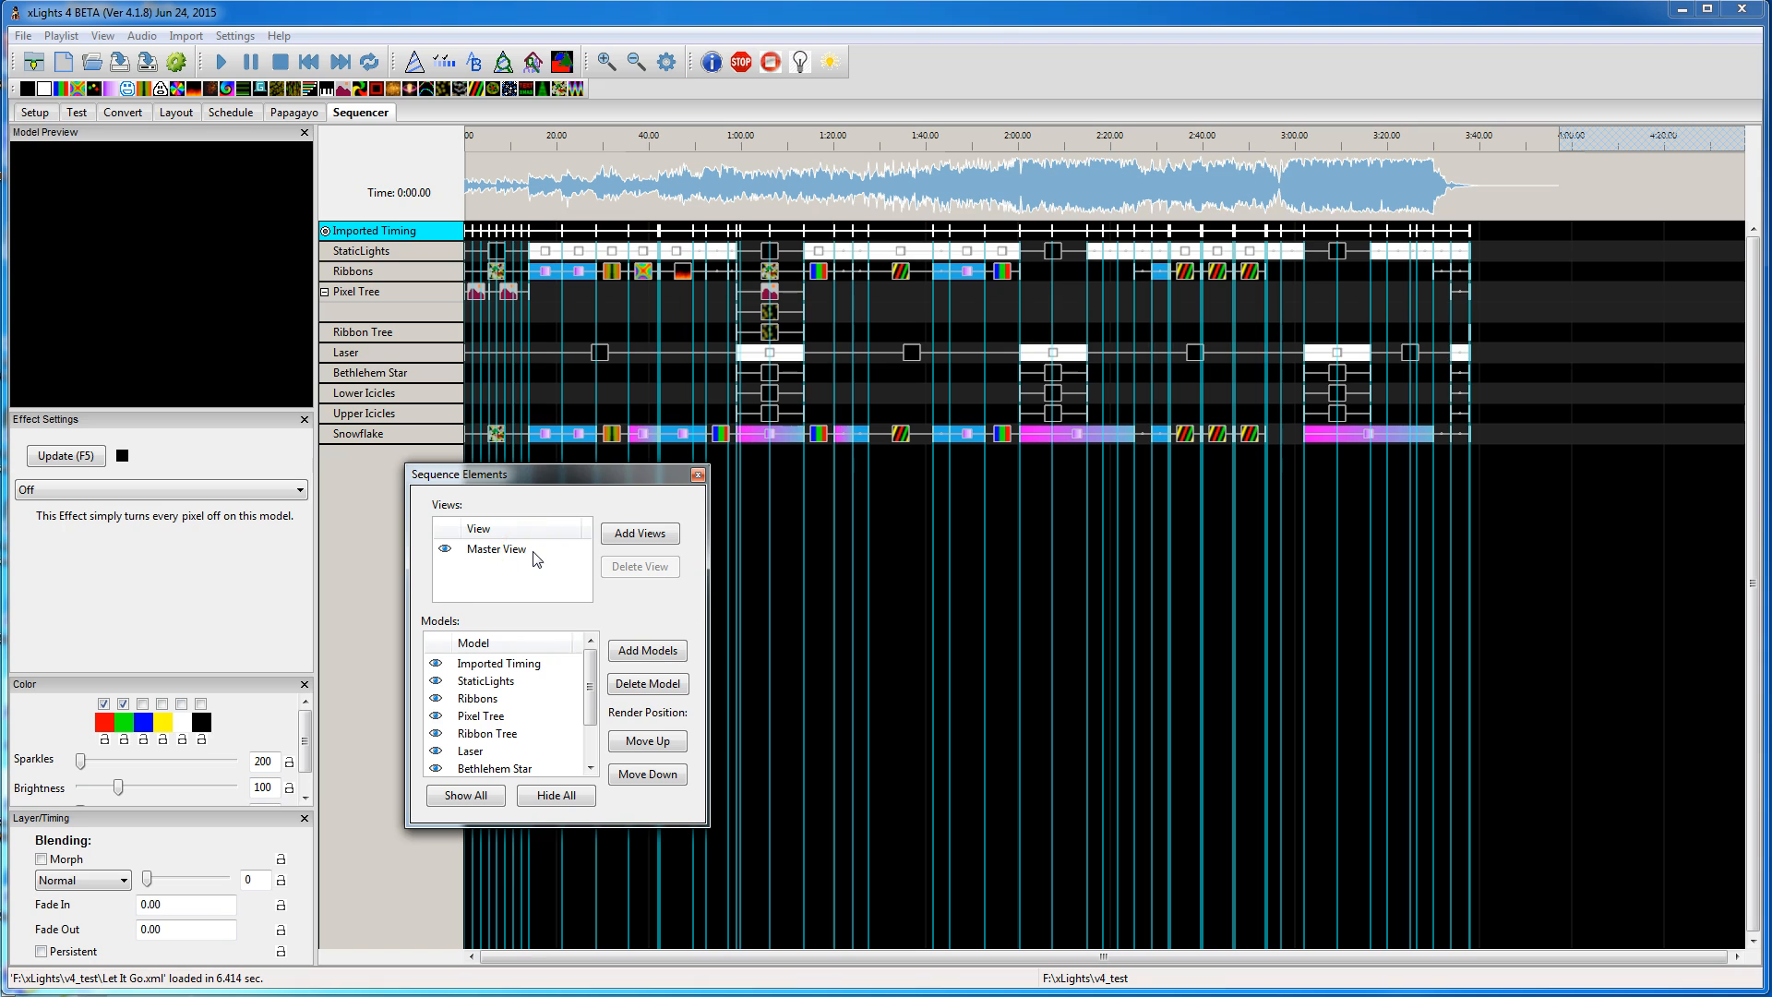
mouse_move(377, 450)
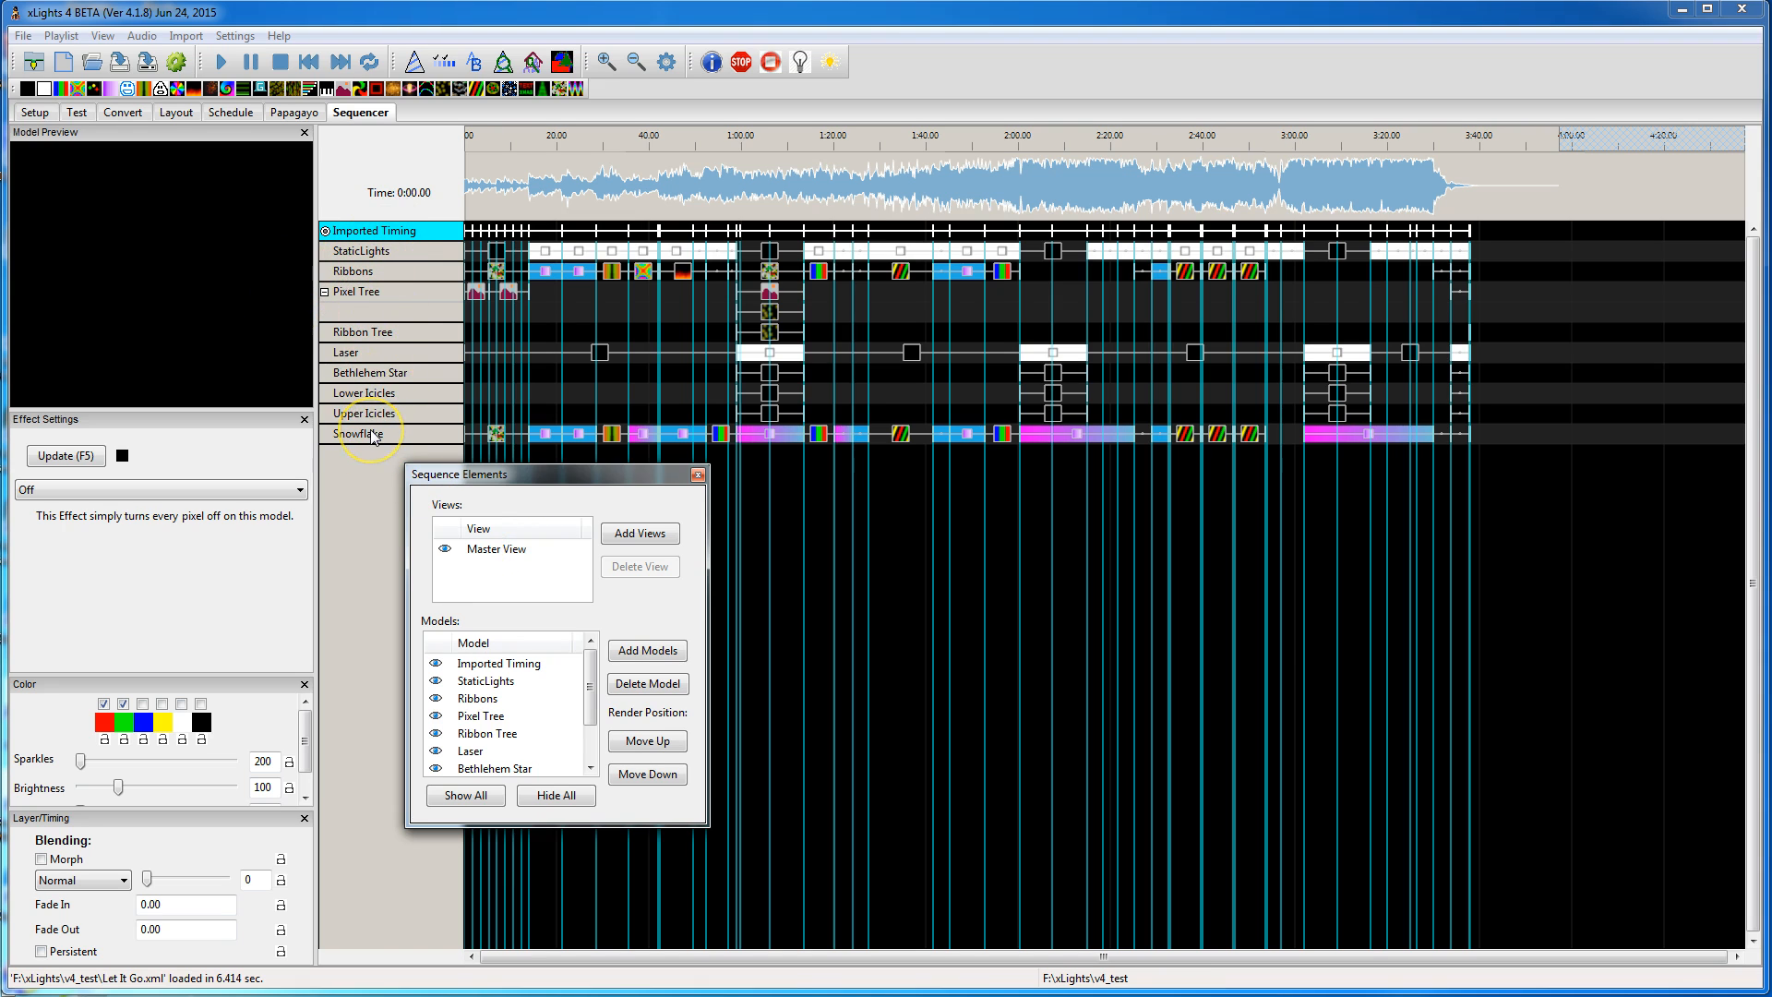
mouse_move(388, 288)
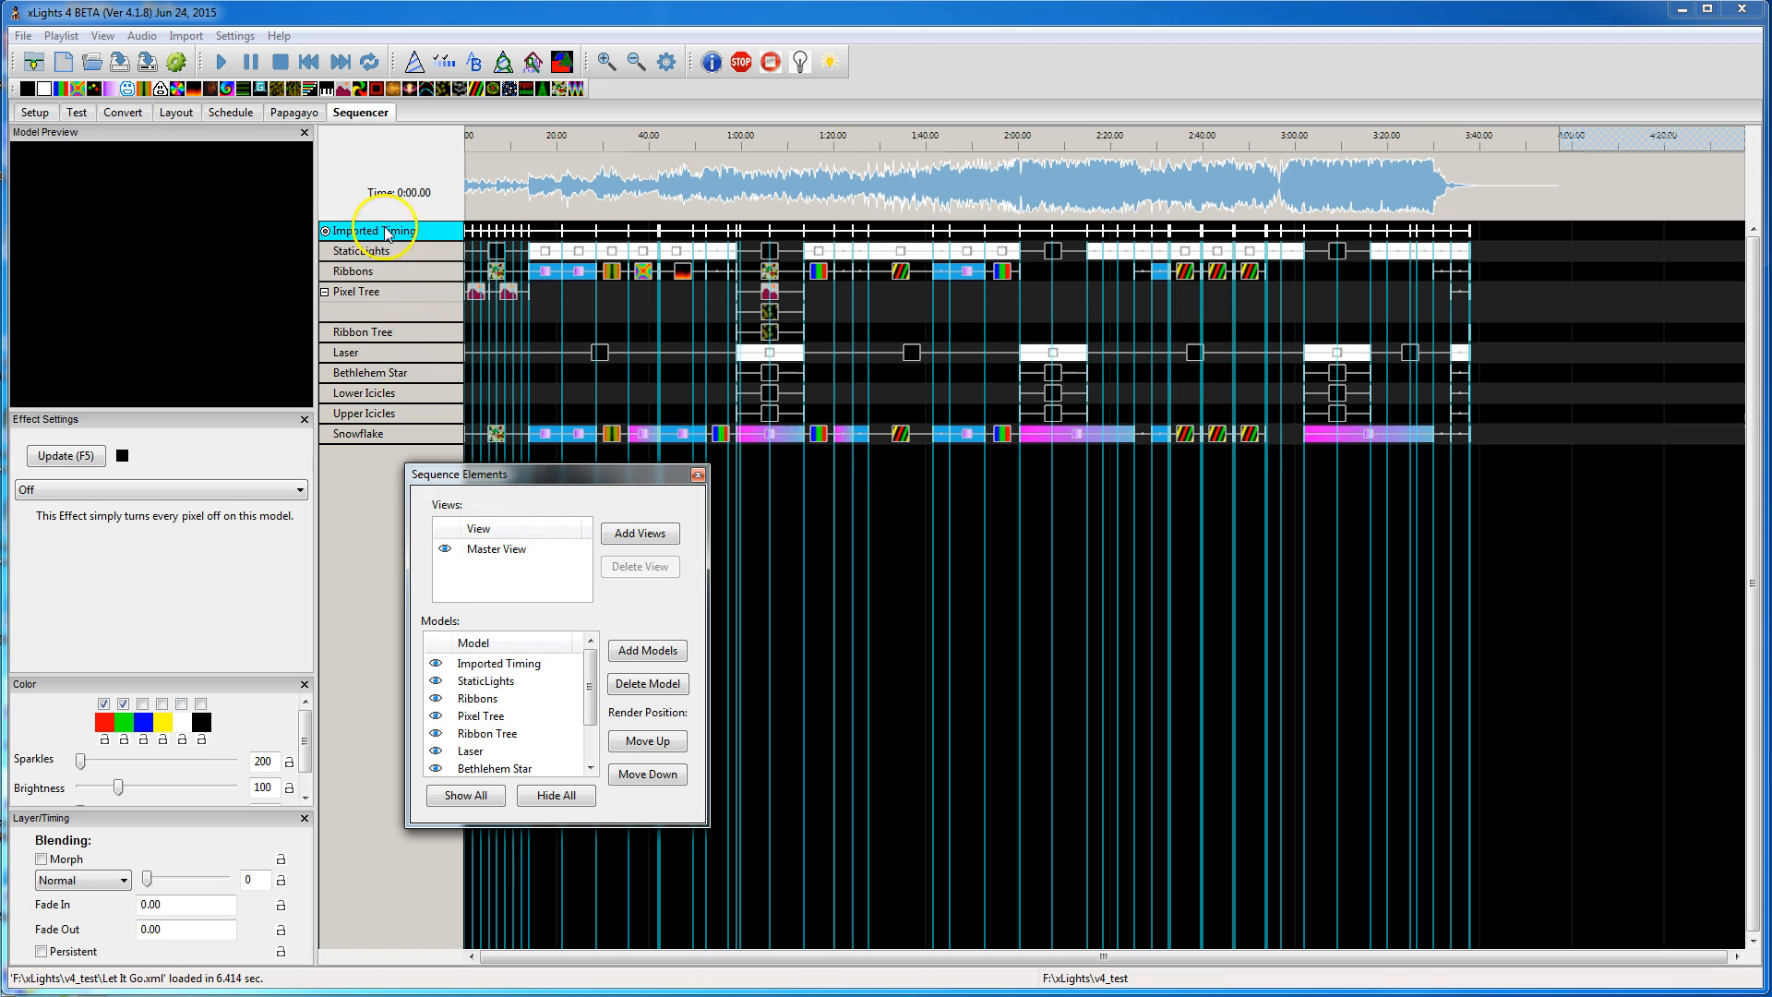
mouse_move(393, 426)
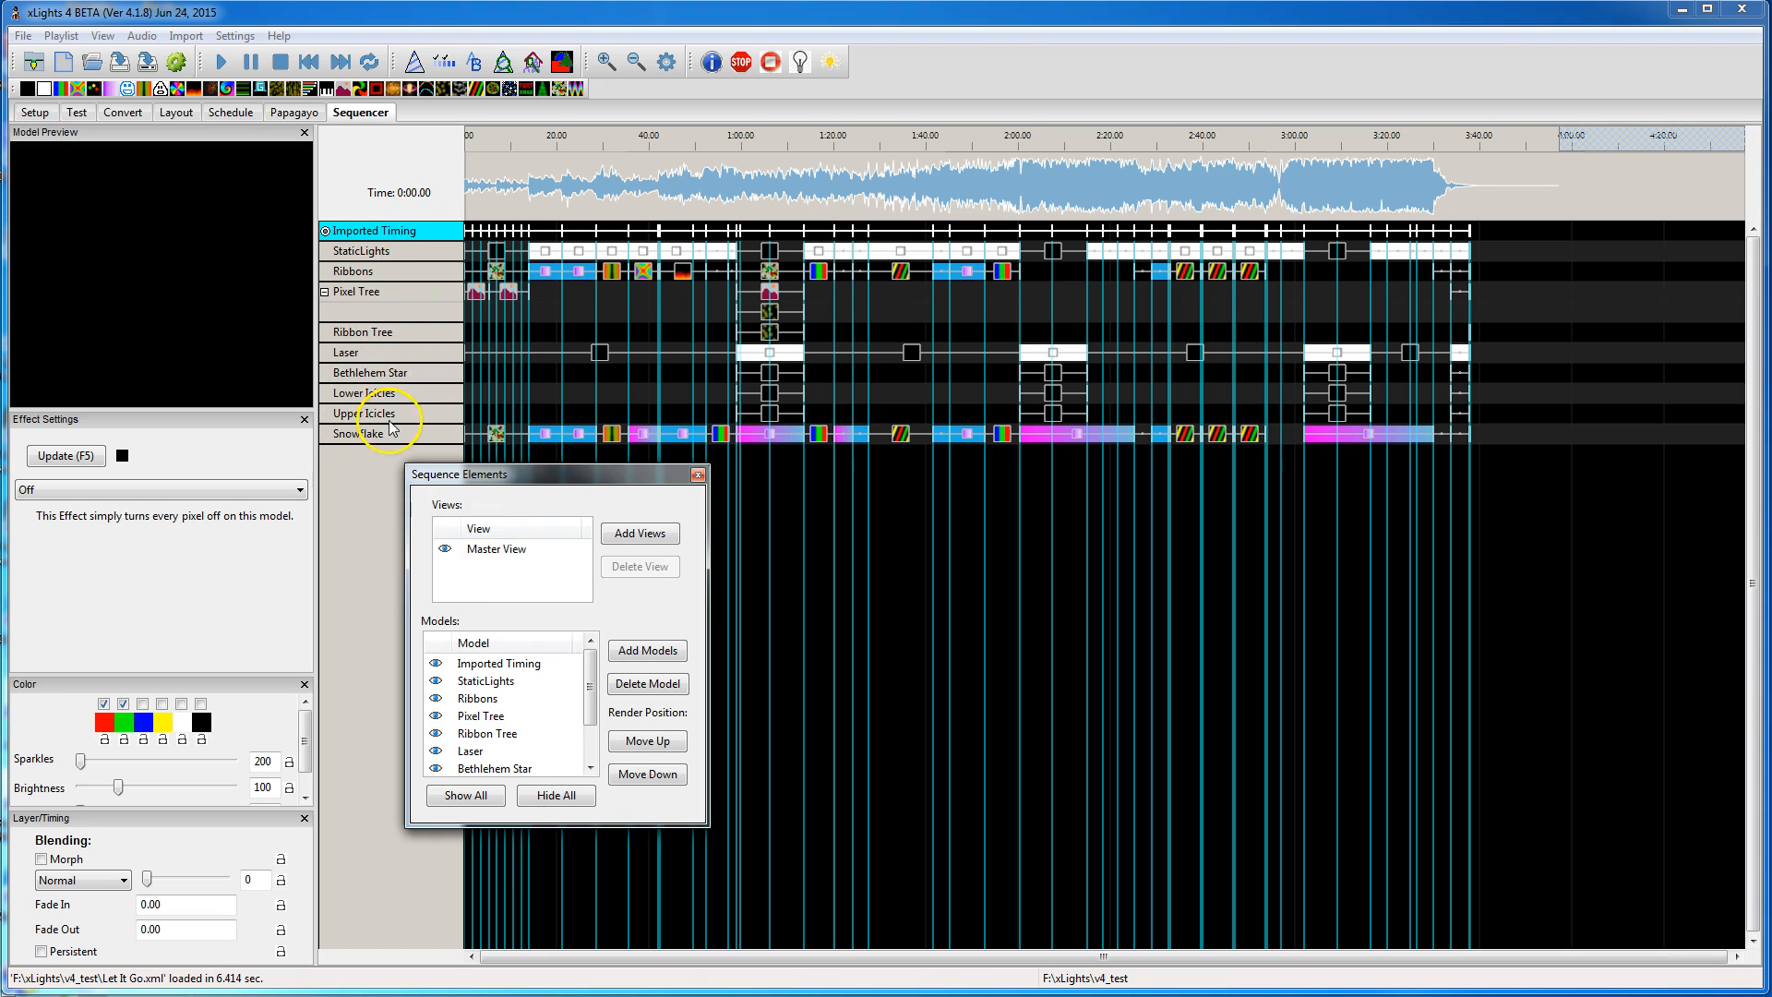
mouse_move(491, 410)
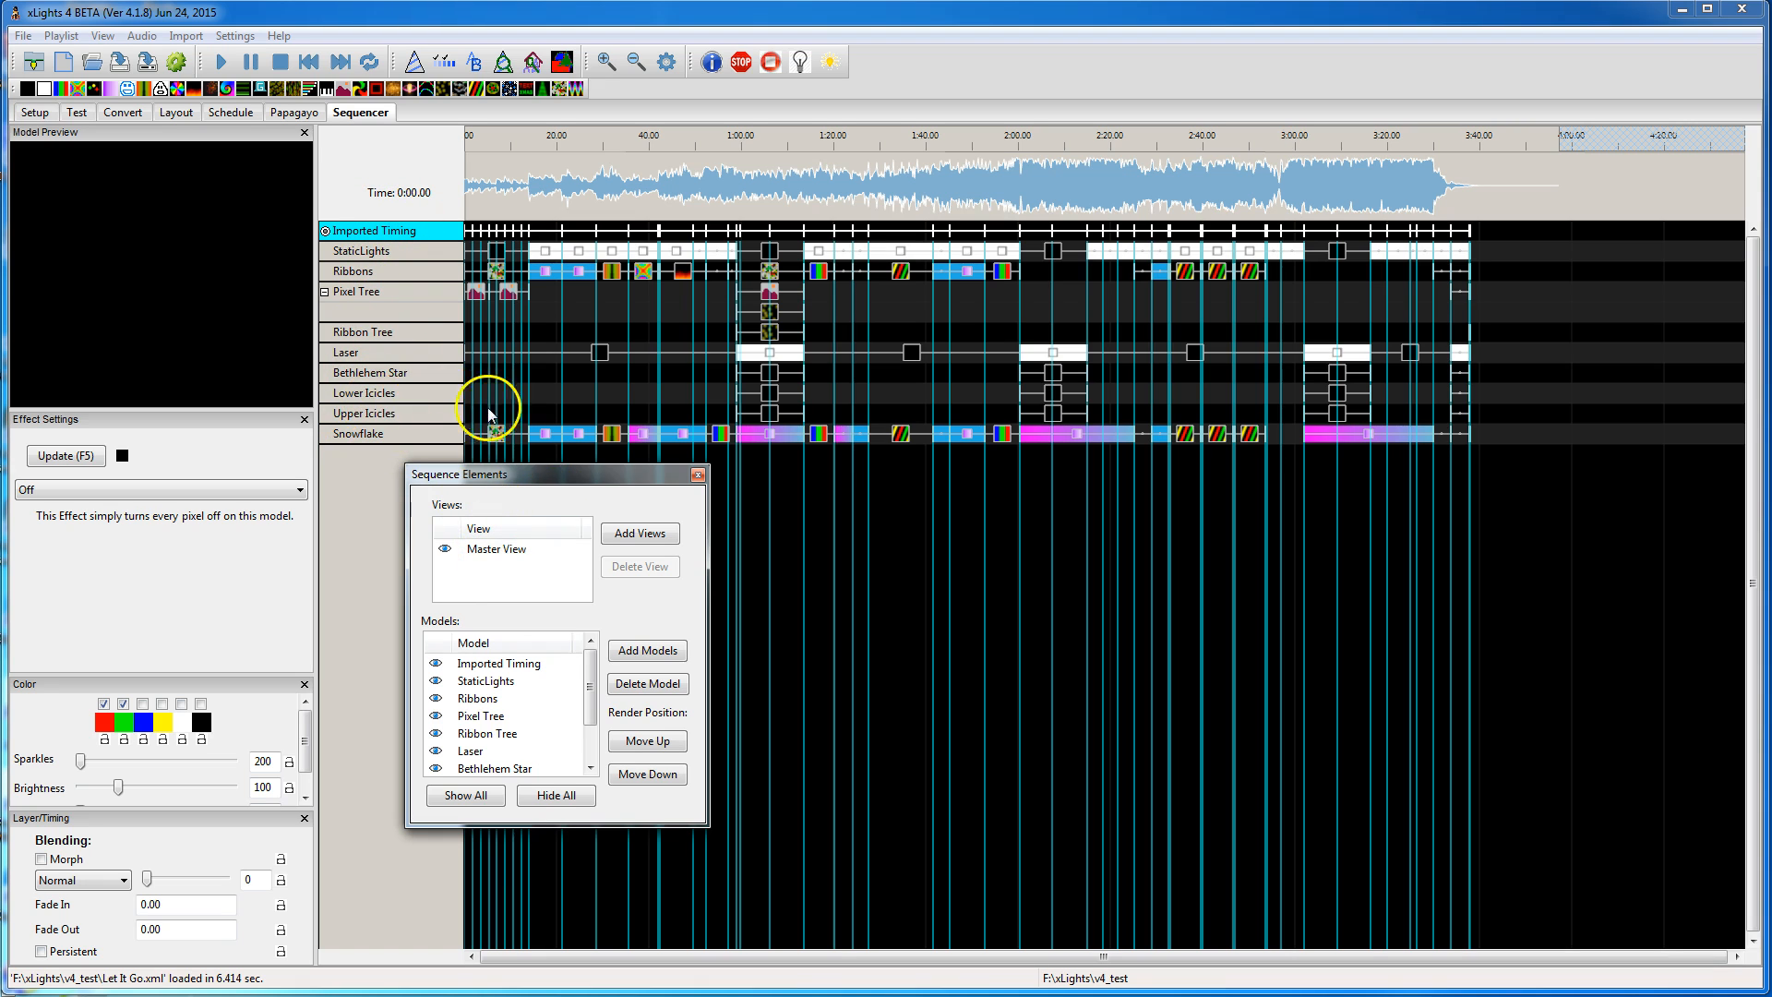
mouse_move(607, 612)
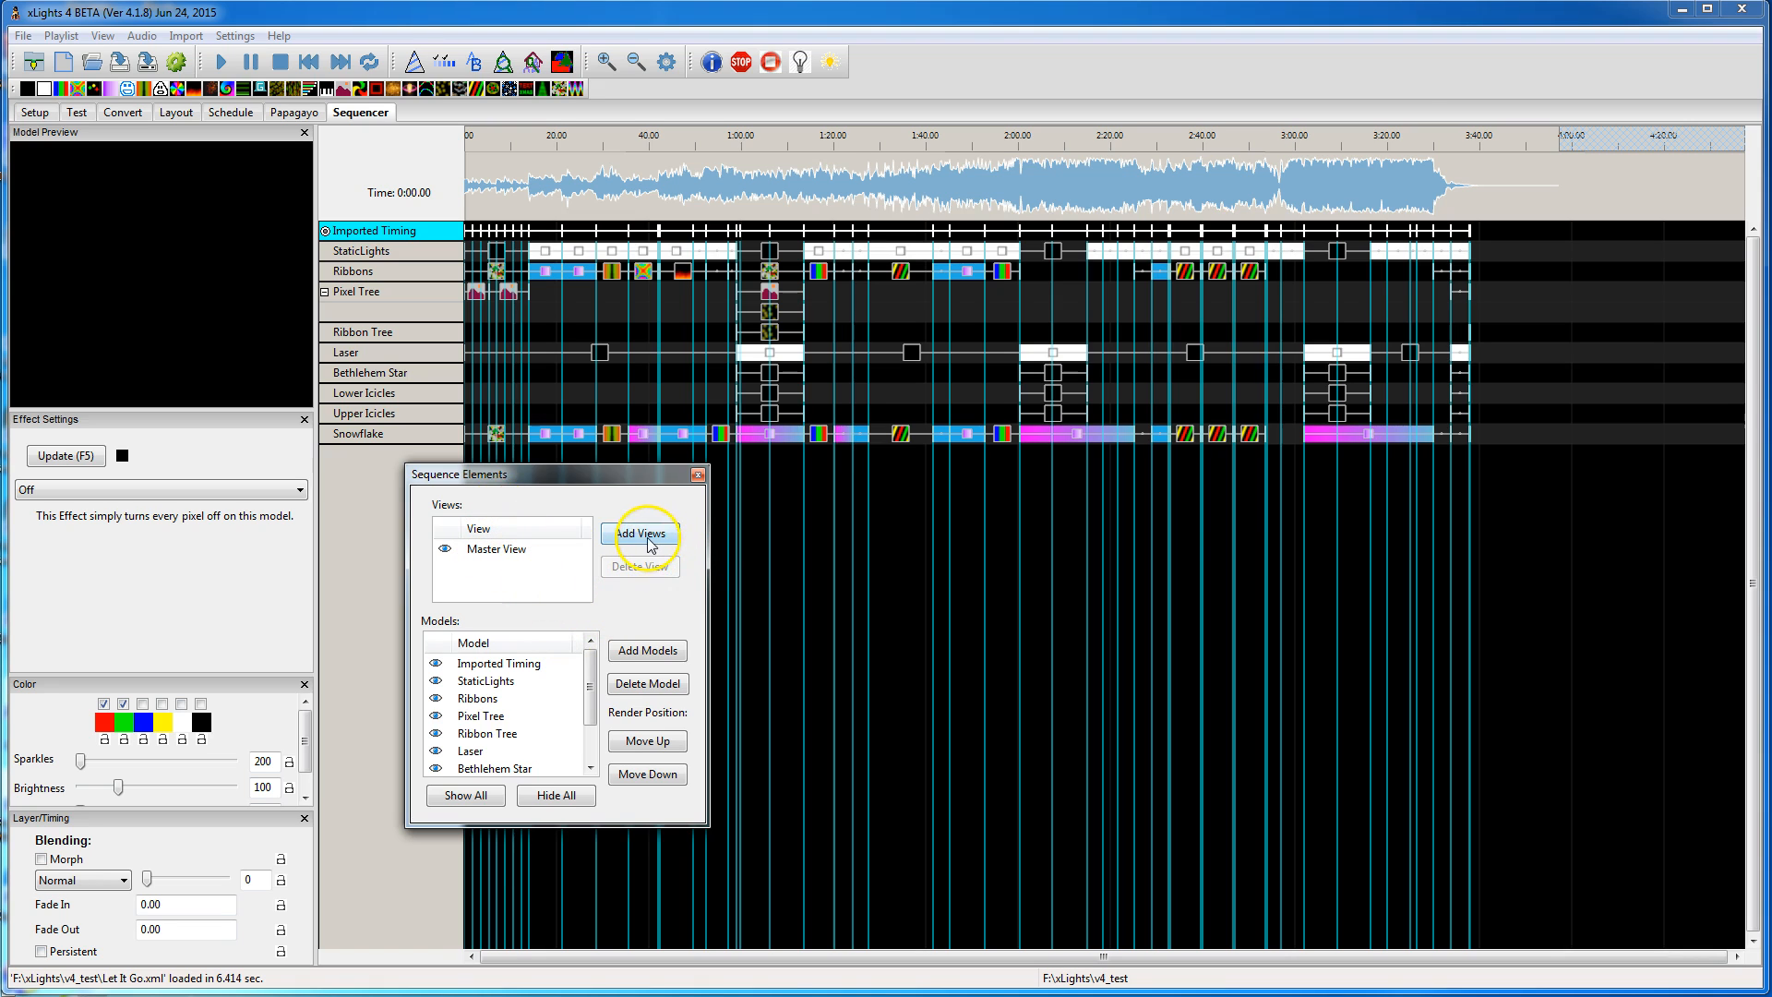
Step: Create a view named Candy Canes and select models Cane 1 through Cane 8 for it
left_click(639, 532)
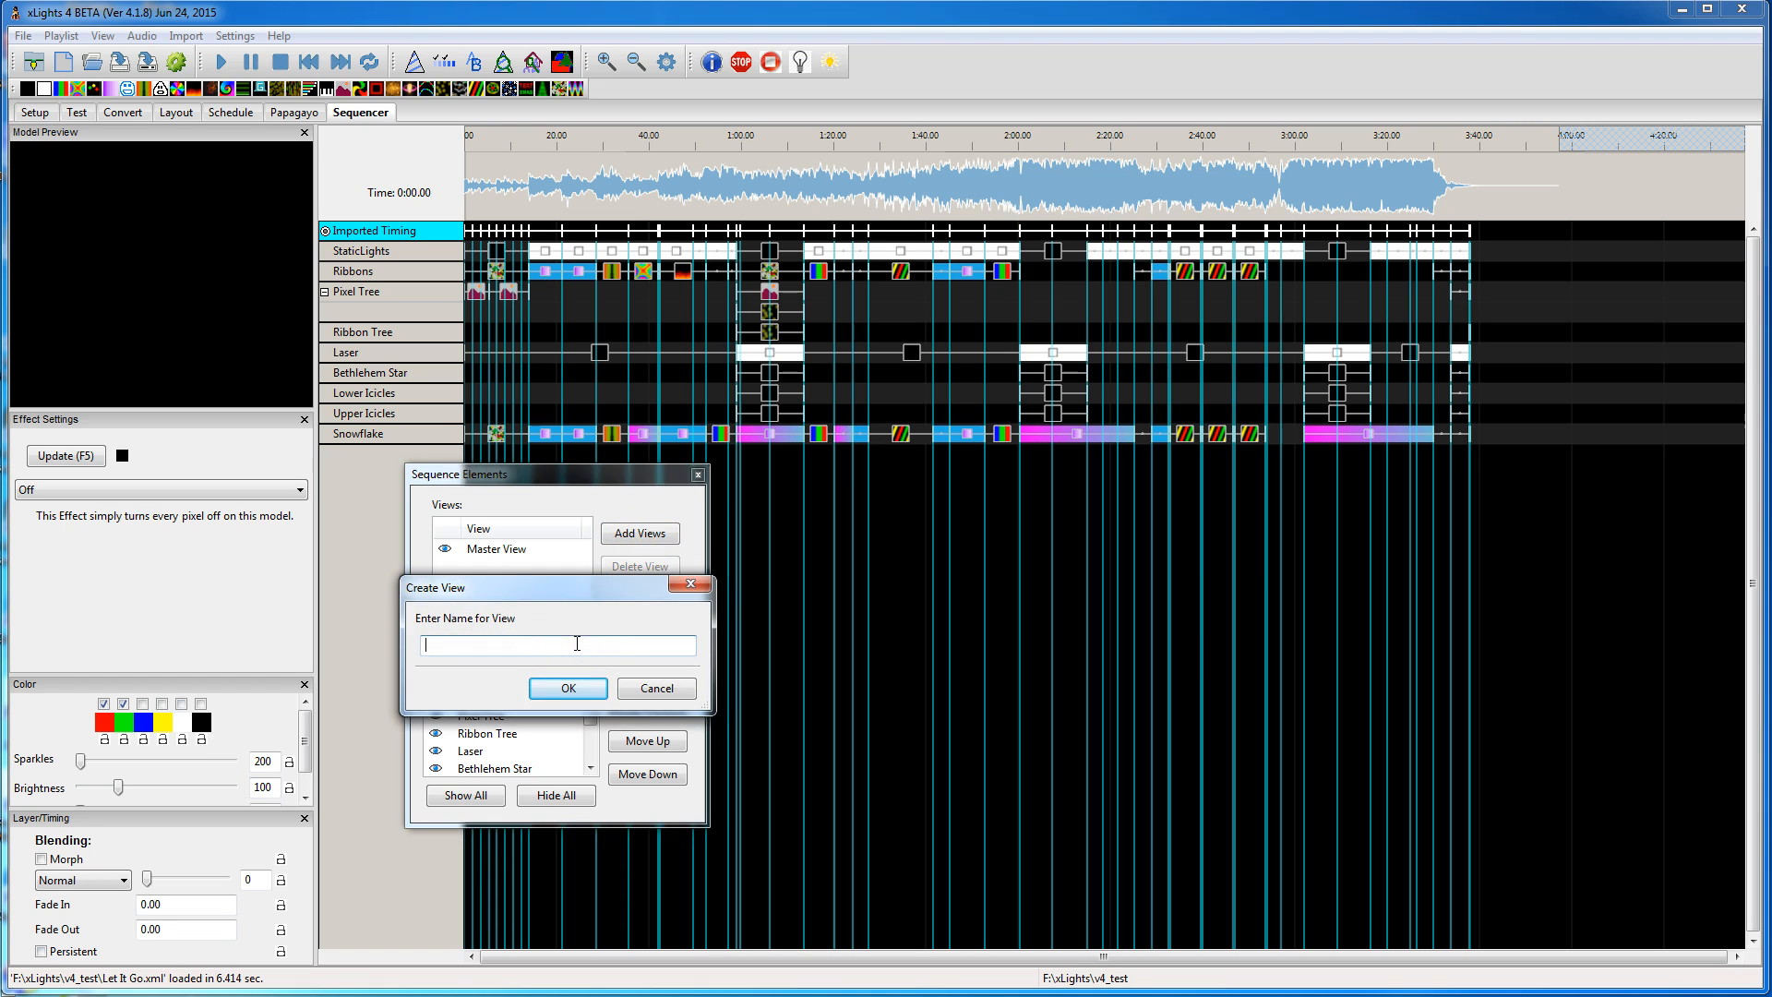
type("Candy Canes")
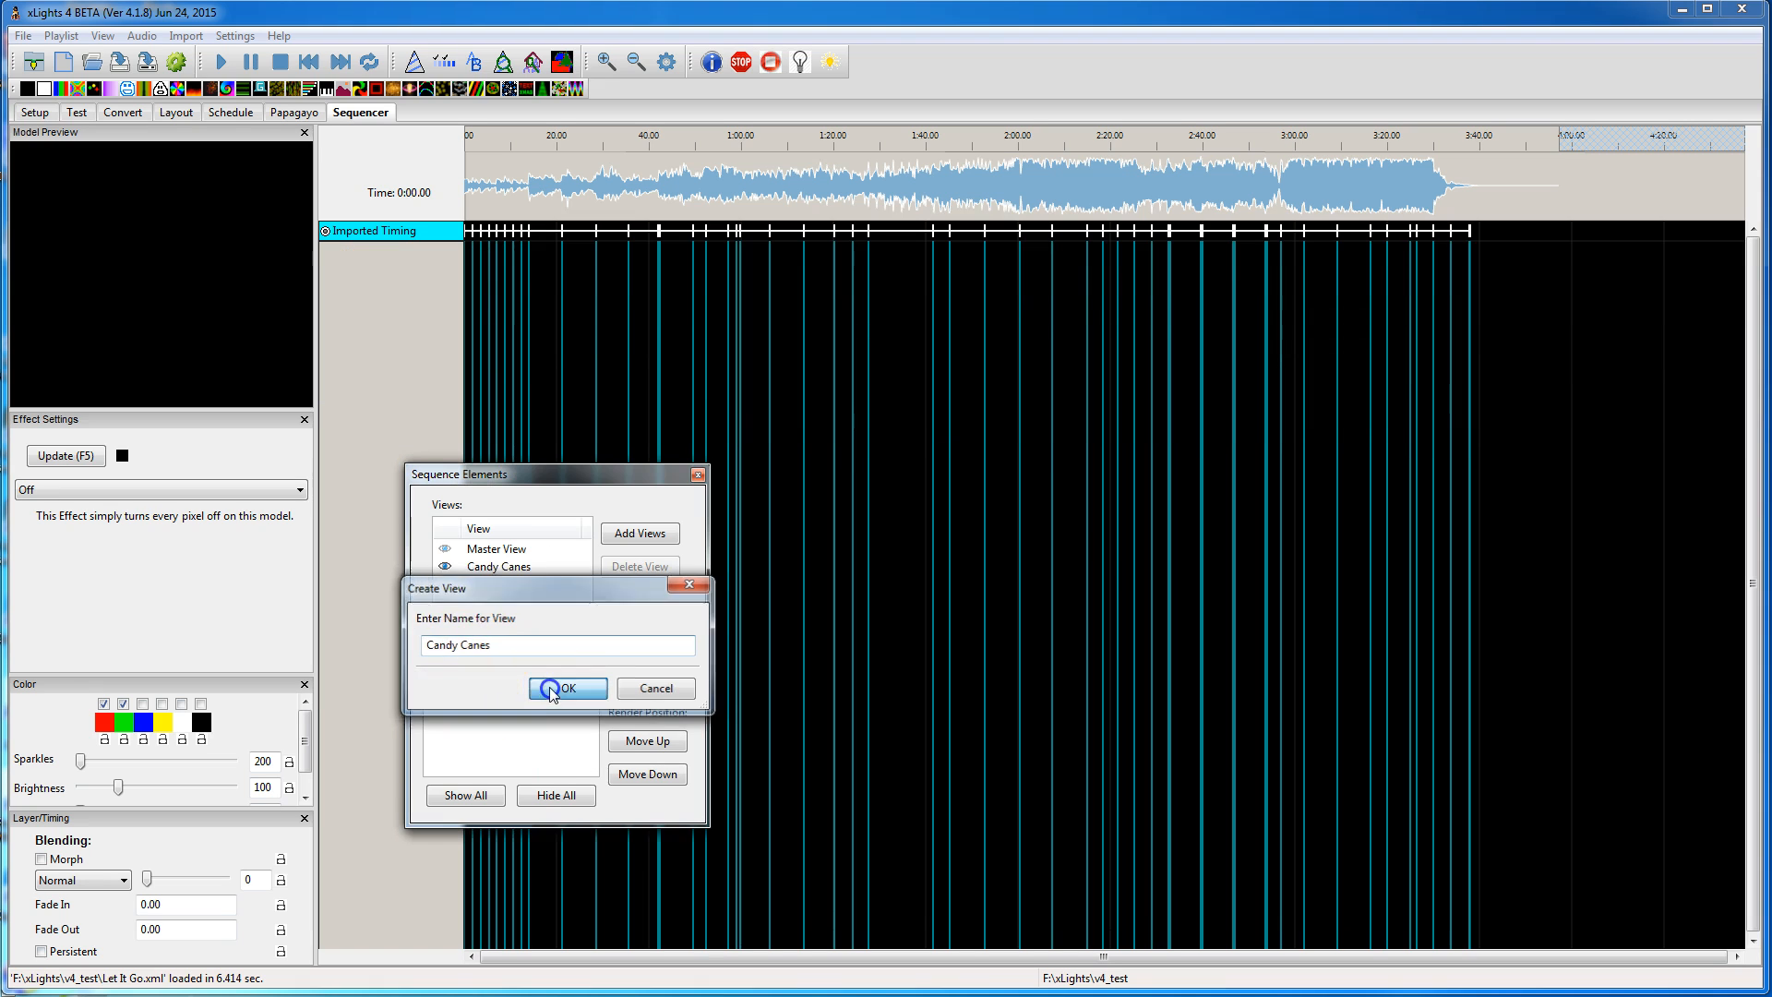
left_click(566, 688)
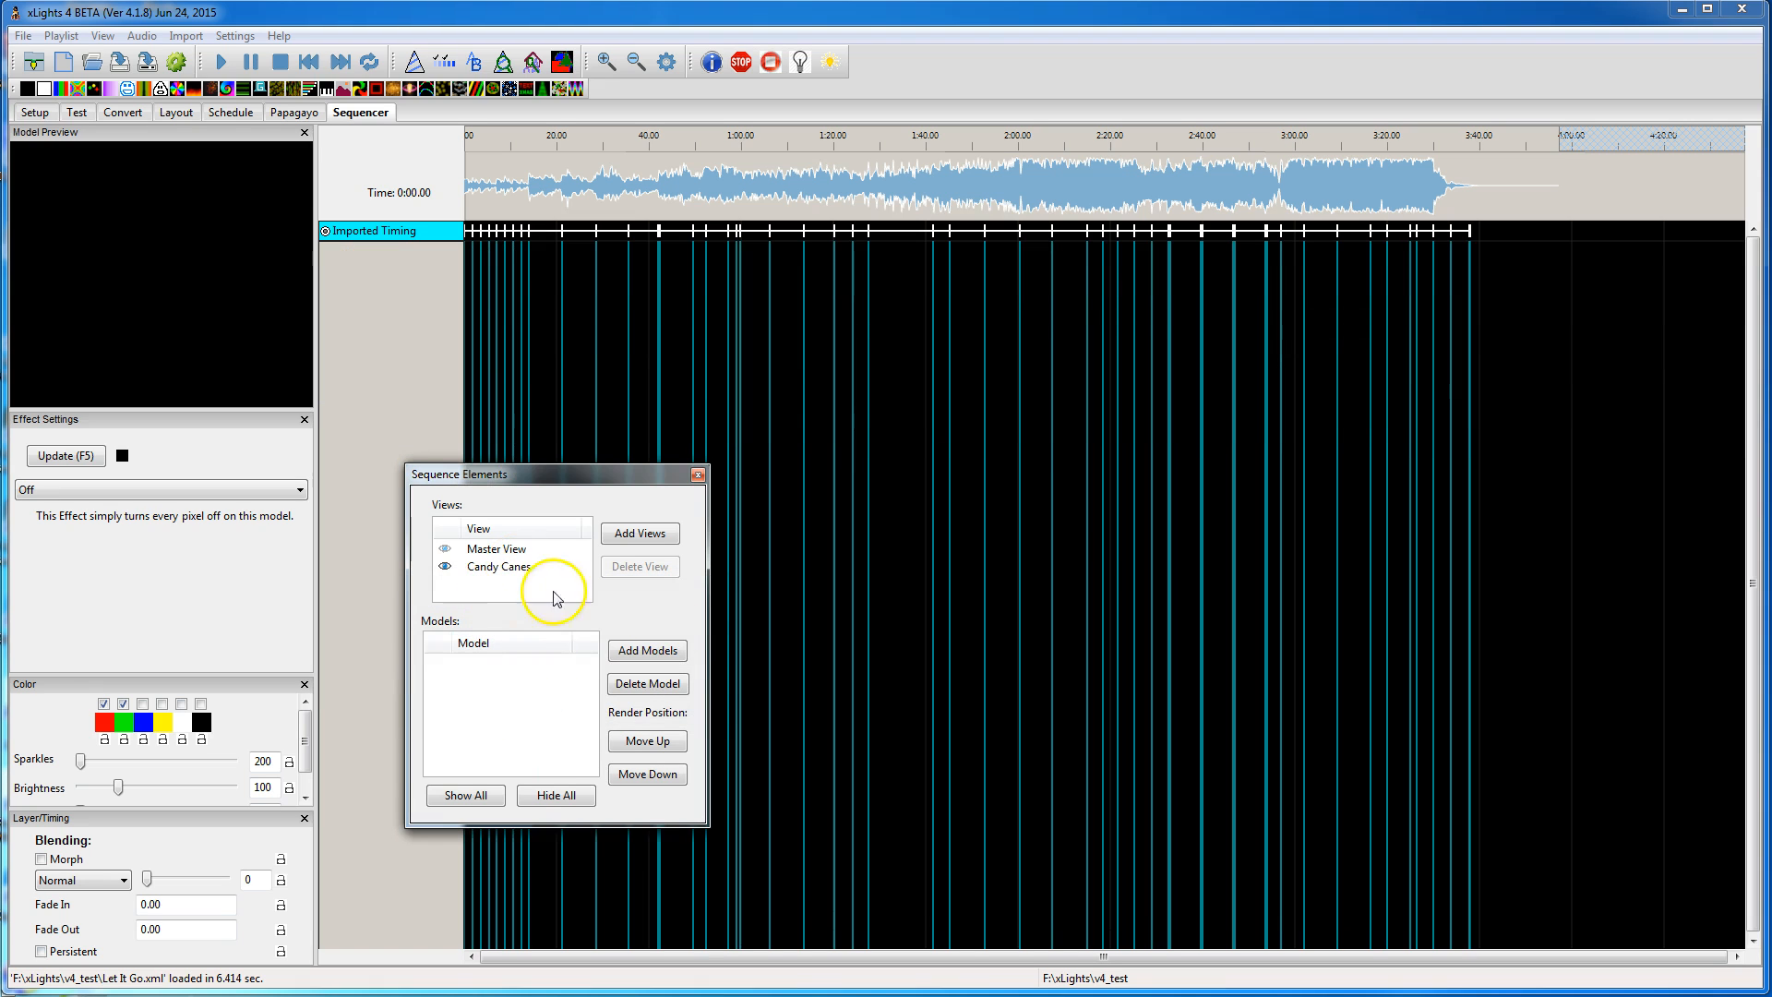
left_click(646, 650)
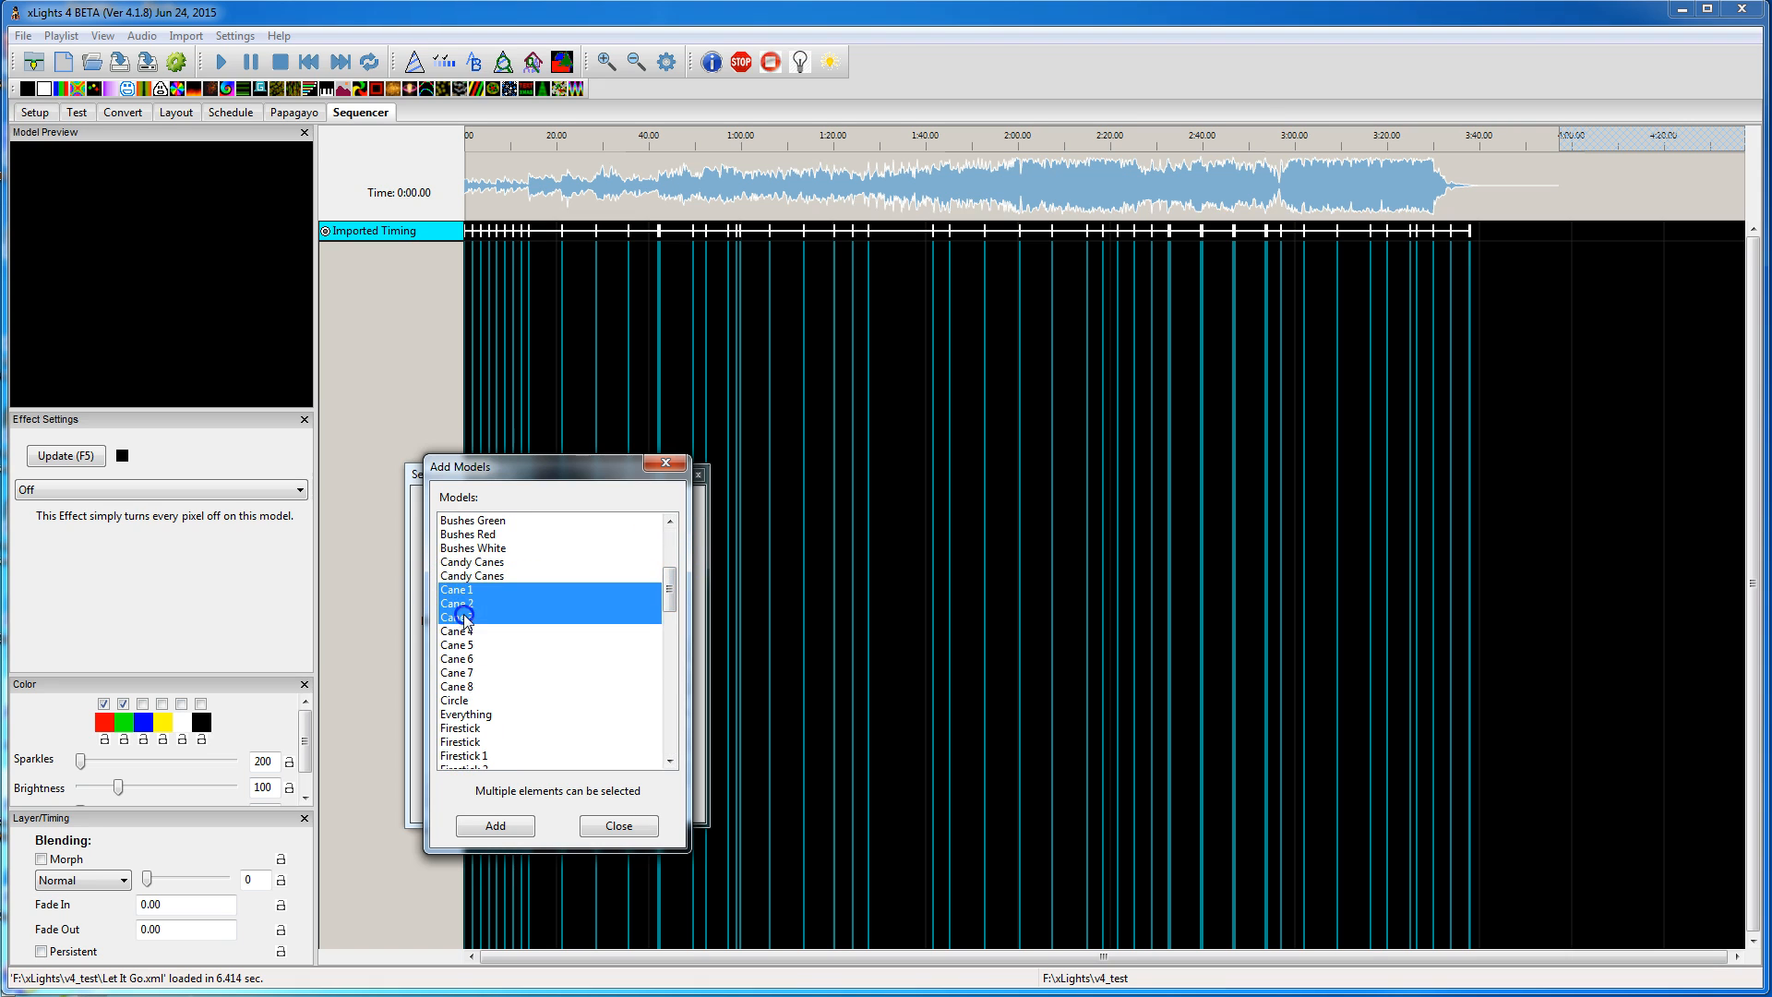
left_click(456, 672)
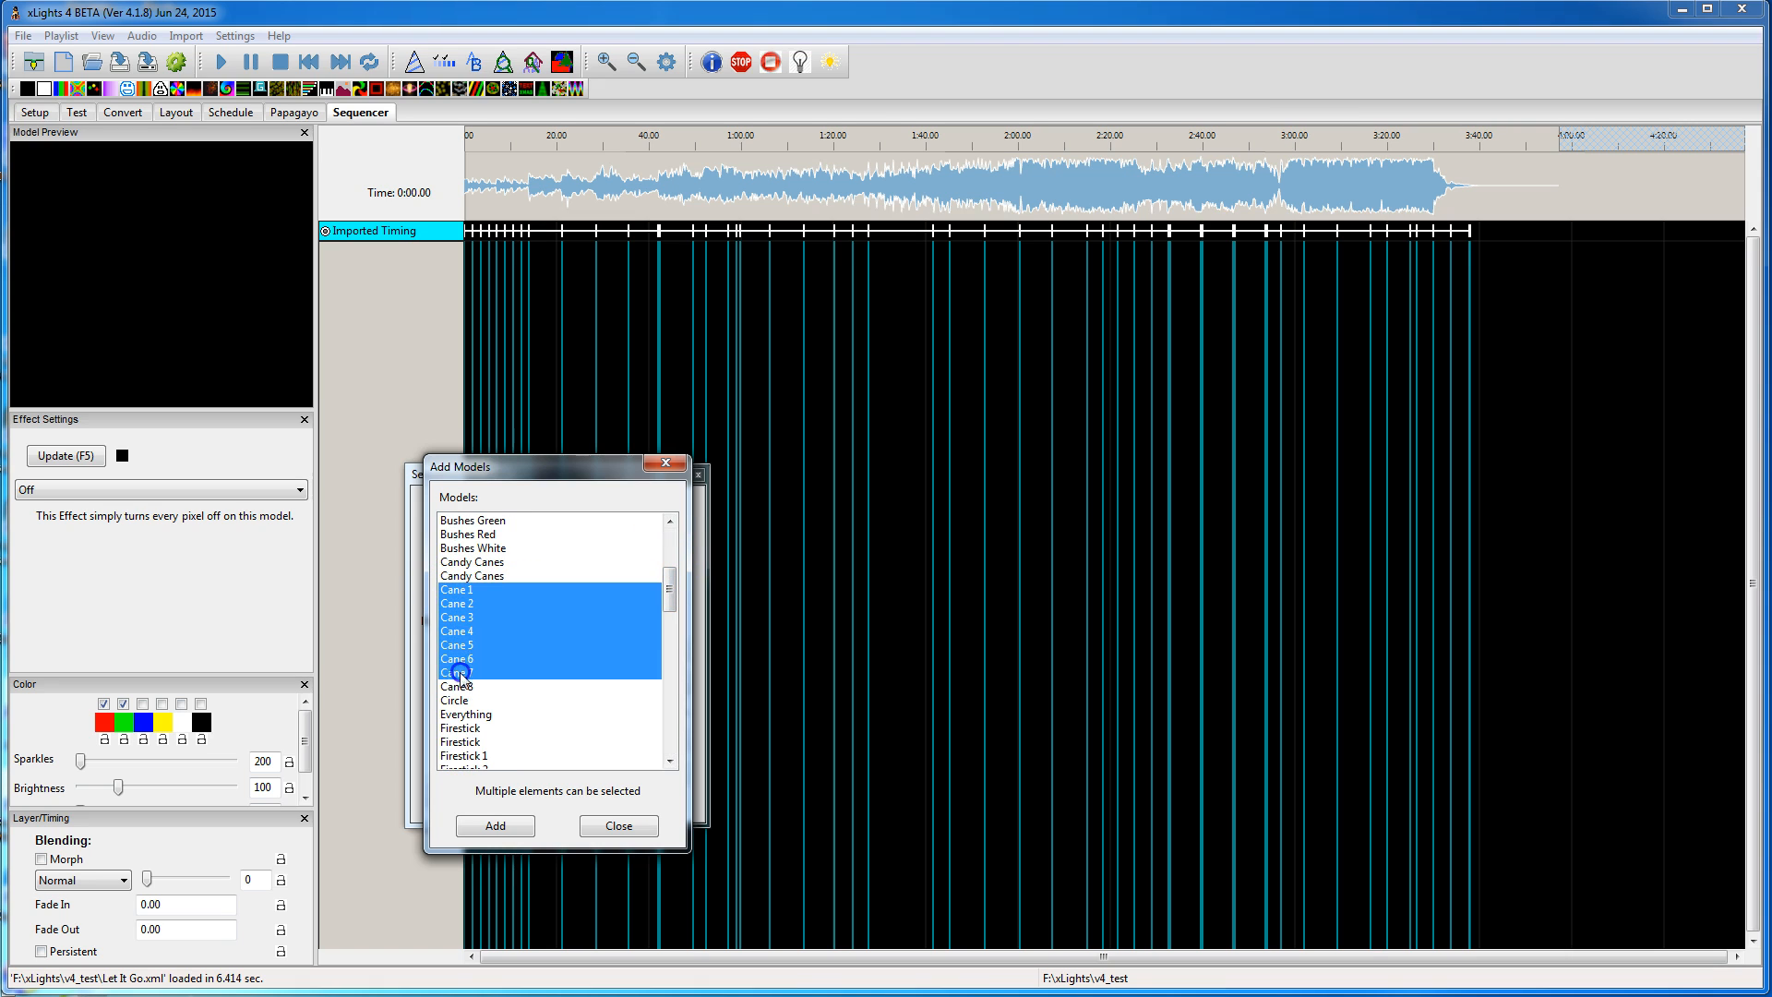
left_click(495, 825)
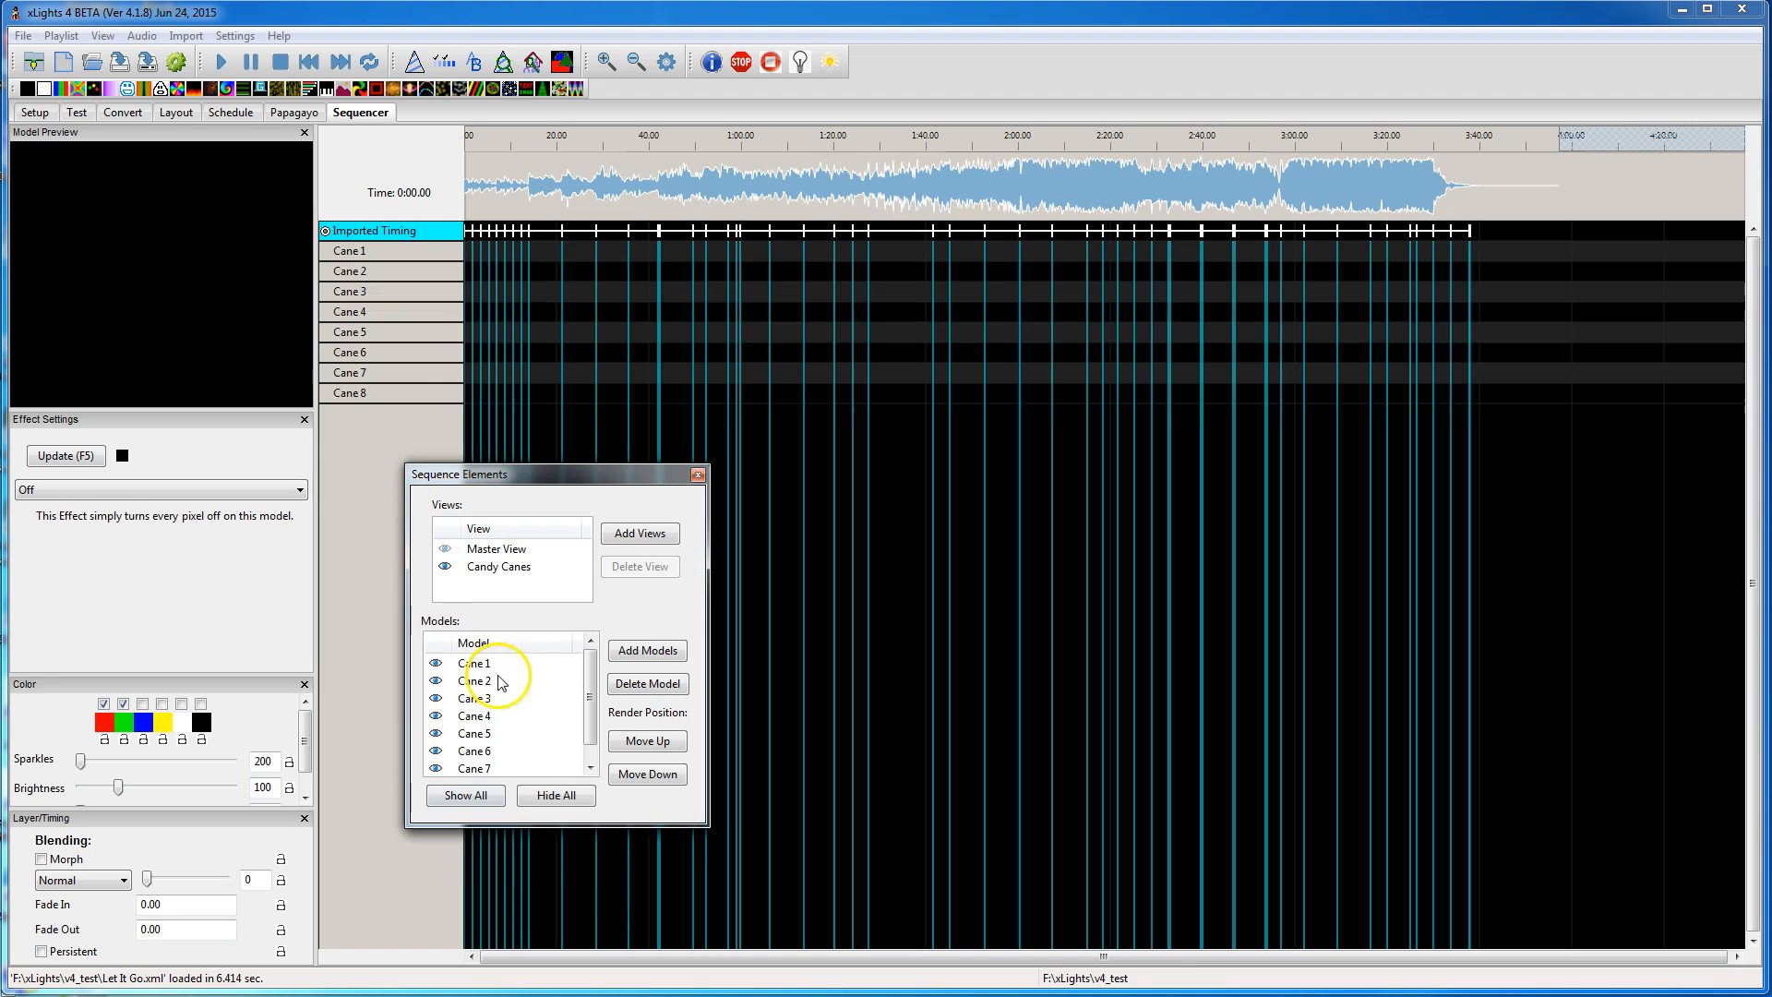
mouse_move(542, 497)
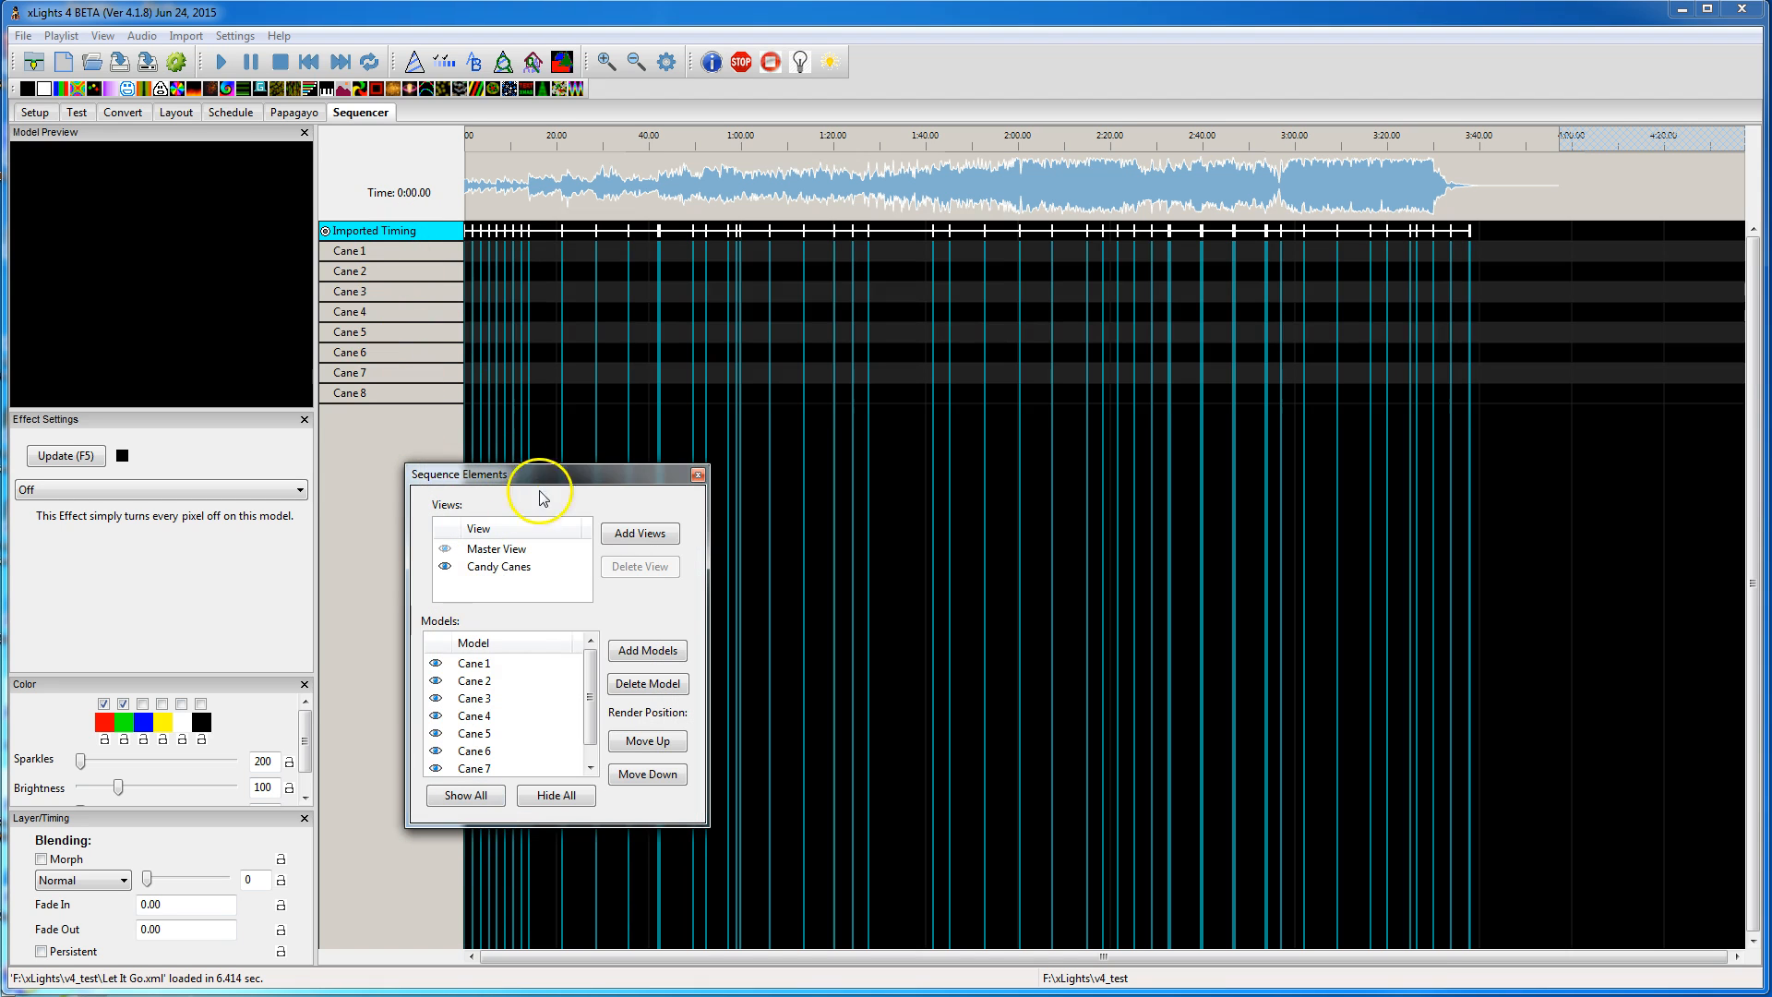
mouse_move(511, 557)
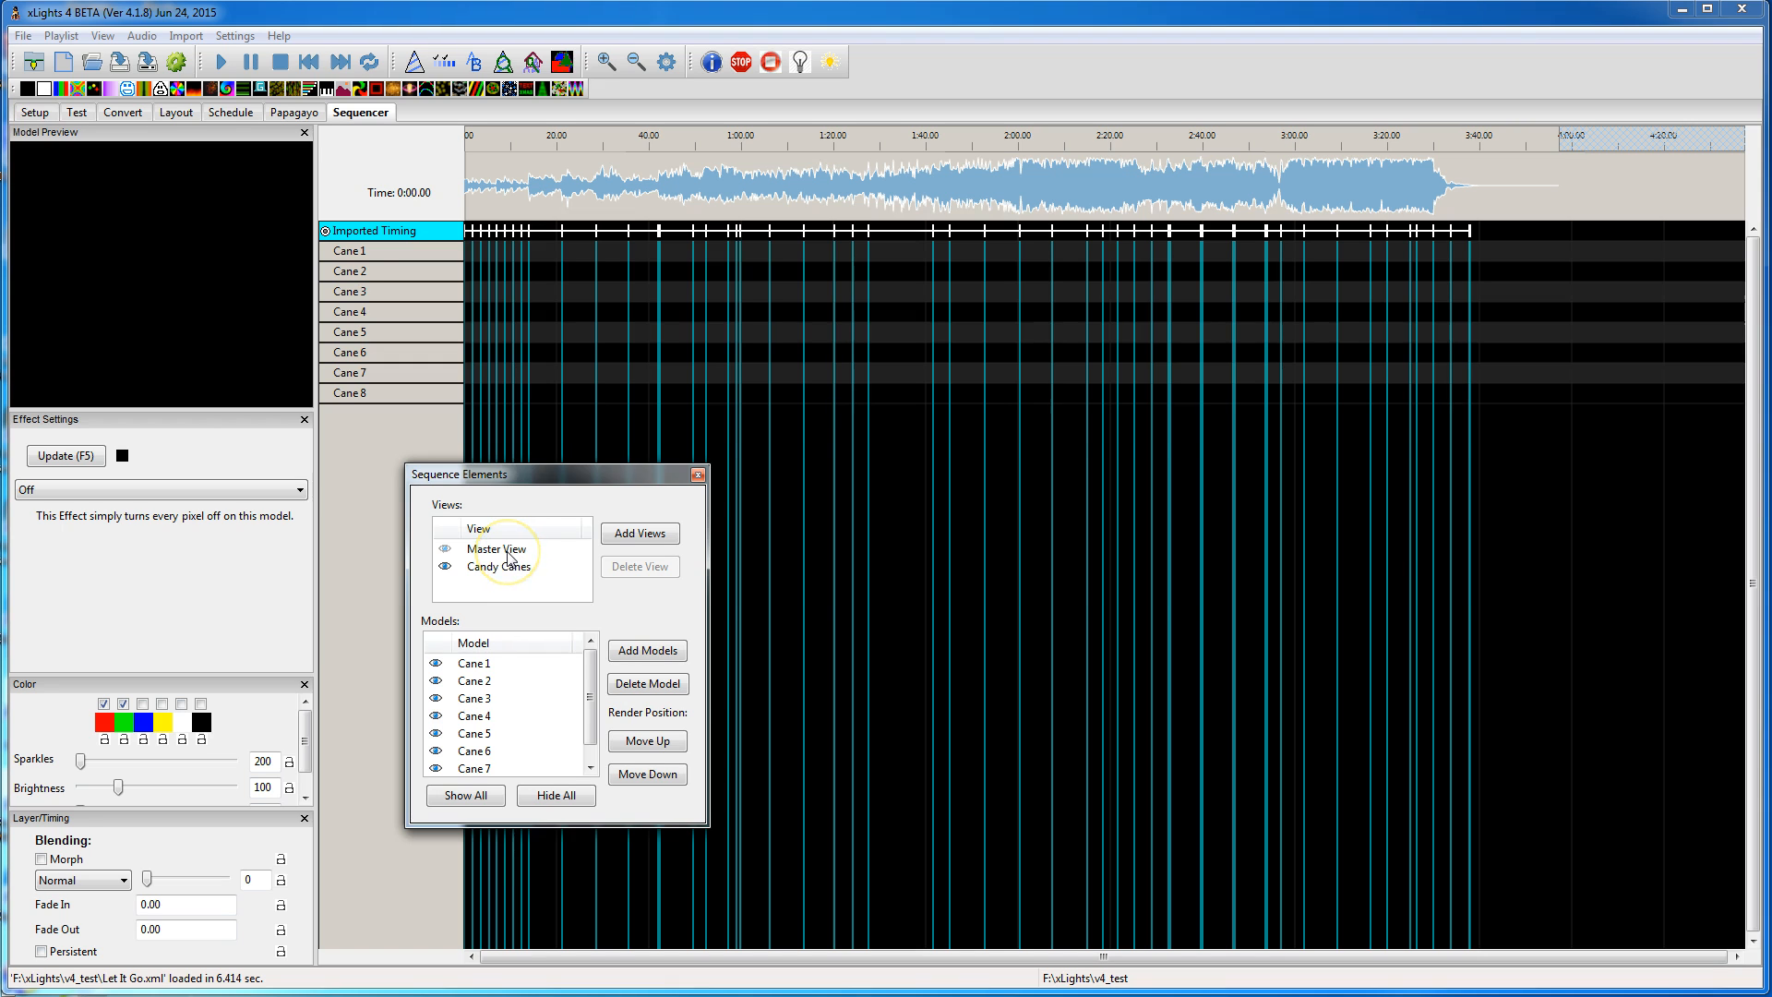
Step: Switch to Master View and back to Candy Canes, which lists only Cane 1–8
left_click(497, 548)
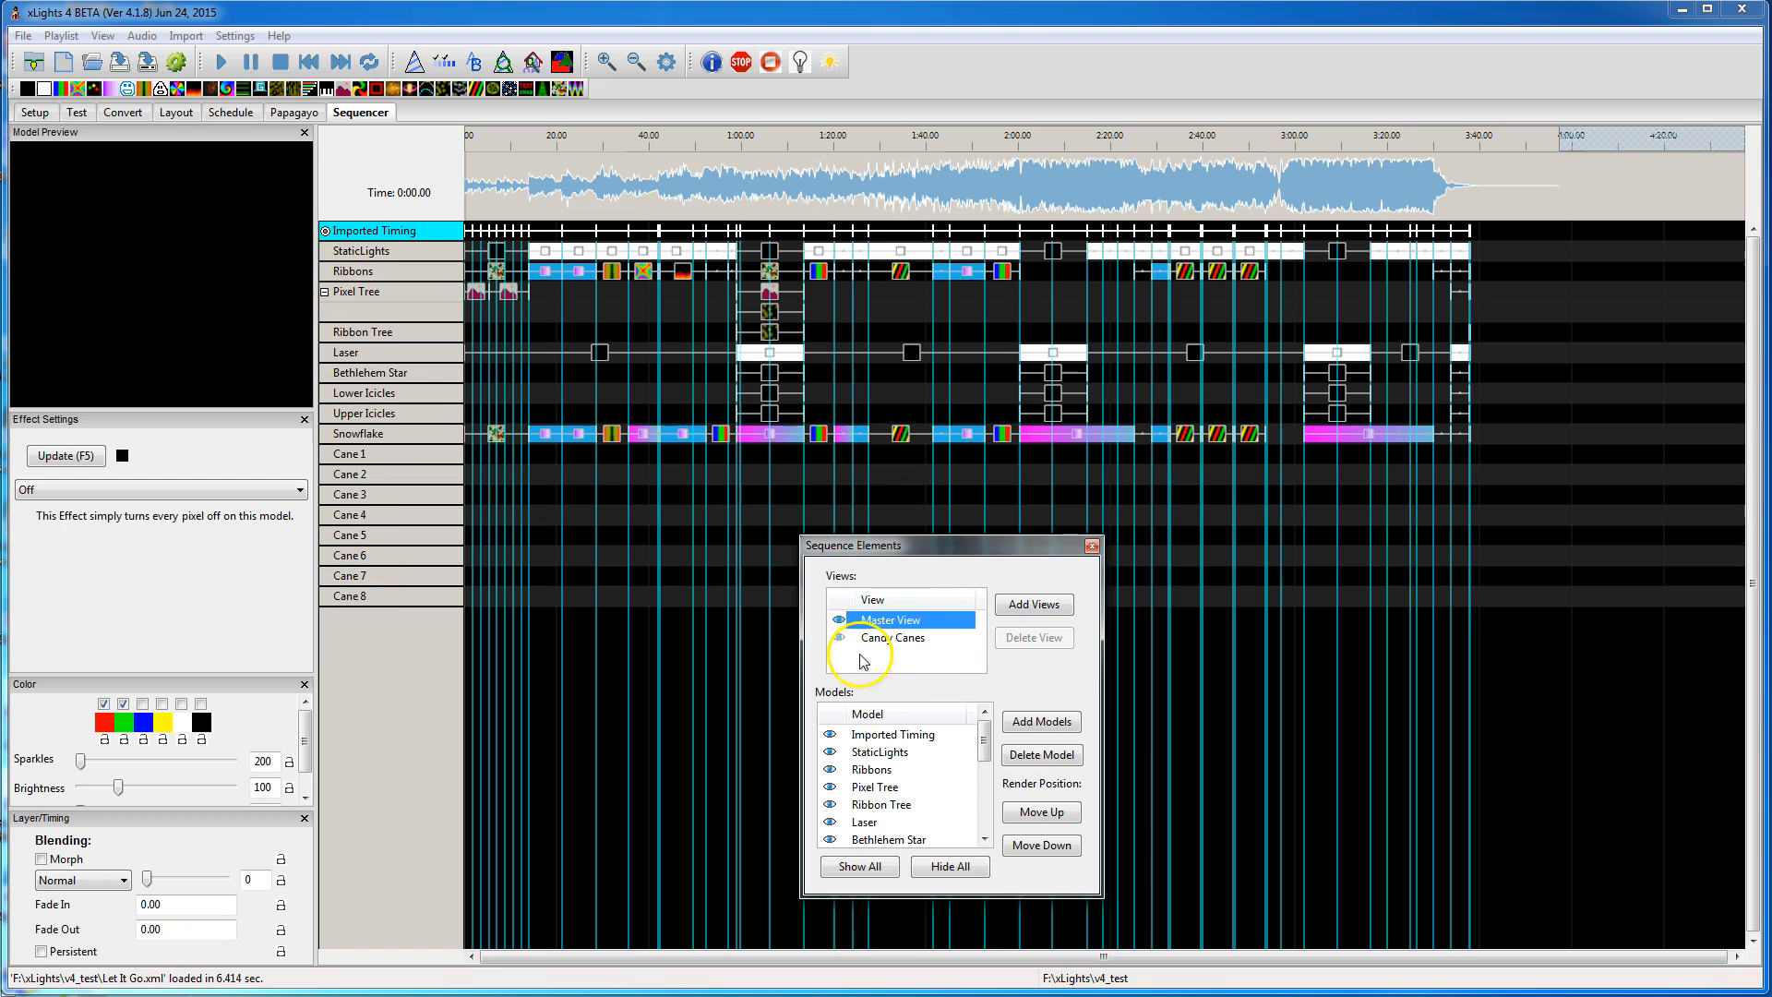
mouse_move(404, 591)
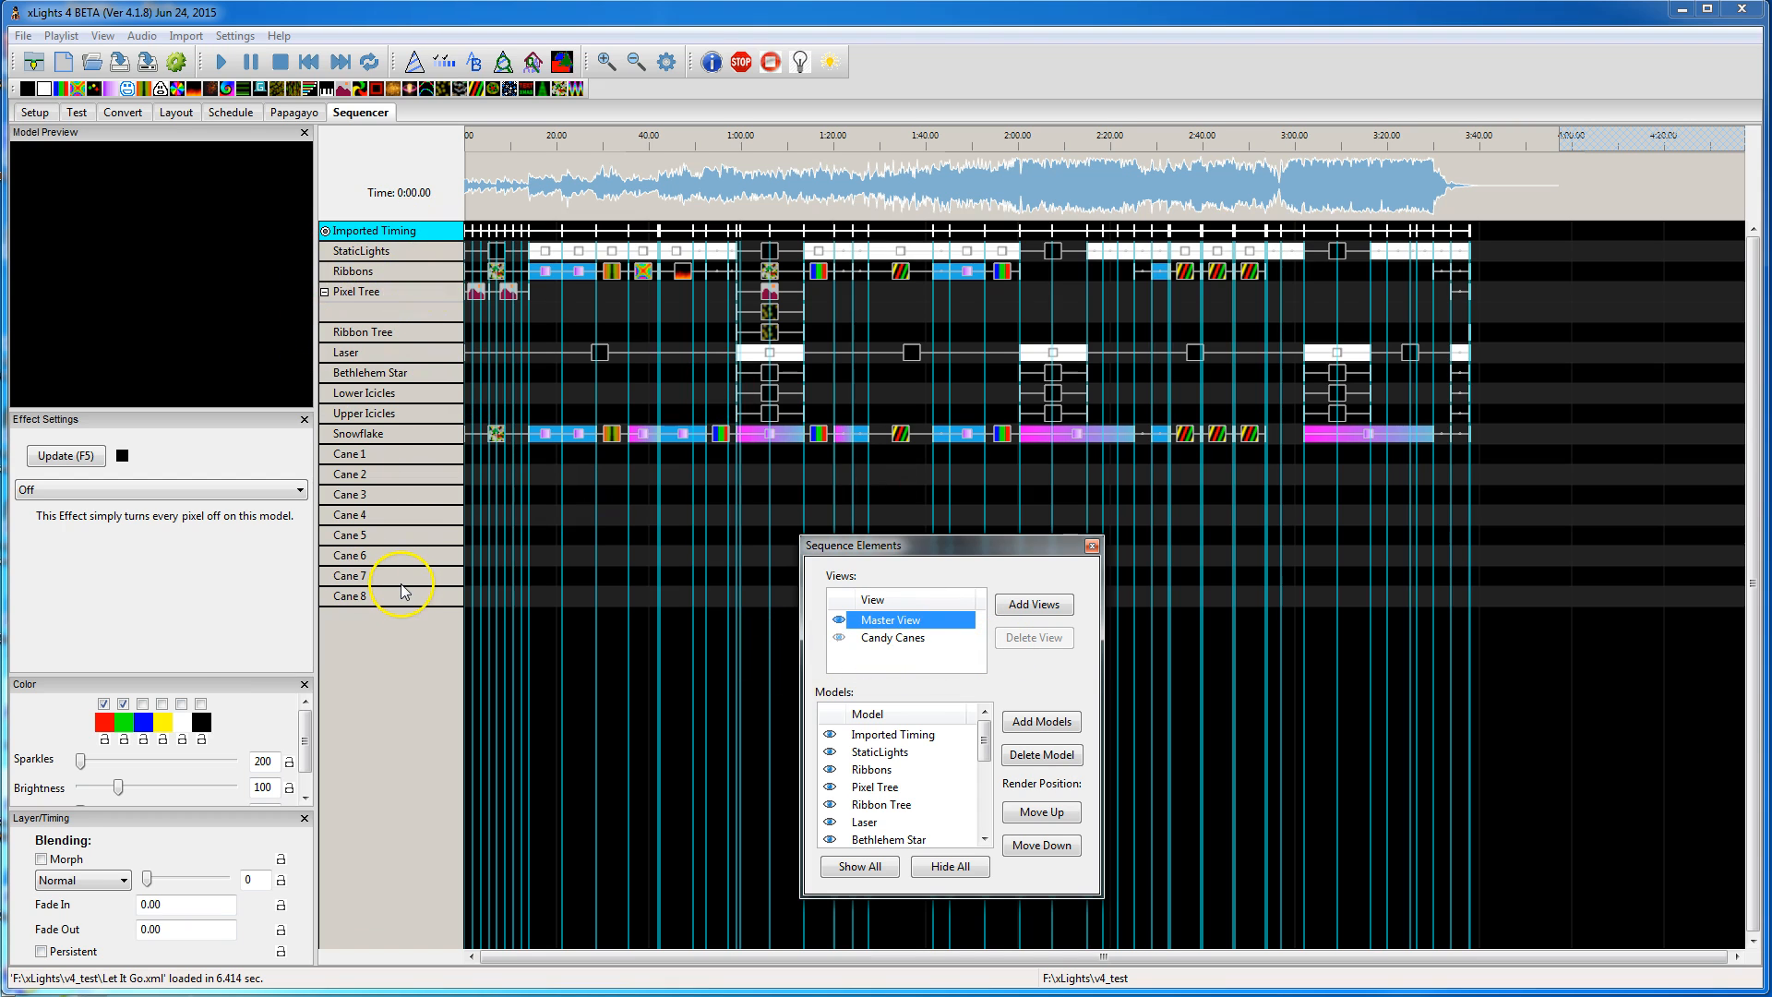
mouse_move(831, 591)
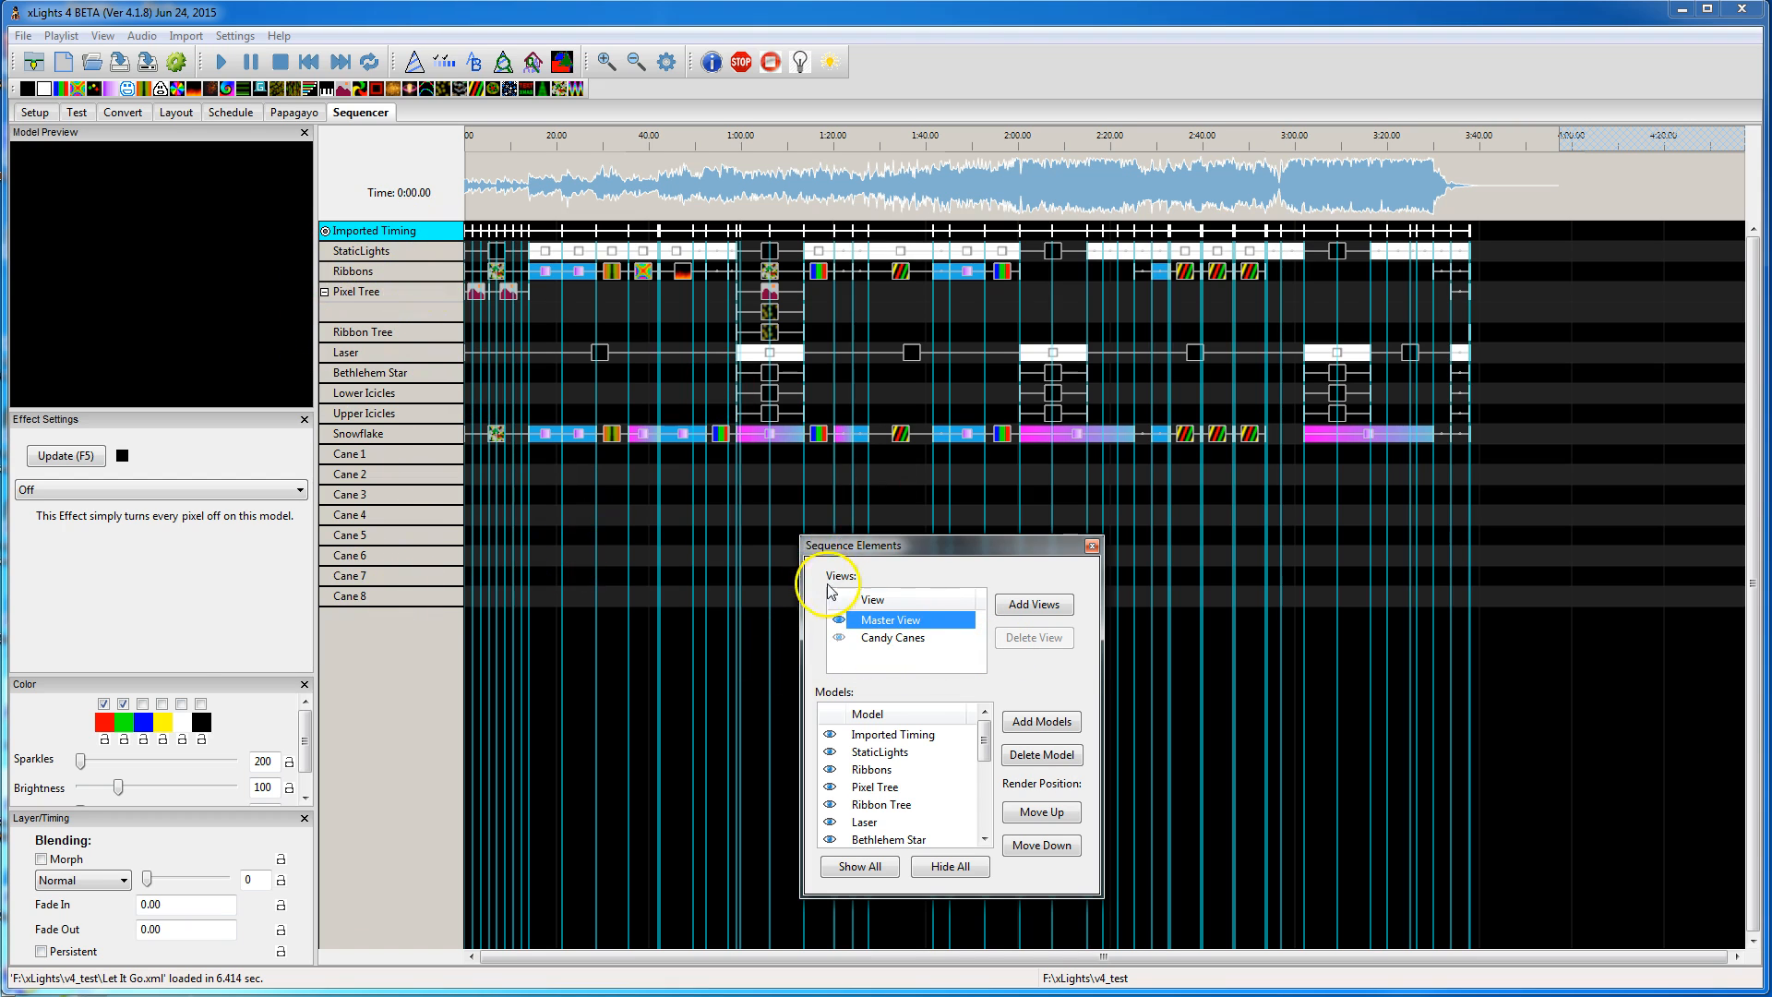
mouse_move(912, 646)
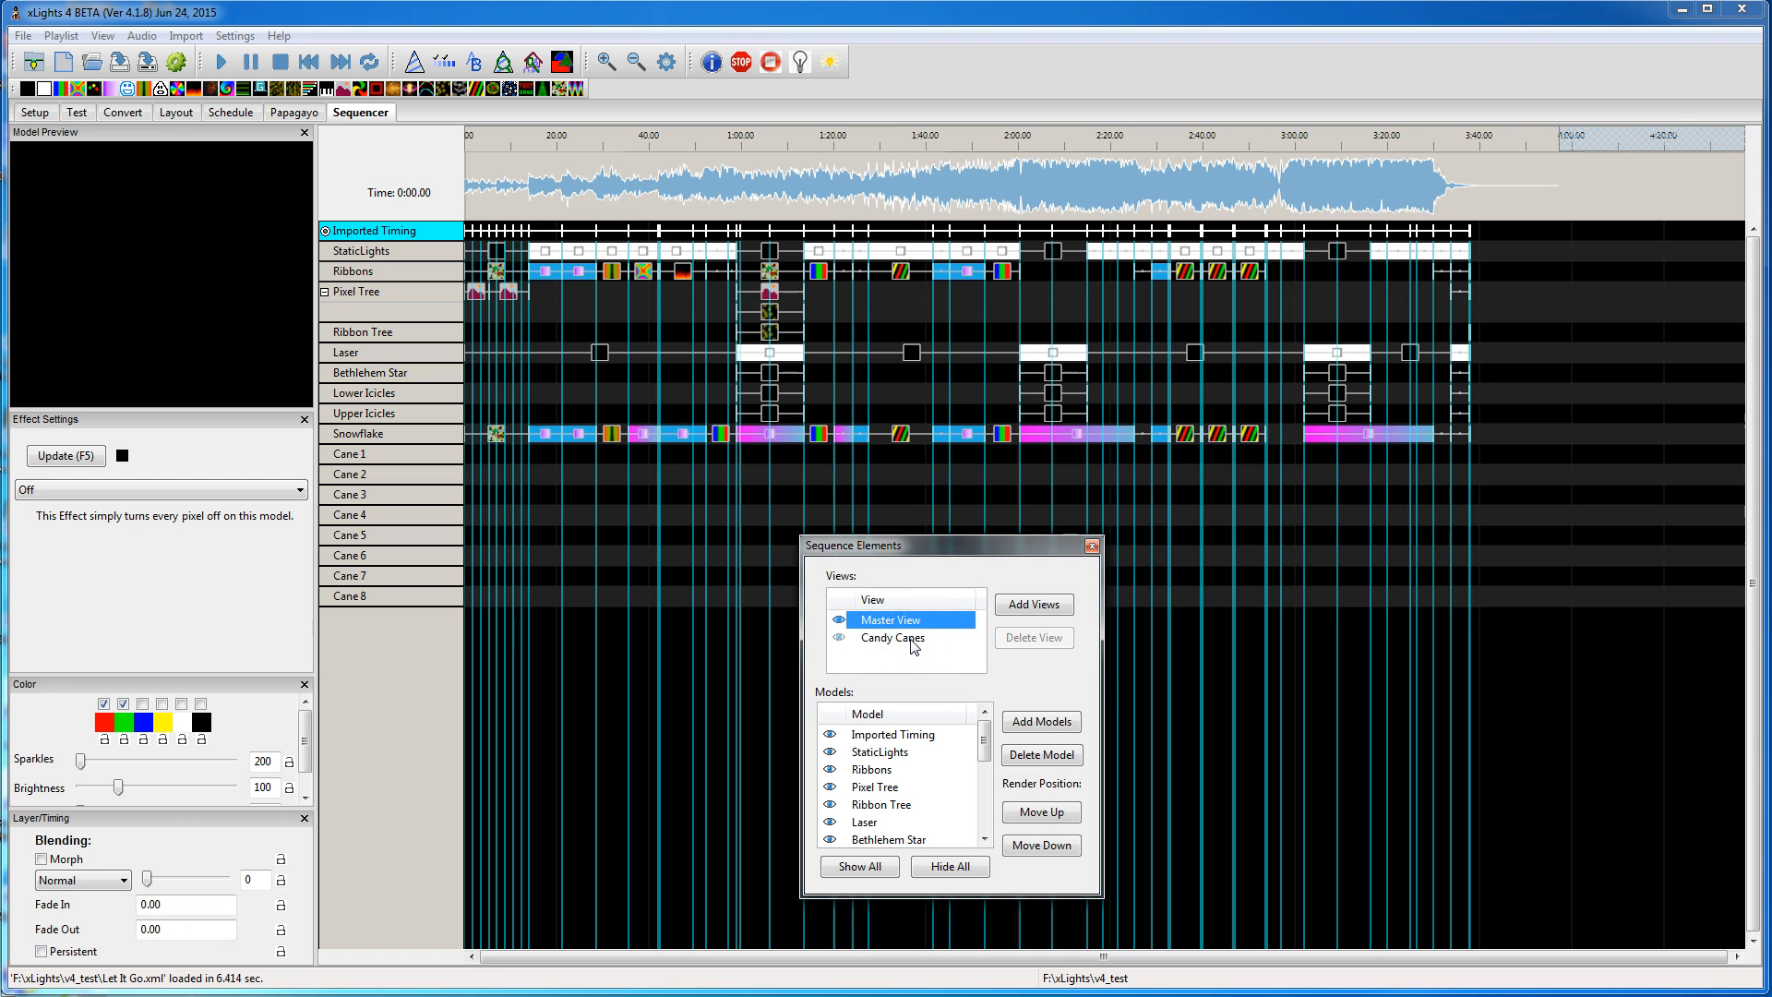
left_click(891, 637)
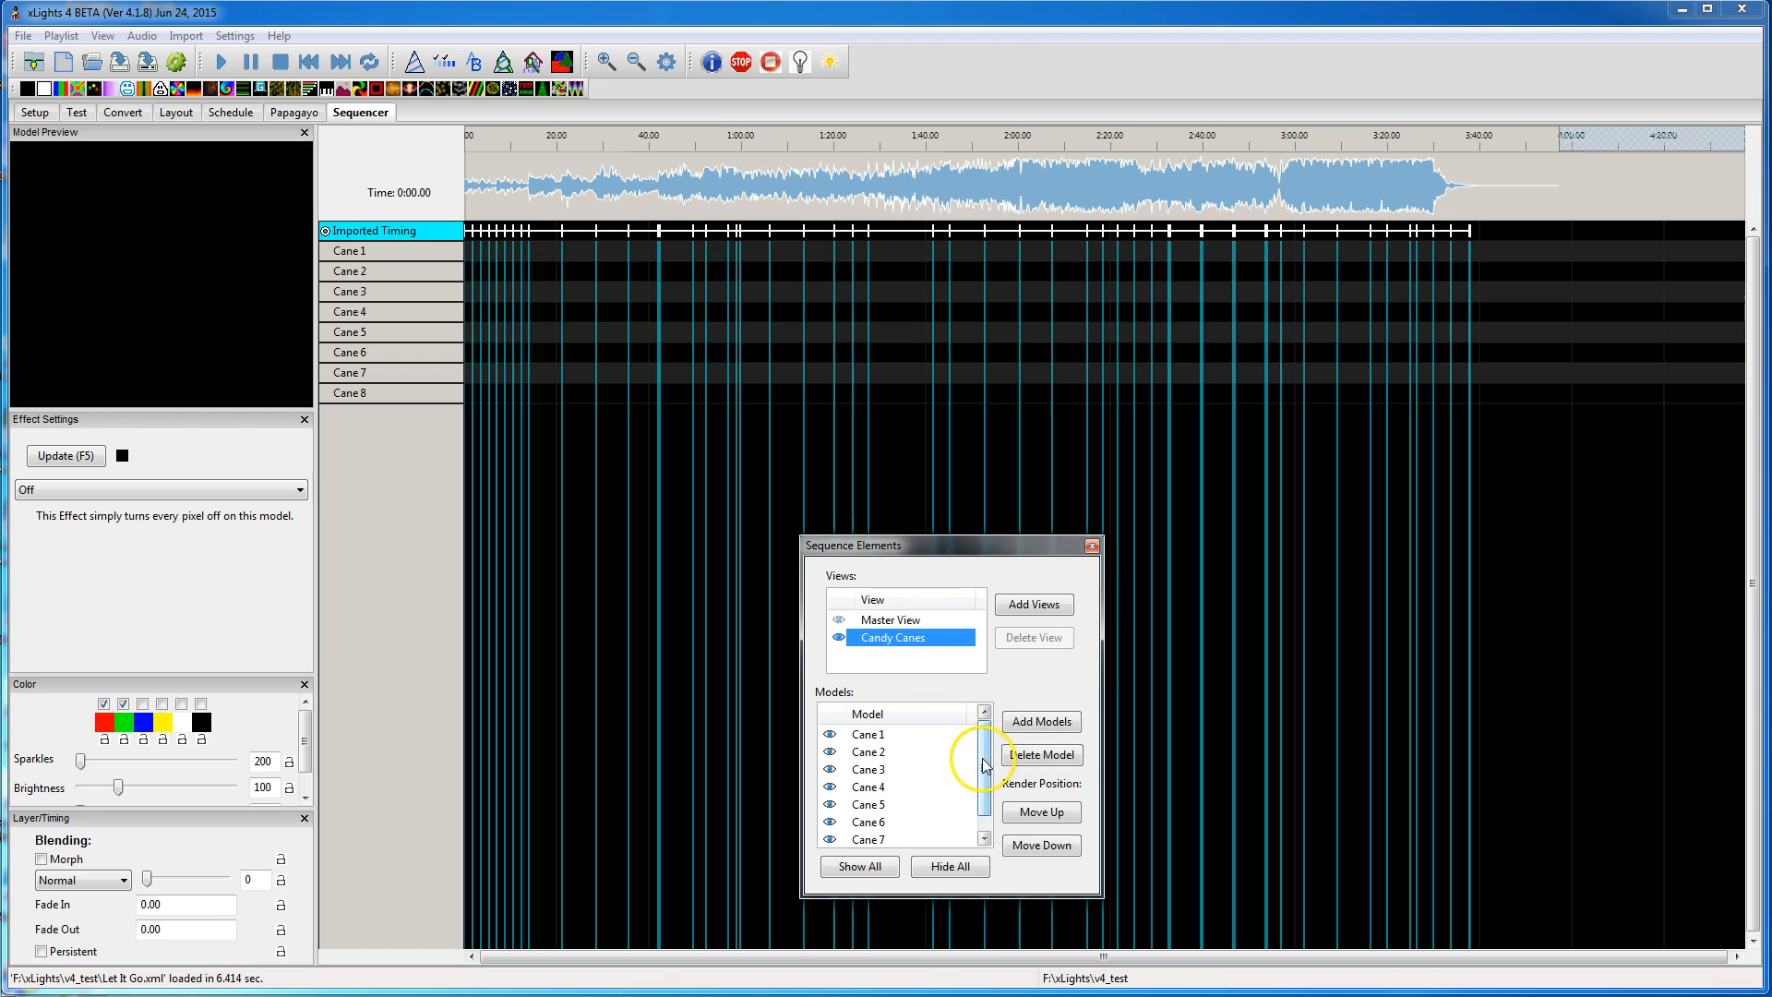
Step: Add Snowflake to Candy Canes and move it up to sit between Cane 4 and Cane 5
left_click(1039, 722)
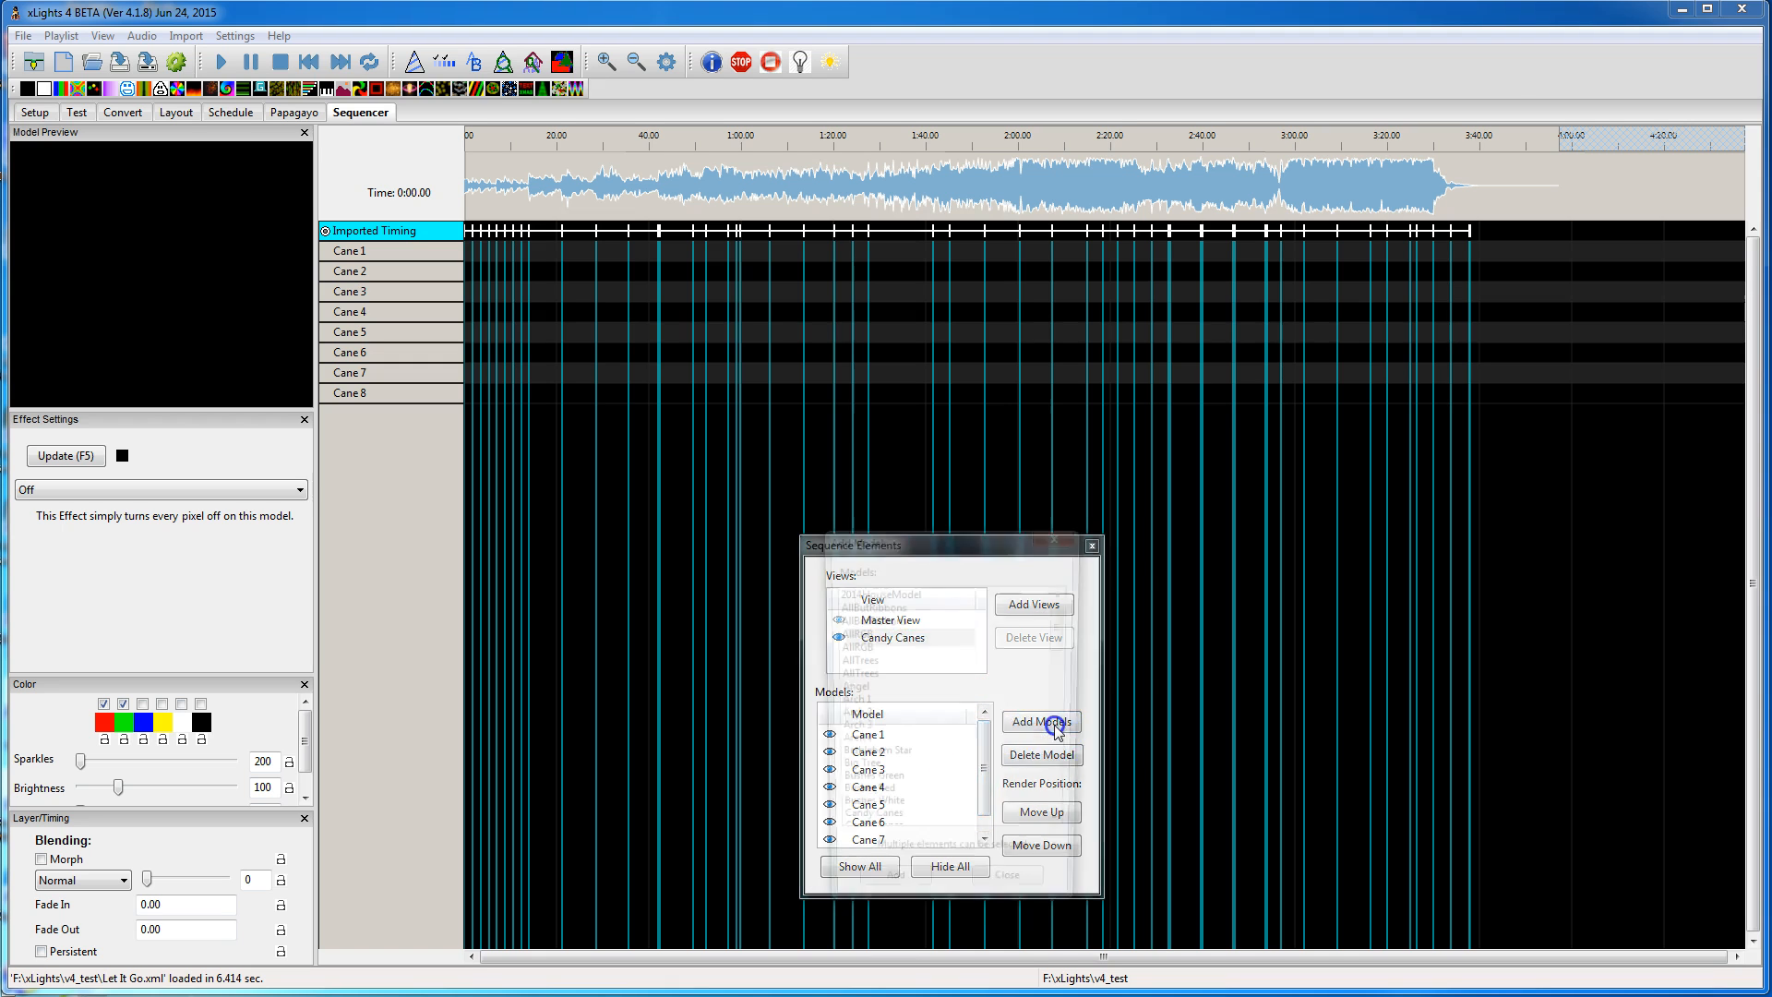
left_click(1039, 721)
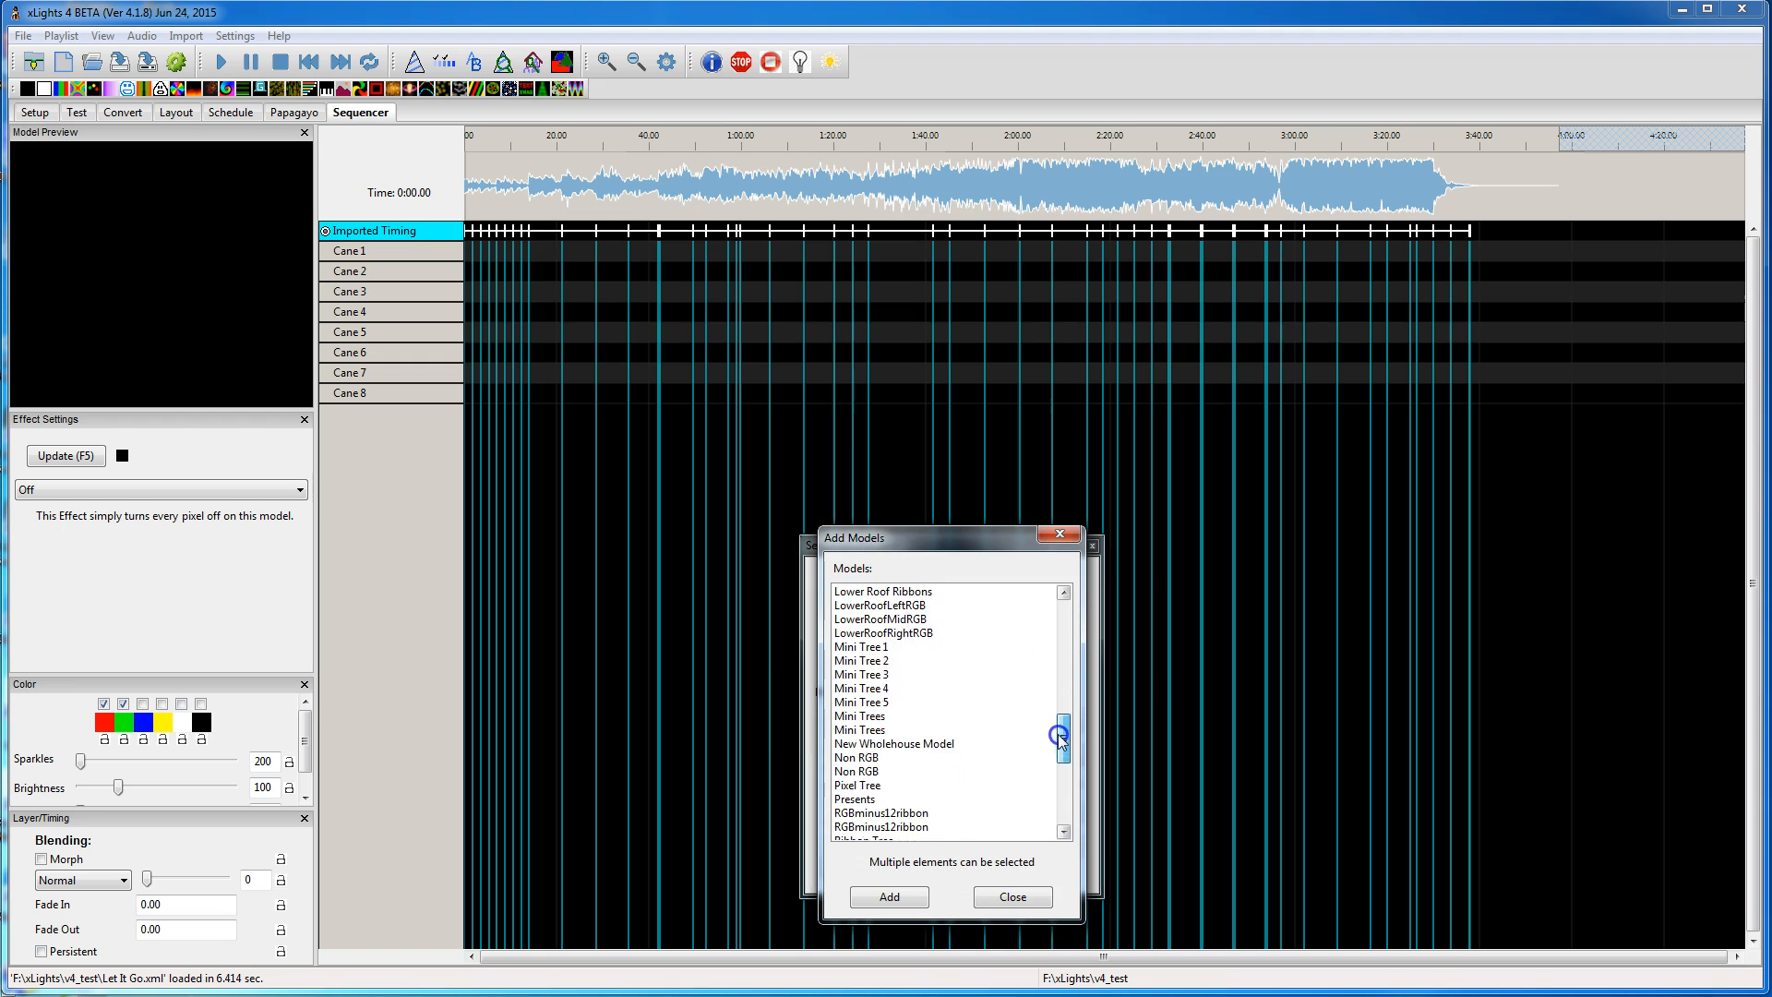
scroll("down", 3)
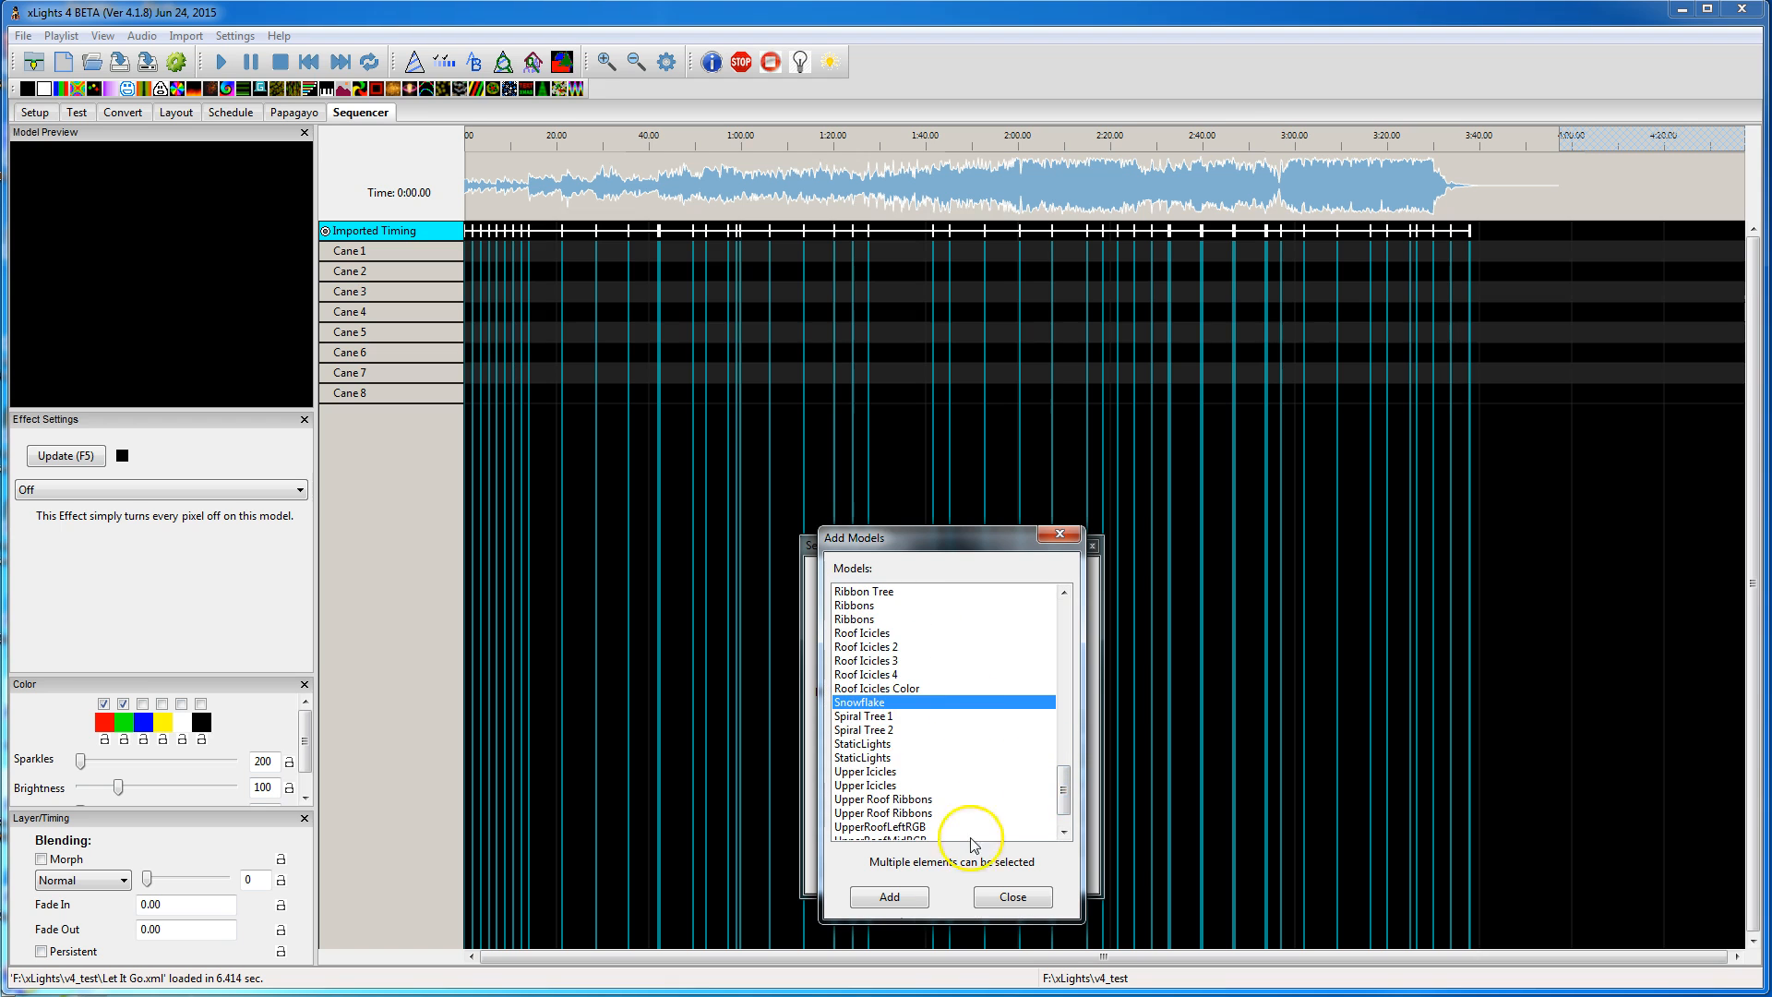
left_click(888, 897)
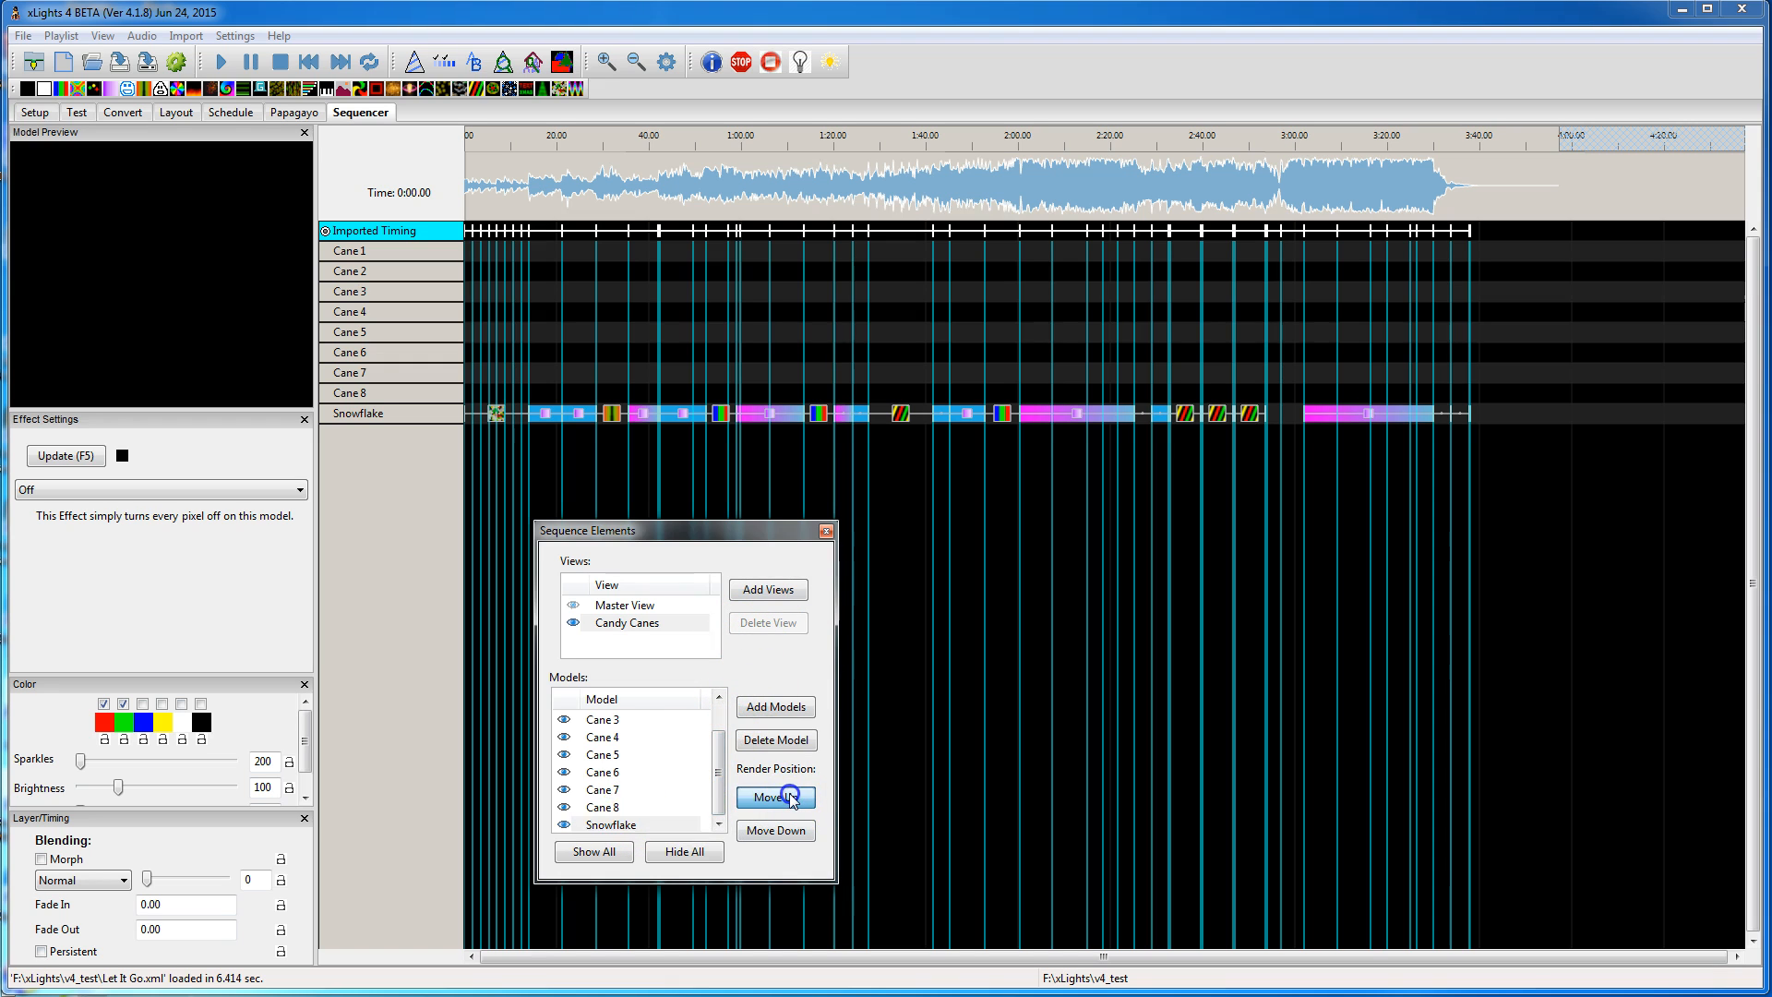
left_click(776, 797)
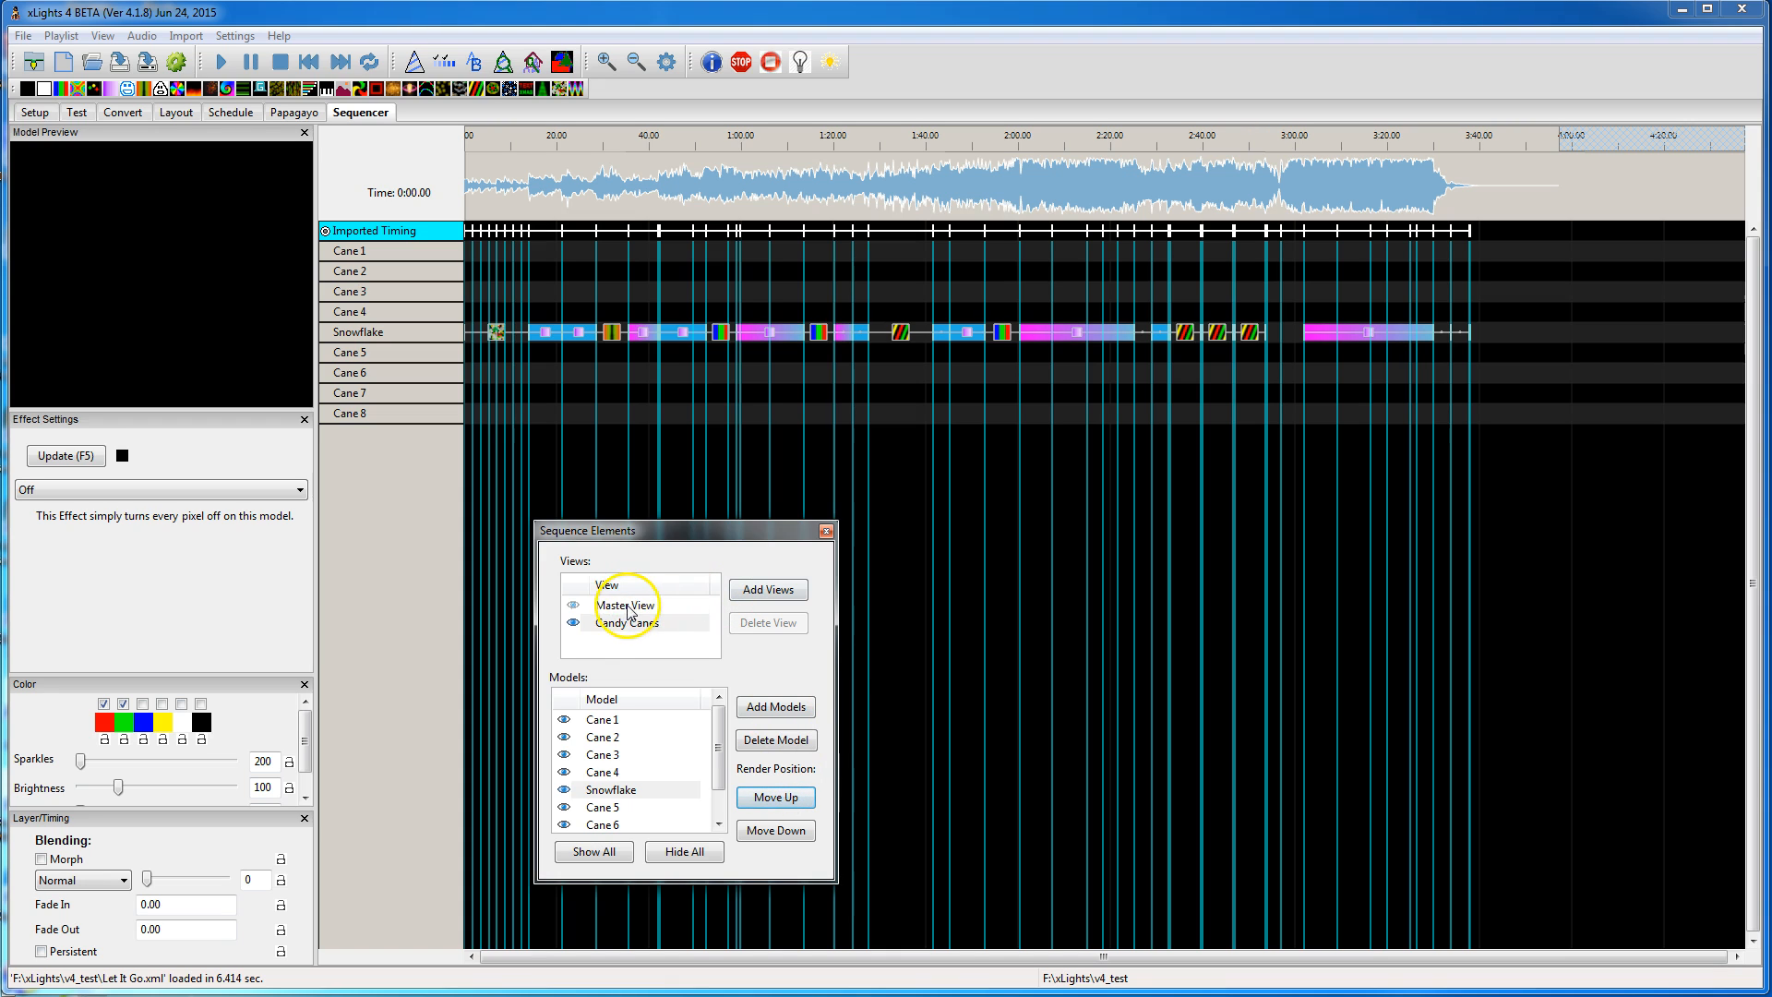
left_click(625, 605)
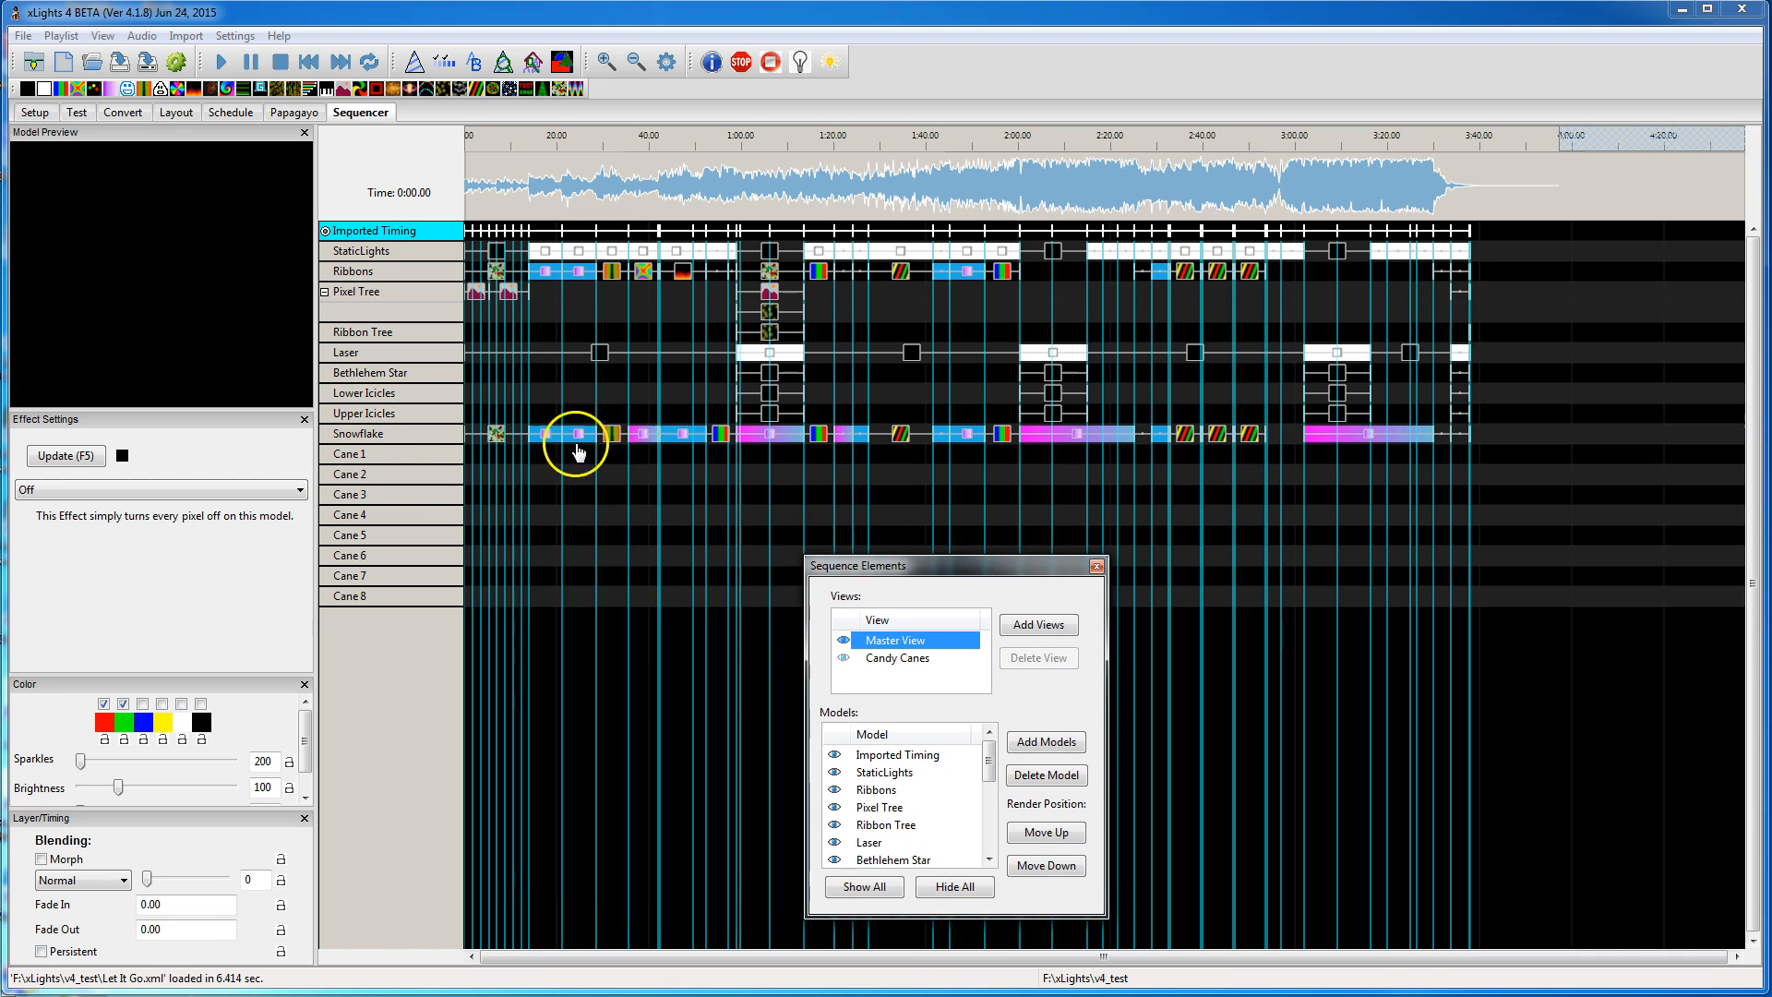
mouse_move(389, 447)
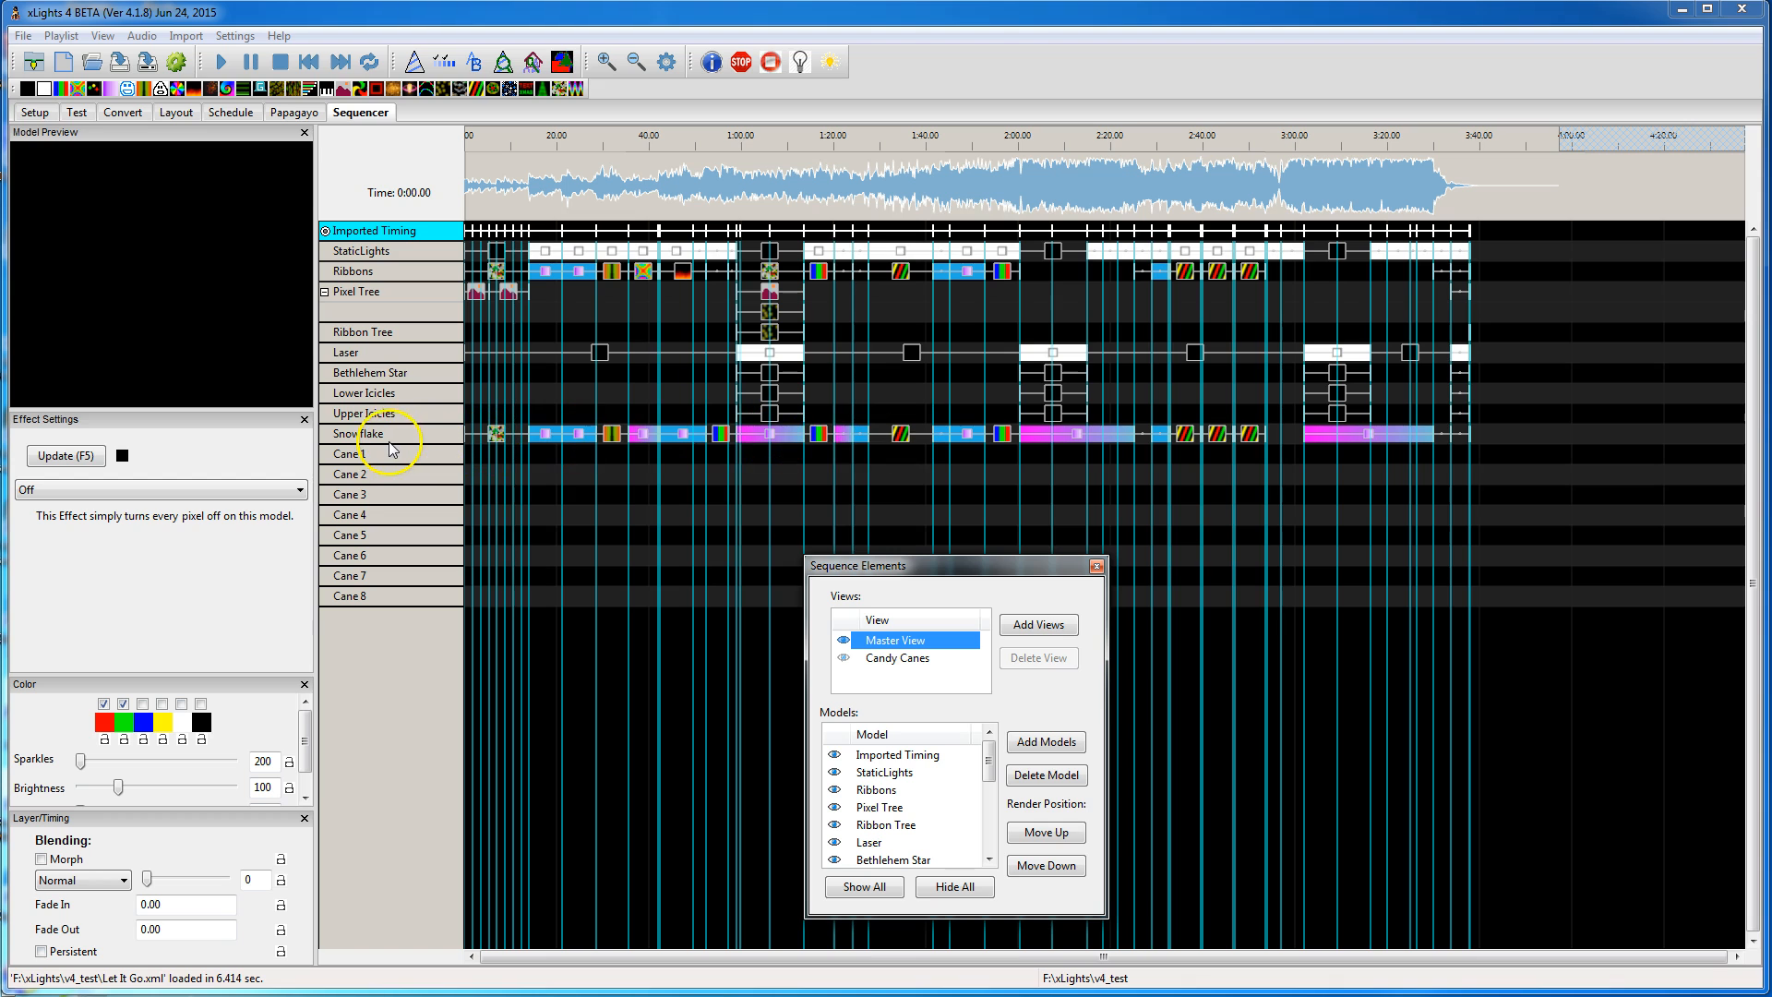
mouse_move(679, 597)
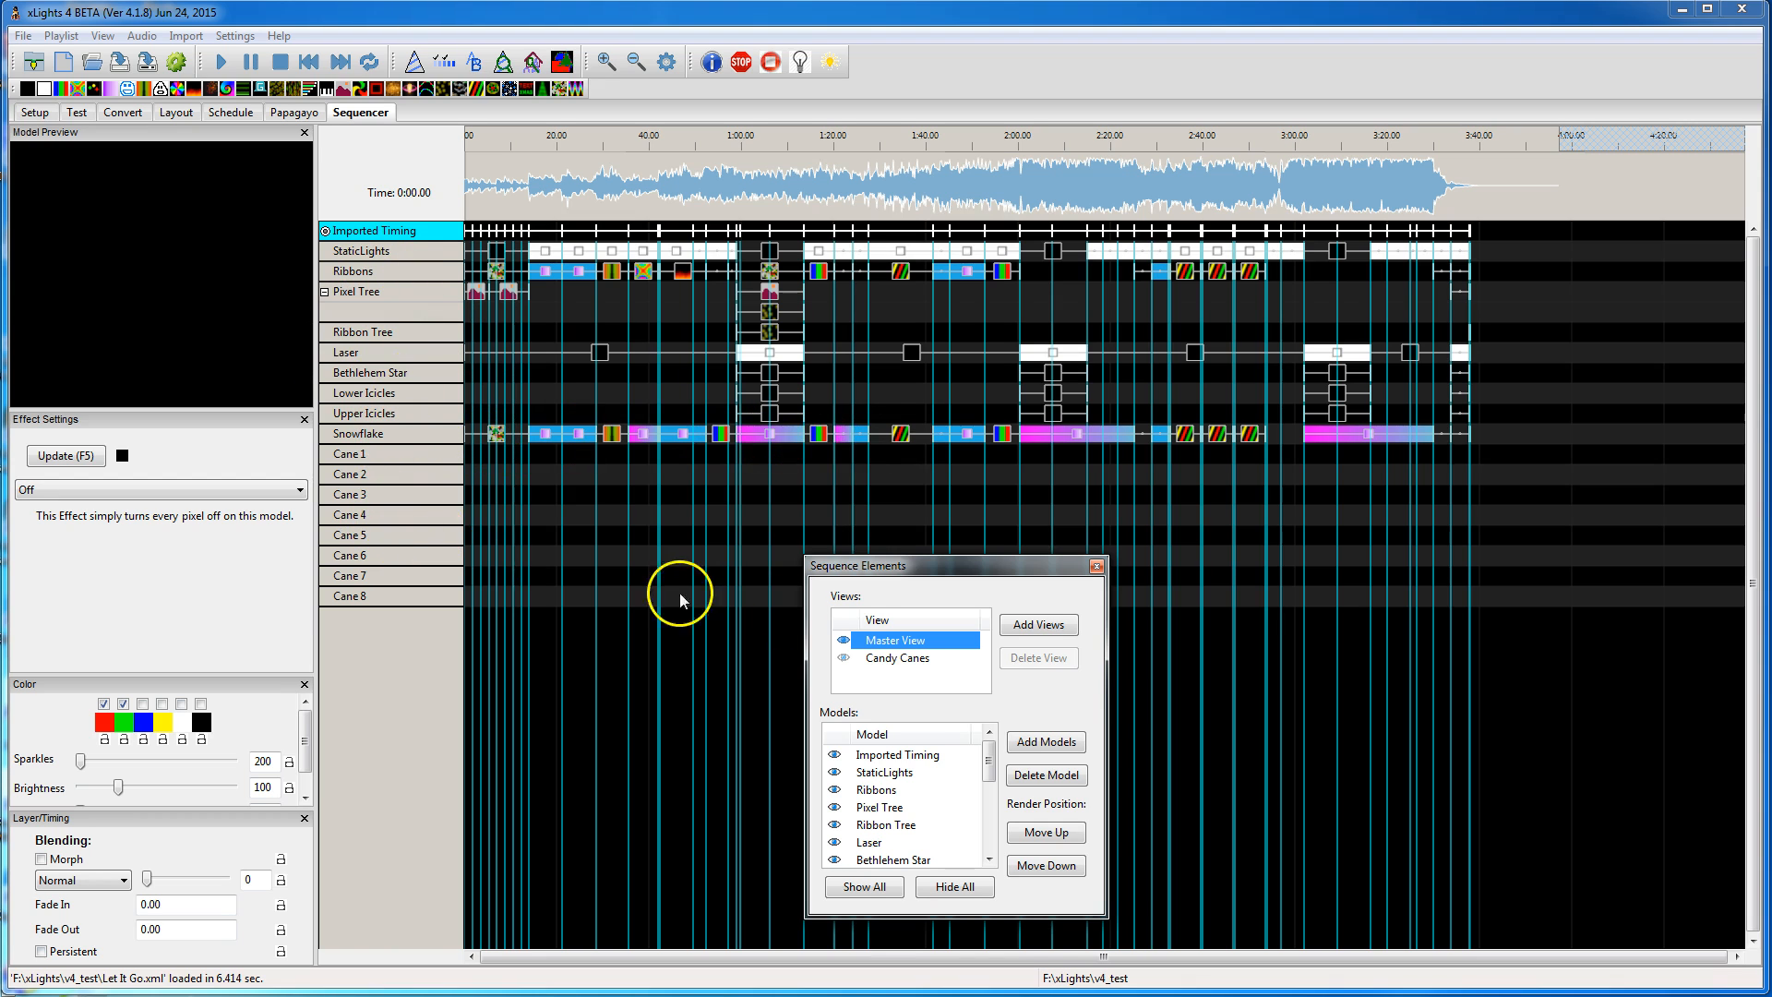
left_click(897, 657)
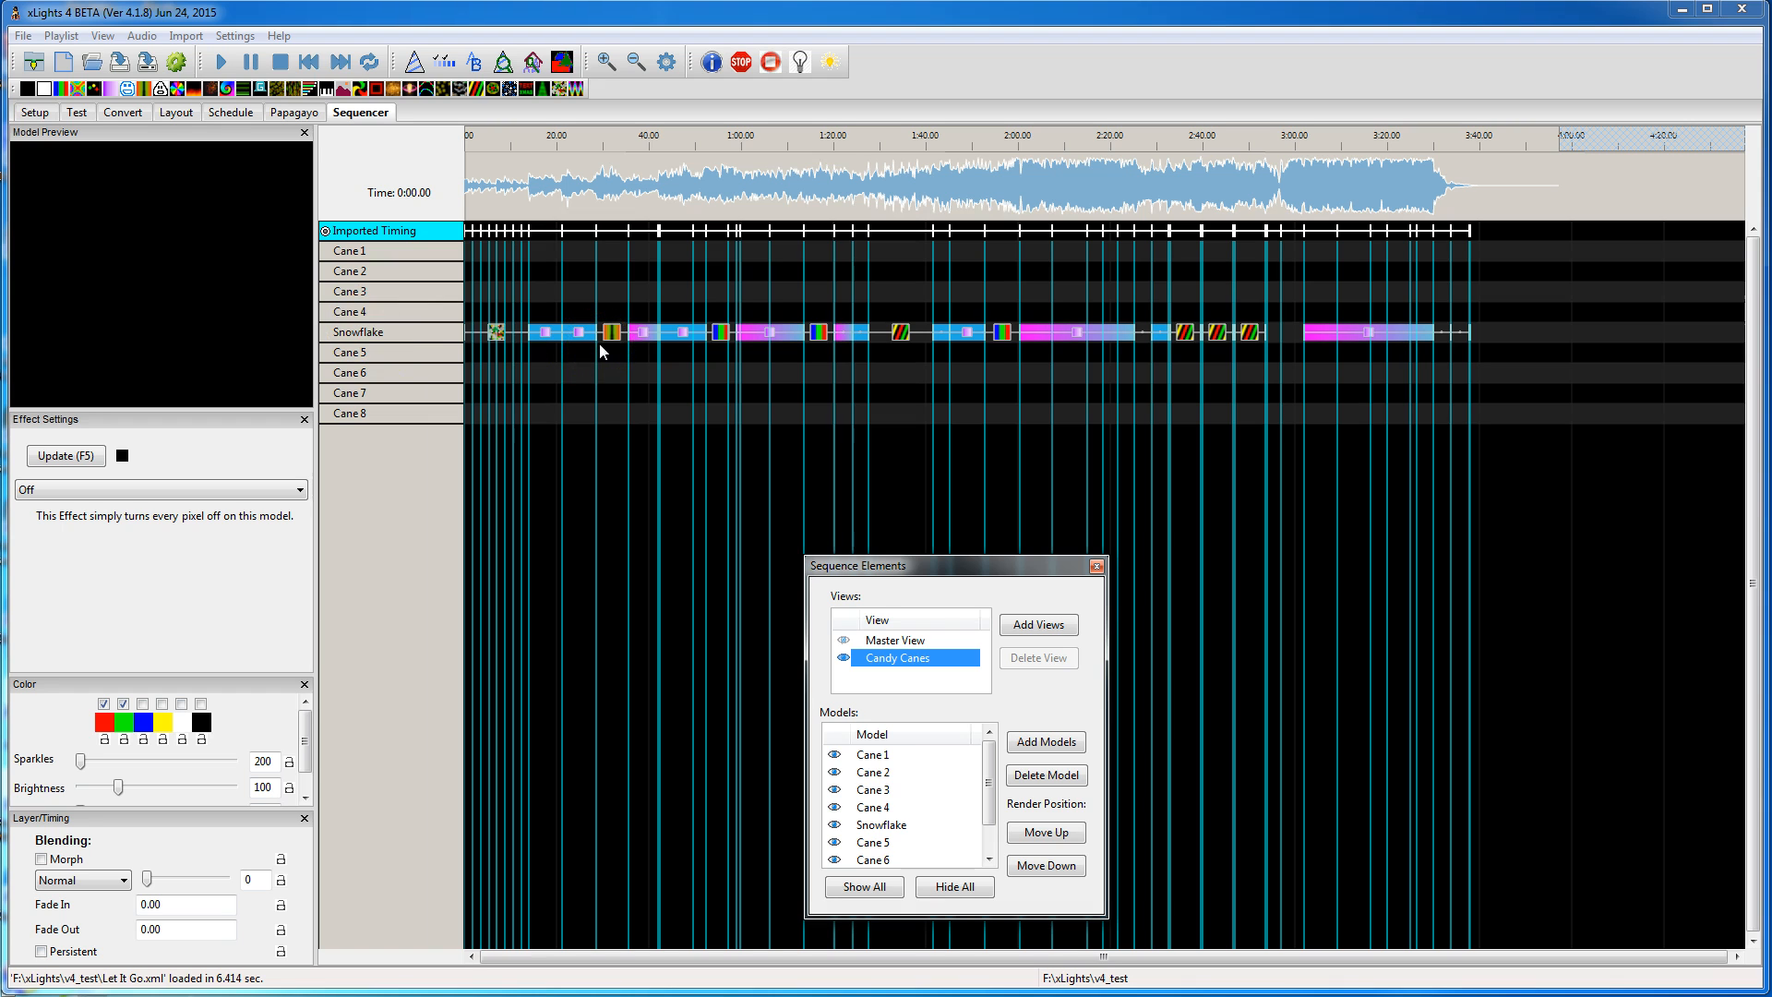
Step: Move Snowflake to the bottom of Candy Canes, delete it, and return to Master View
left_click(893, 640)
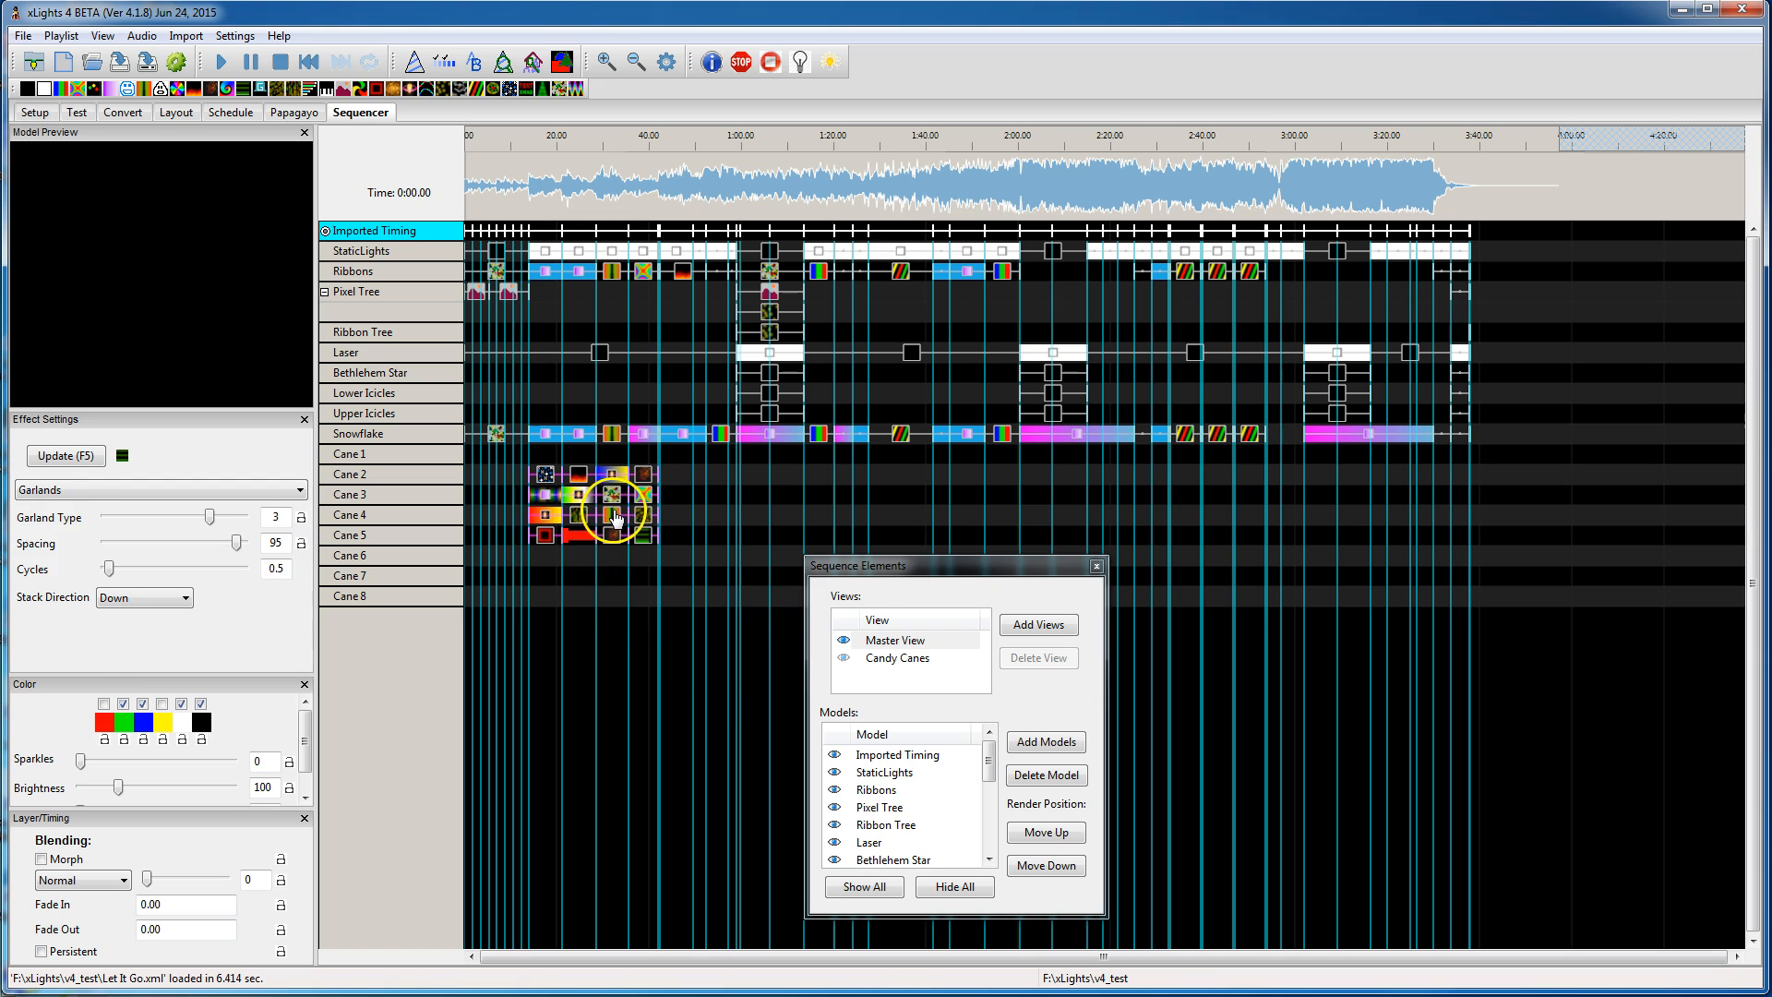
left_click(897, 657)
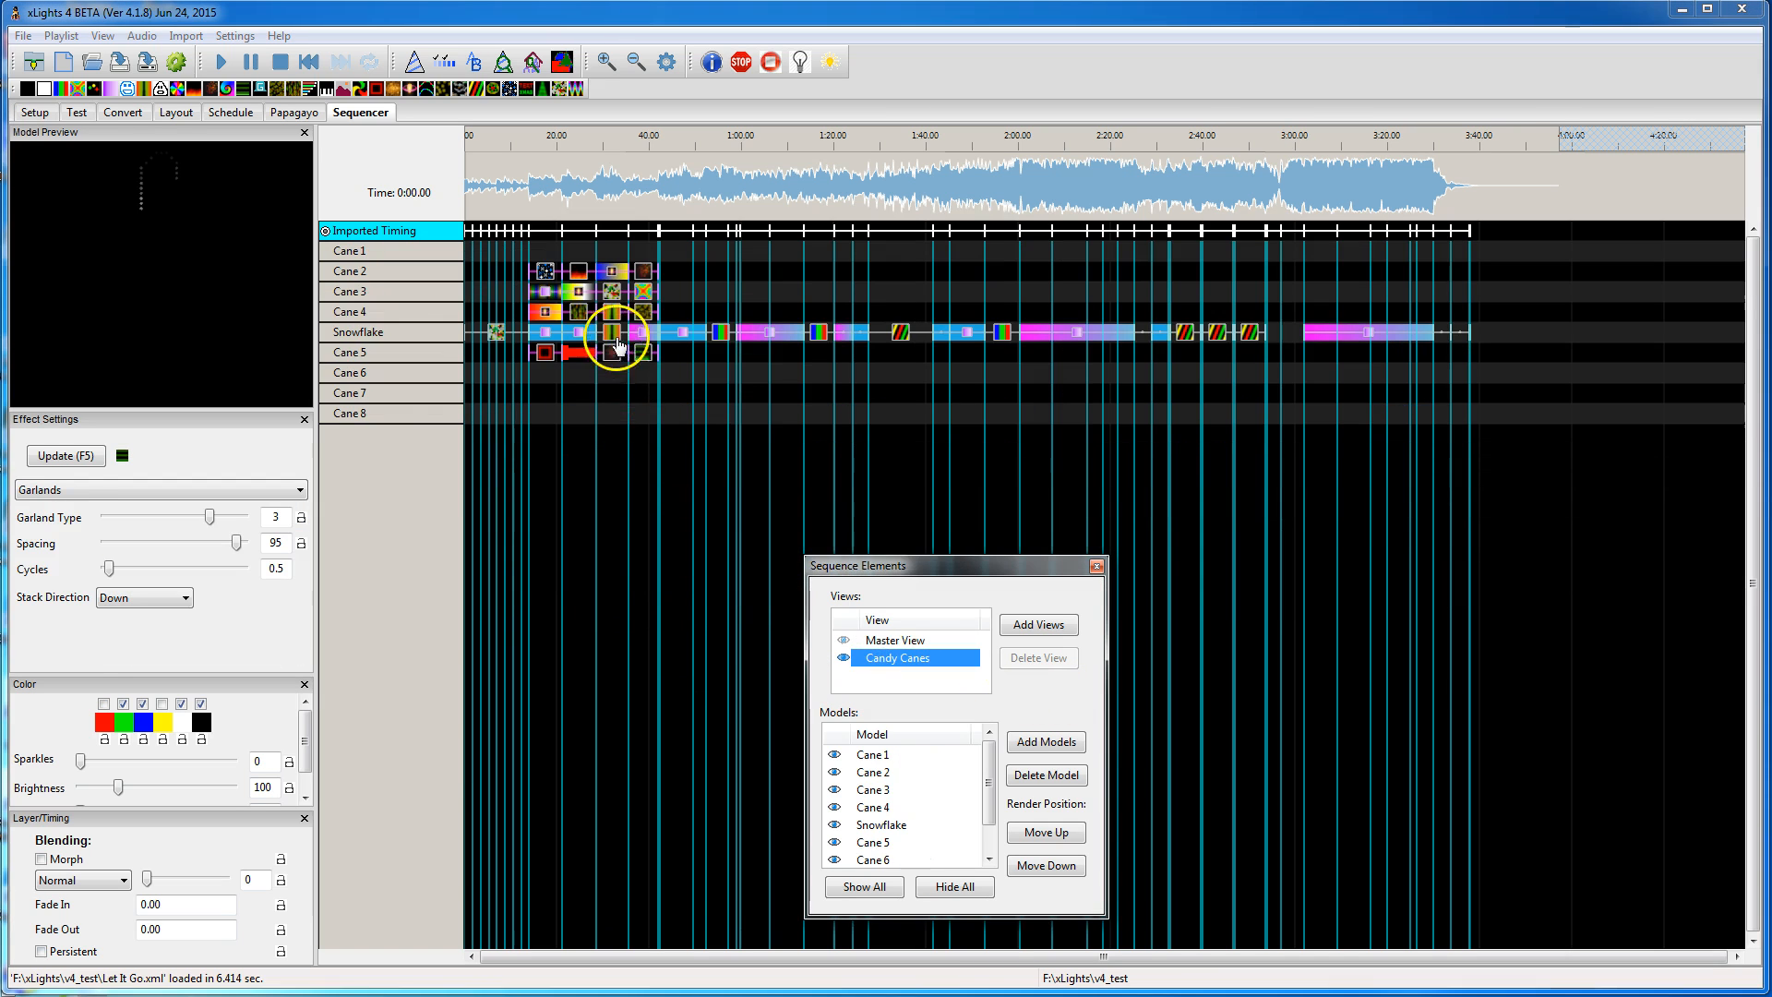
mouse_move(633, 207)
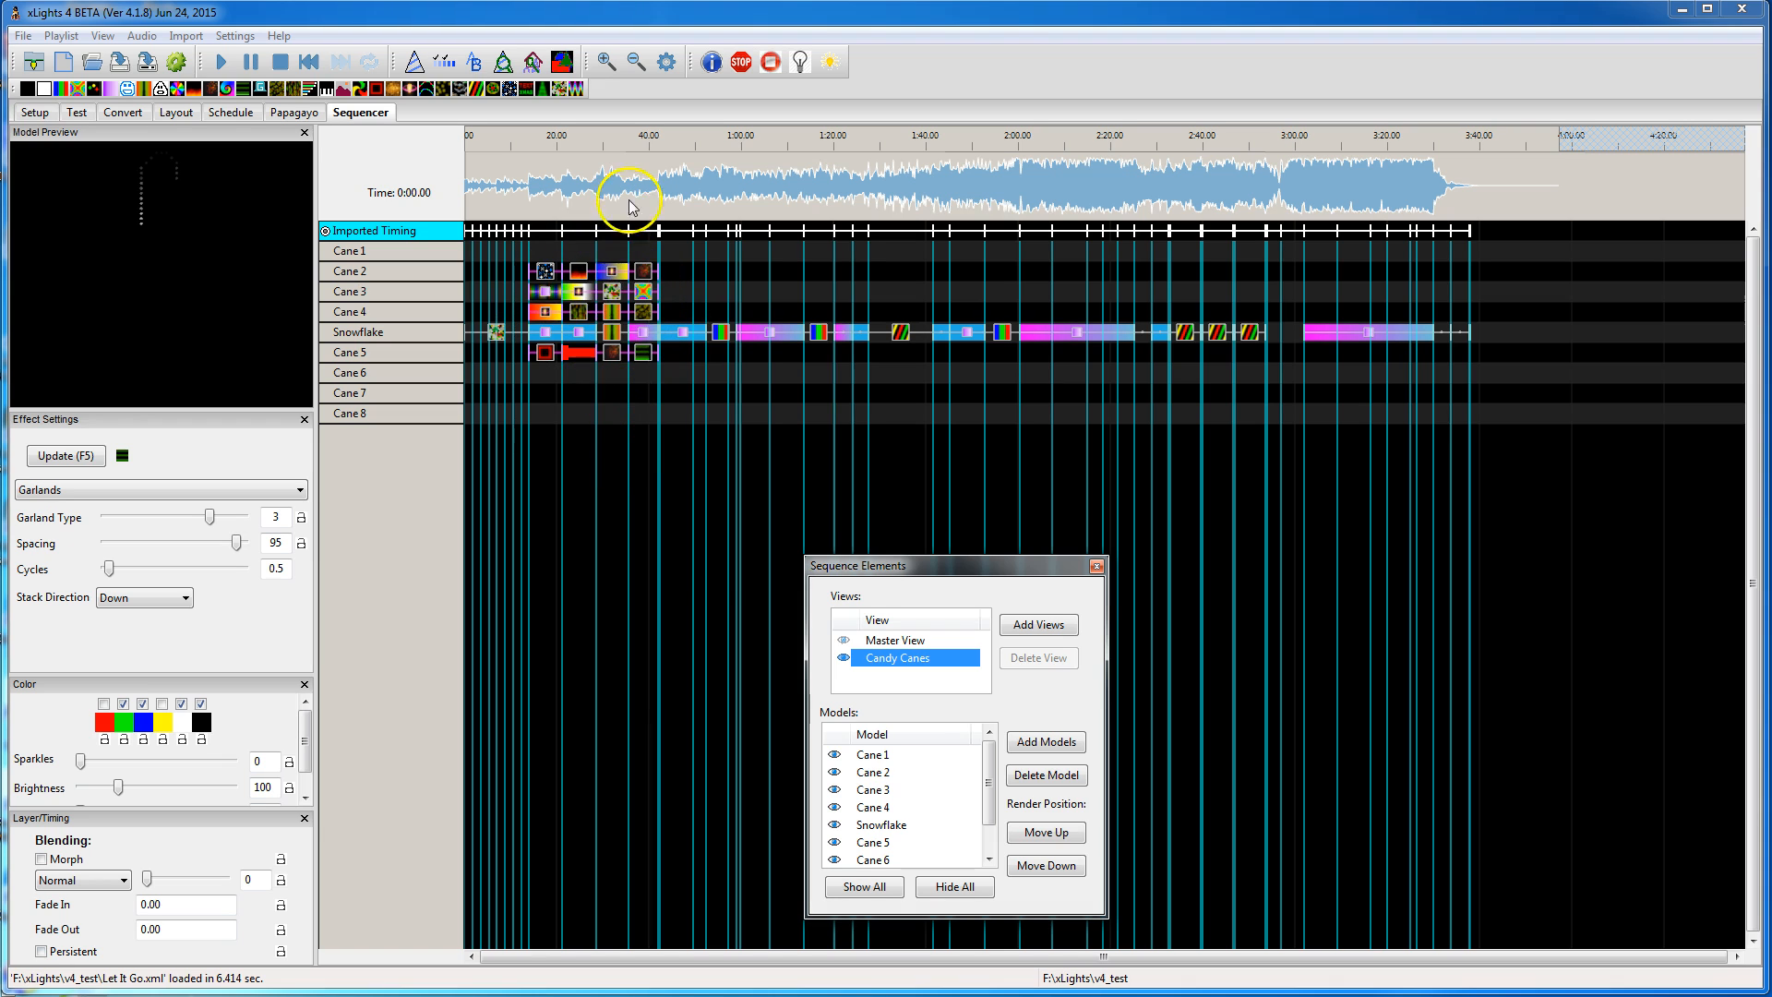
mouse_move(989, 779)
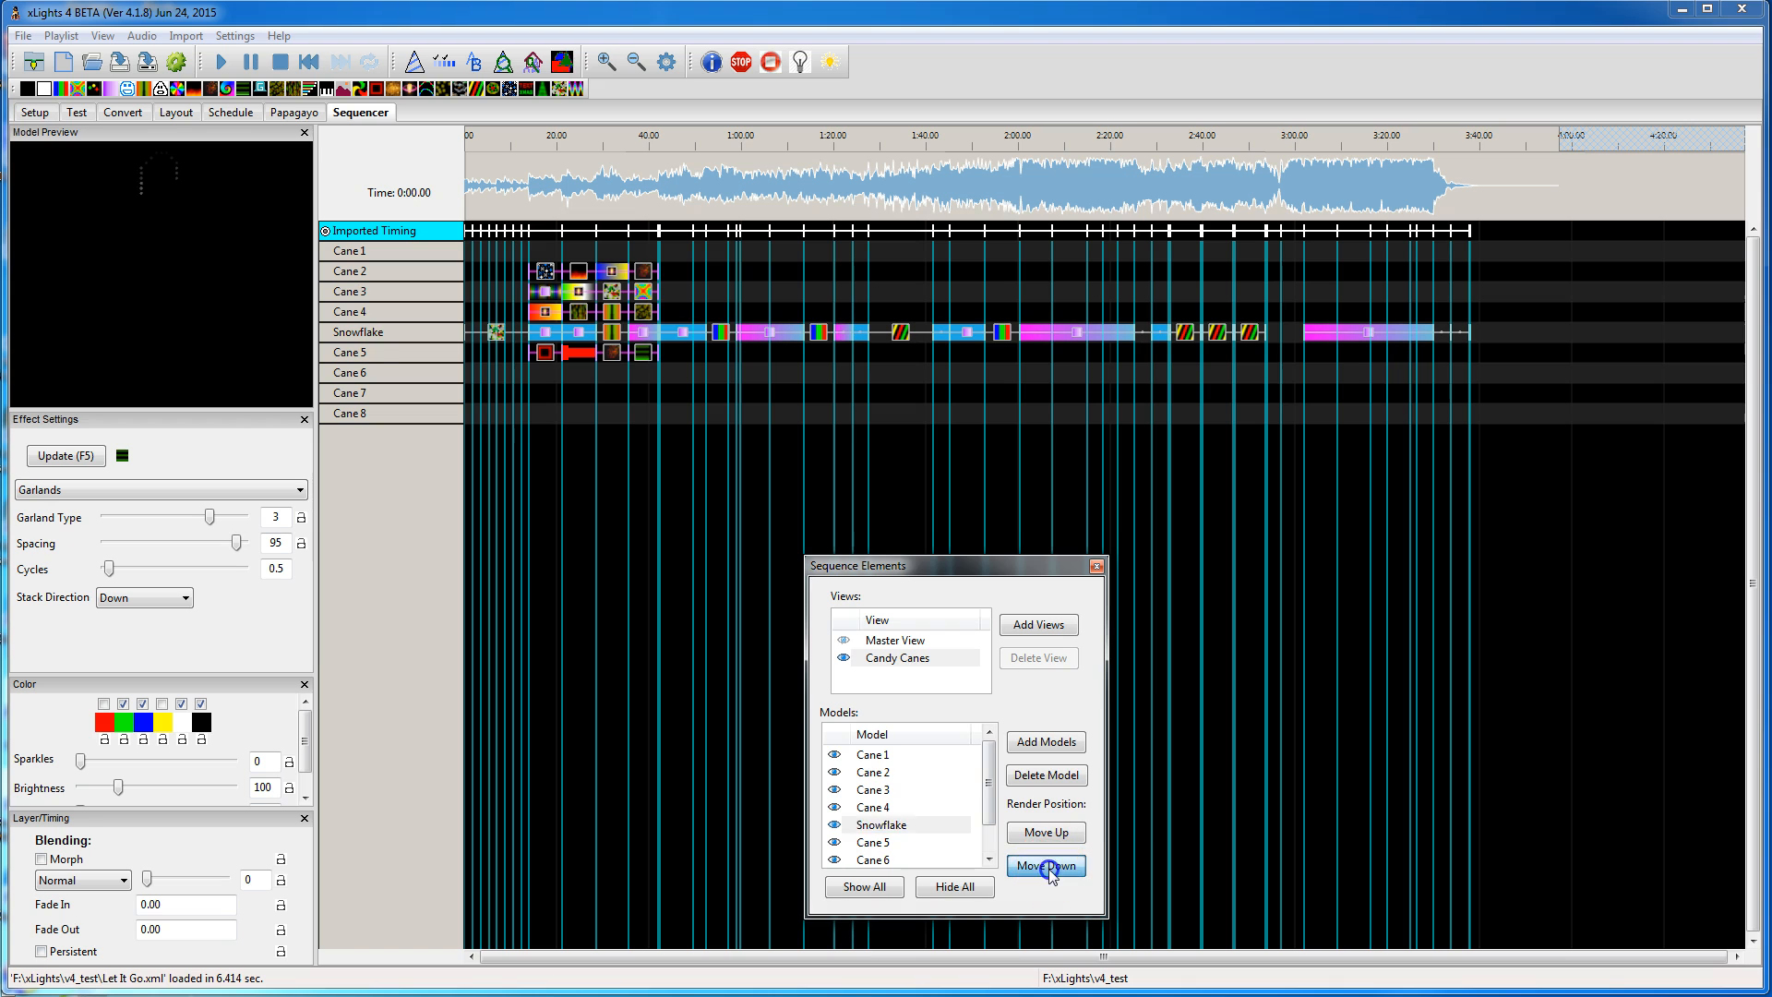
left_click(1045, 864)
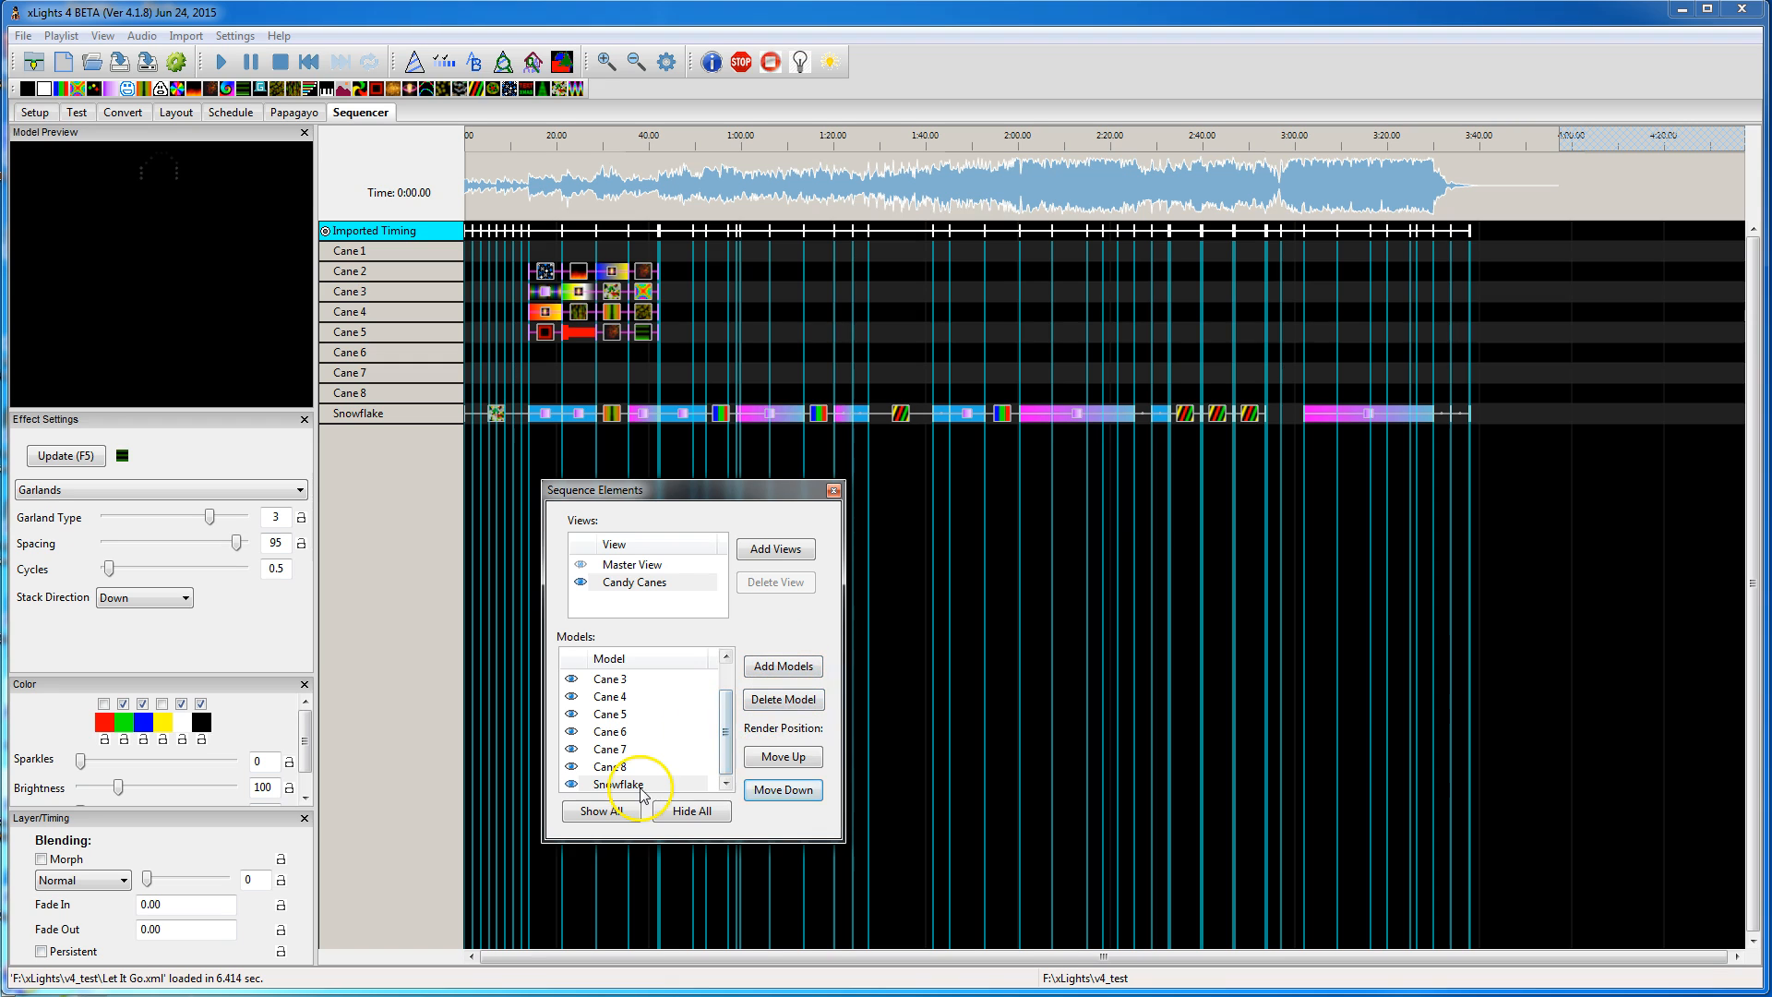
left_click(782, 698)
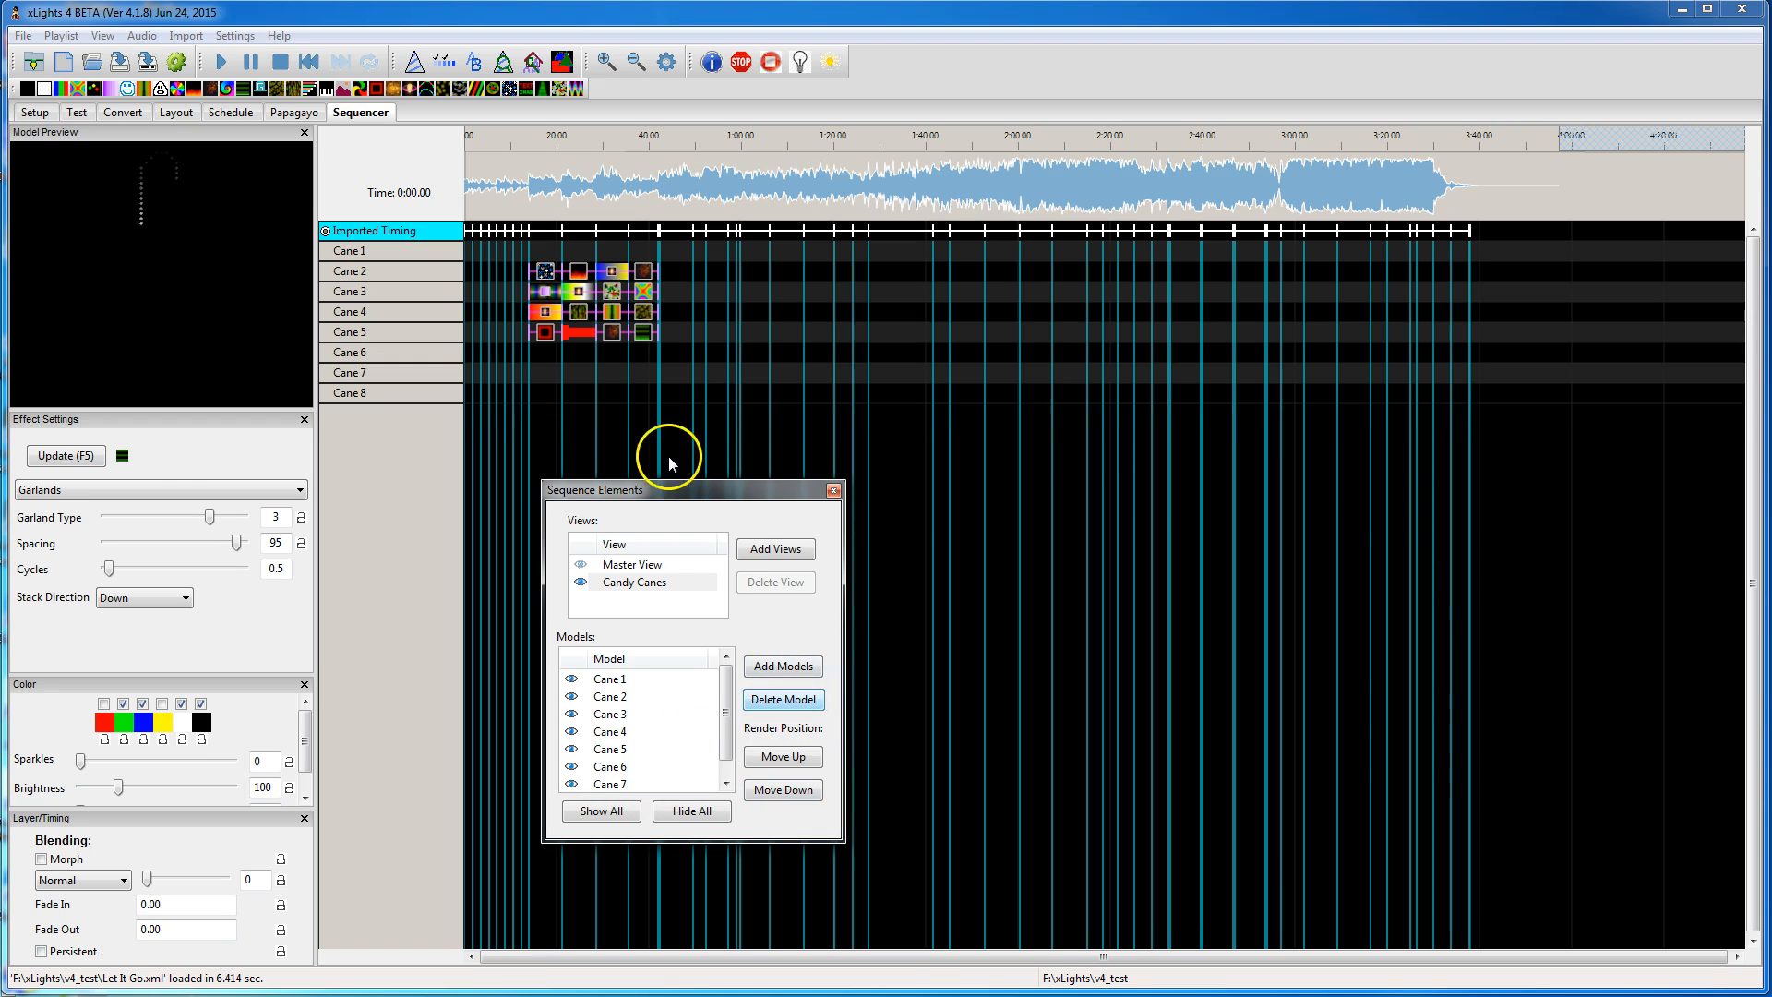
left_click(631, 565)
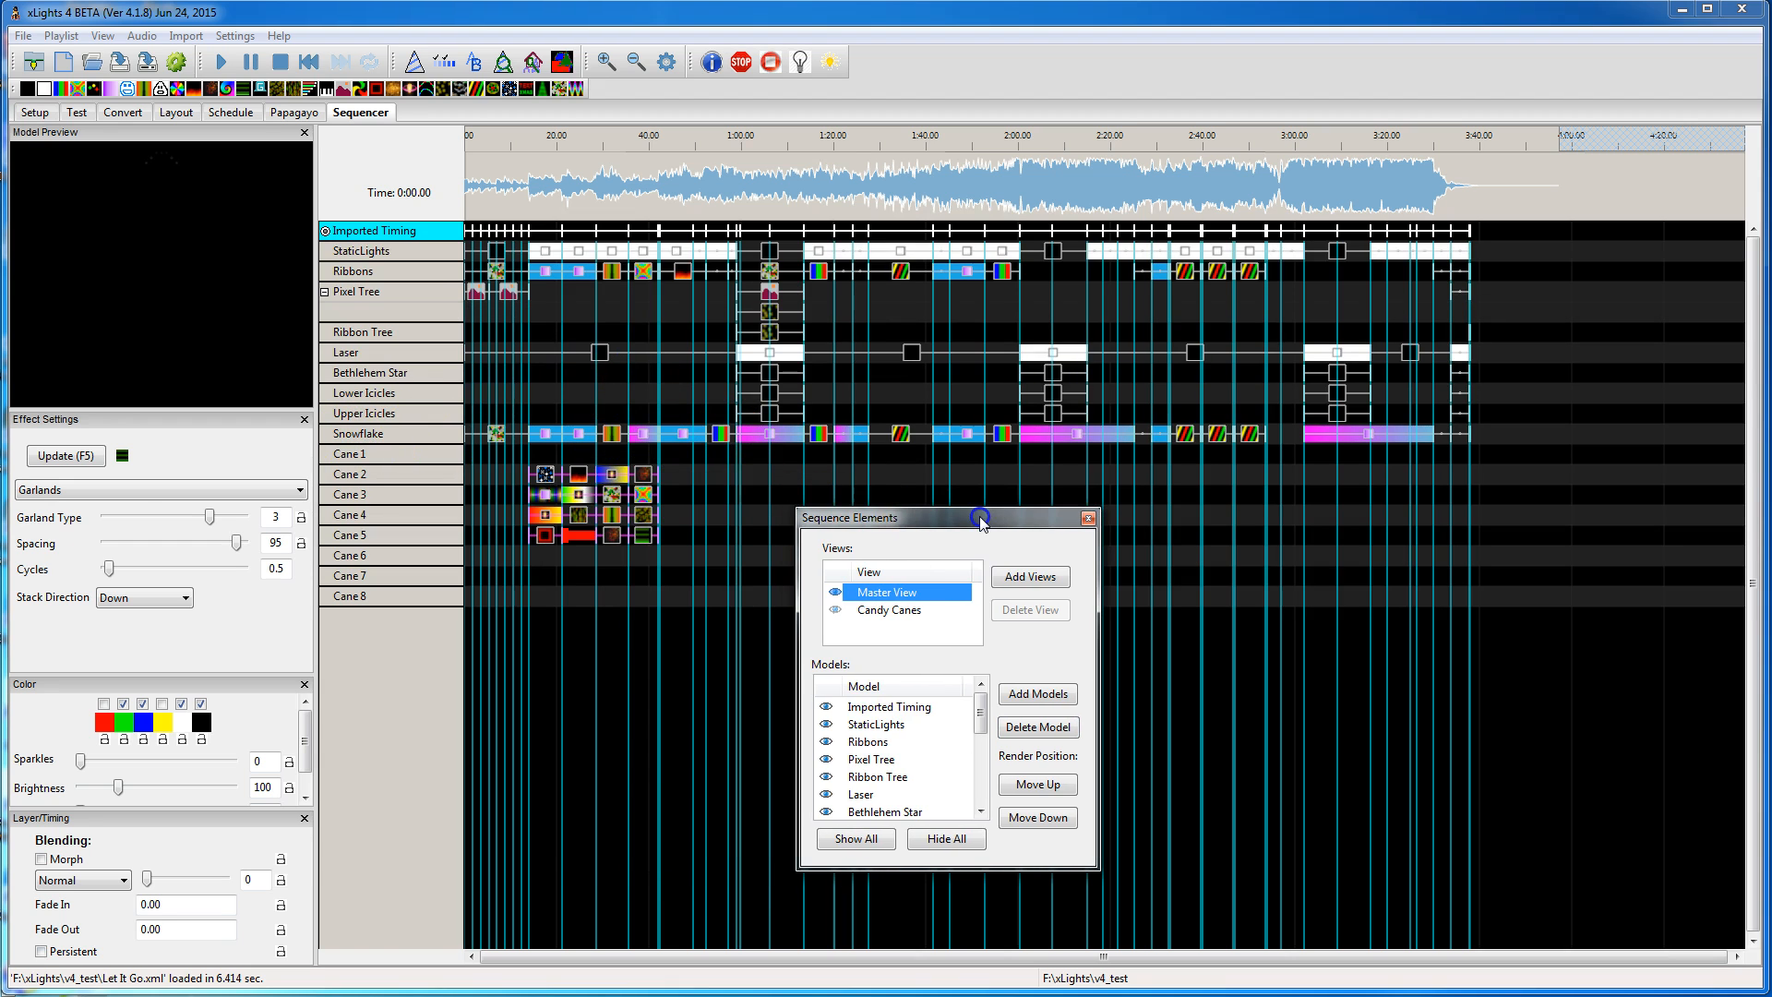
mouse_move(922, 639)
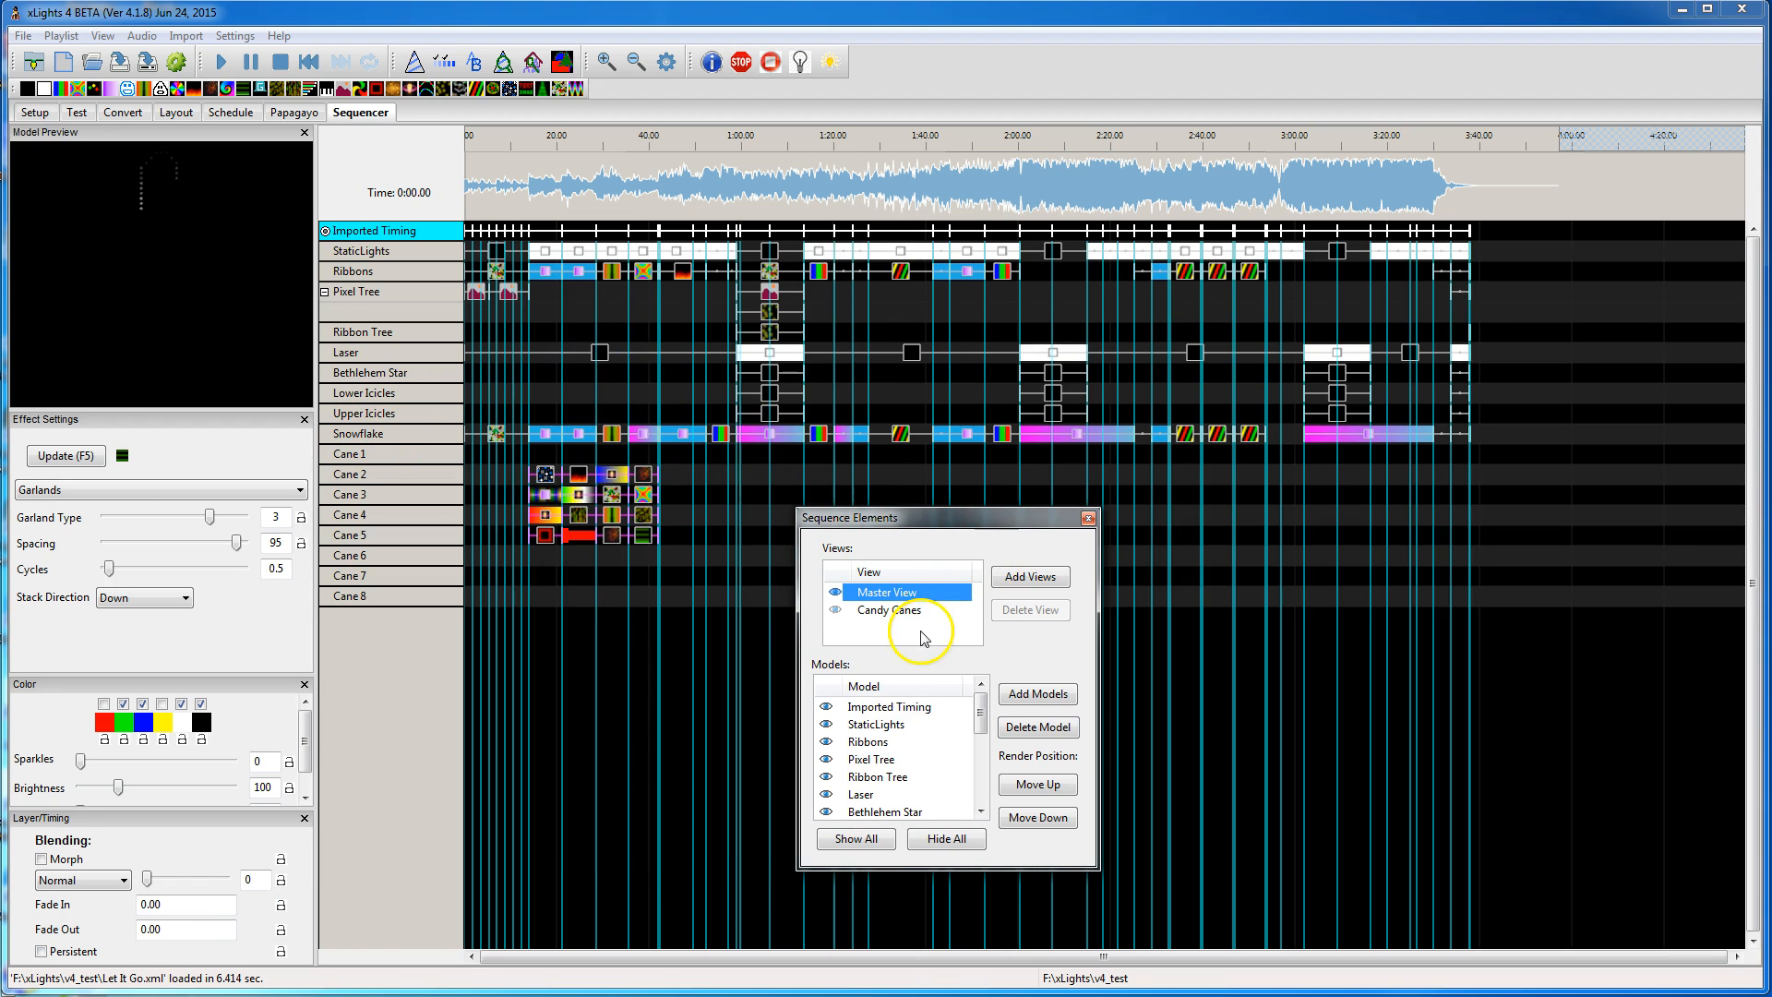
Step: Create a Firestick view holding Firestick 1 through Firestick 7
left_click(1028, 576)
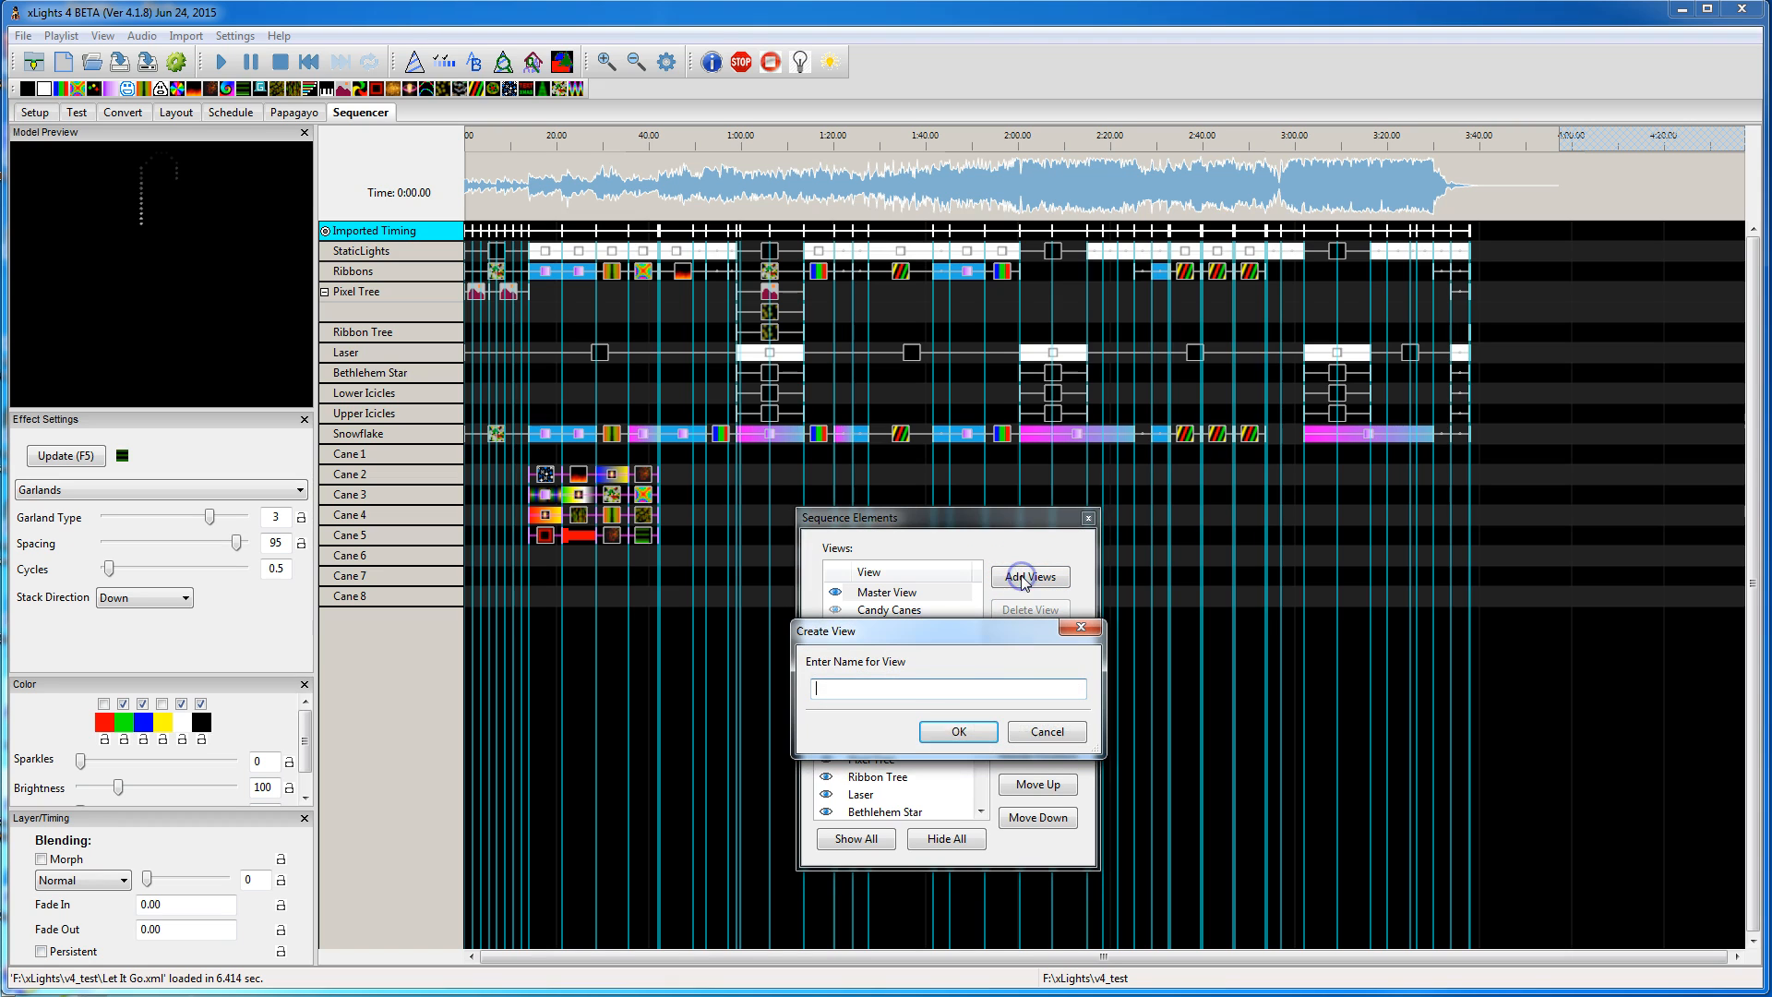
type("F")
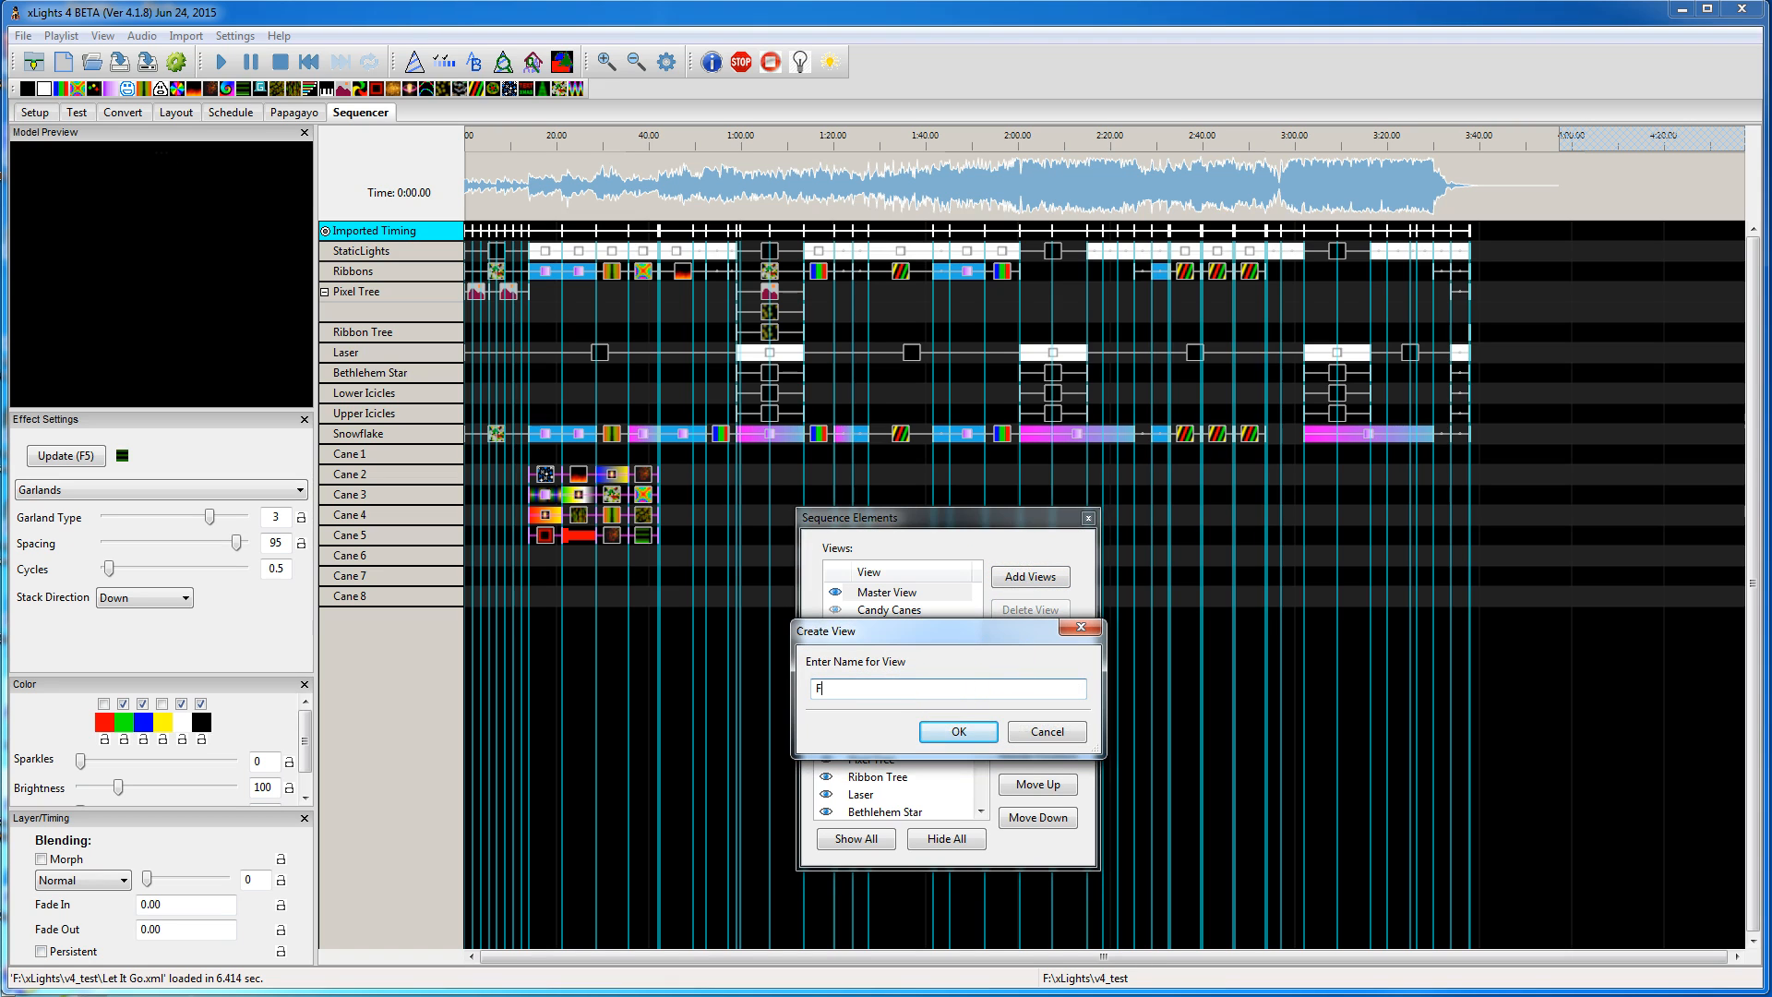
type("irestick")
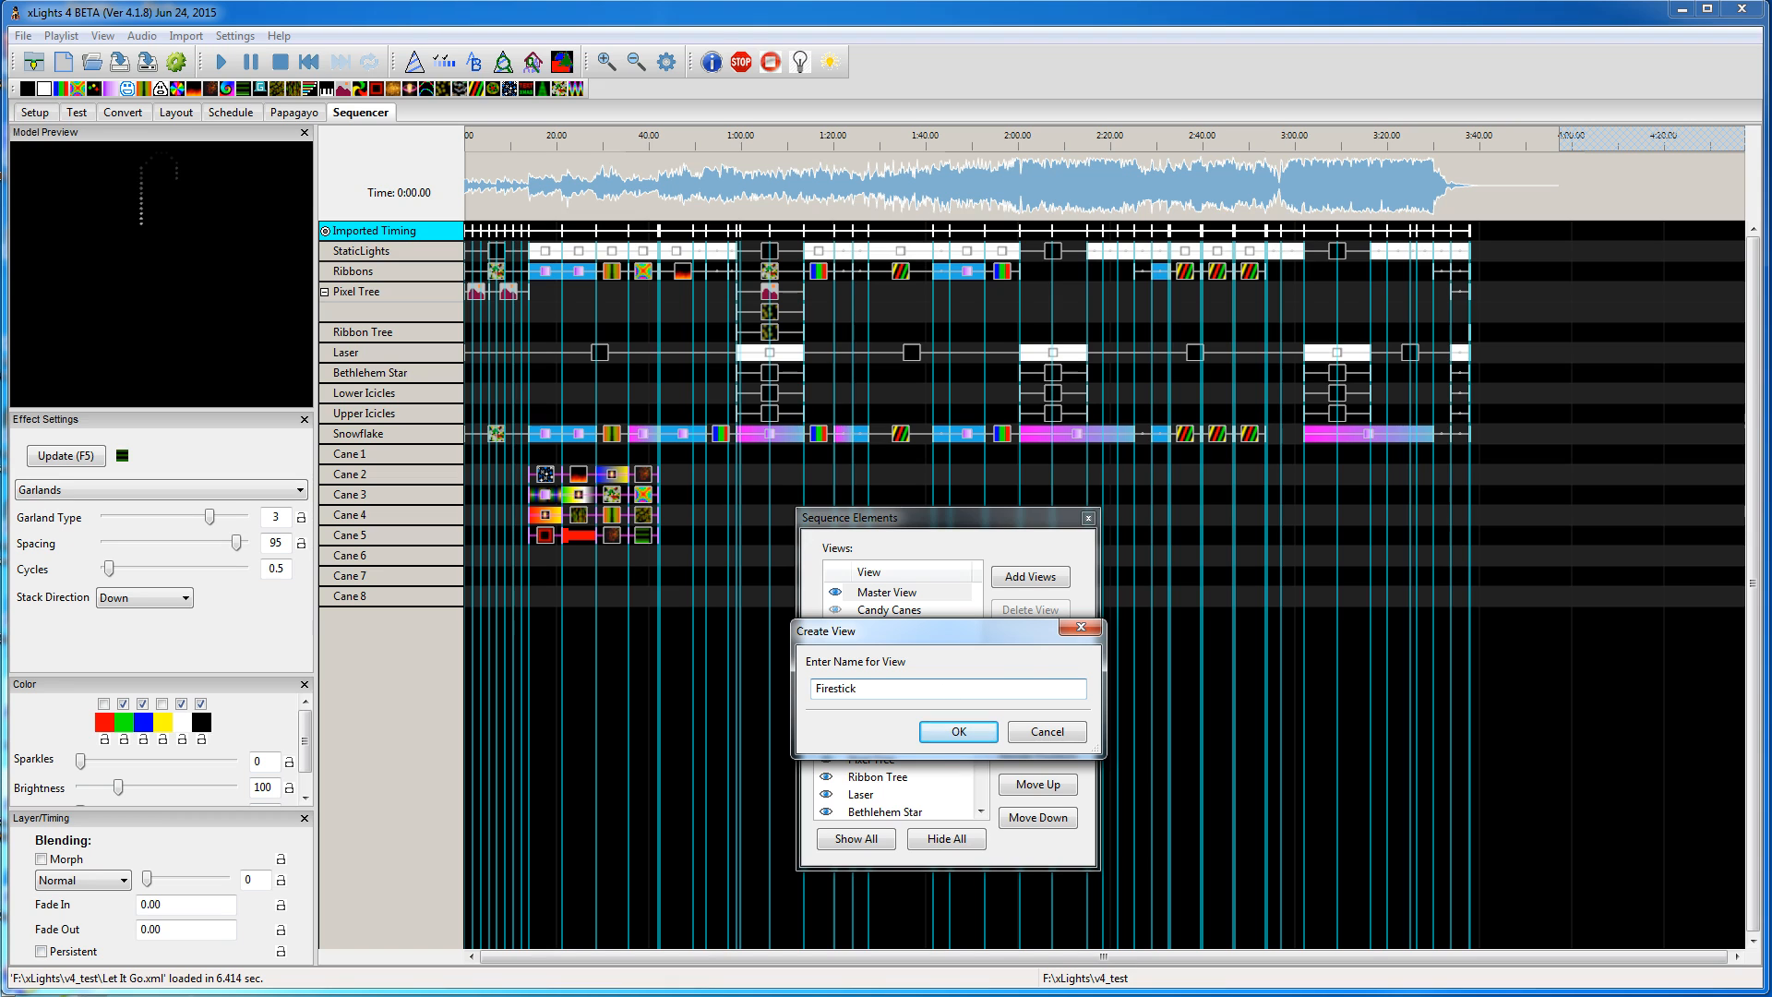
left_click(956, 731)
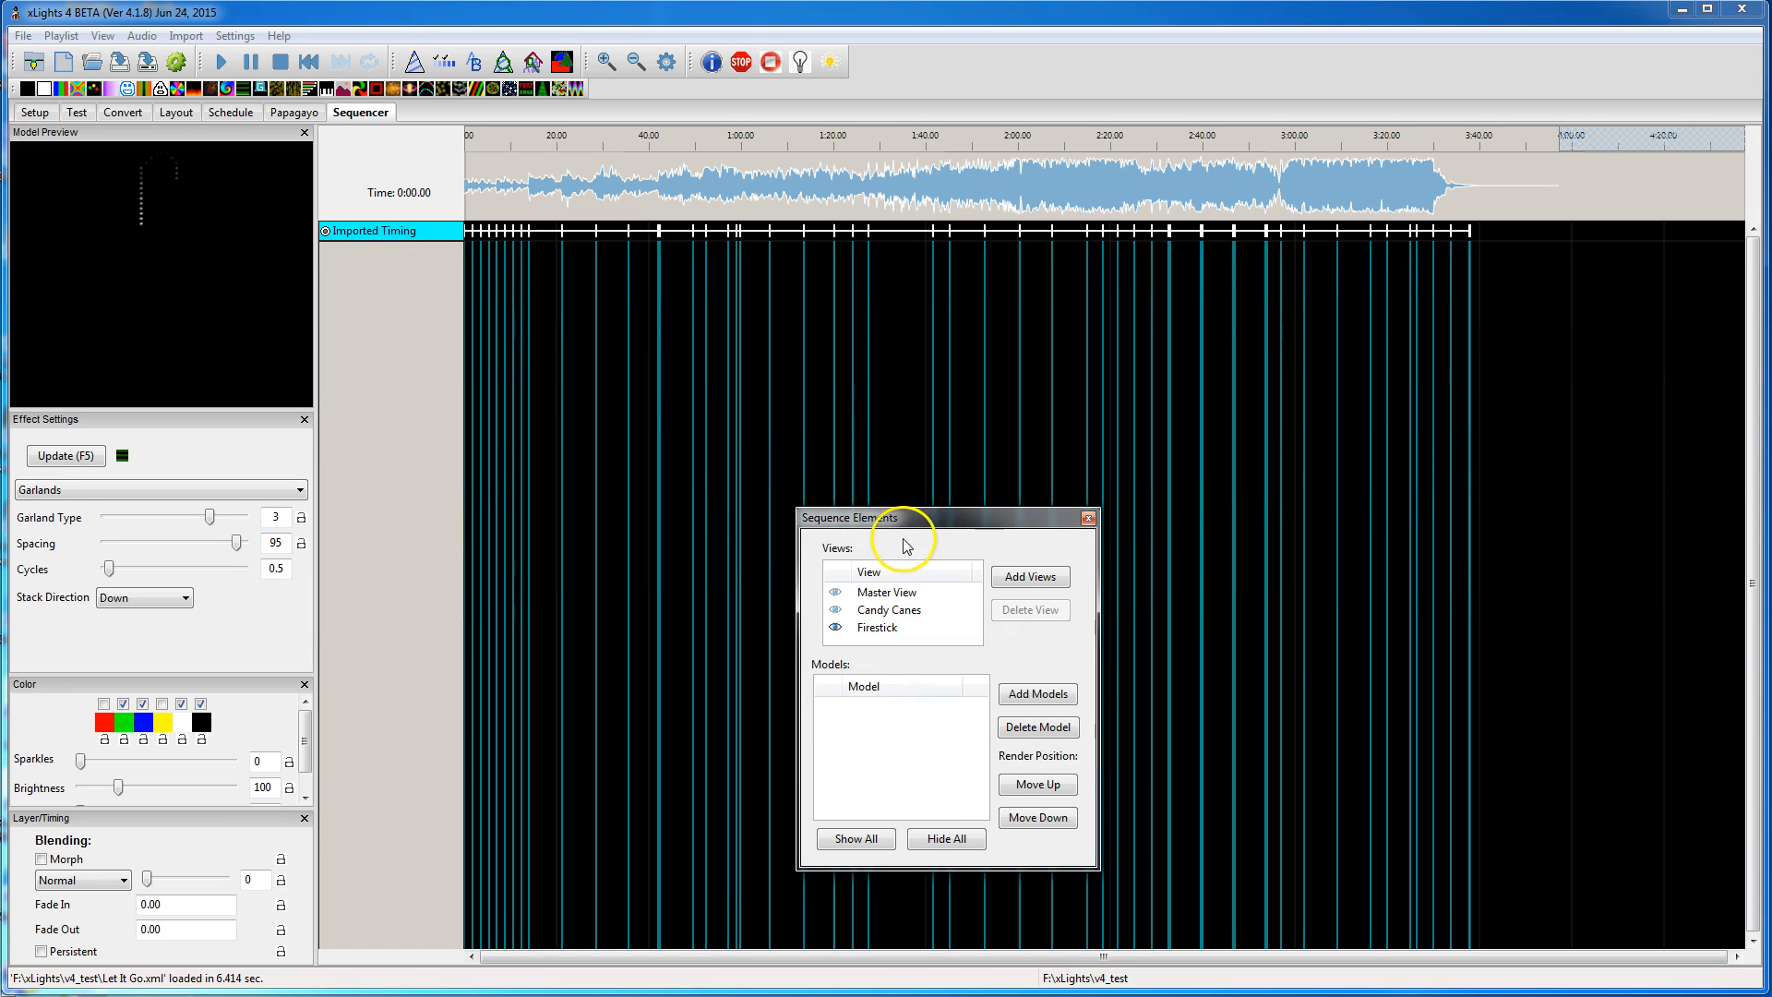
left_click(1035, 692)
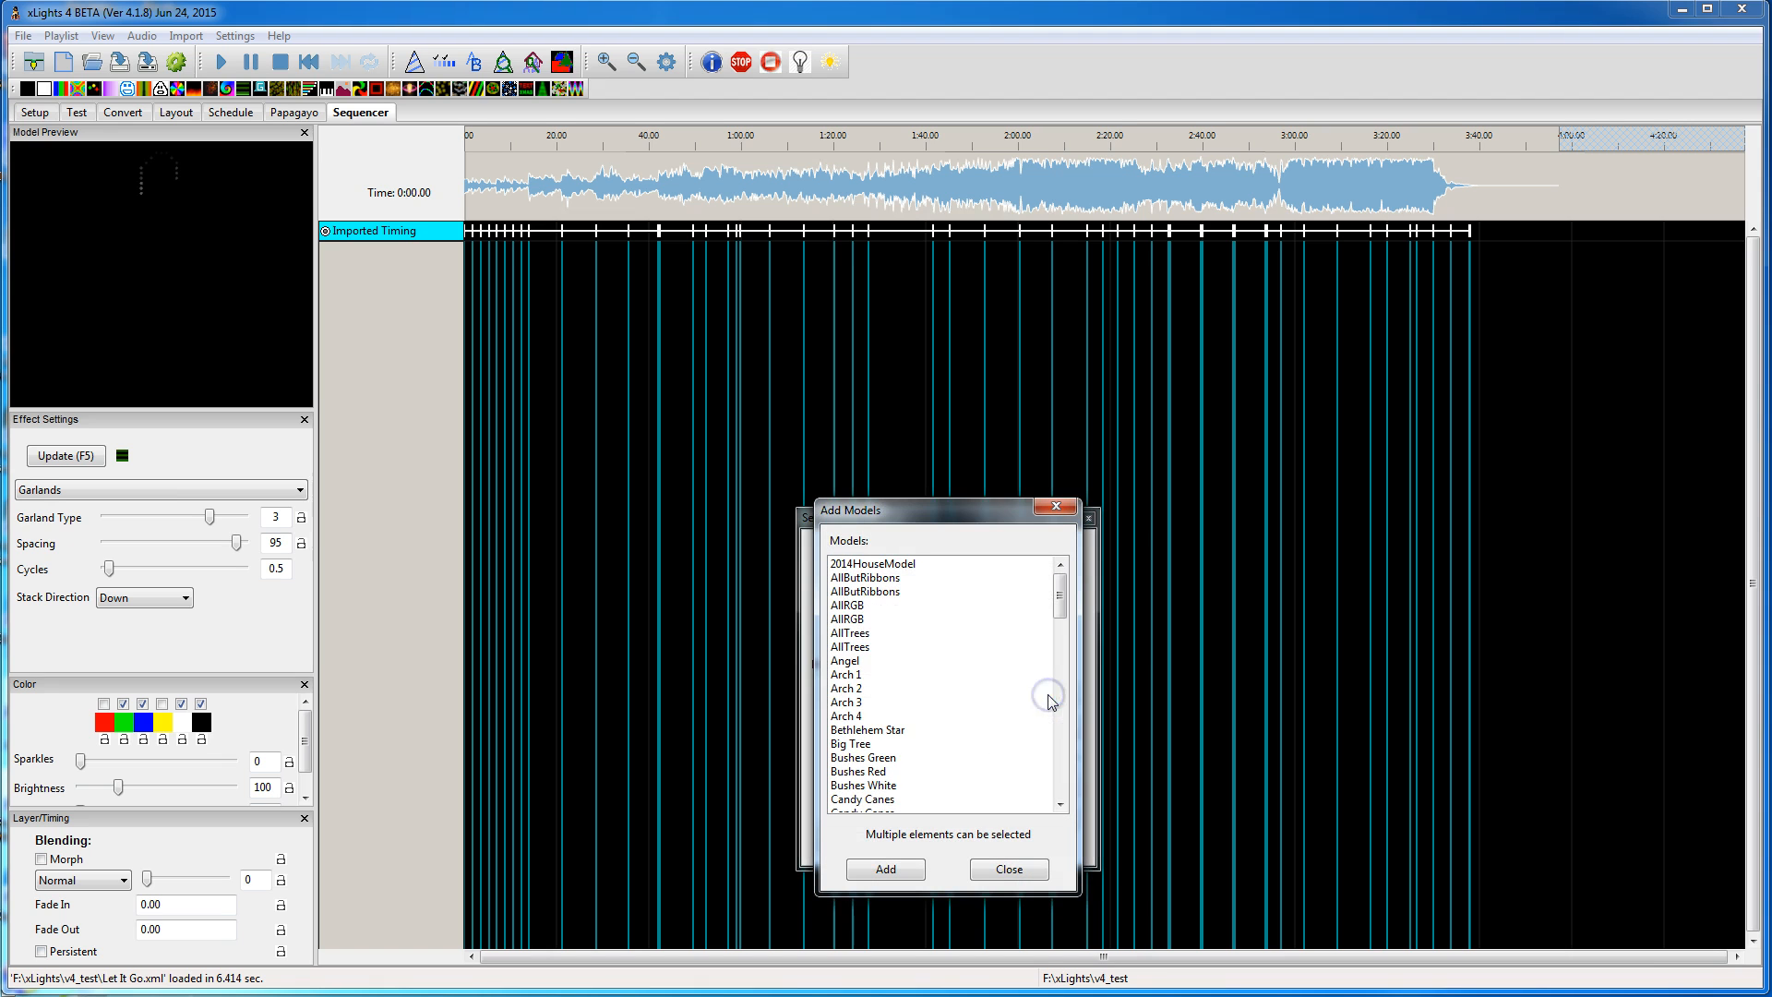
scroll("down", 3)
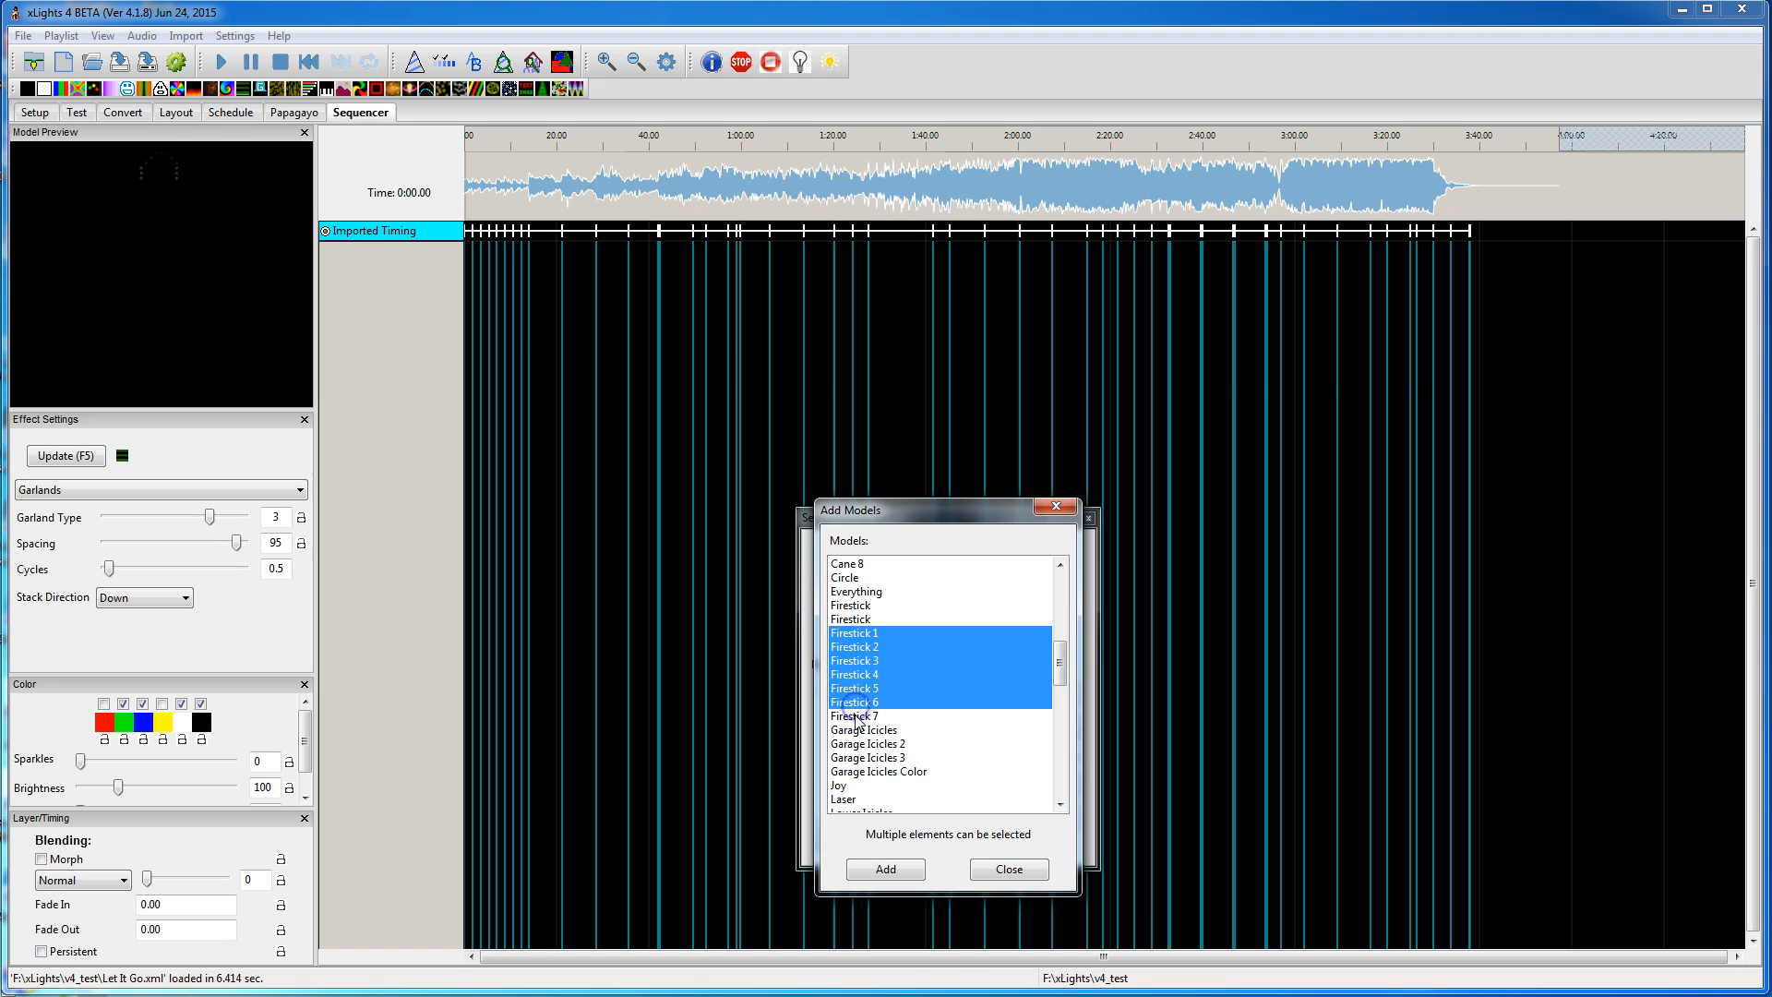
left_click(884, 869)
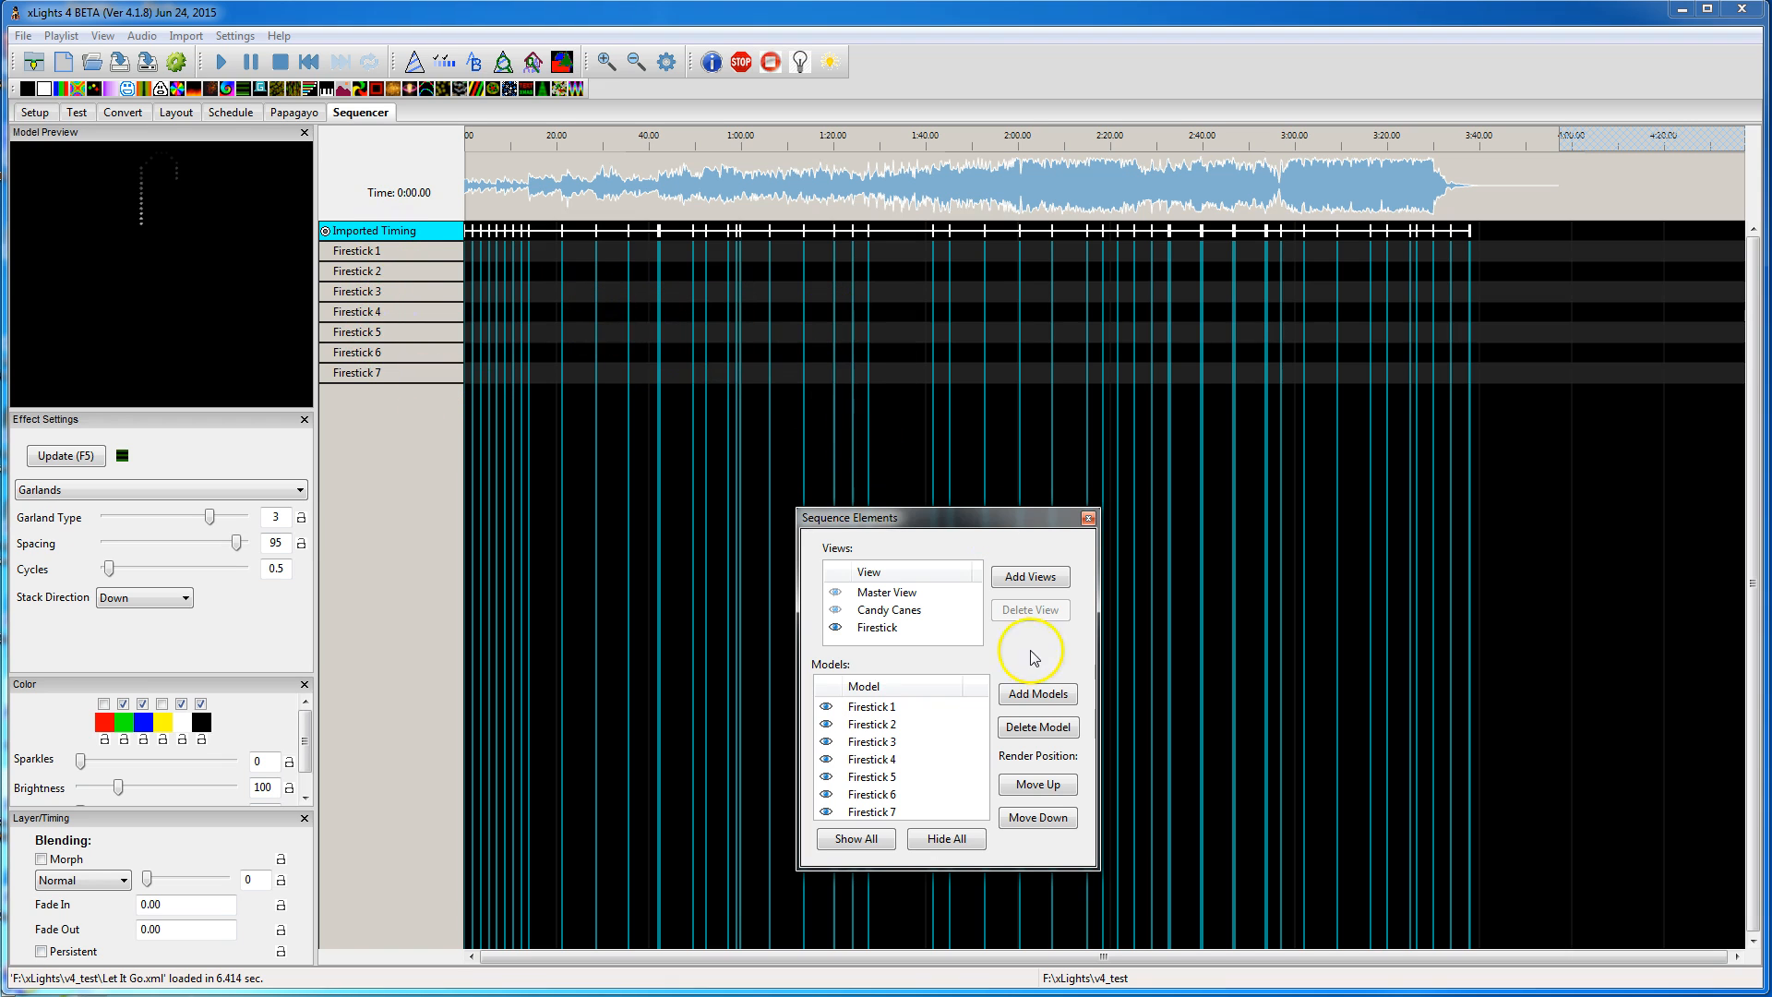
Step: Fill Firestick 2–4 near the song start with random effects, then show Master View
left_click(888, 609)
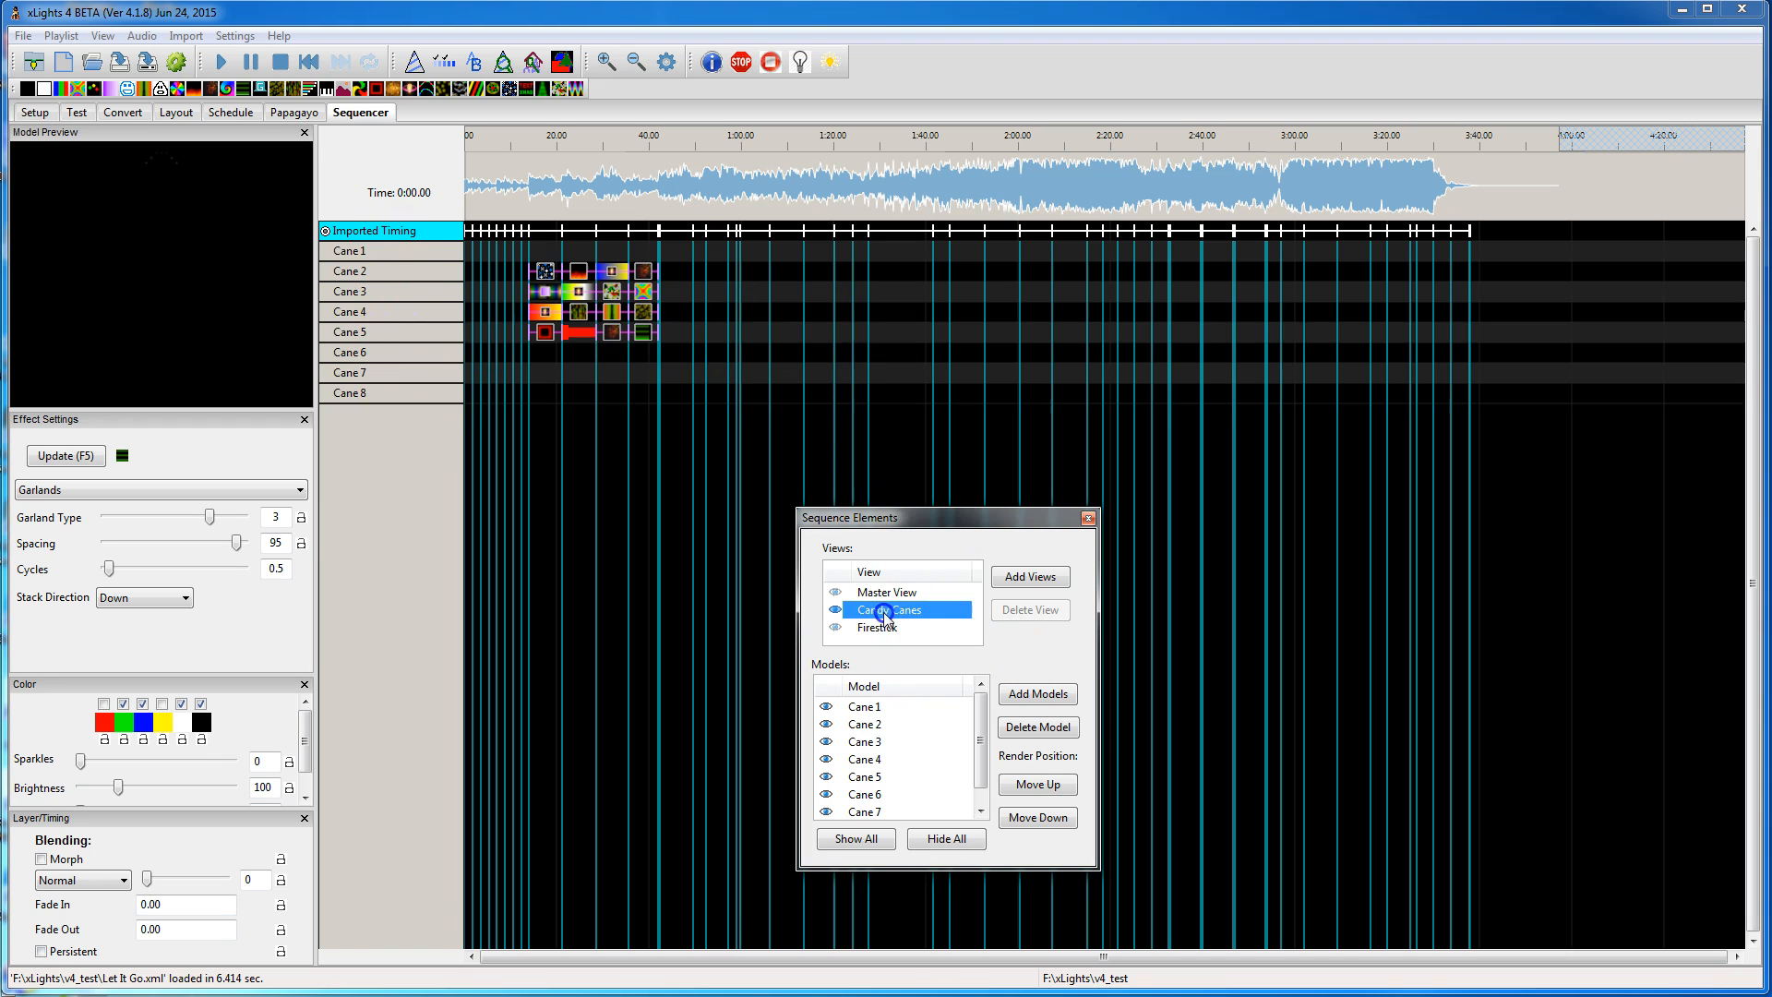
left_click(877, 628)
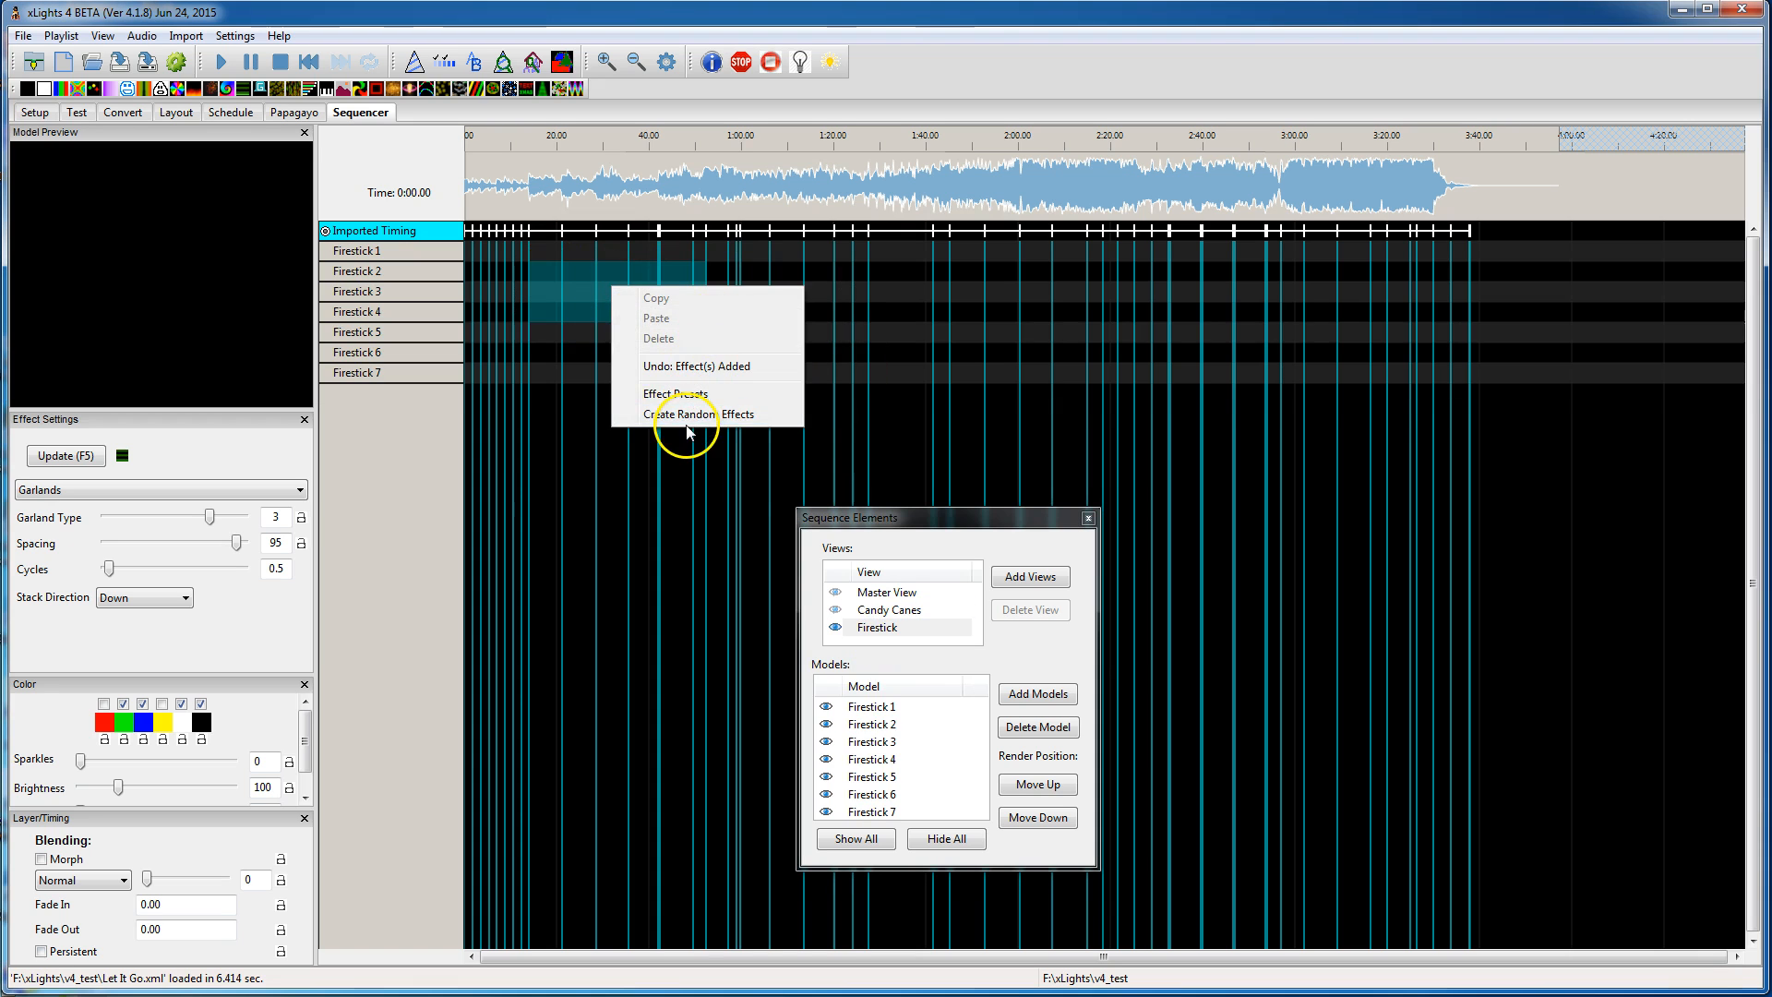
left_click(701, 413)
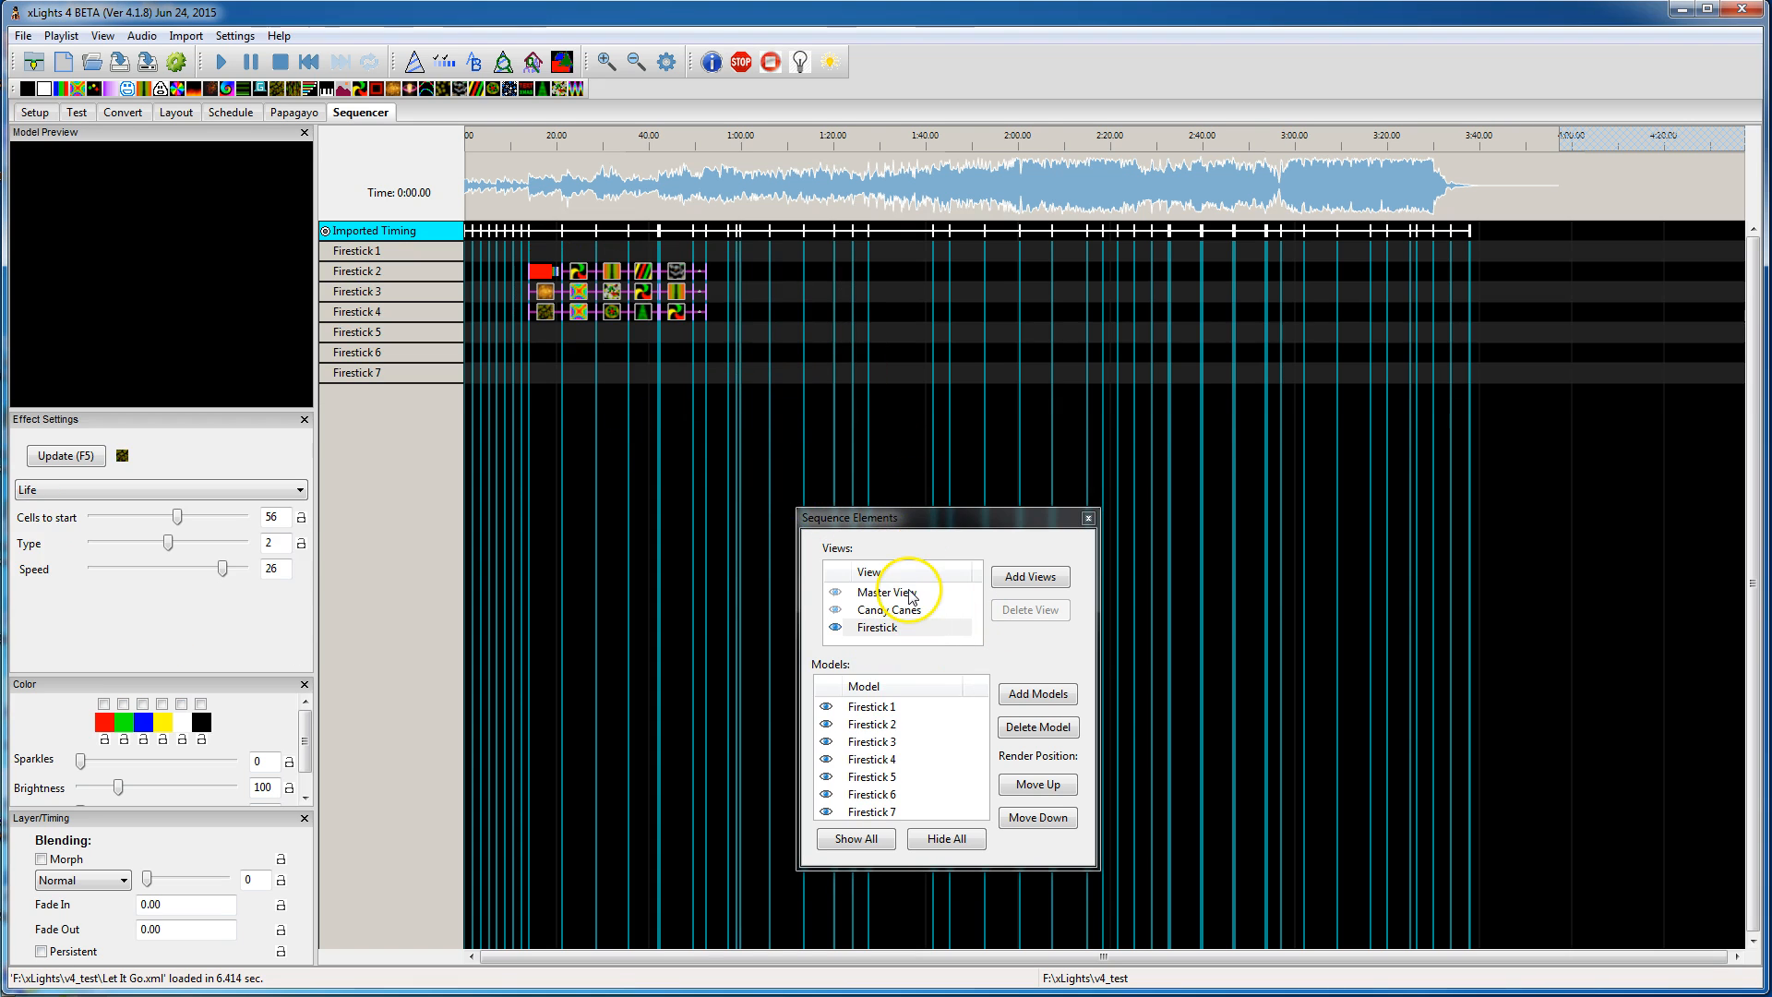
left_click(901, 590)
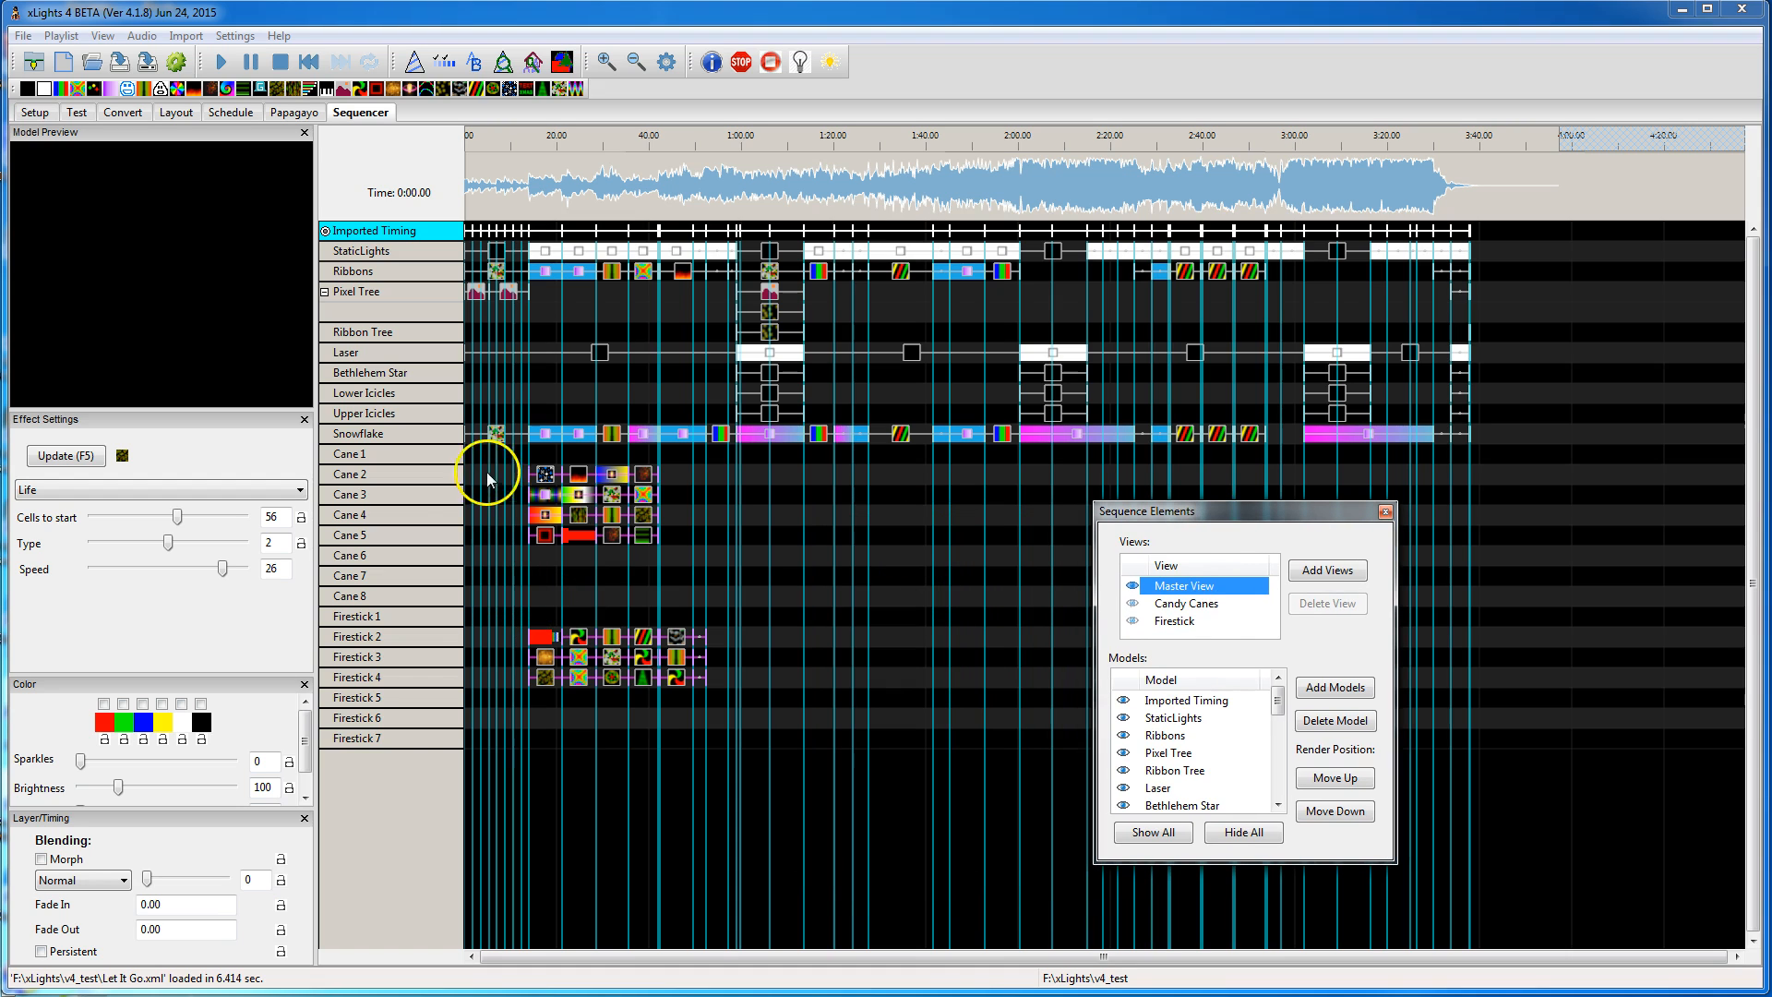
mouse_move(415, 613)
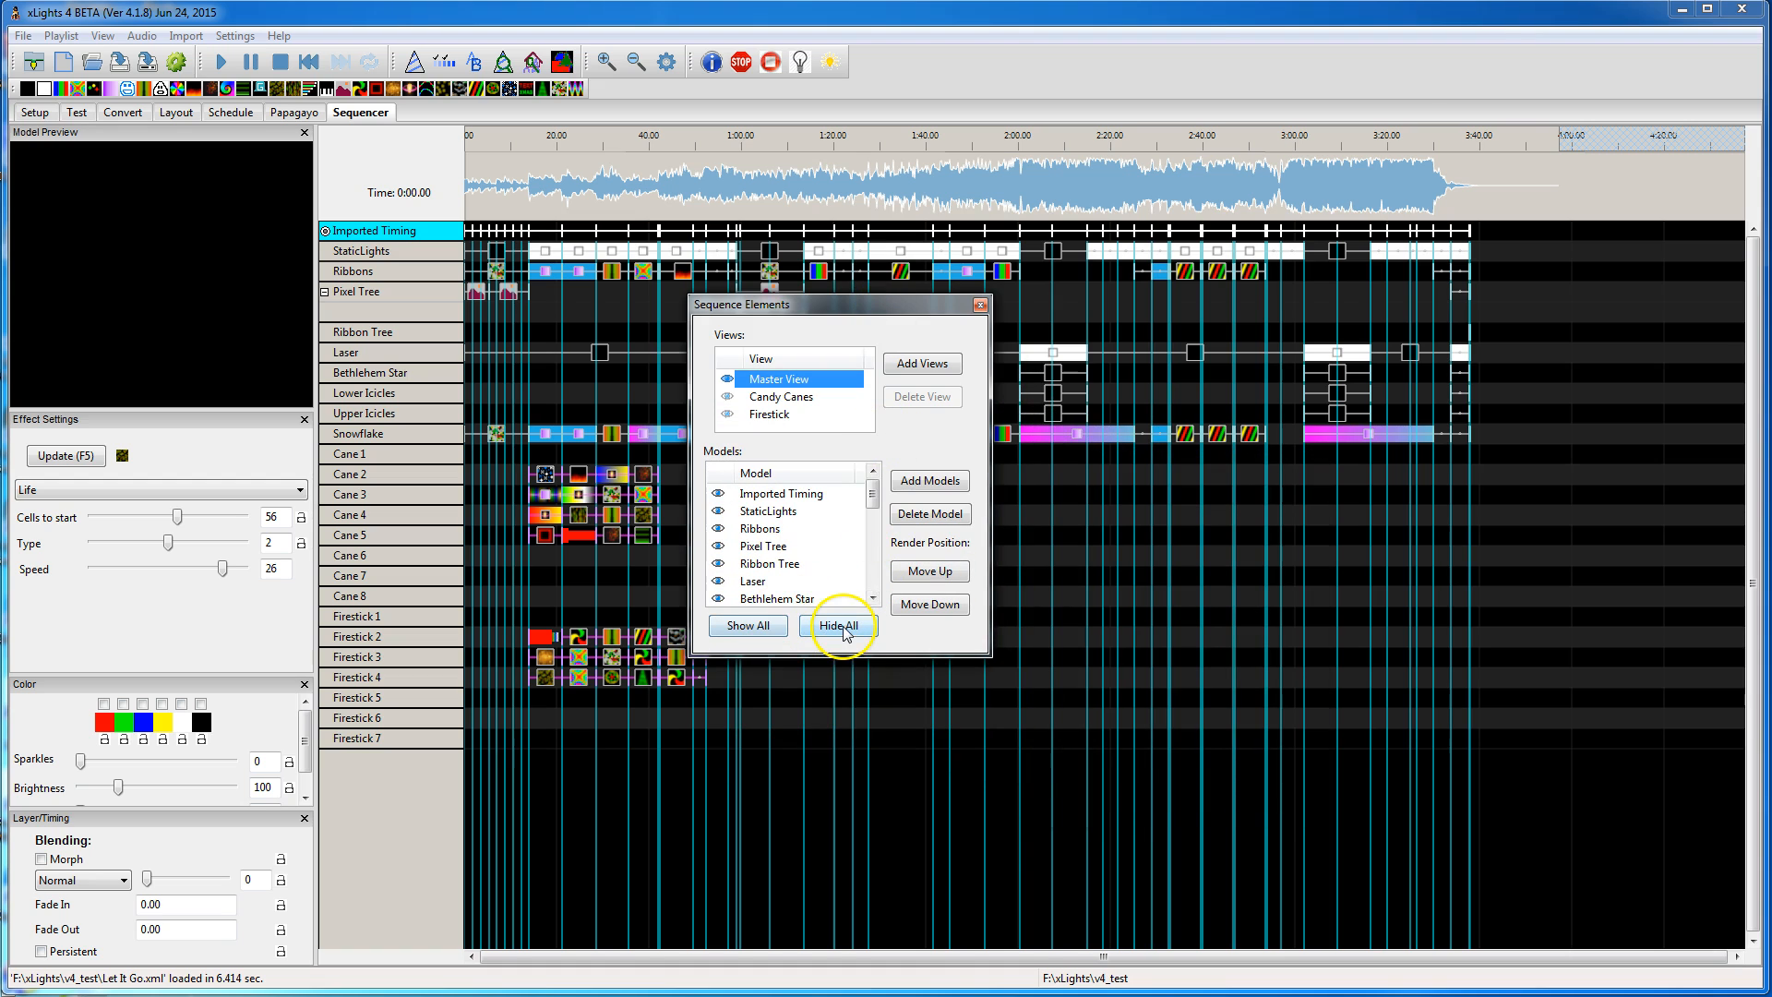
mouse_move(902, 405)
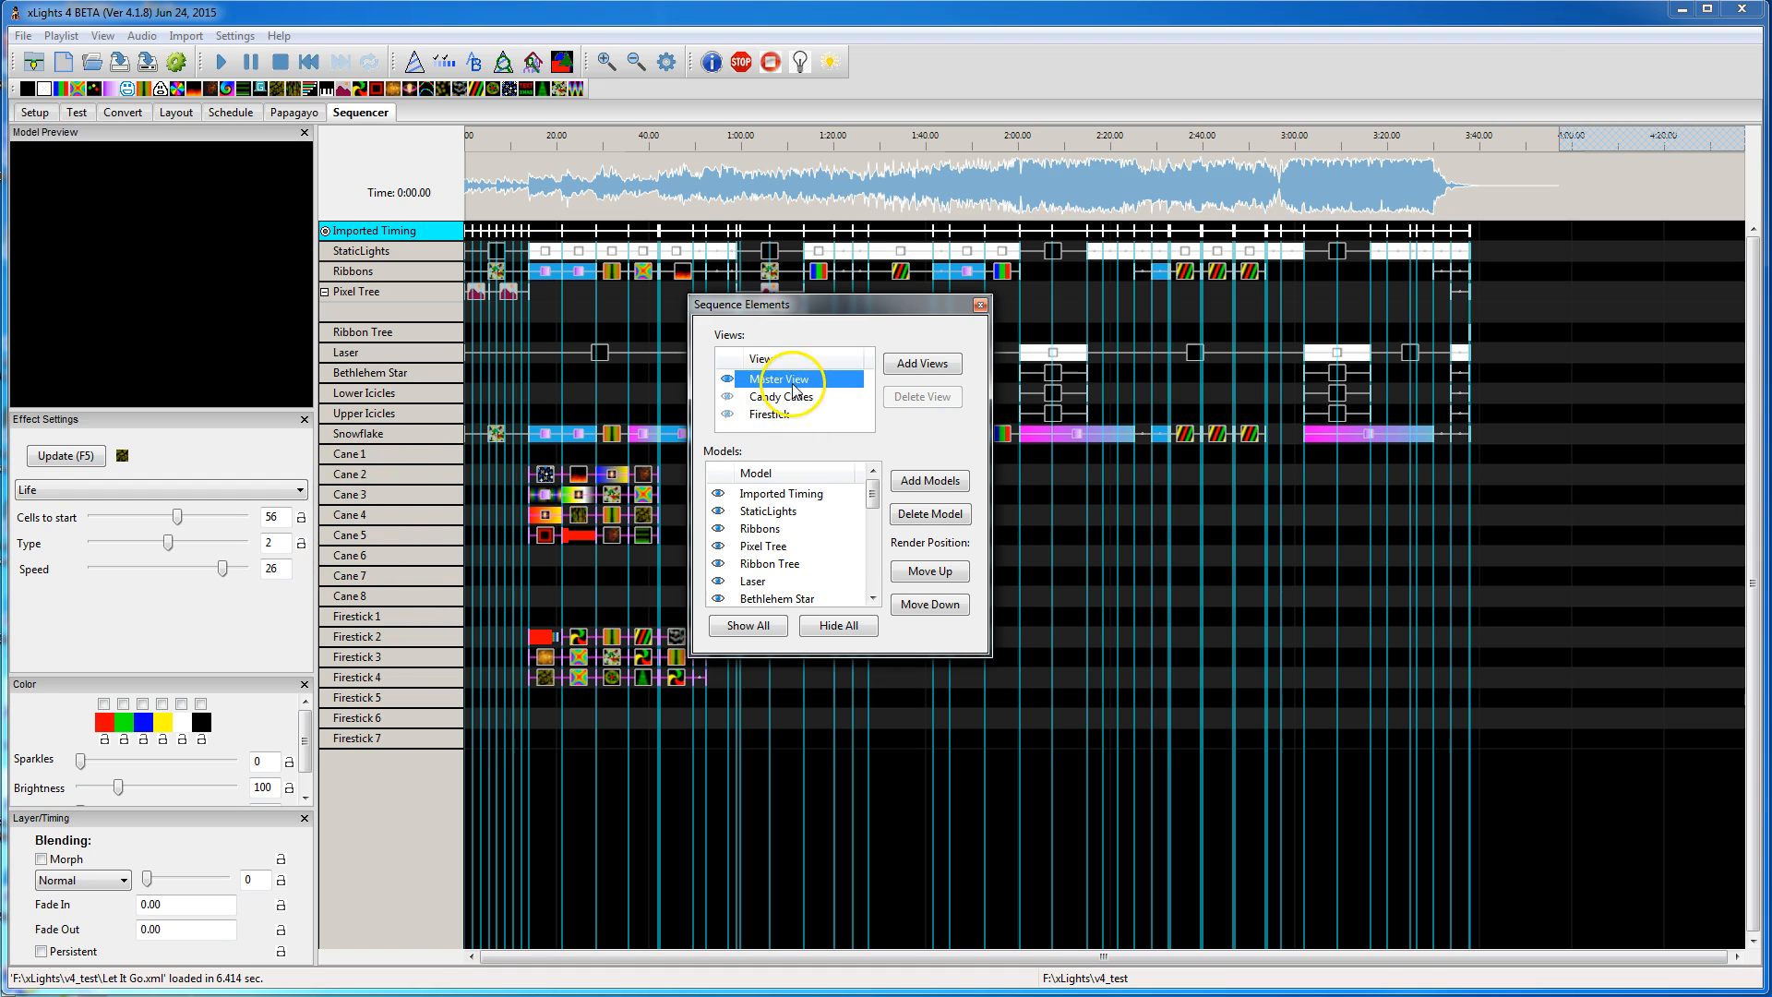
Step: Hide Cane 2 in Candy Canes, check Master View, then make Cane 2 visible again
left_click(779, 395)
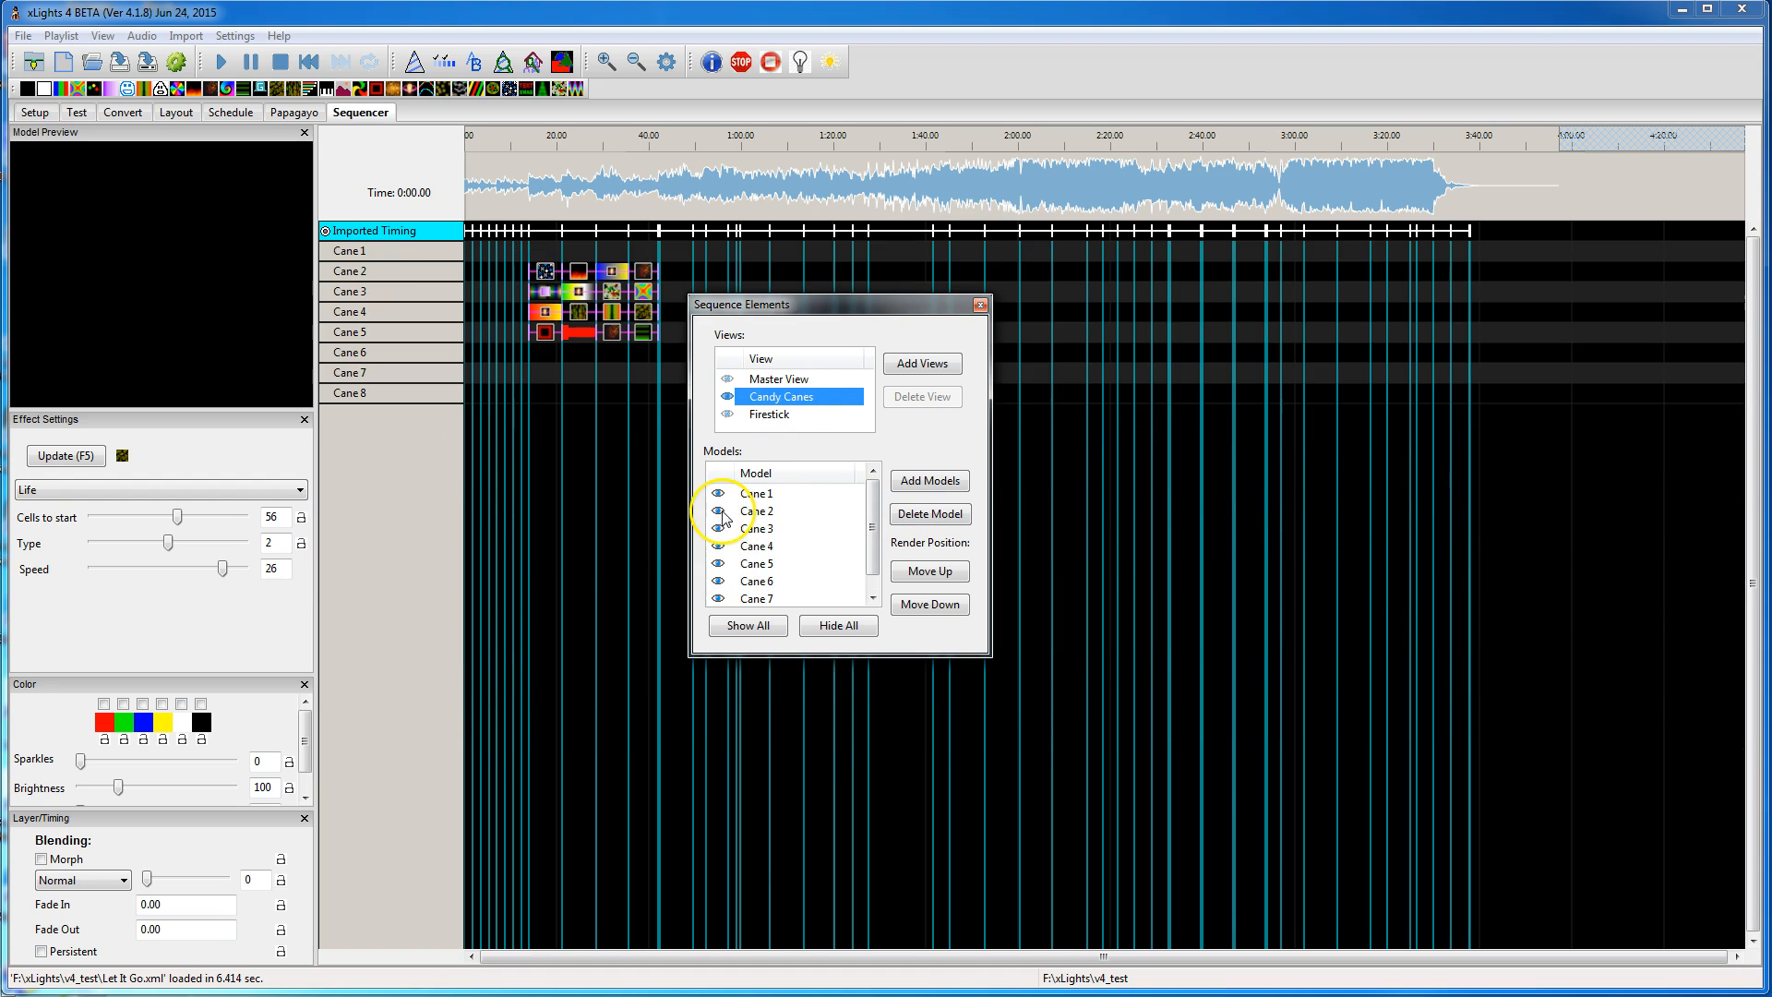
left_click(718, 511)
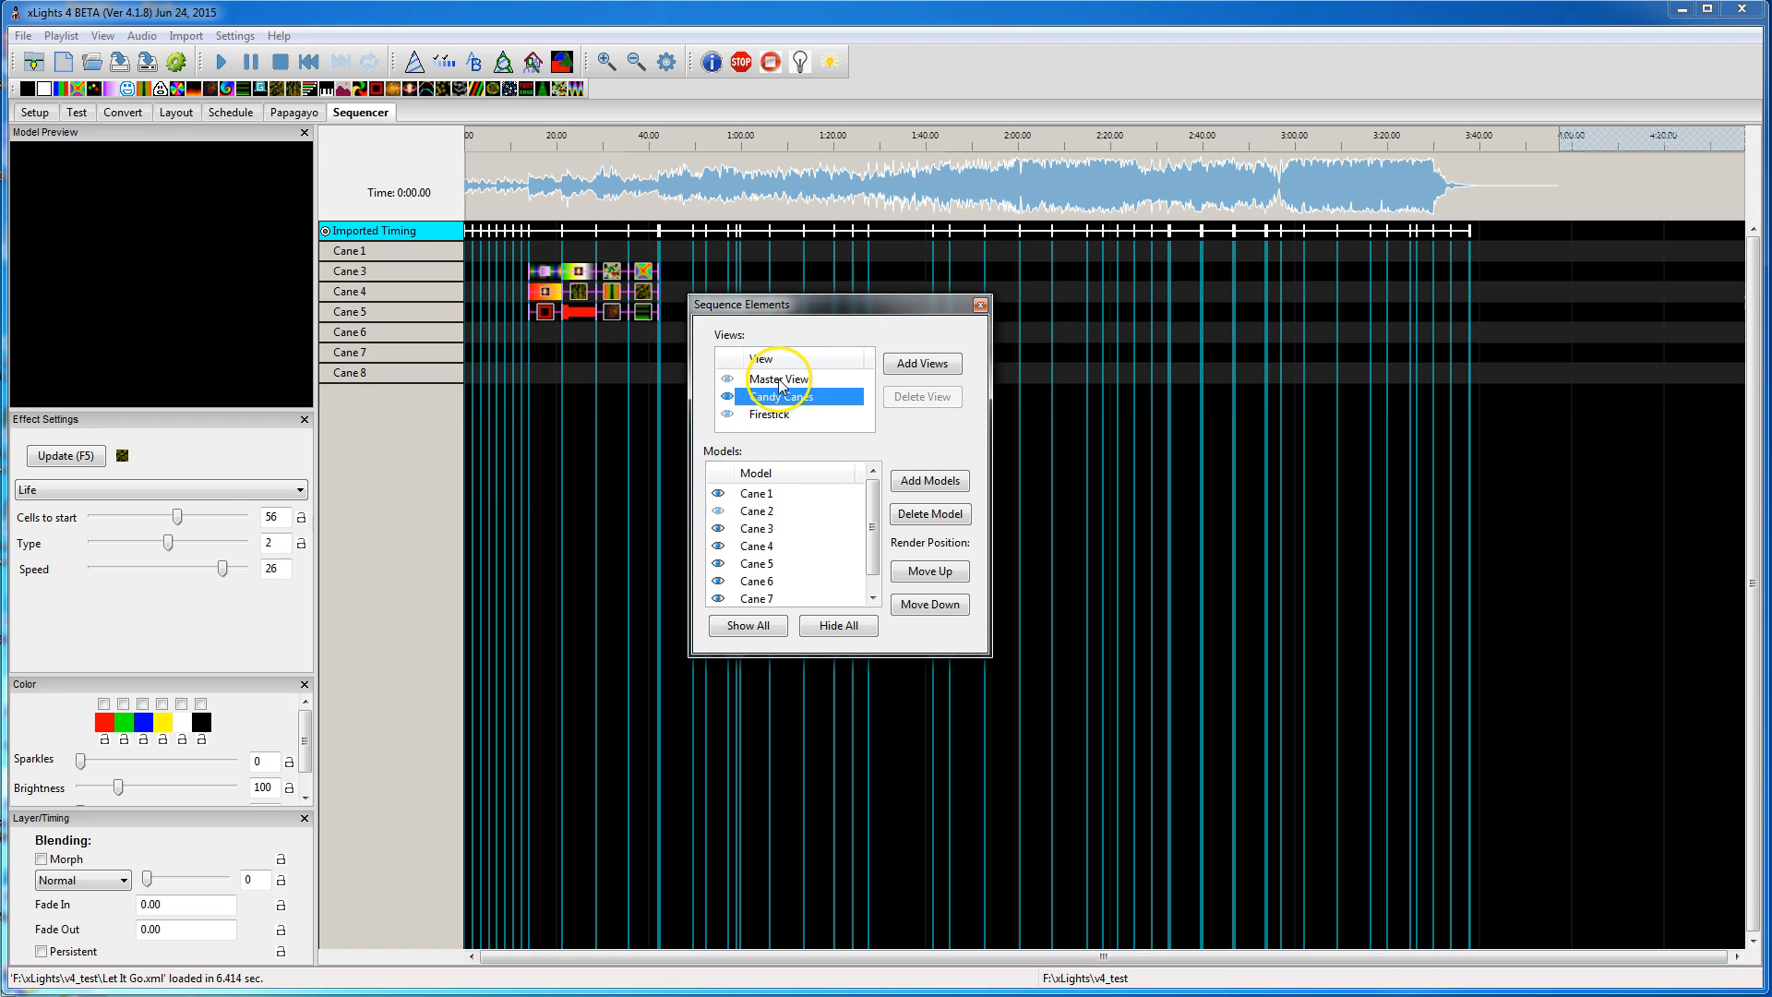
left_click(777, 376)
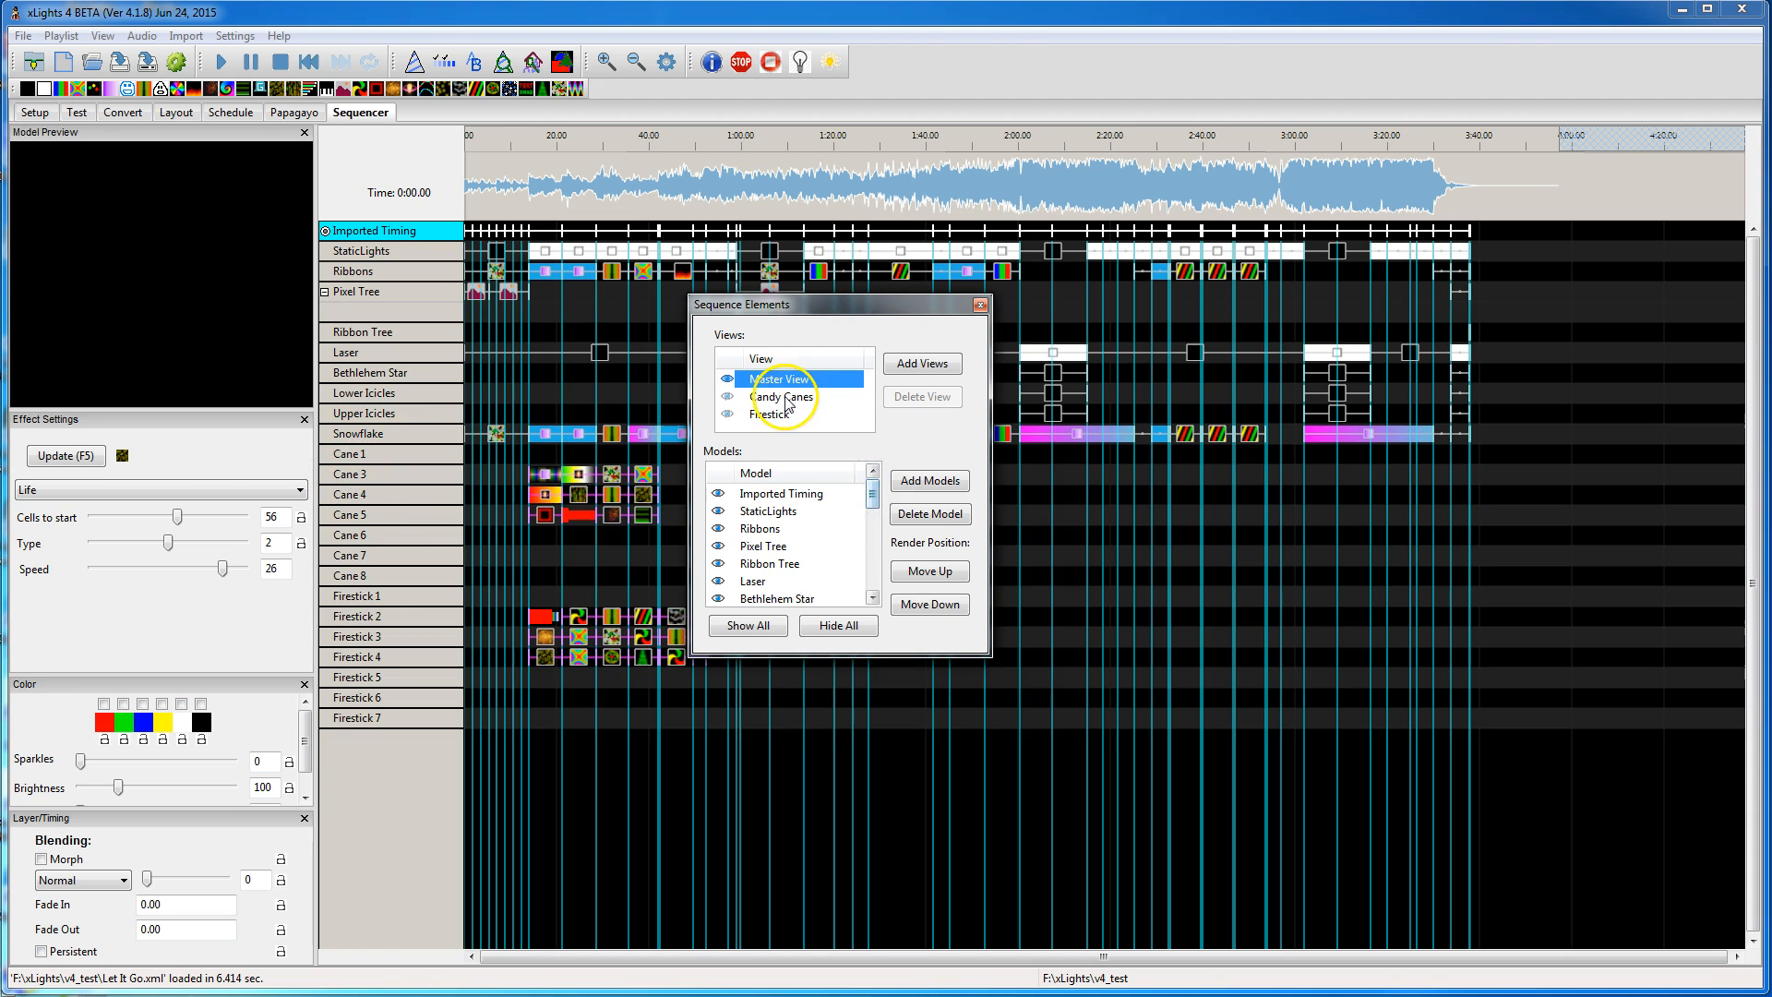
left_click(779, 396)
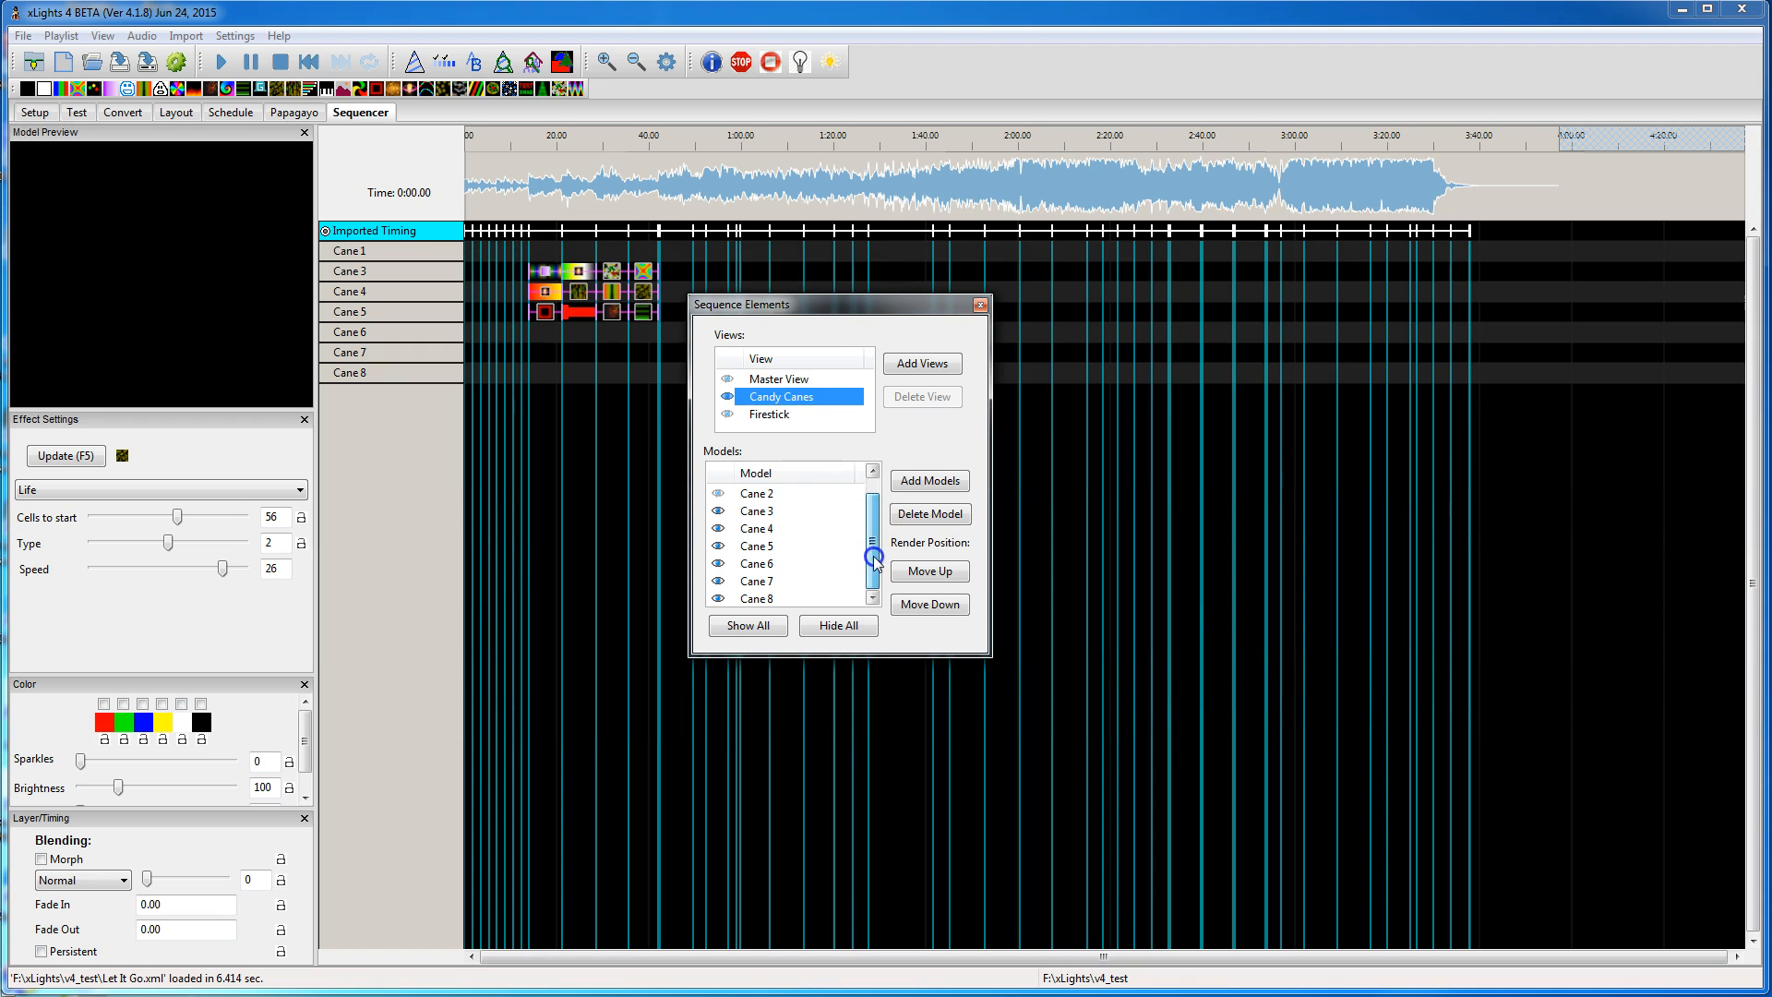
scroll("up", 3)
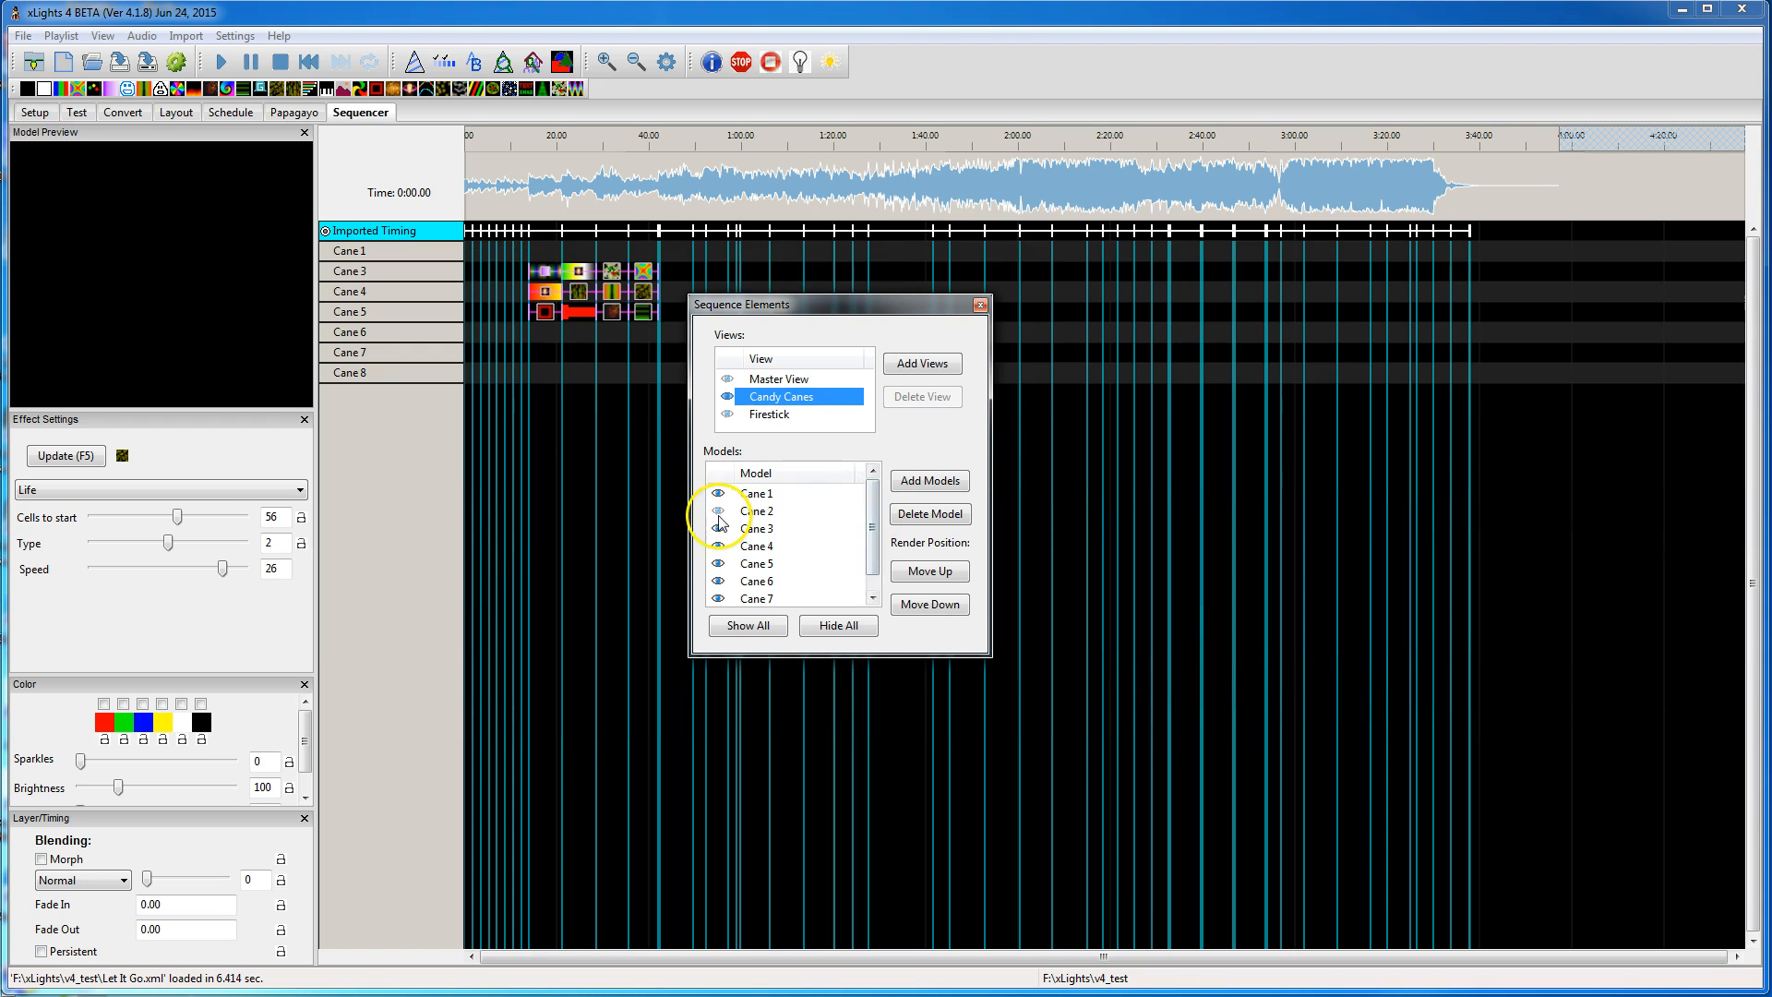
left_click(718, 511)
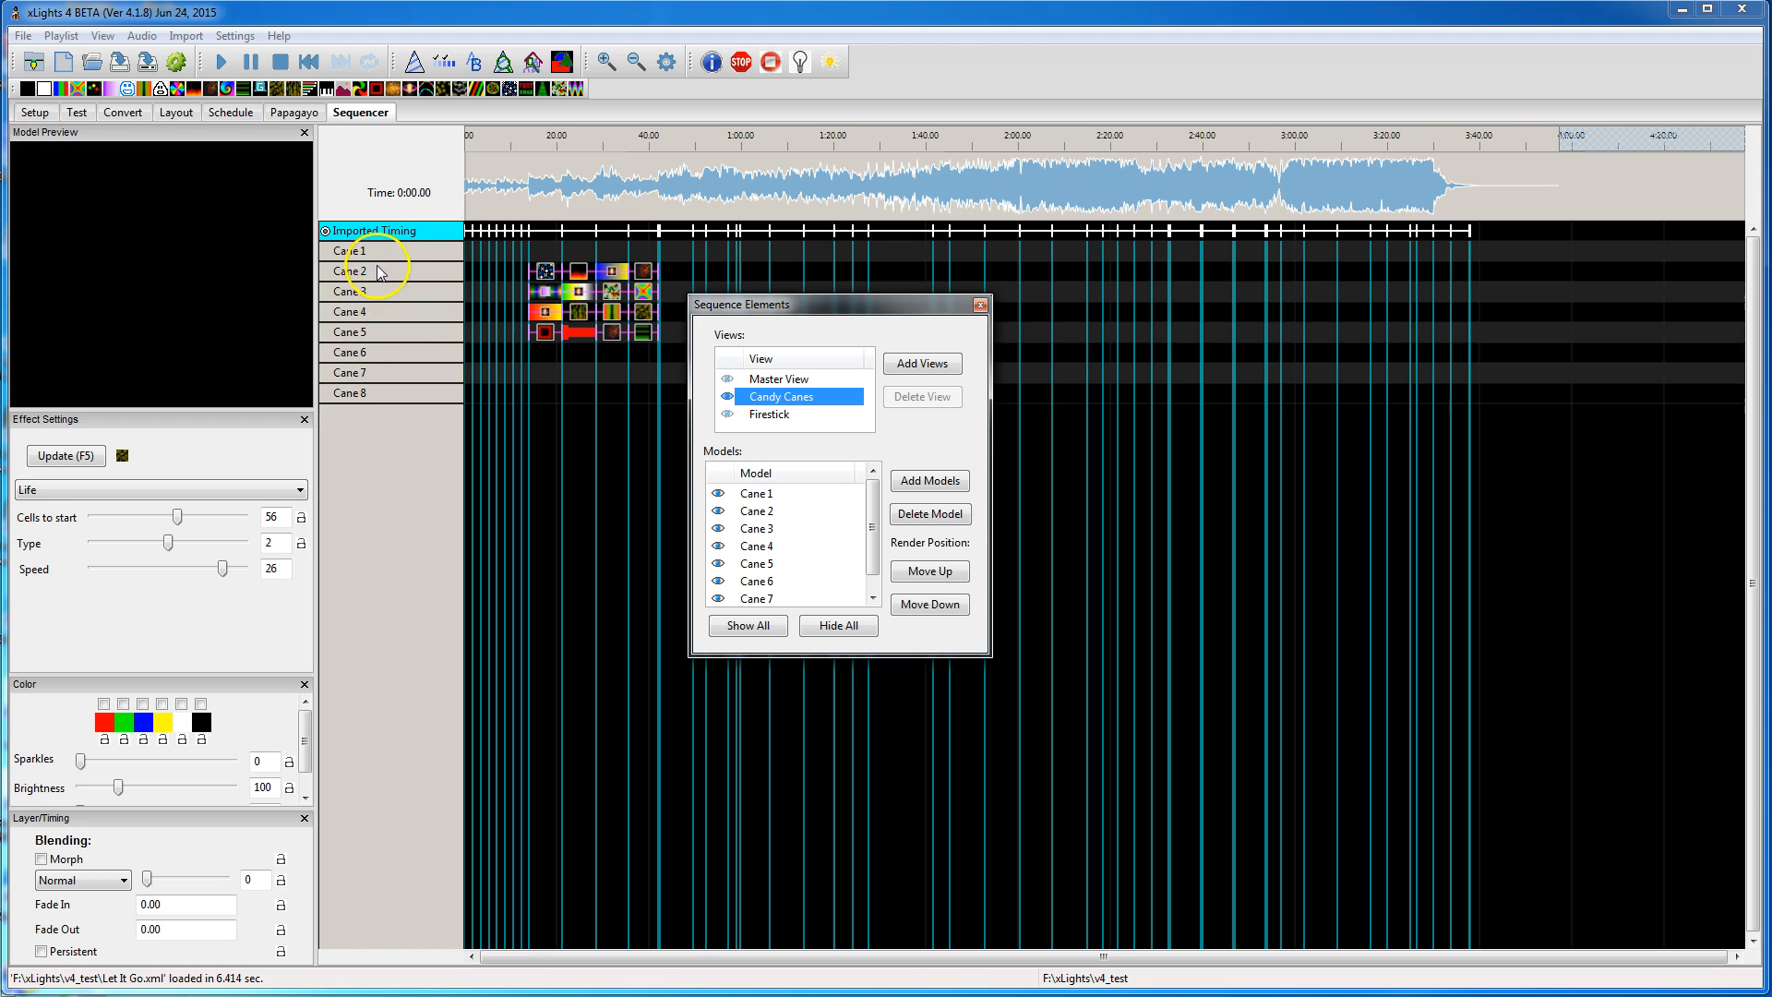
mouse_move(401, 391)
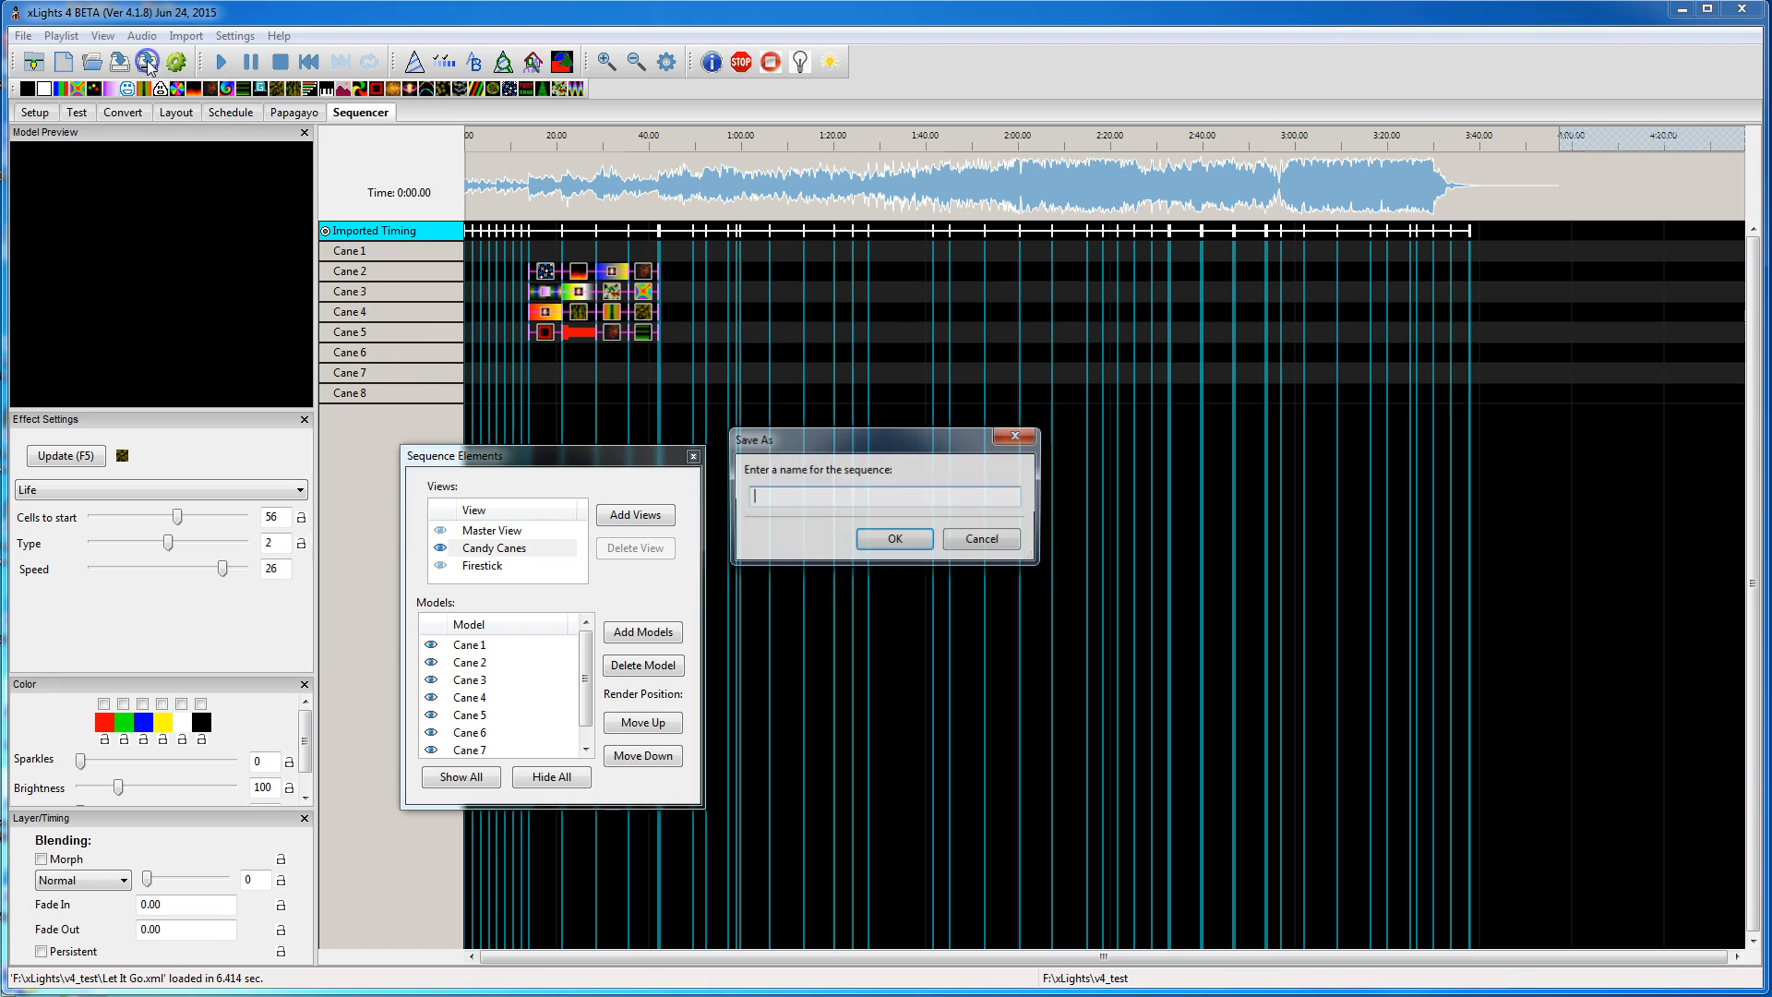
Step: Save the sequence under the new name Test1 and let rendering finish
type("Test")
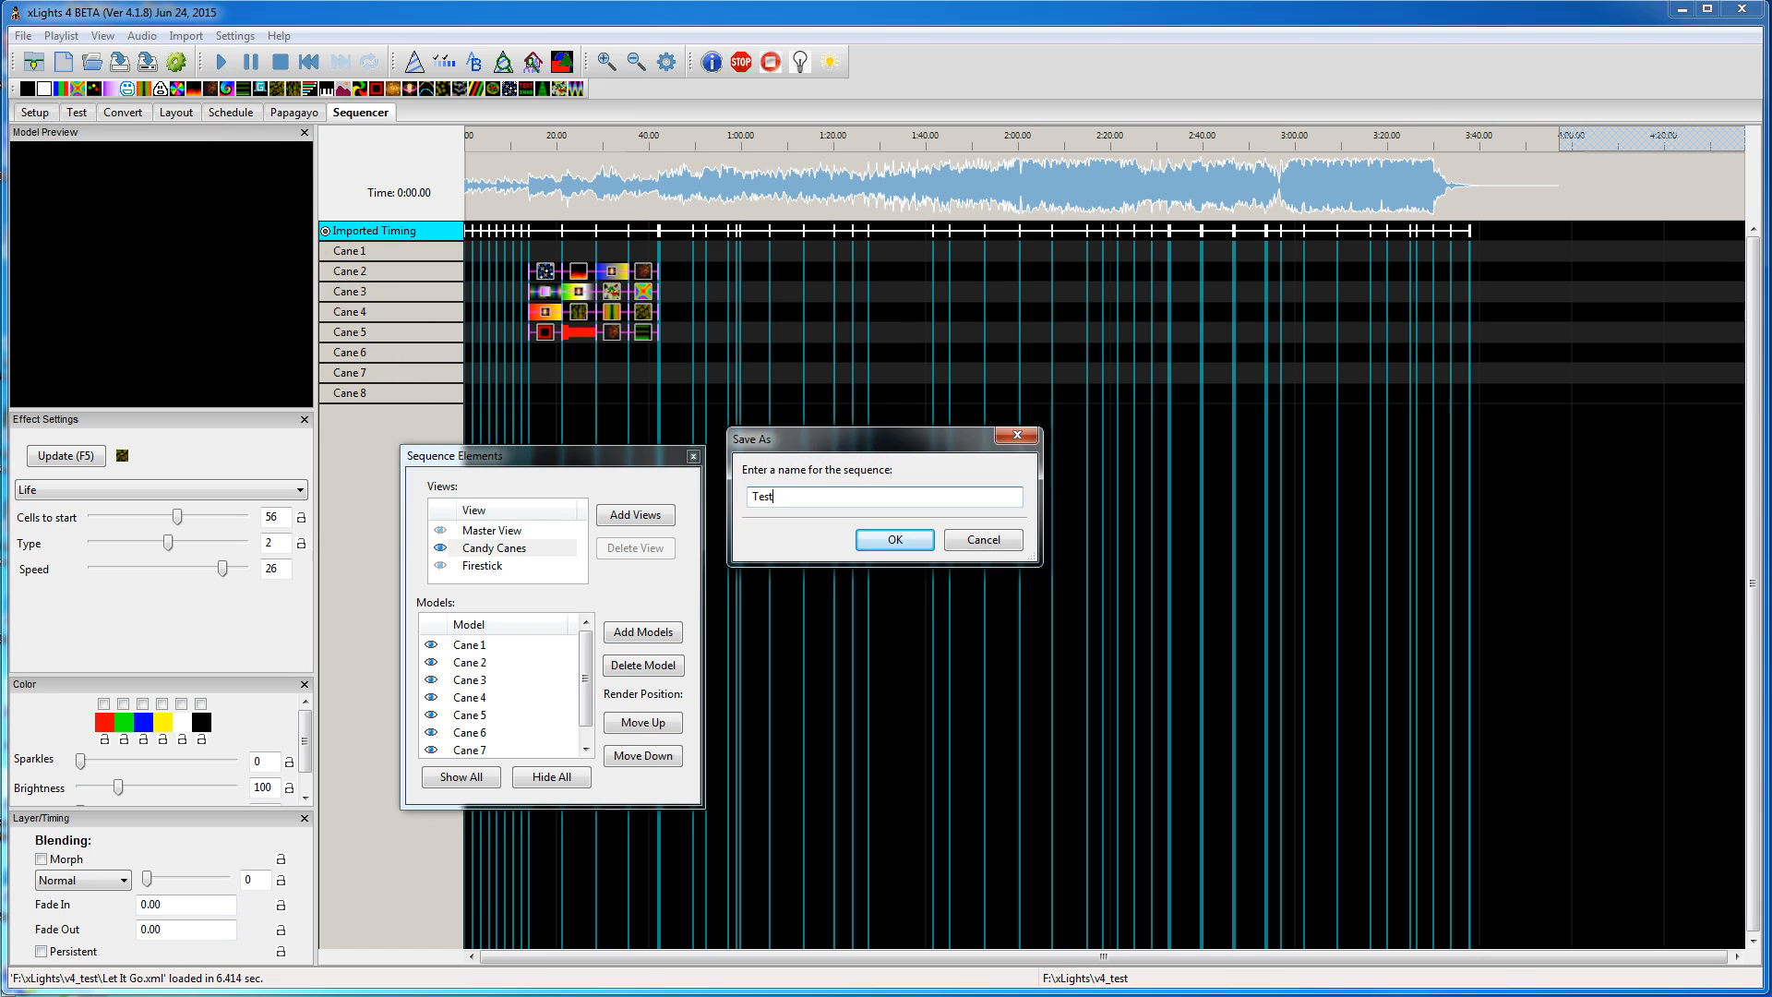
left_click(894, 539)
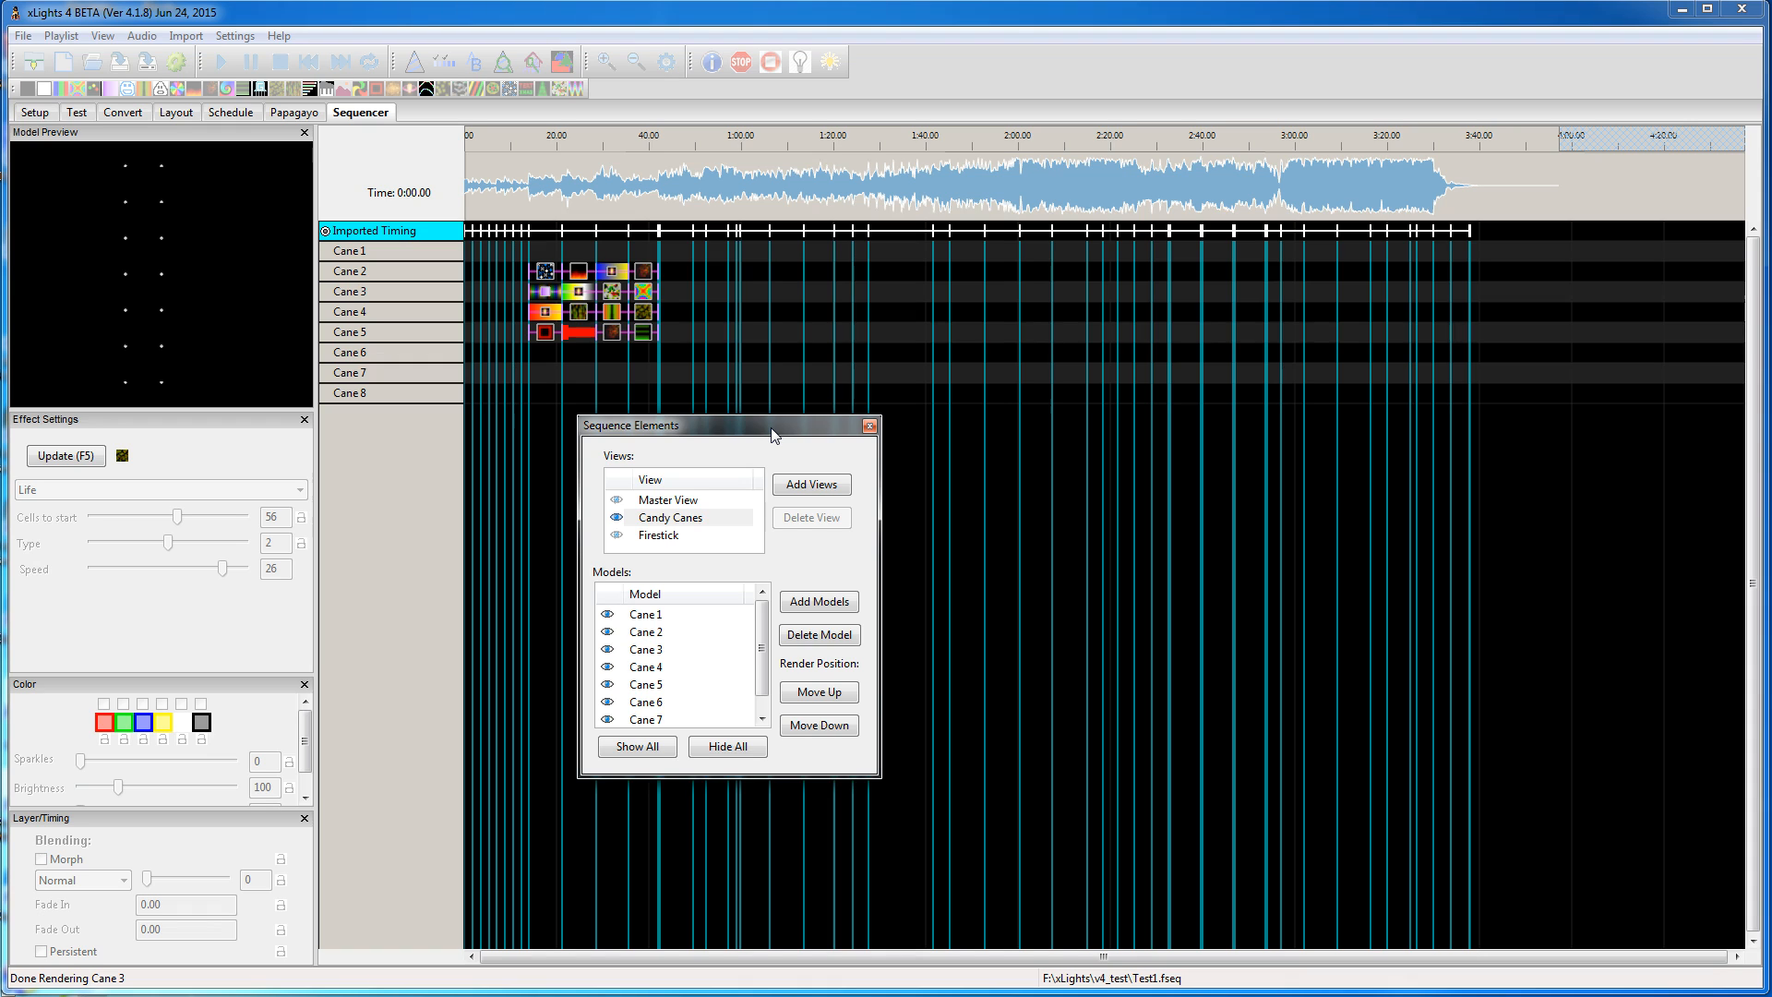
mouse_move(397, 264)
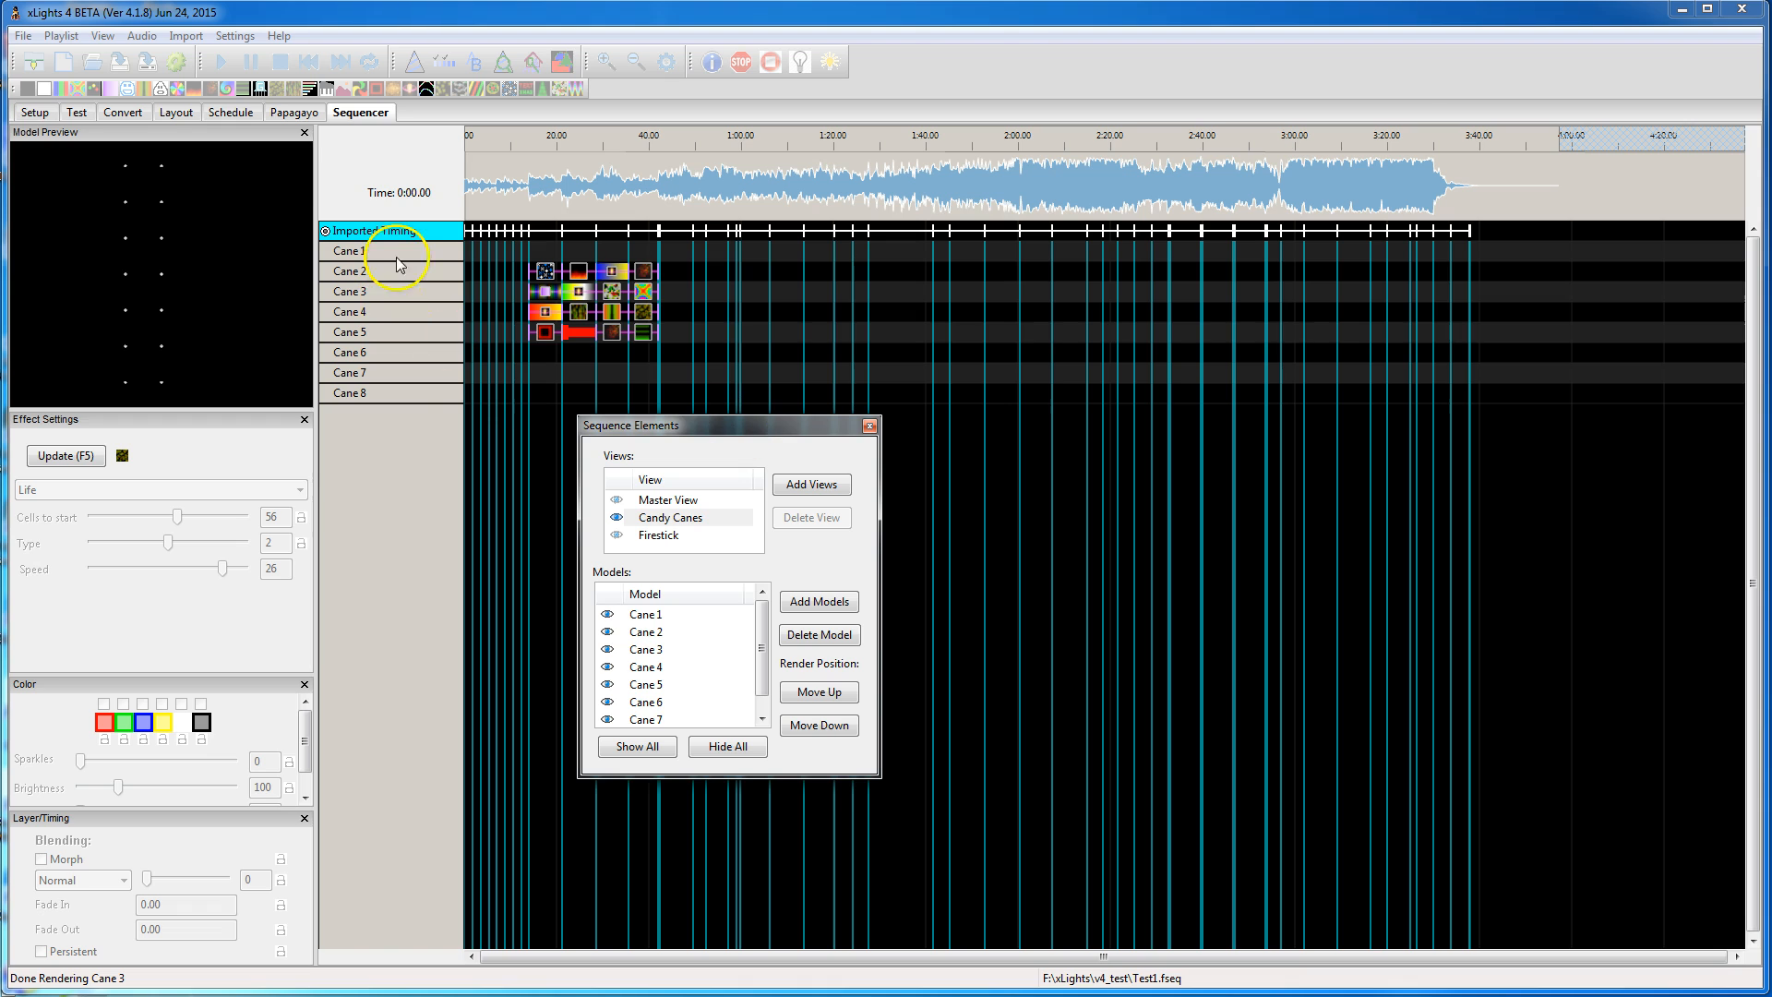
mouse_move(404, 419)
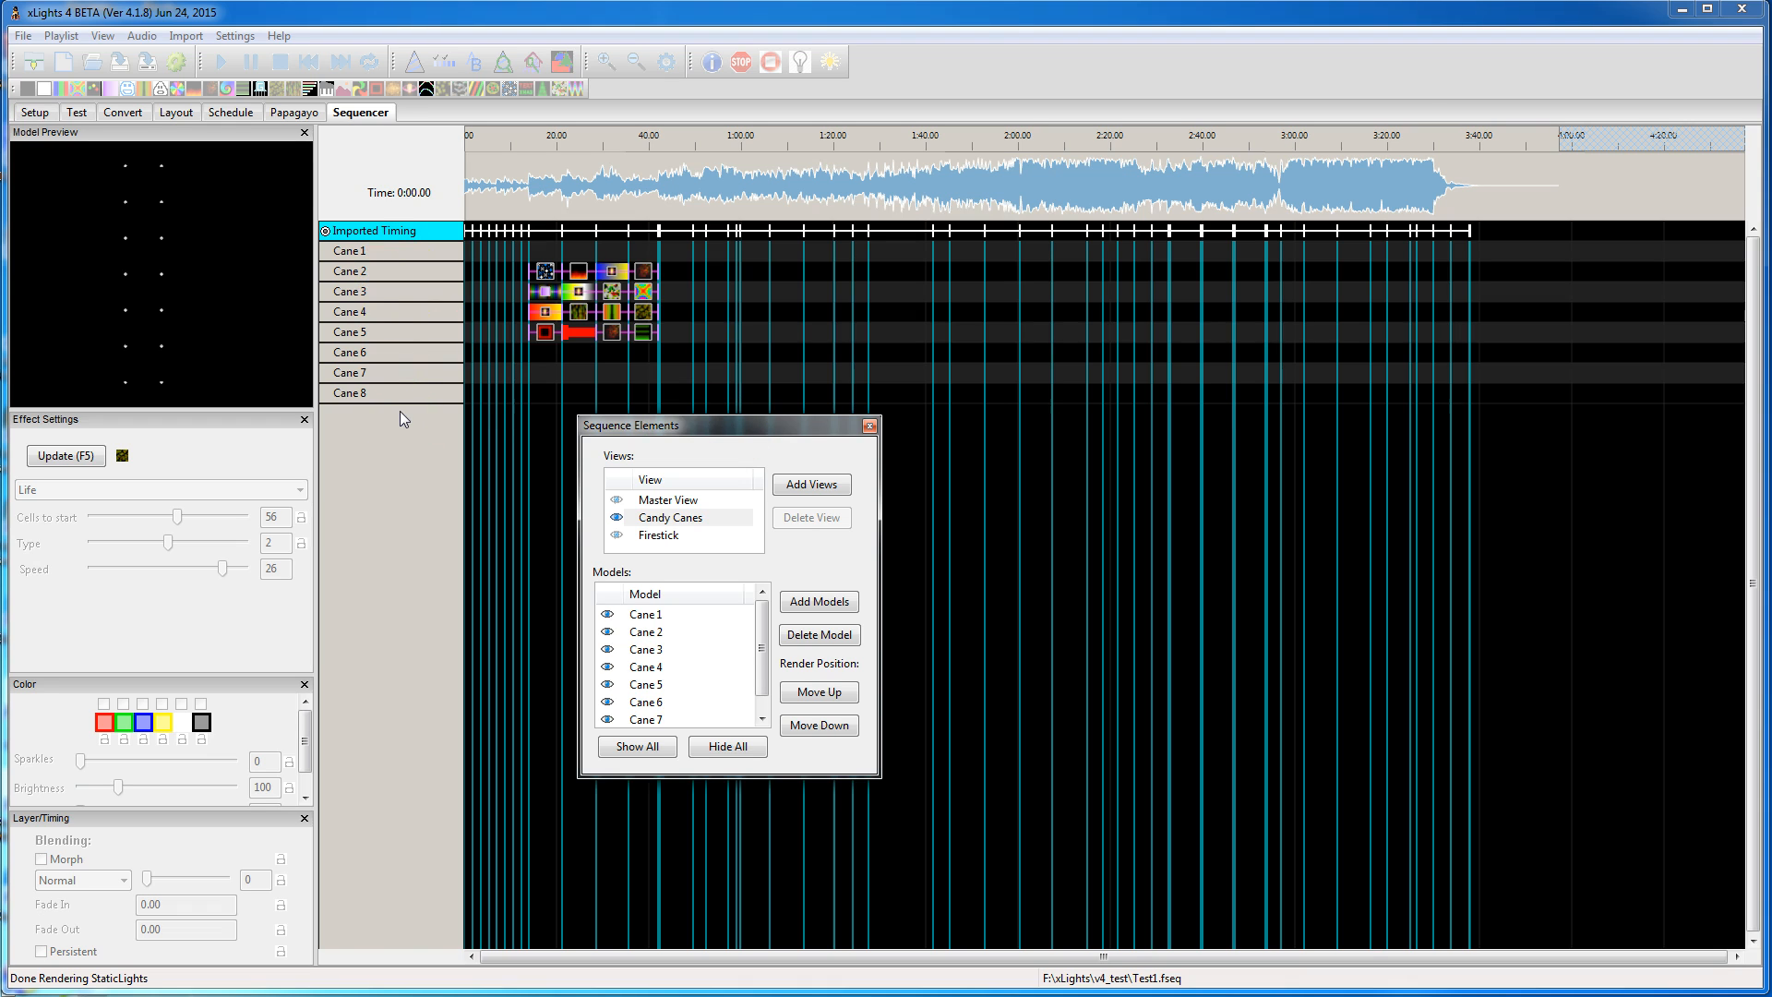
mouse_move(474, 439)
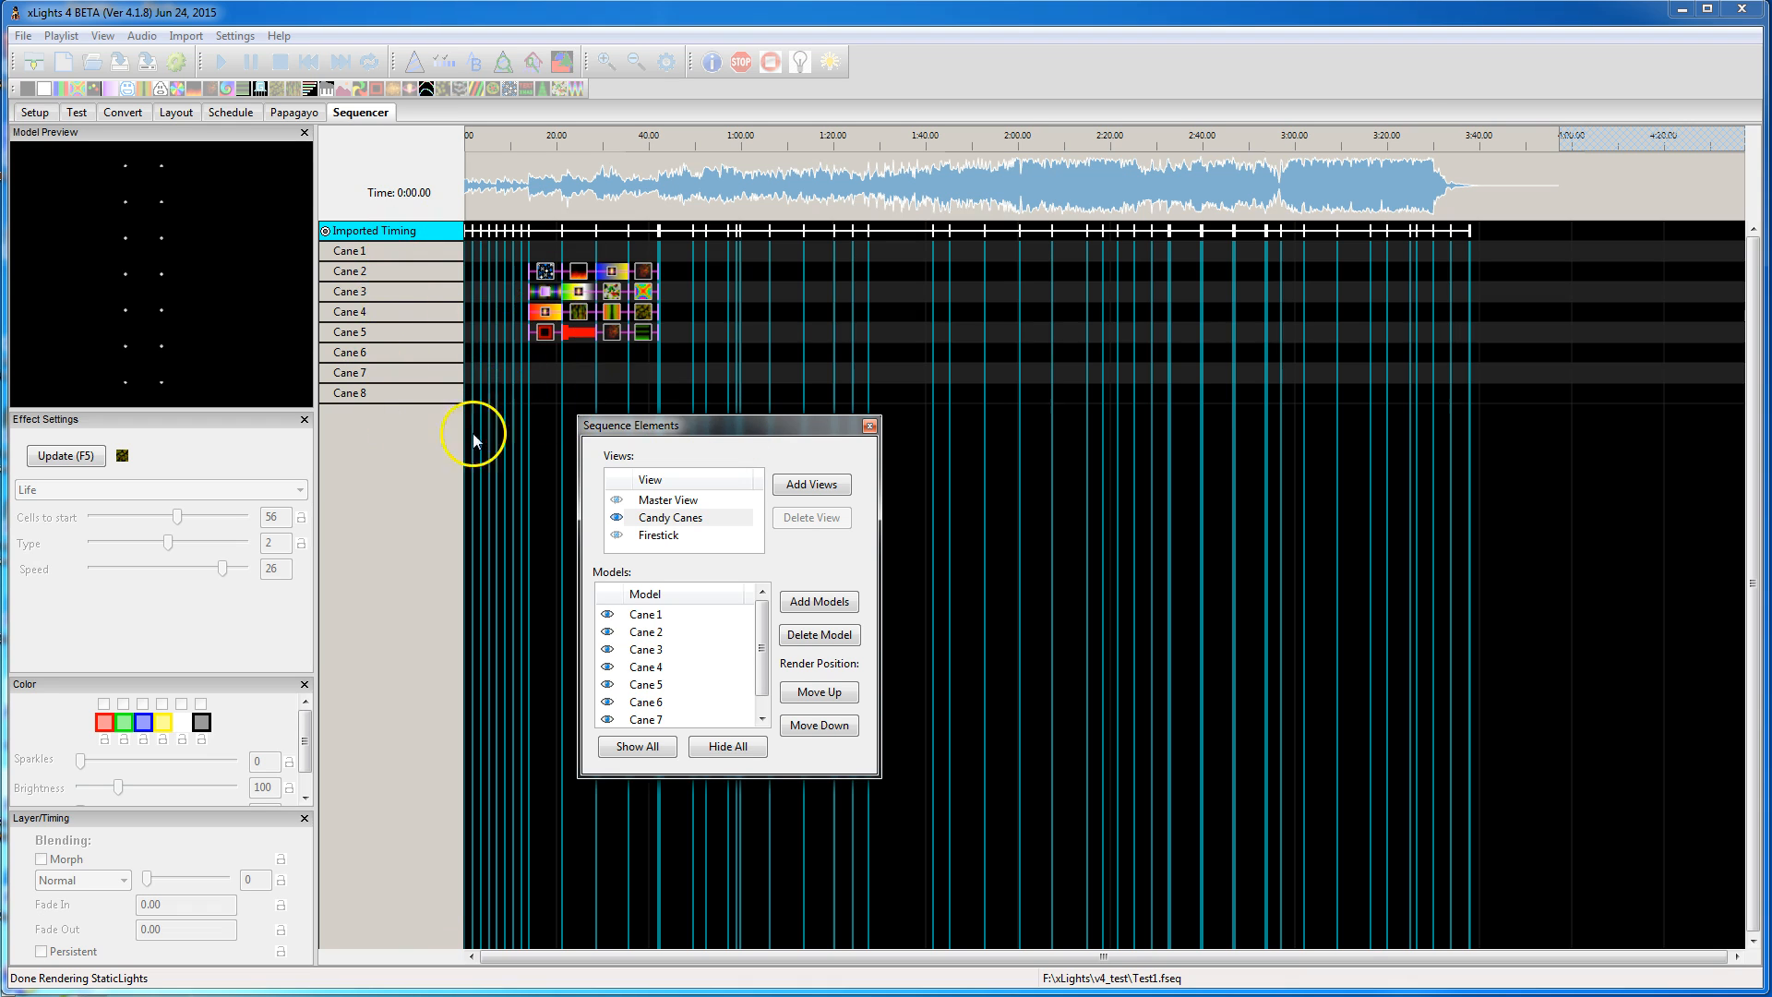
mouse_move(367, 392)
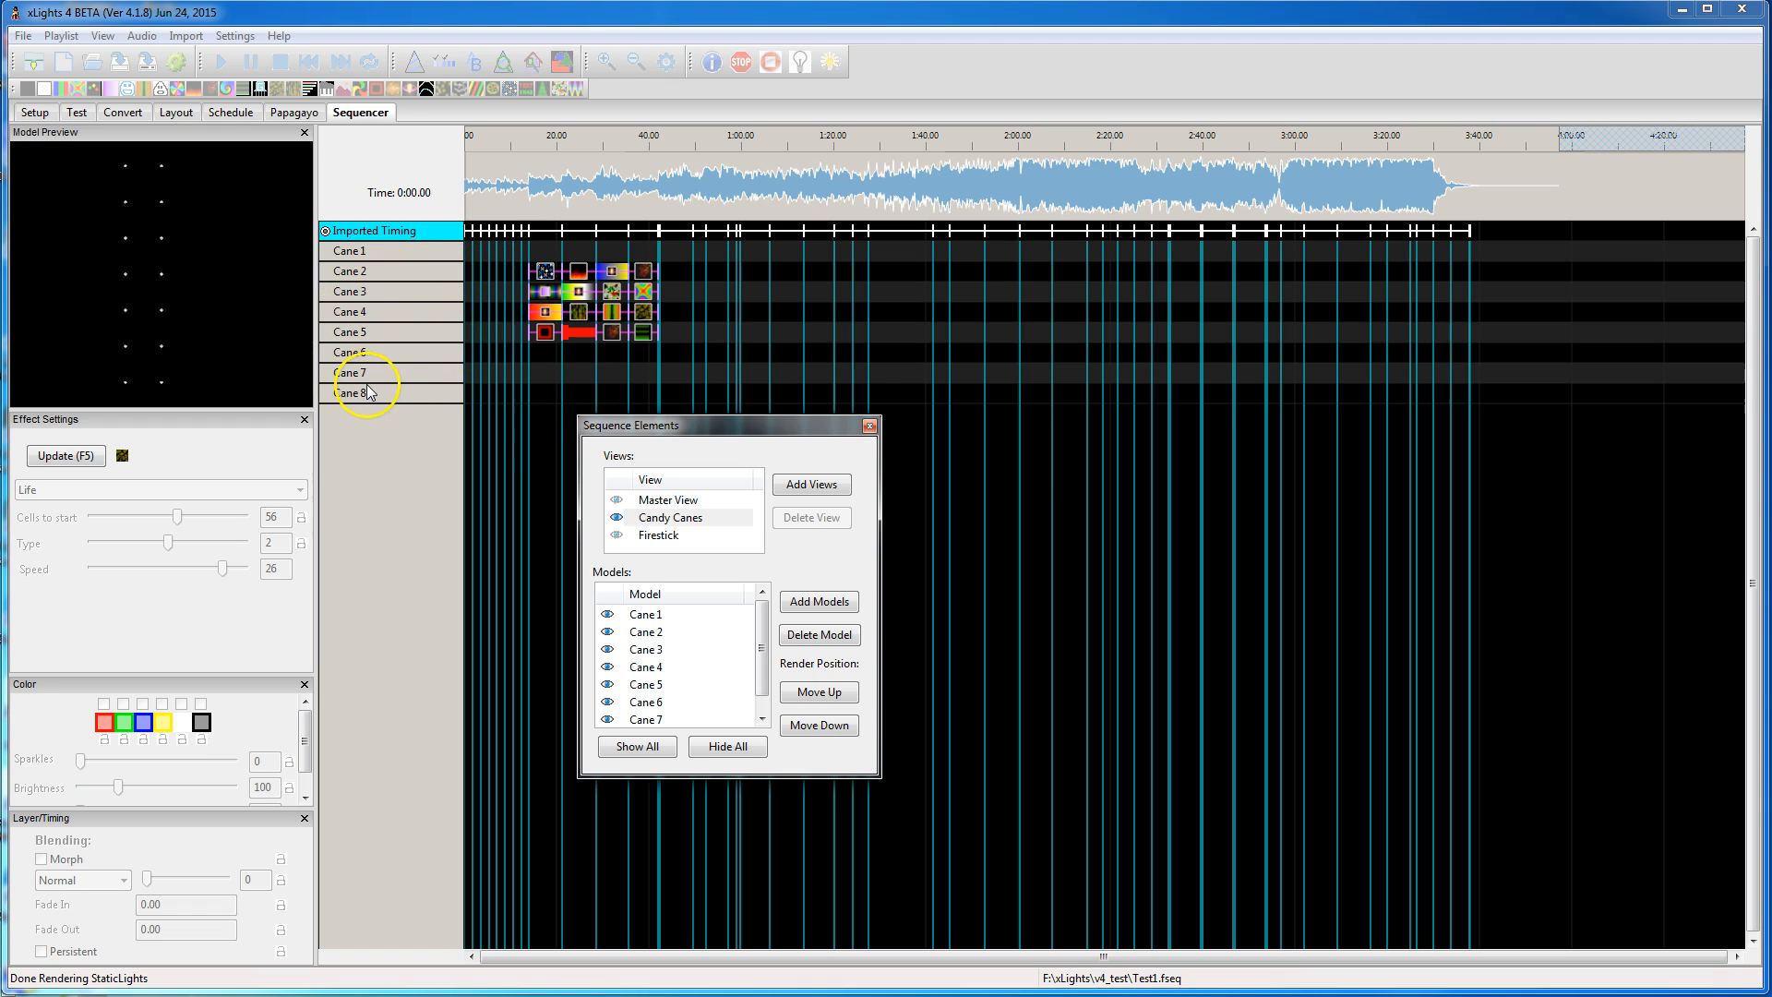
mouse_move(365, 392)
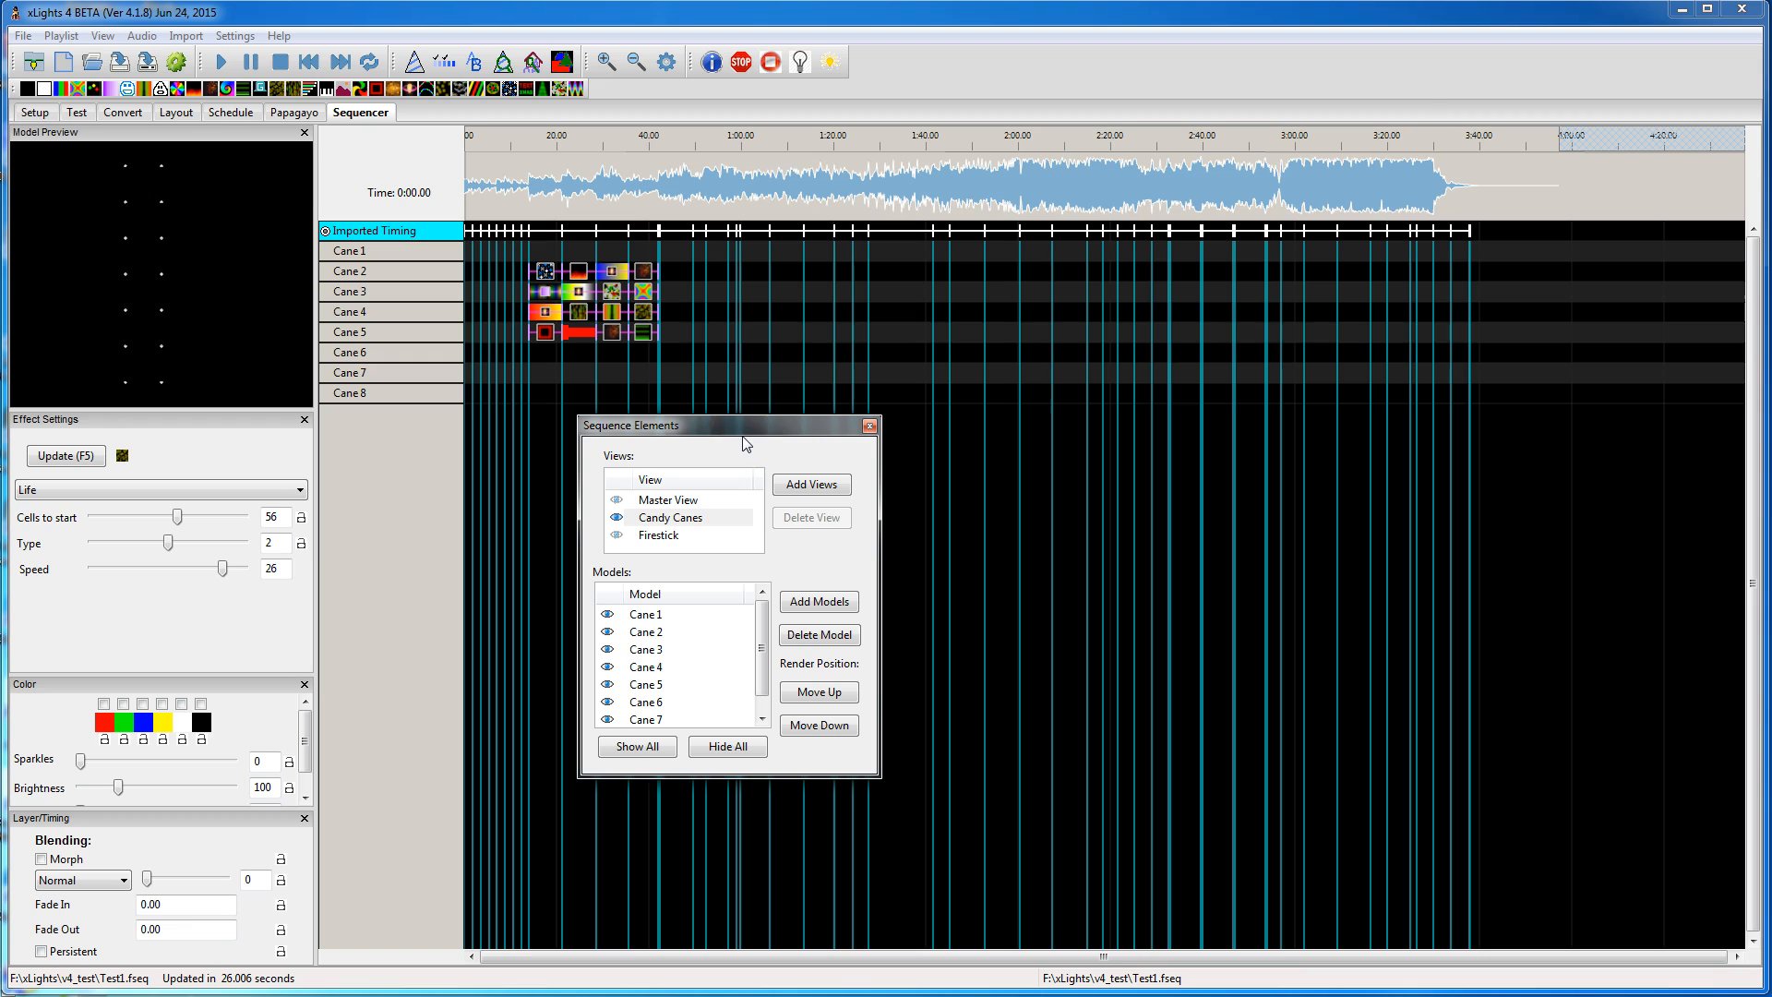
mouse_move(819, 406)
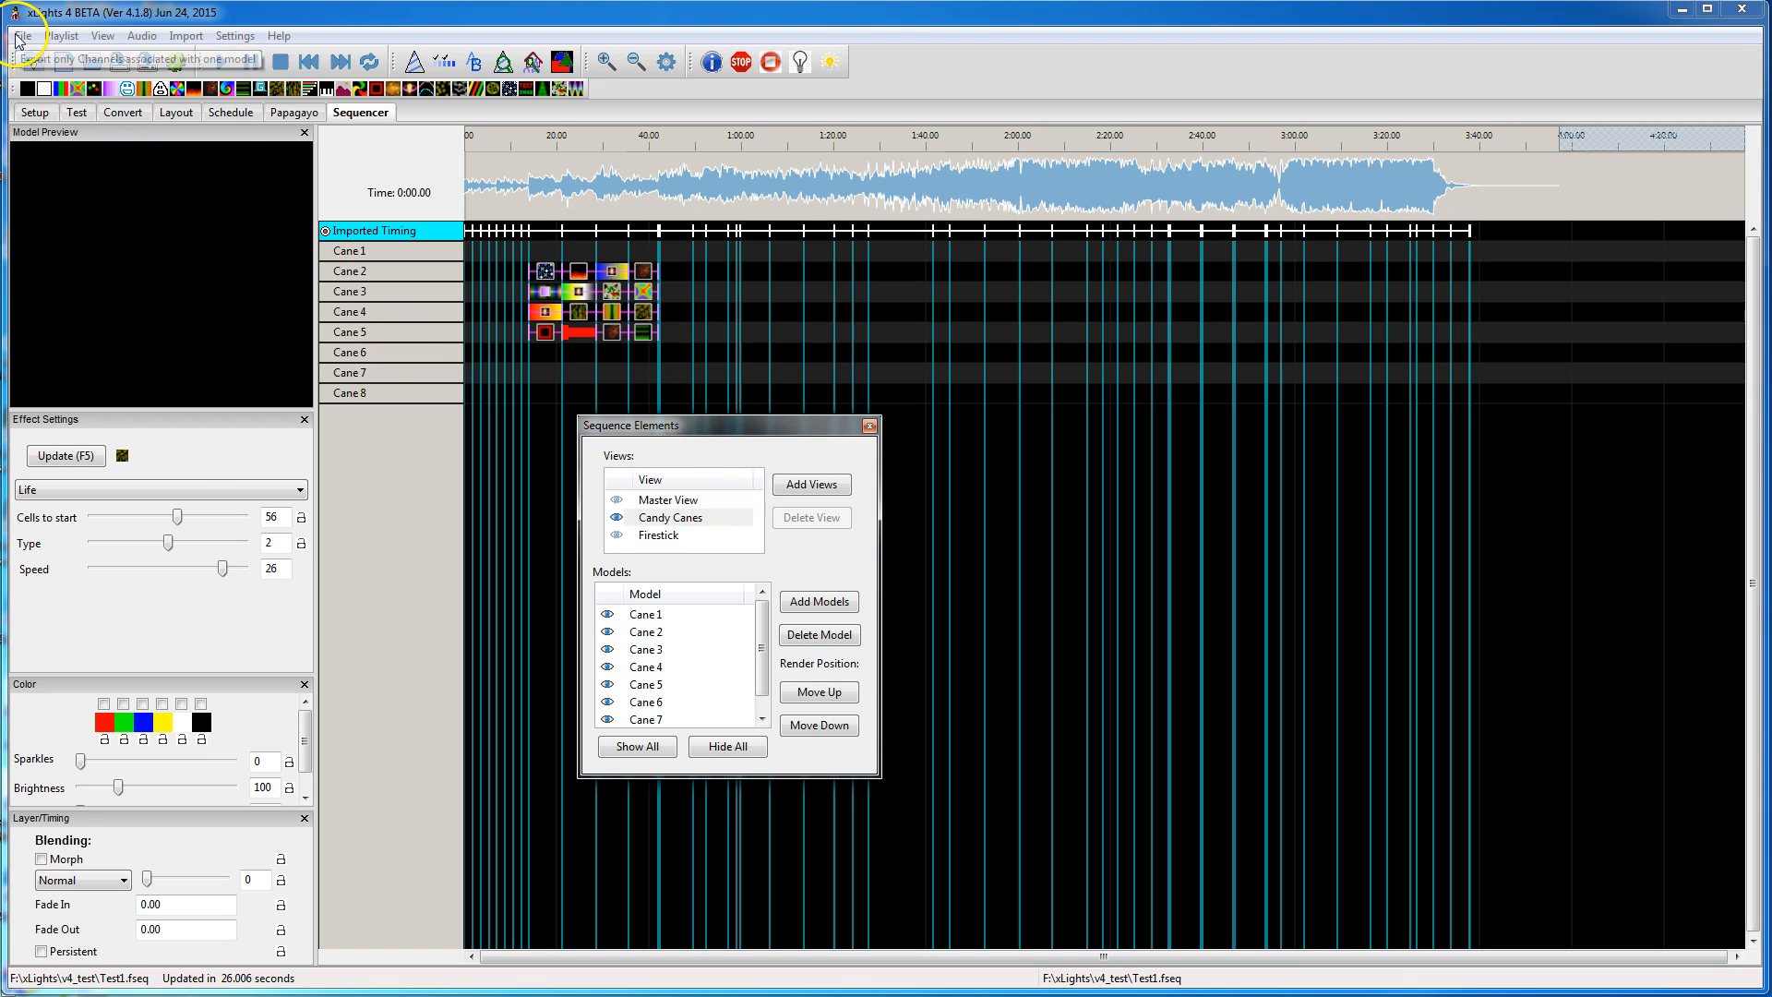
Step: Reopen the Let It Go sequence and attach 05 Let It Go.mp3 as its audio
left_click(22, 35)
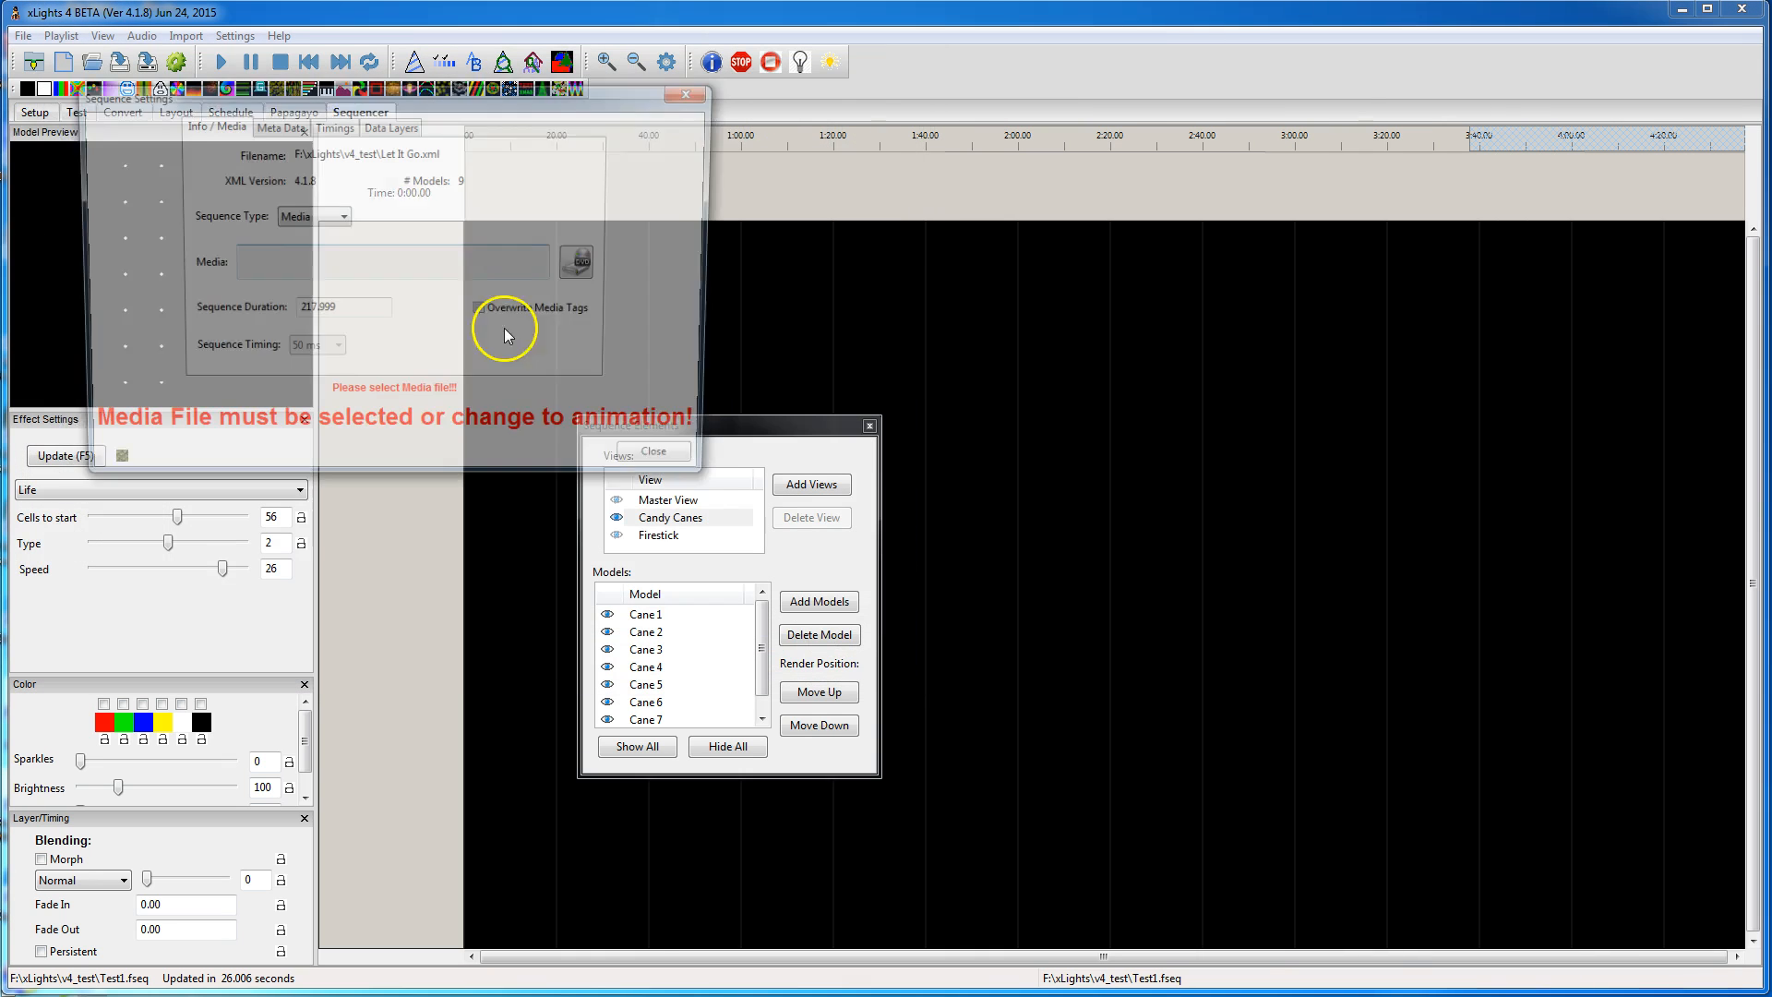
left_click(576, 260)
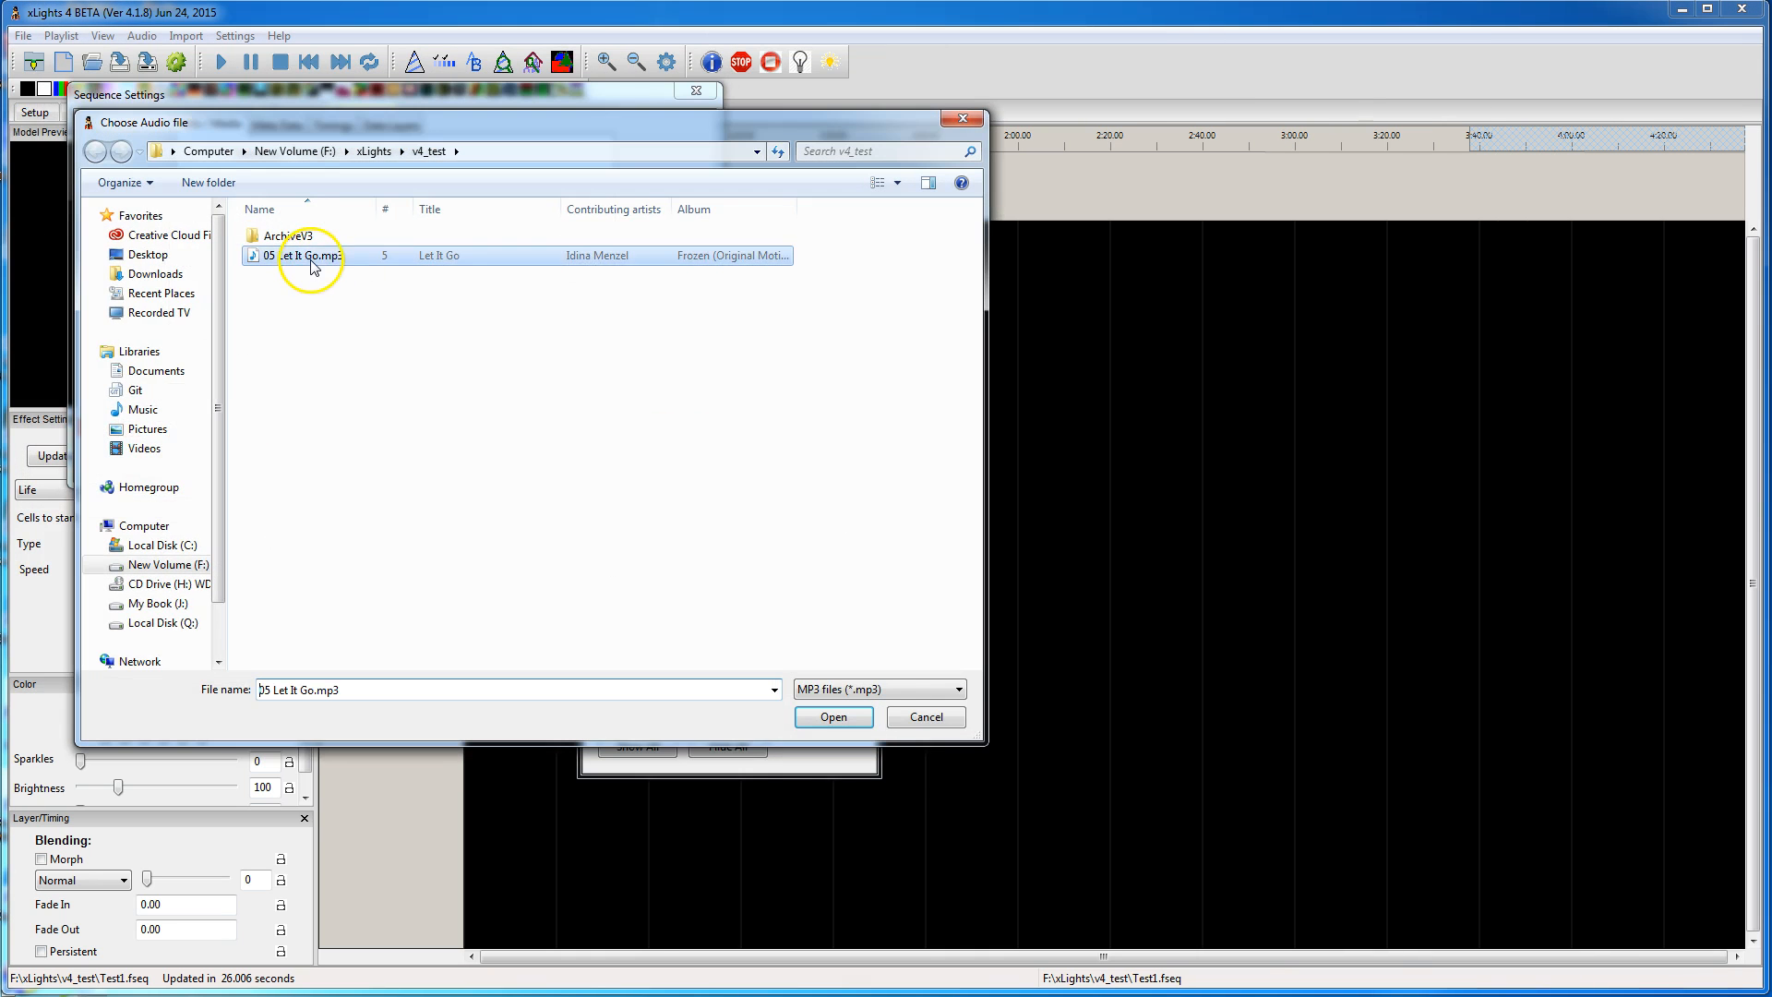
left_click(833, 716)
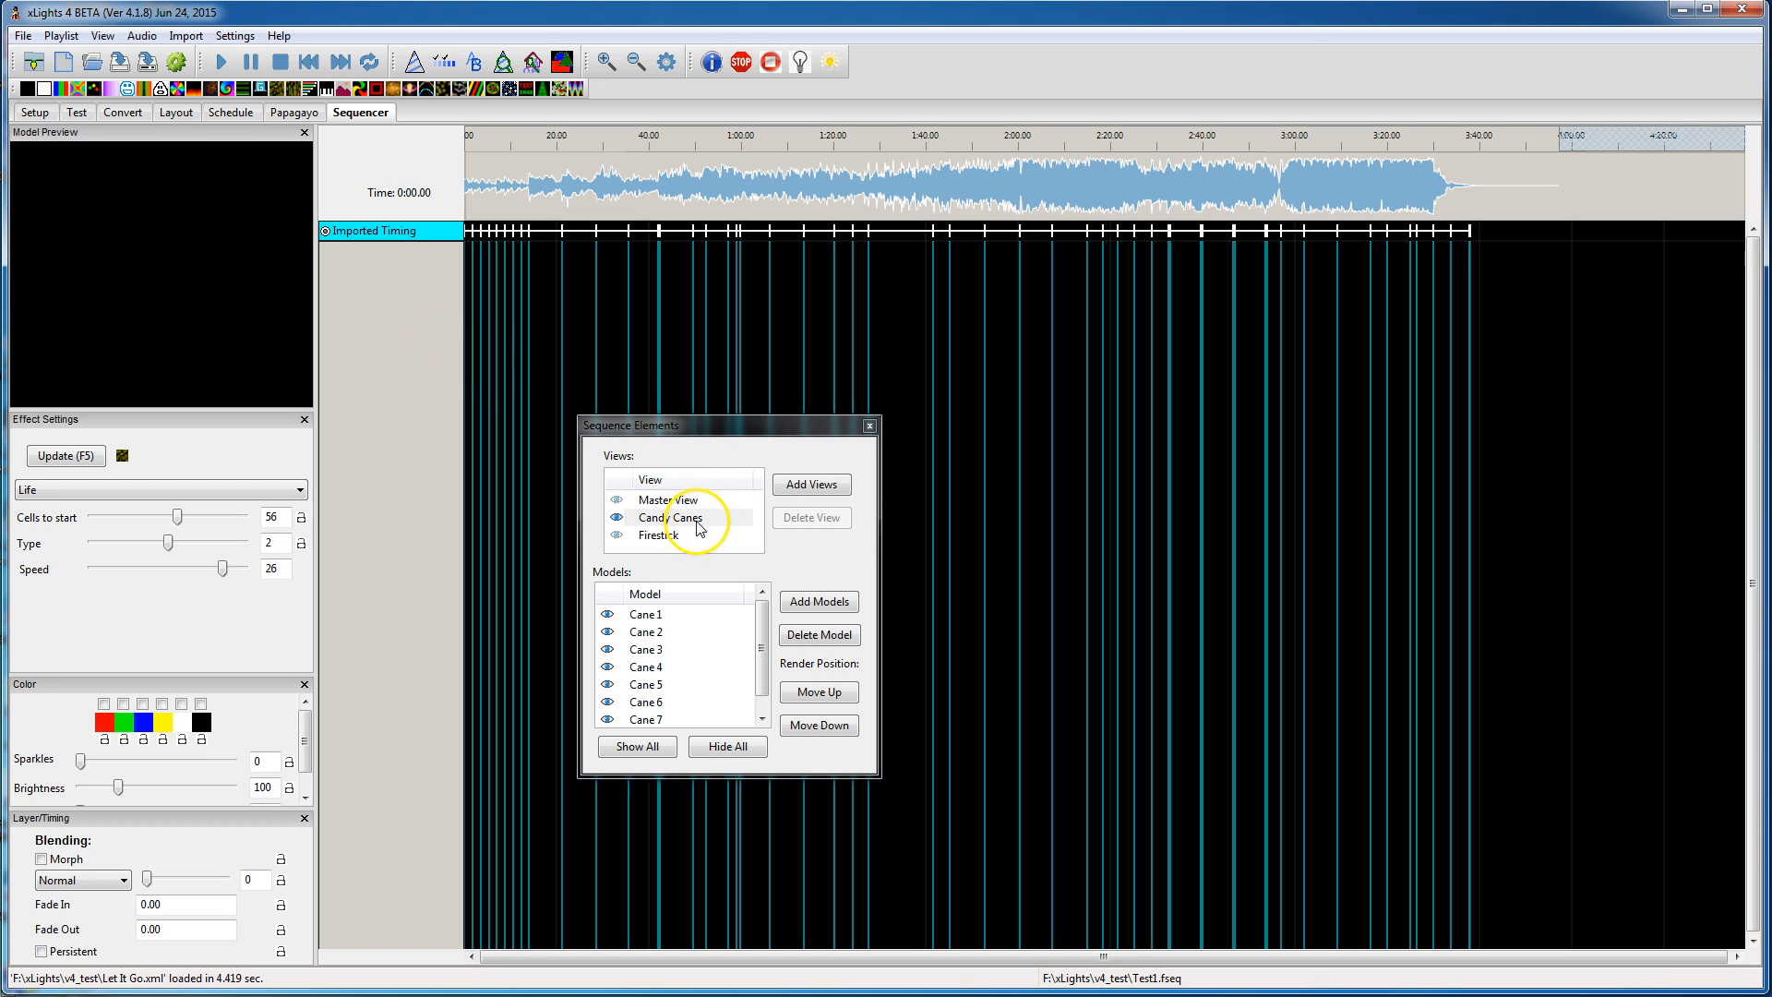
mouse_move(404, 299)
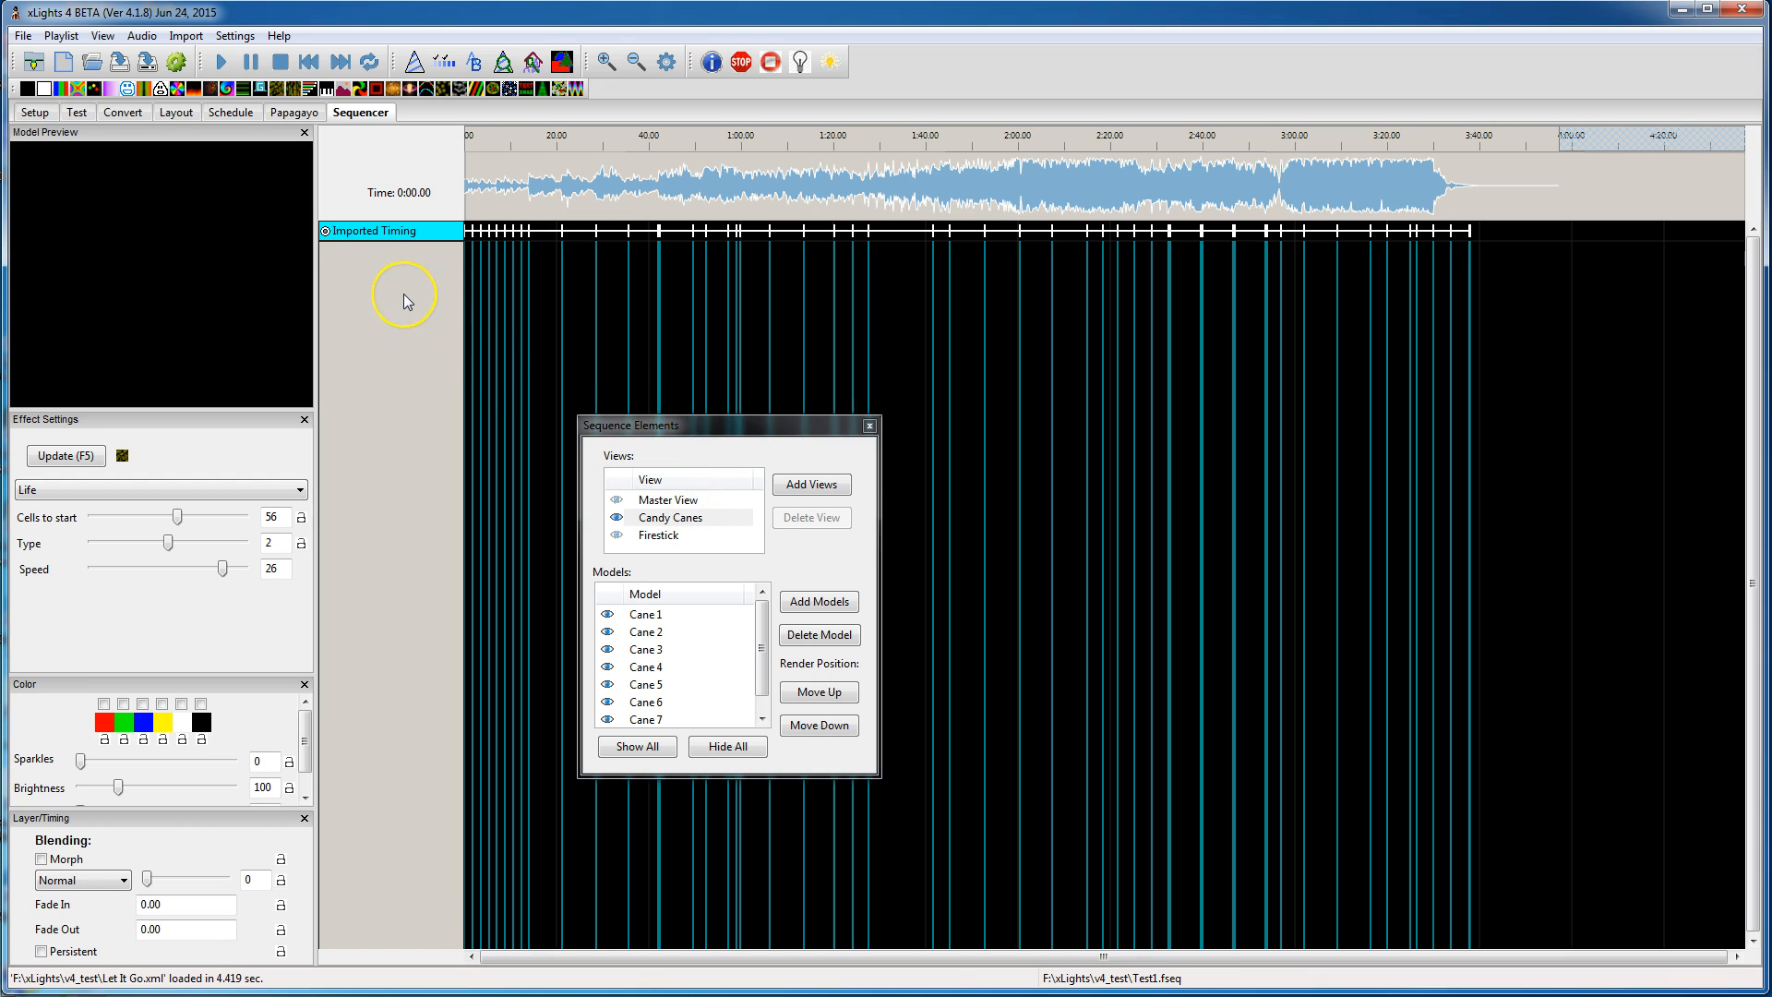
mouse_move(405, 301)
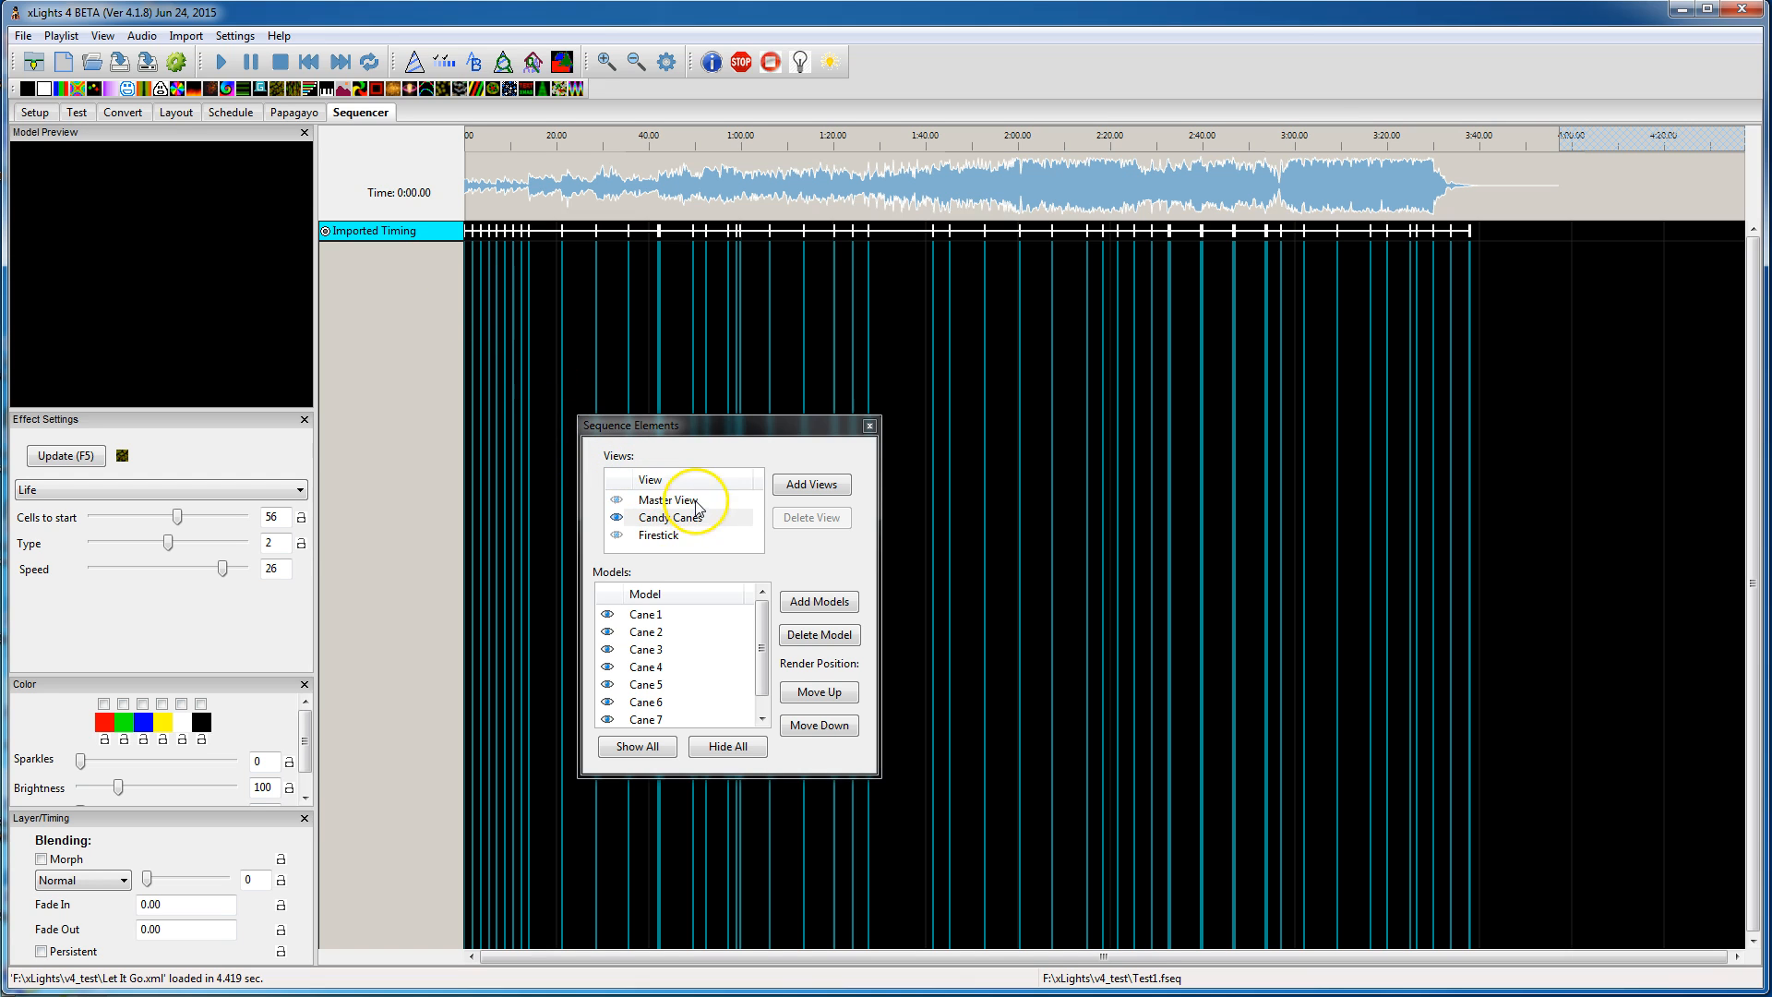
mouse_move(687, 522)
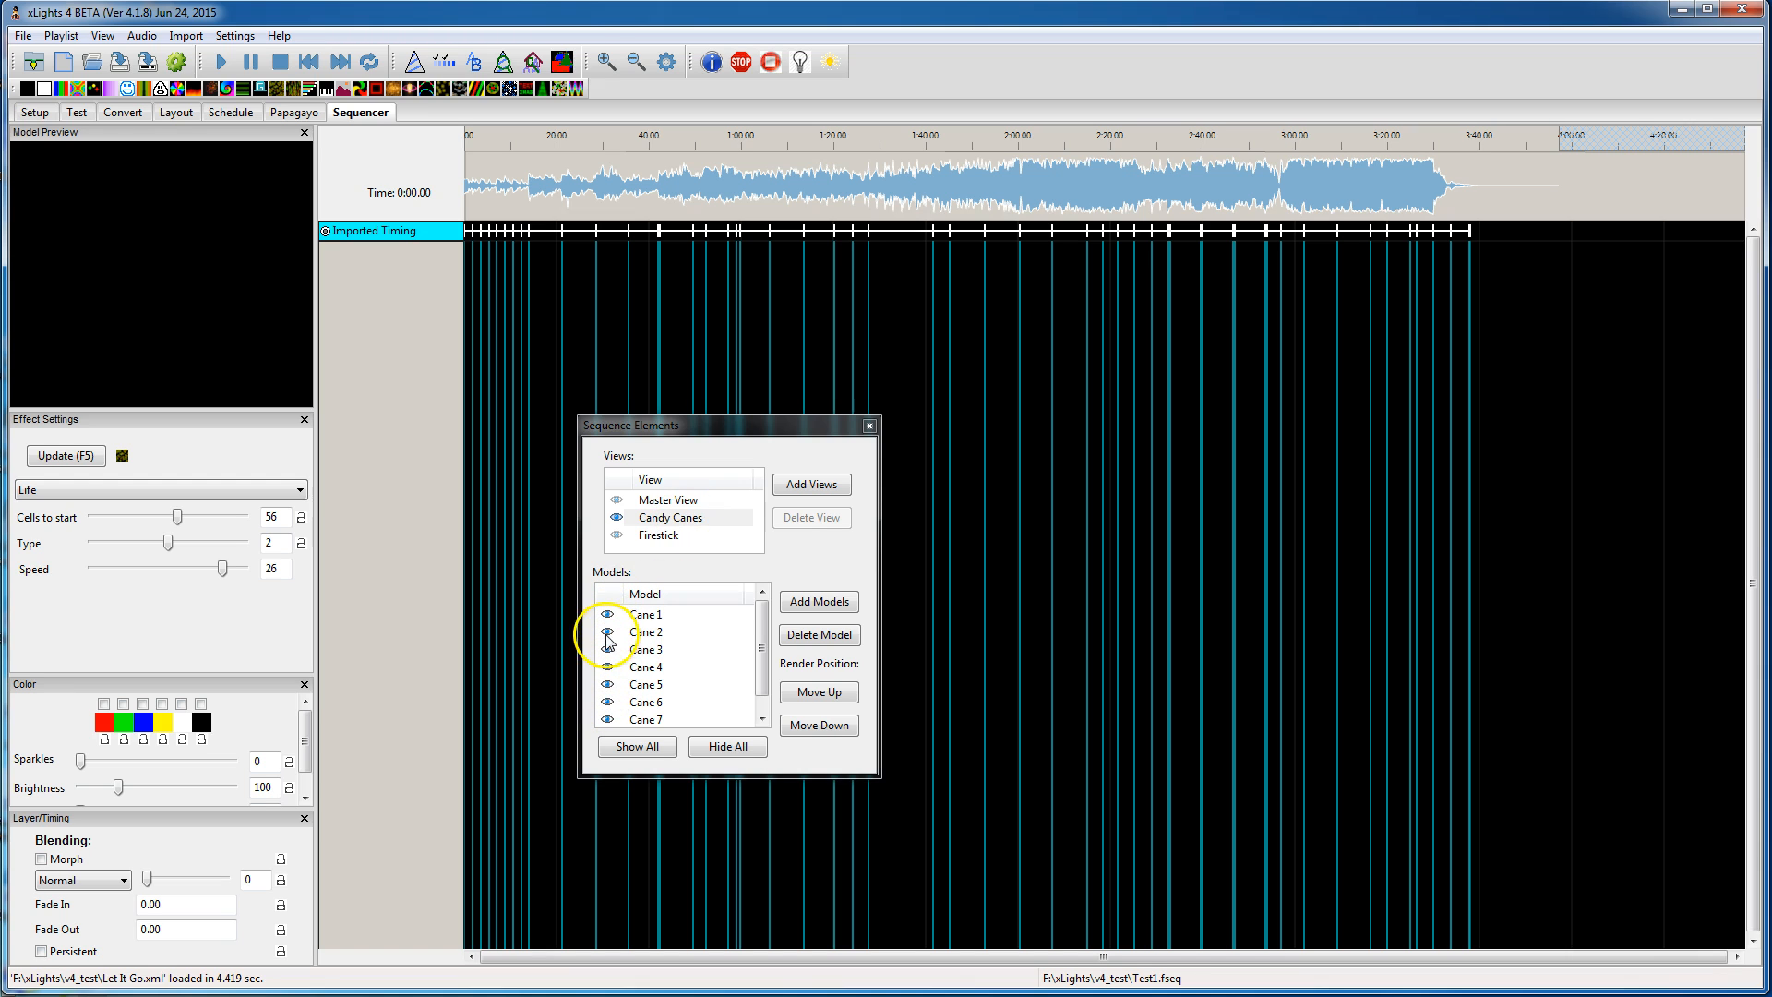
left_click(668, 516)
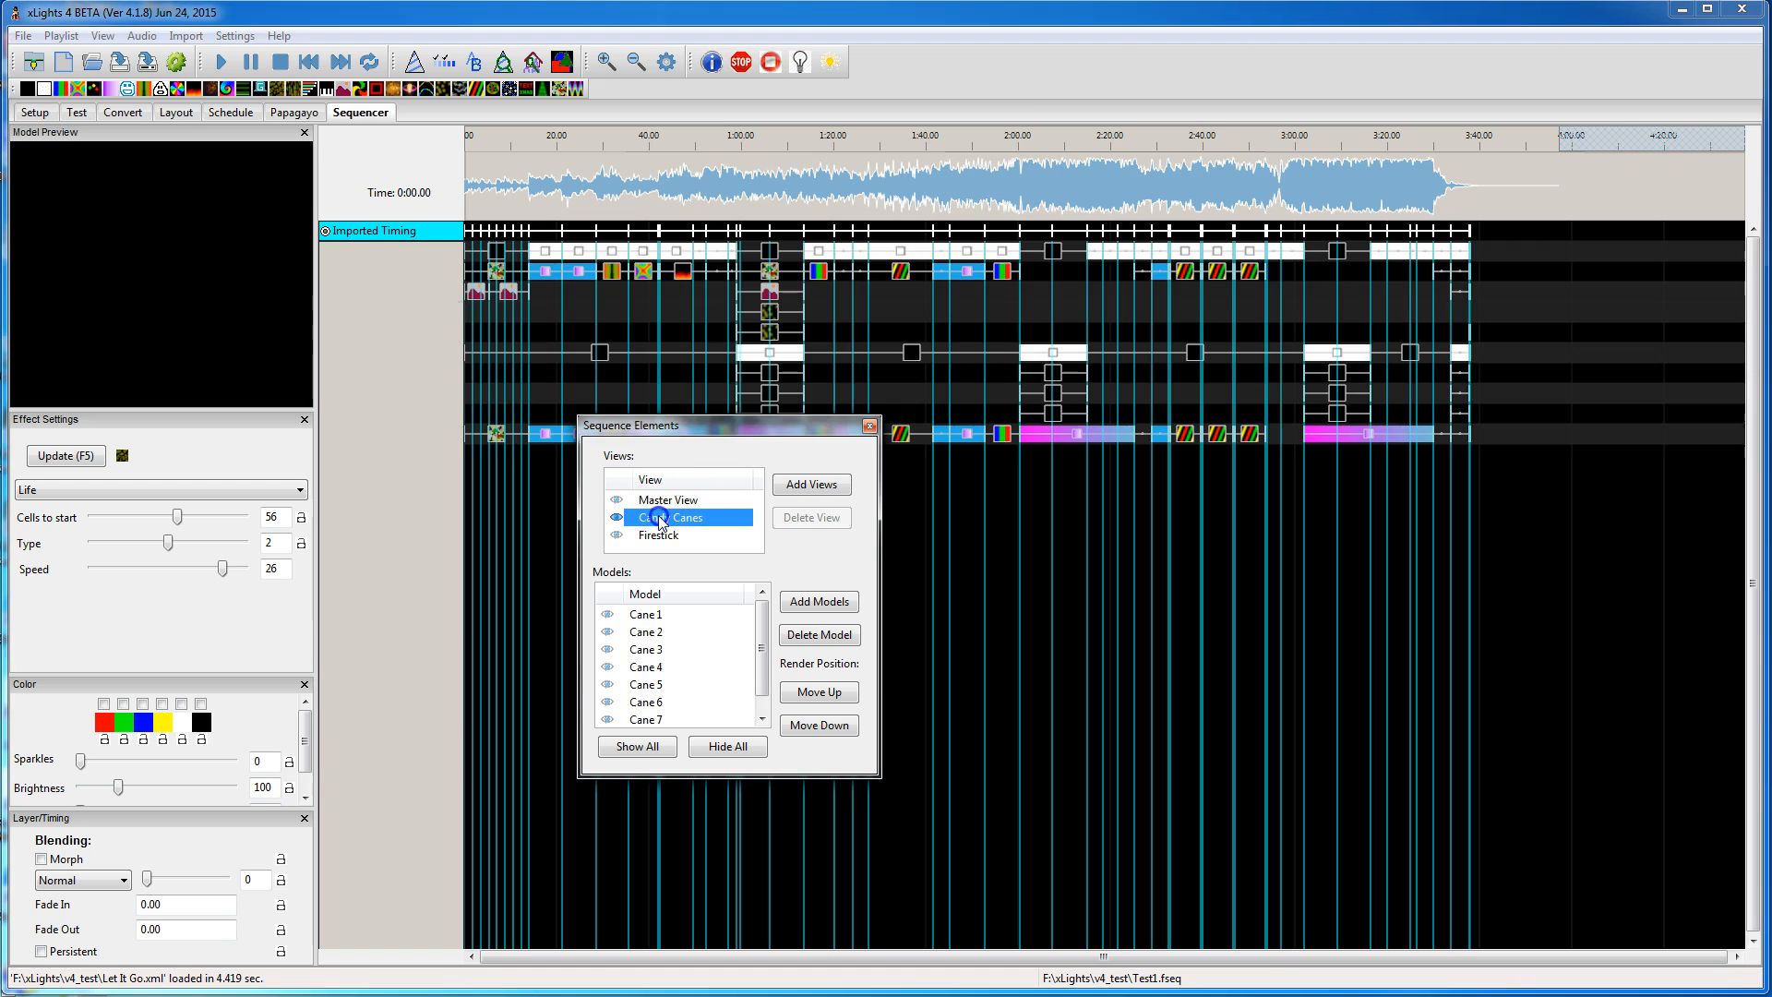
left_click(669, 517)
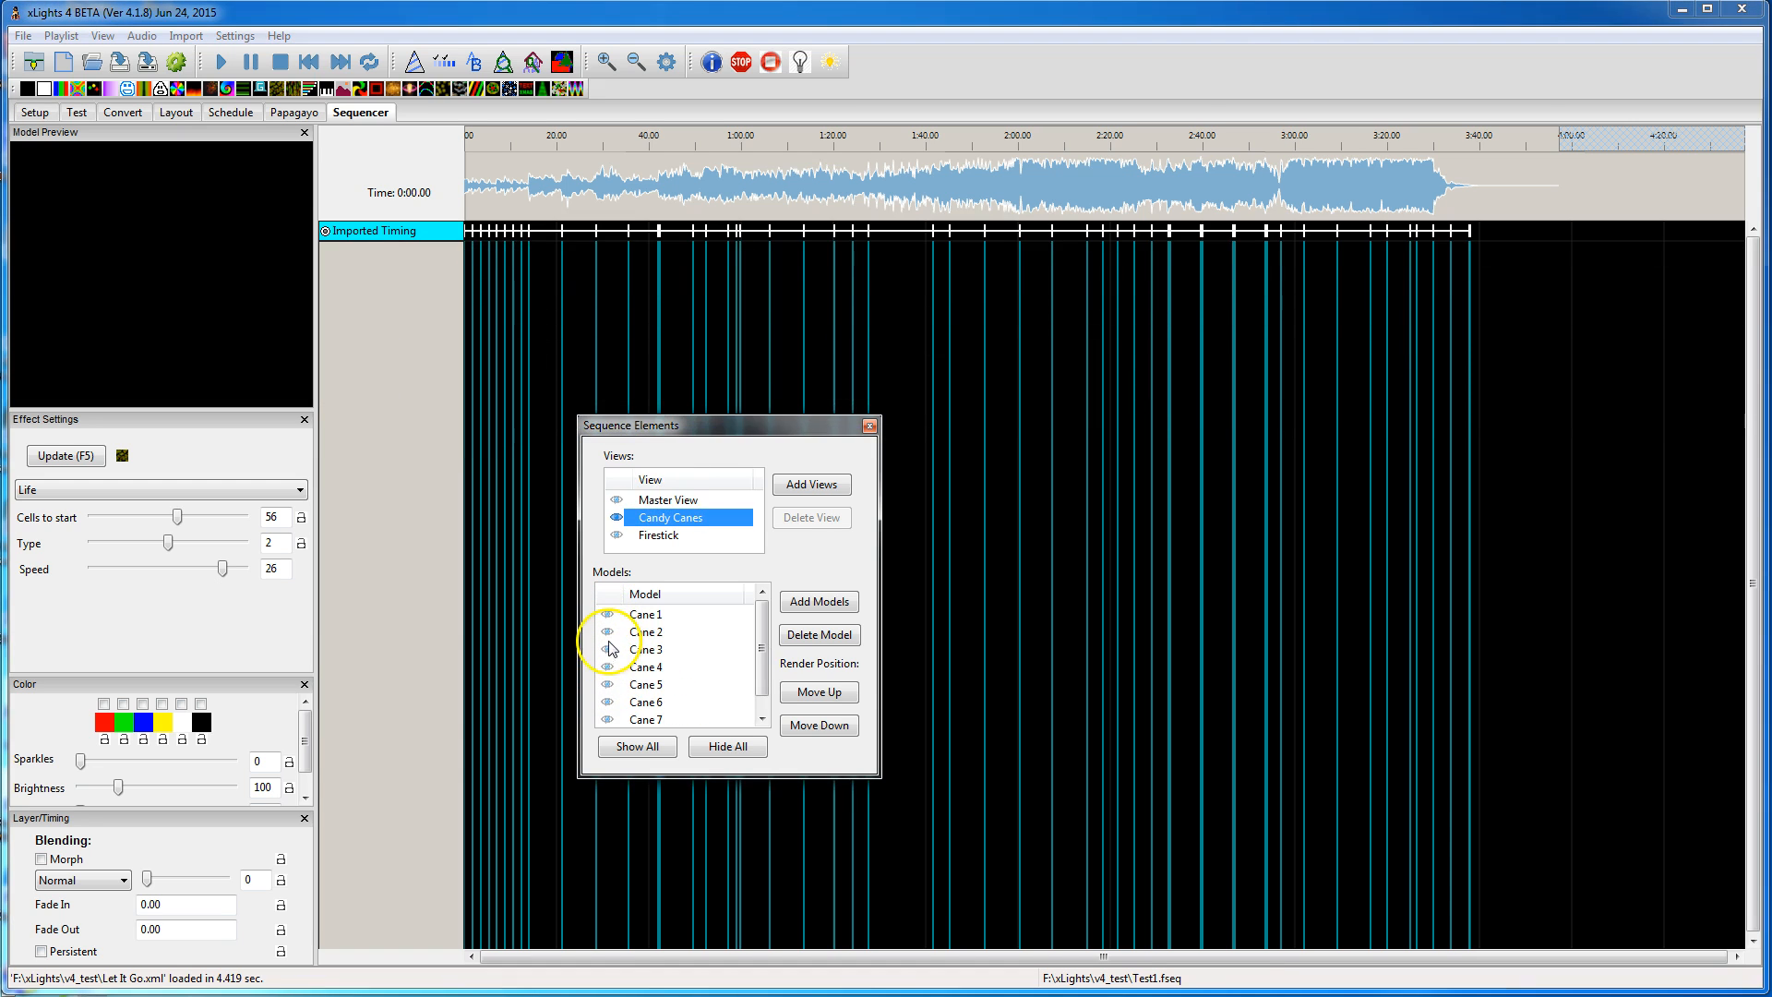
mouse_move(665, 646)
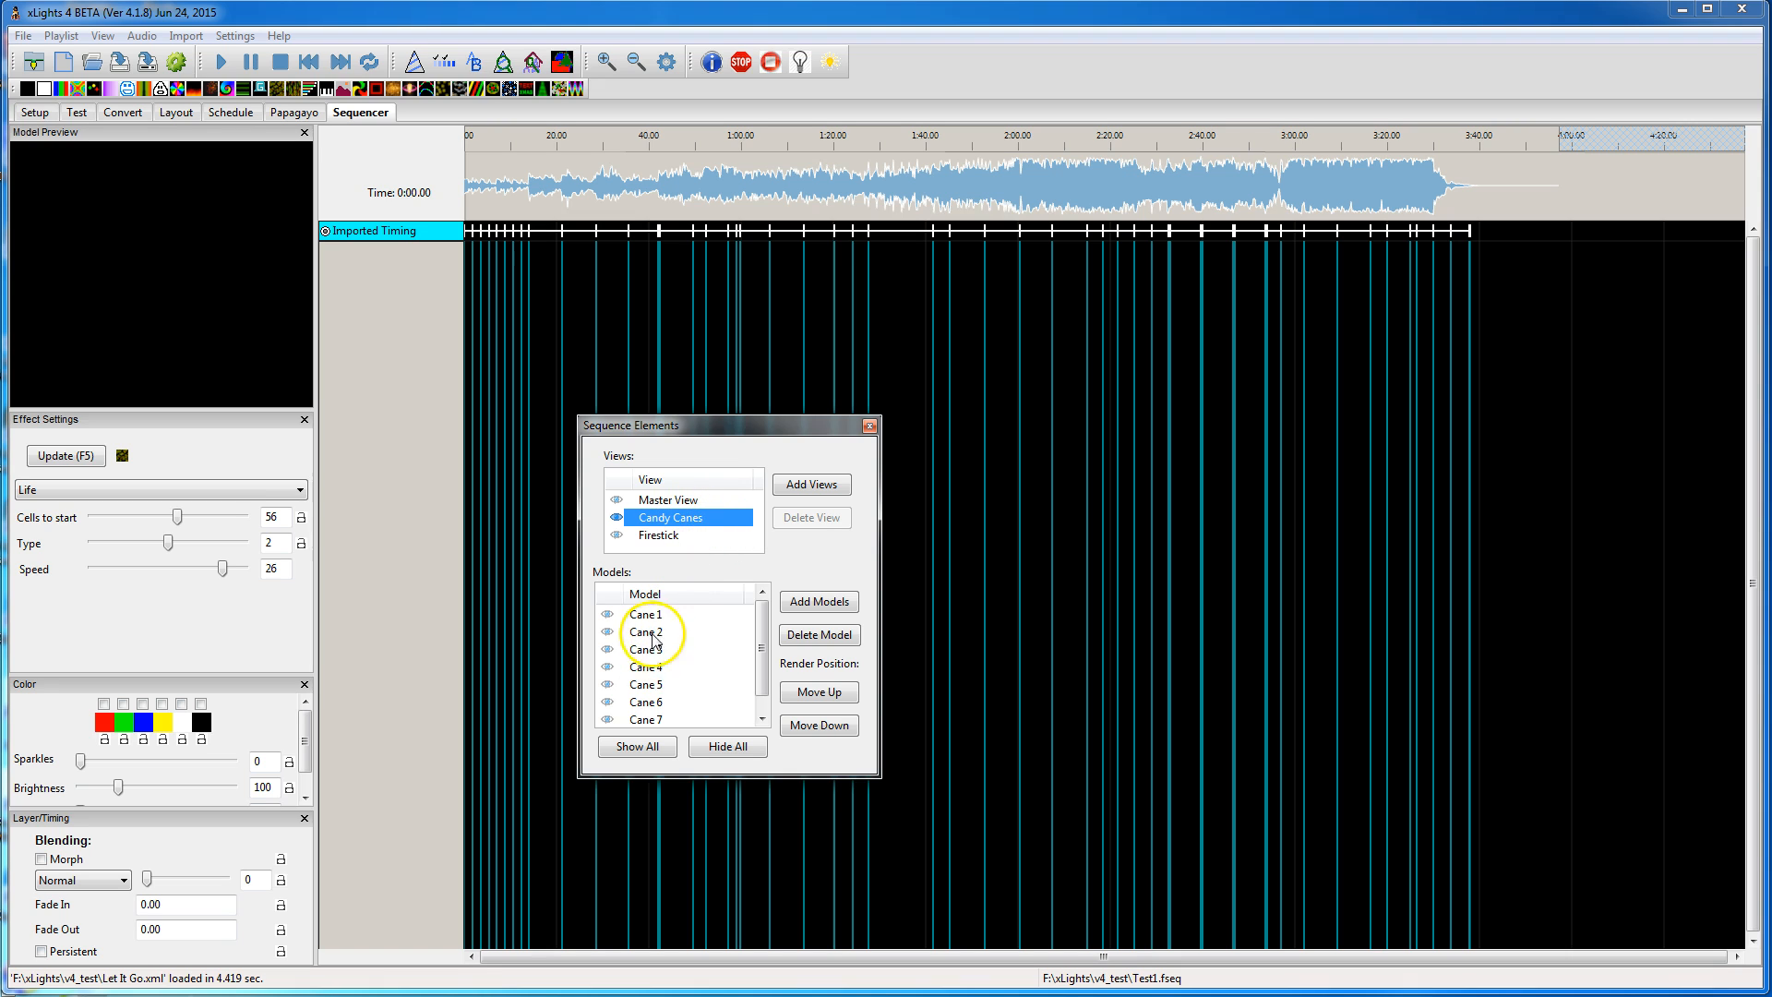
mouse_move(844, 462)
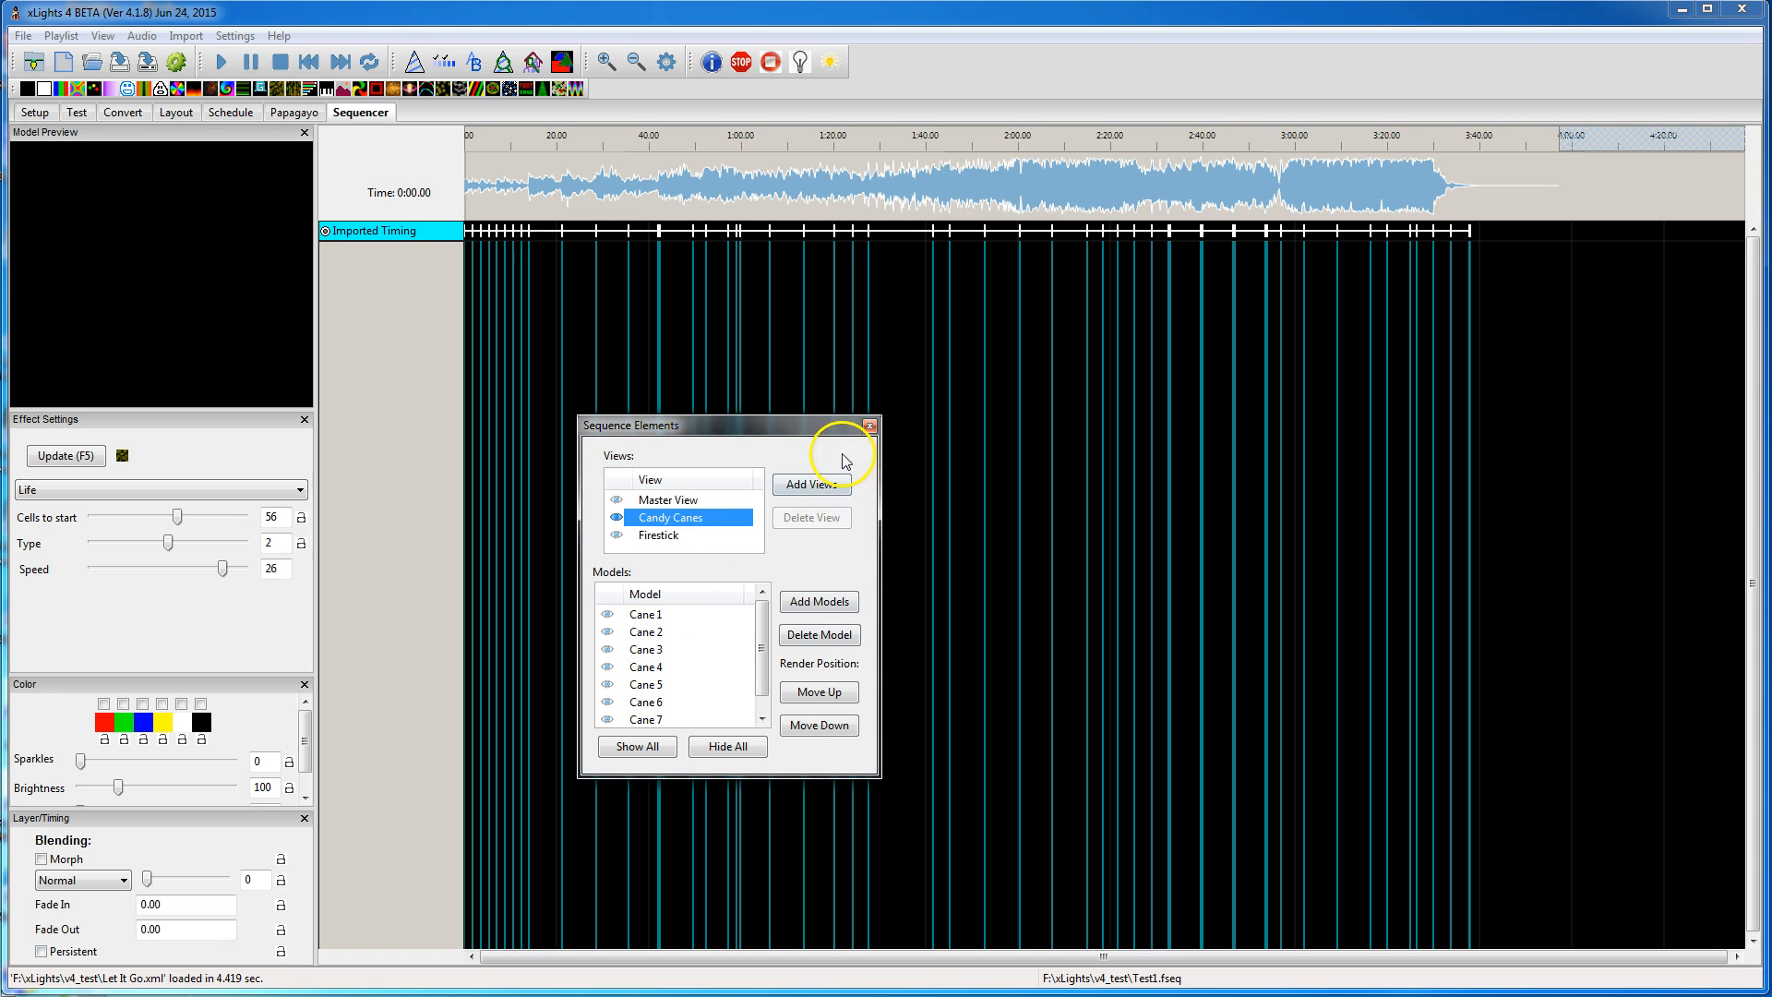
Step: Close Let It Go and load Test1.xml, showing Cane 1-8 rows in the Candy Canes view
left_click(20, 35)
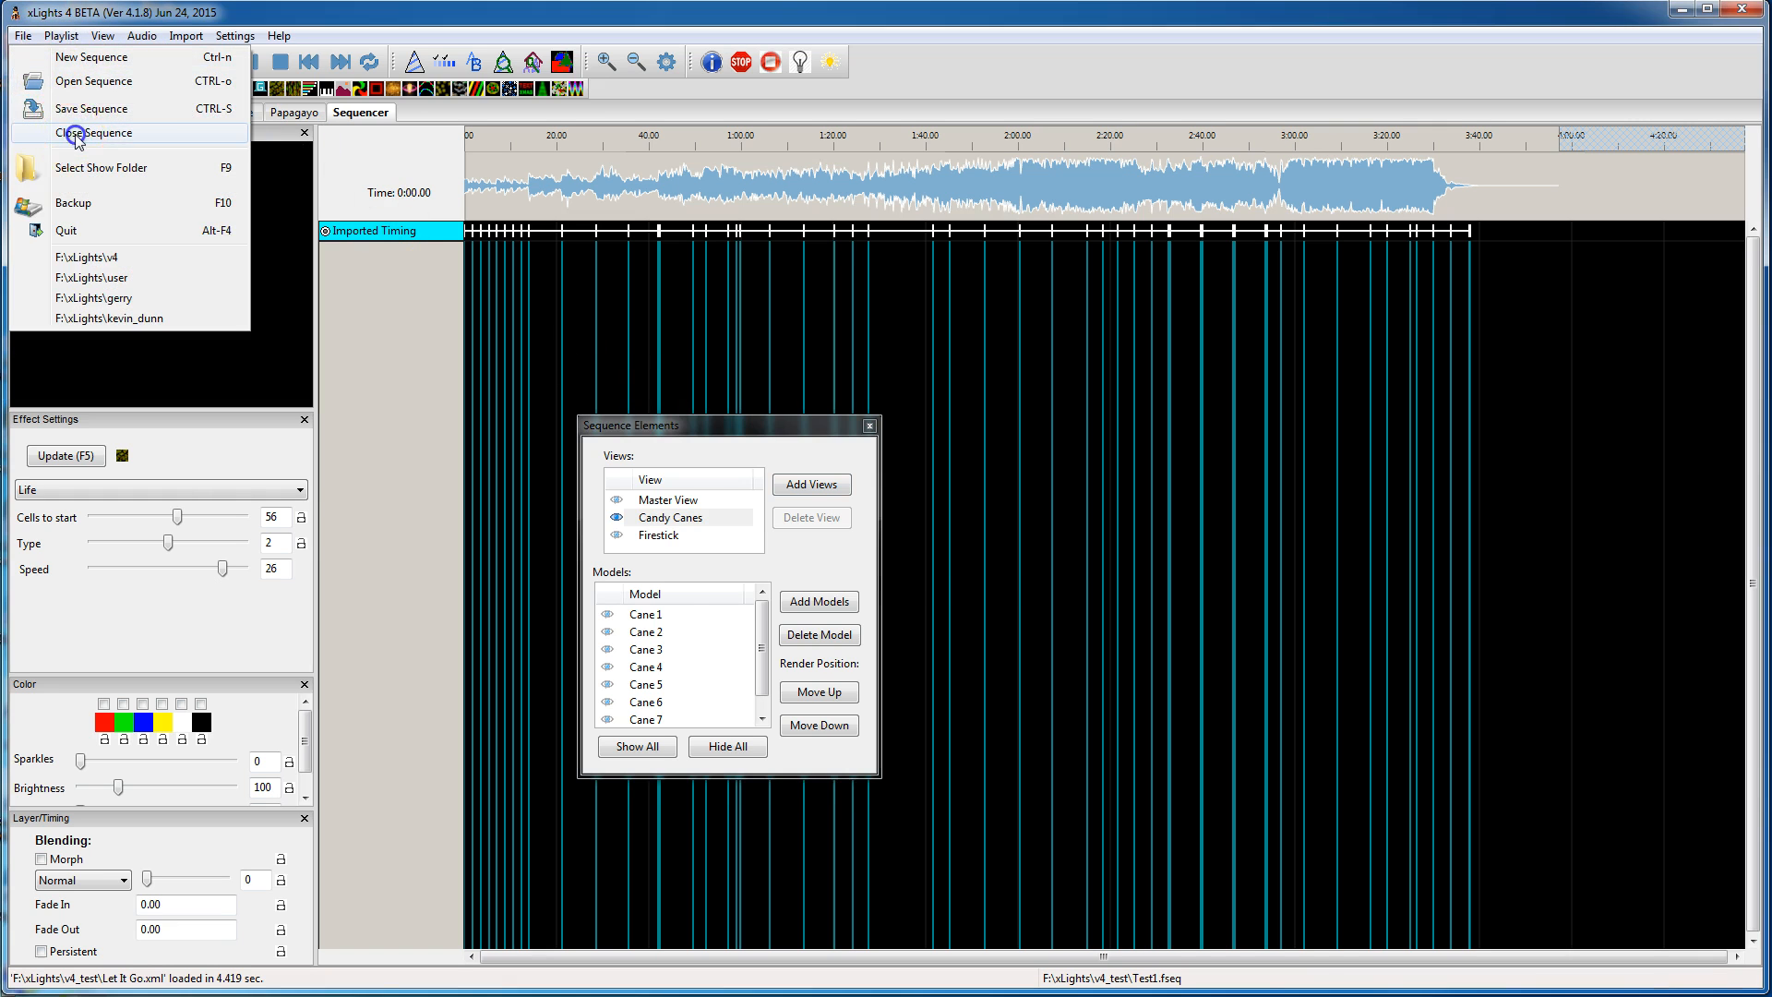
left_click(96, 133)
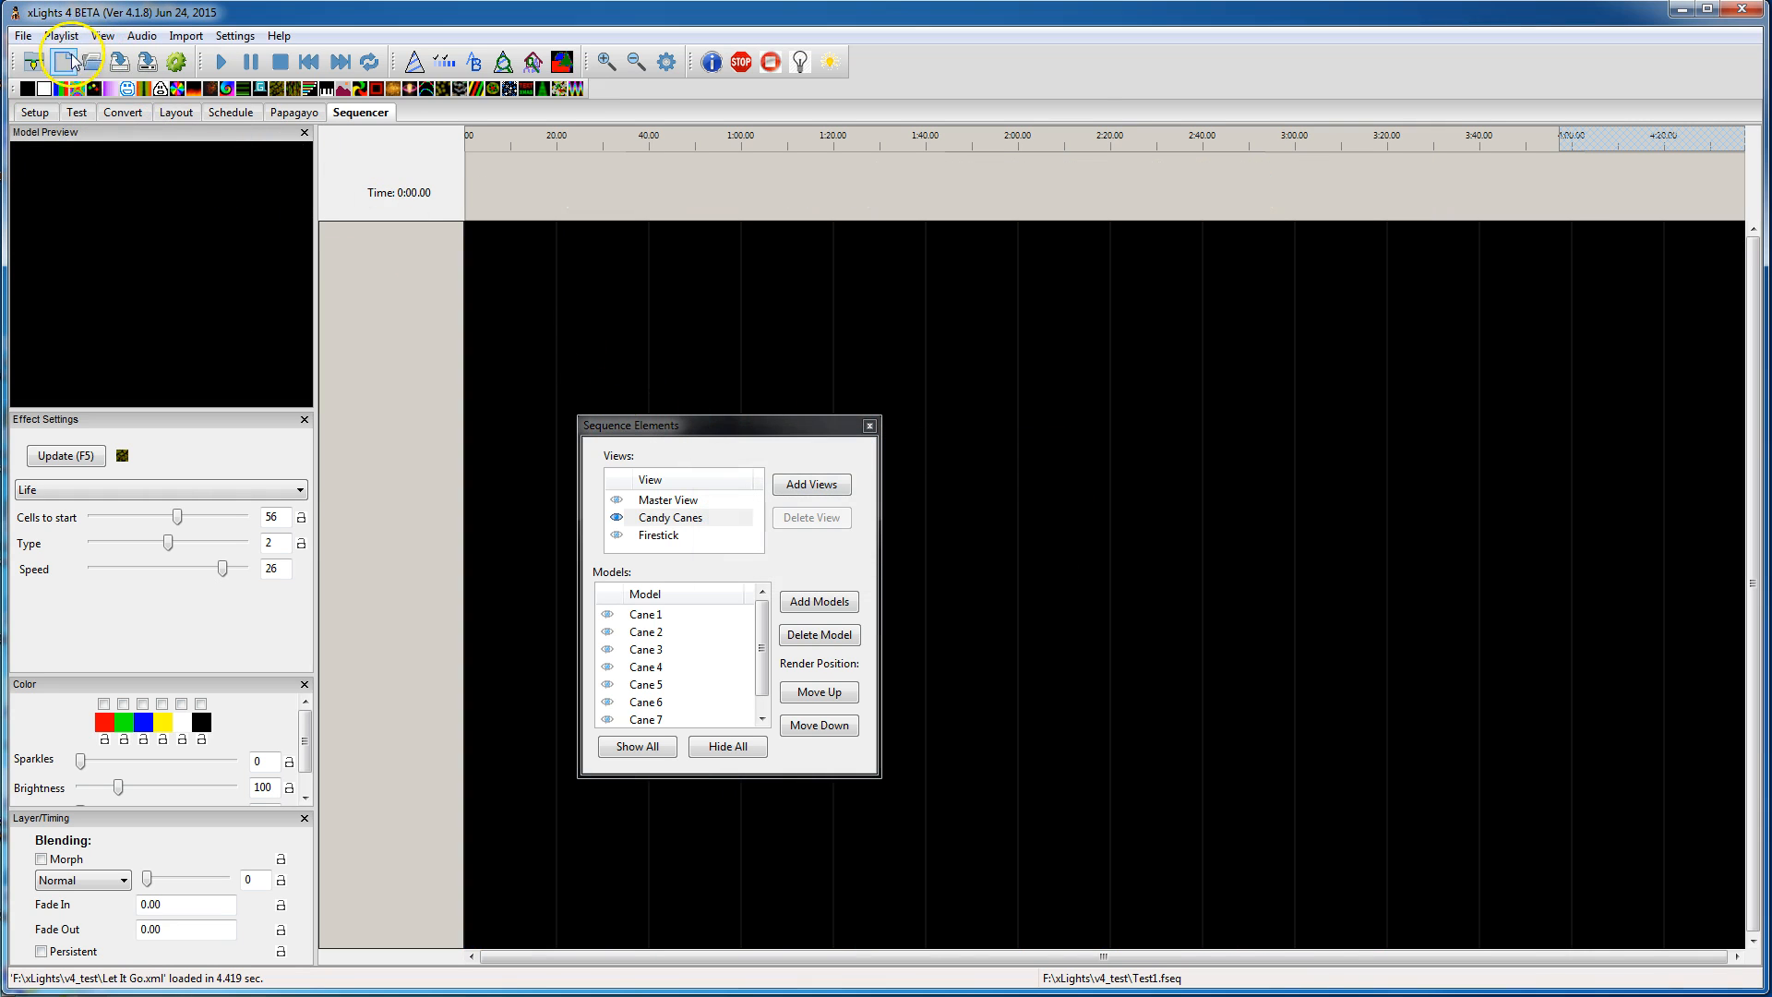
left_click(69, 61)
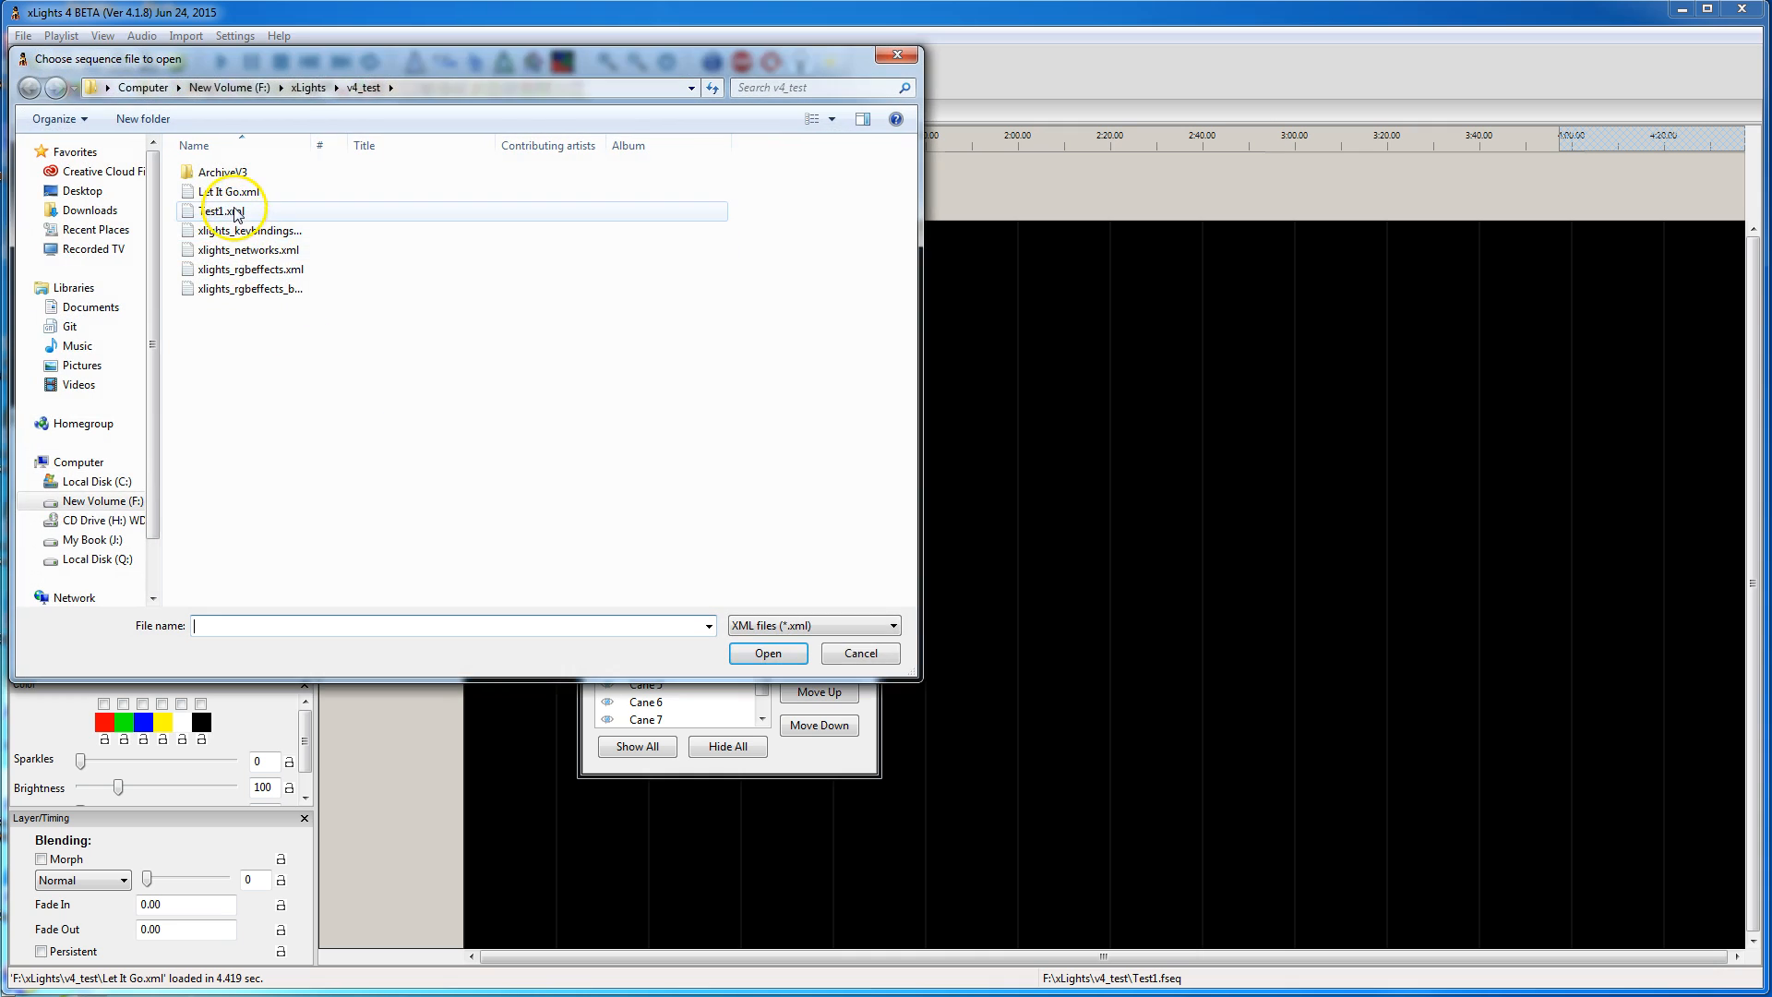
left_click(766, 654)
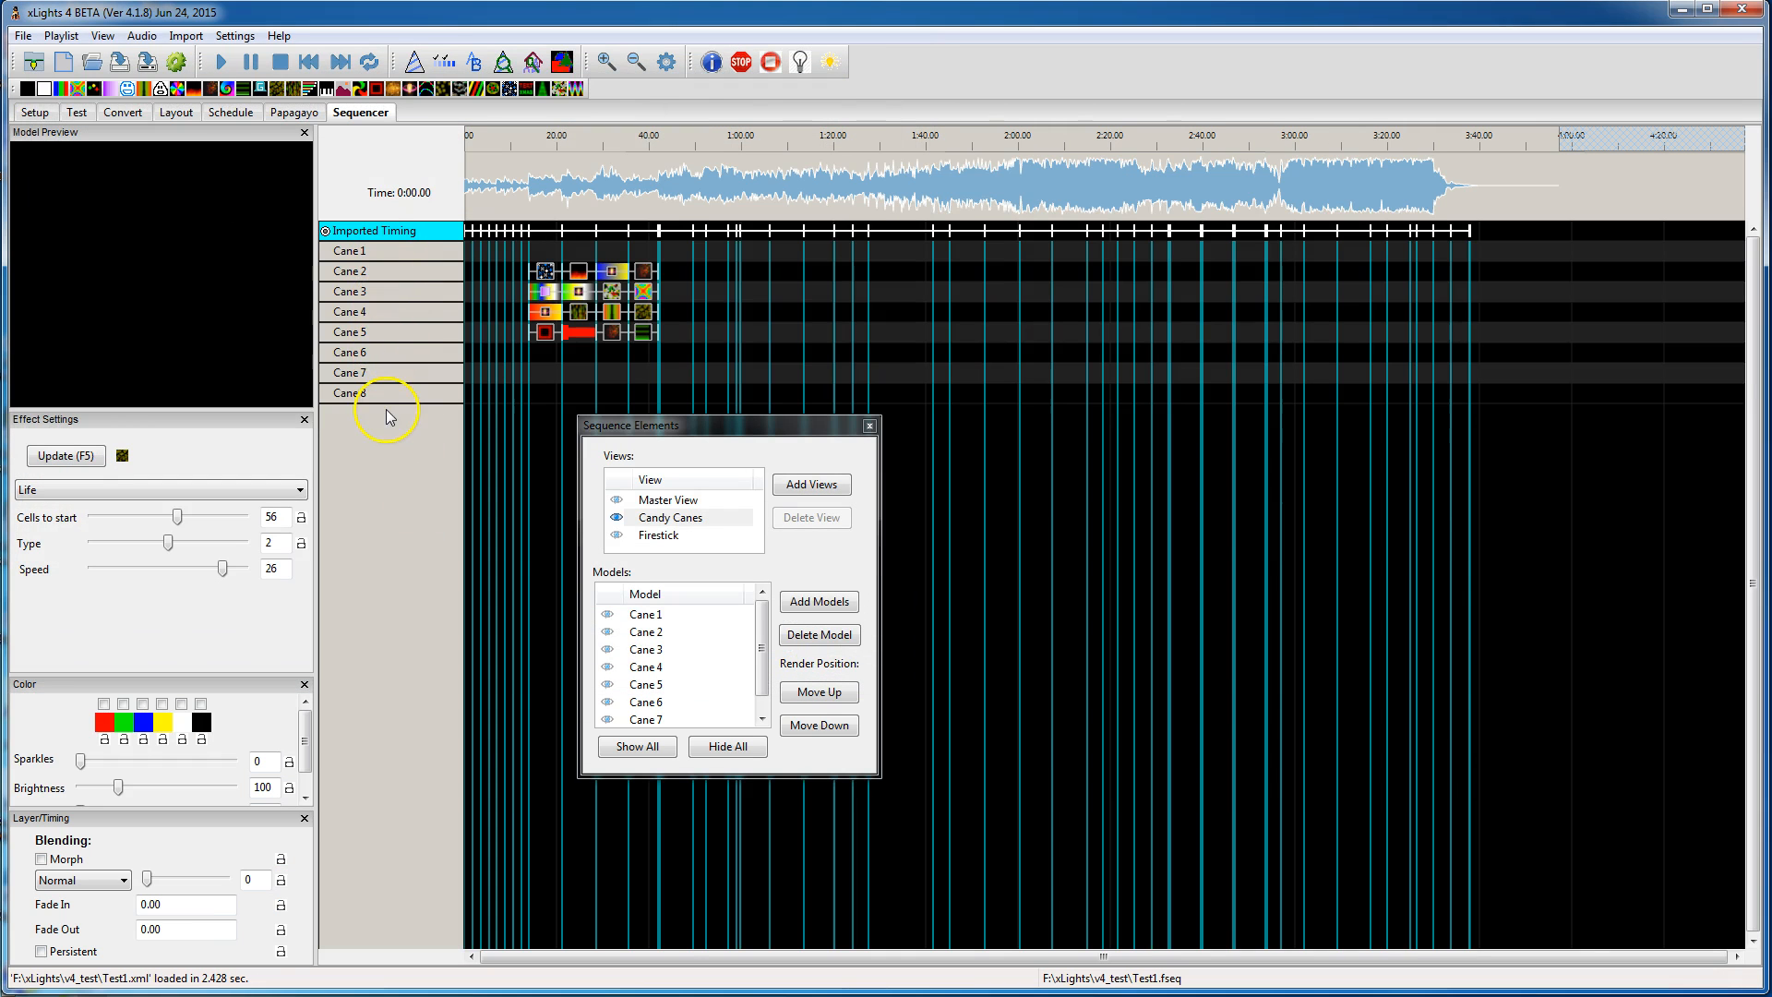
mouse_move(390, 262)
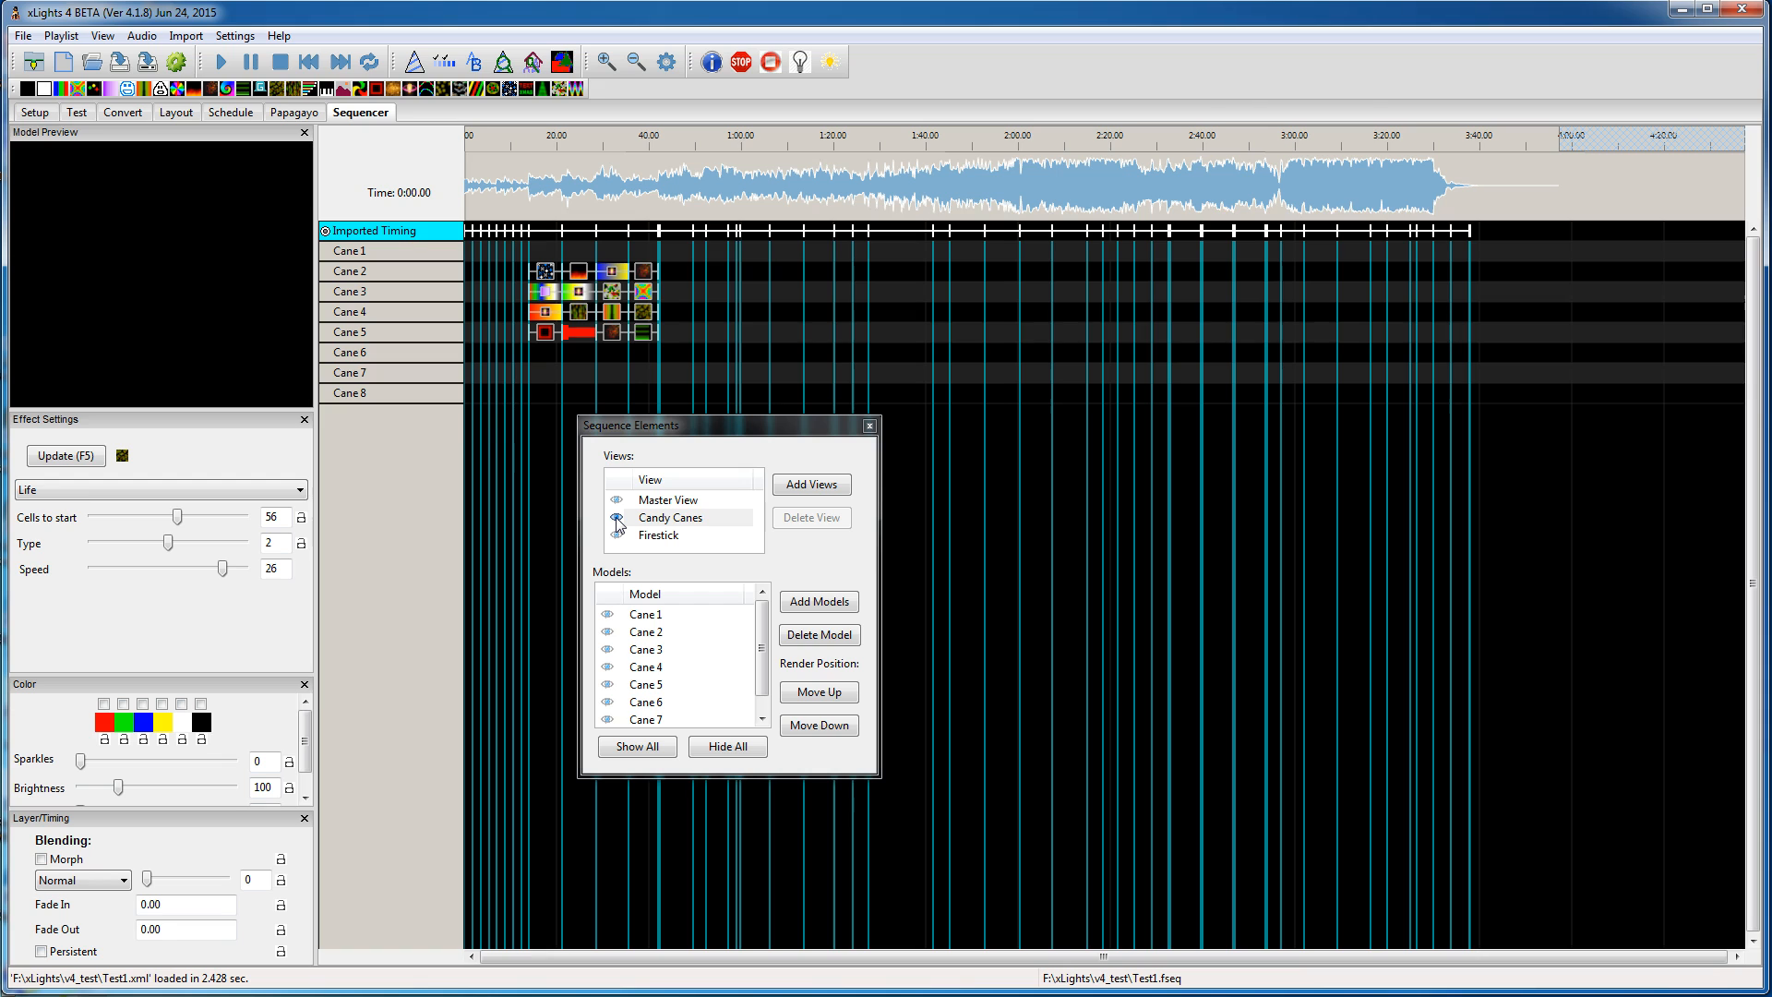
left_click(617, 516)
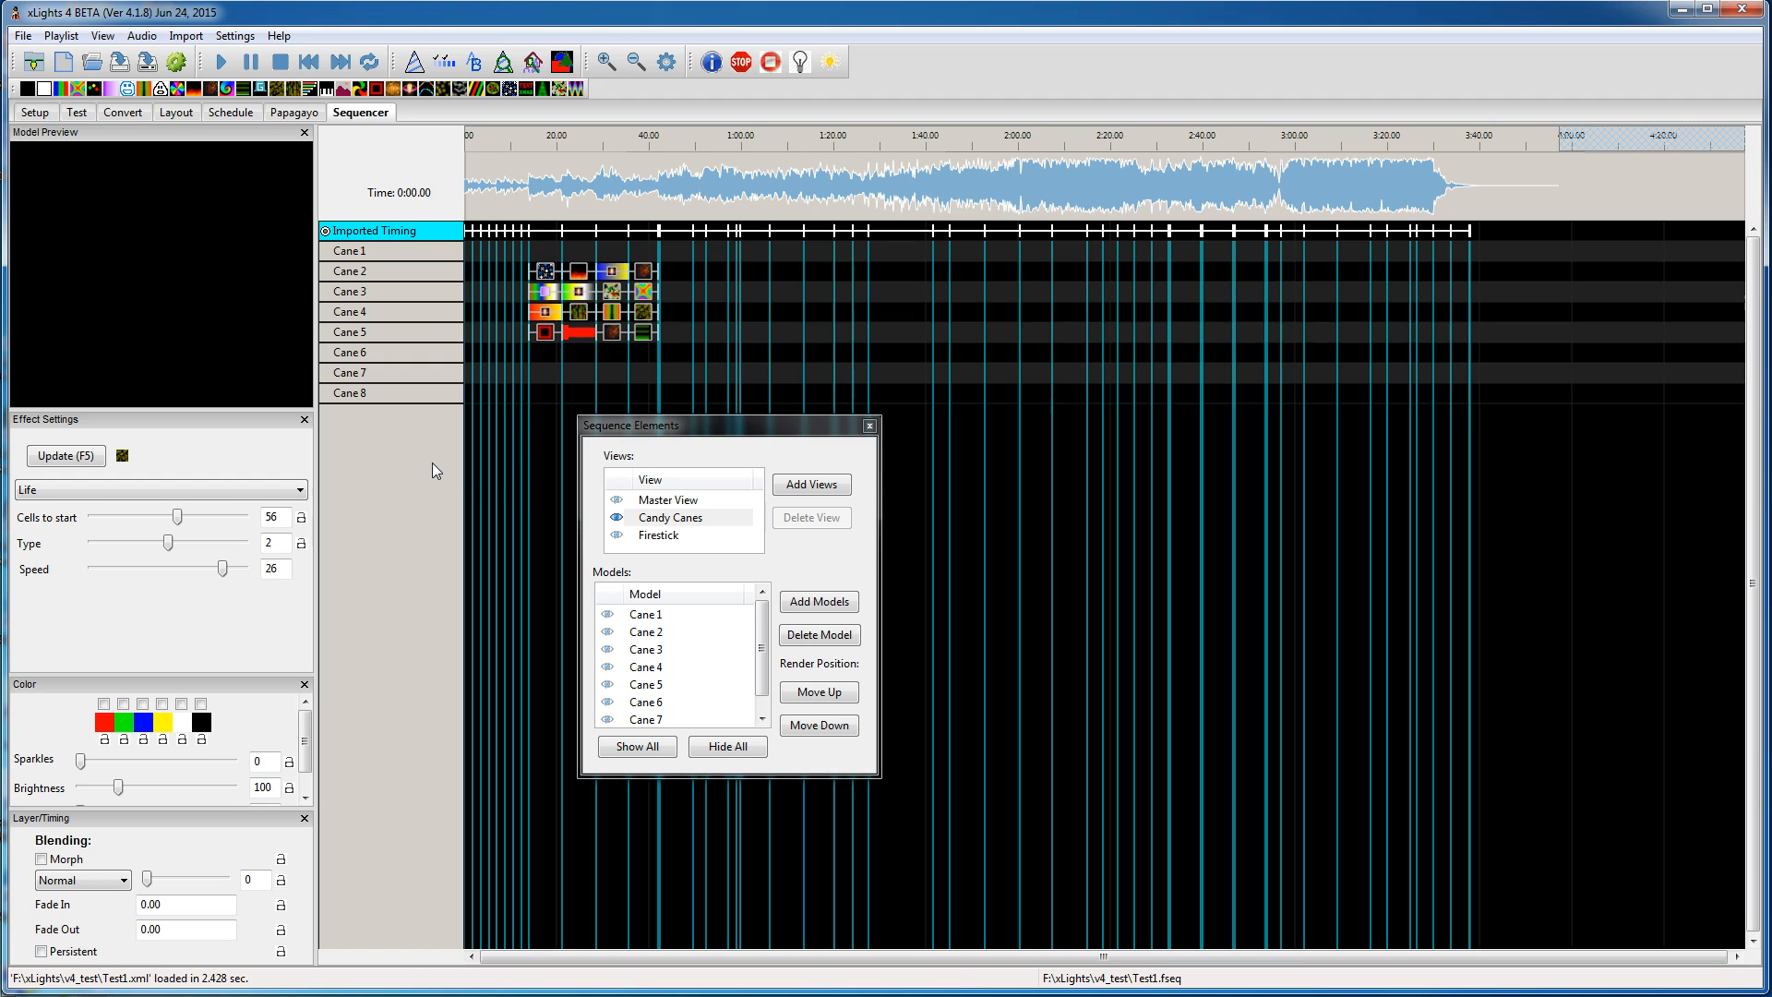
mouse_move(22, 35)
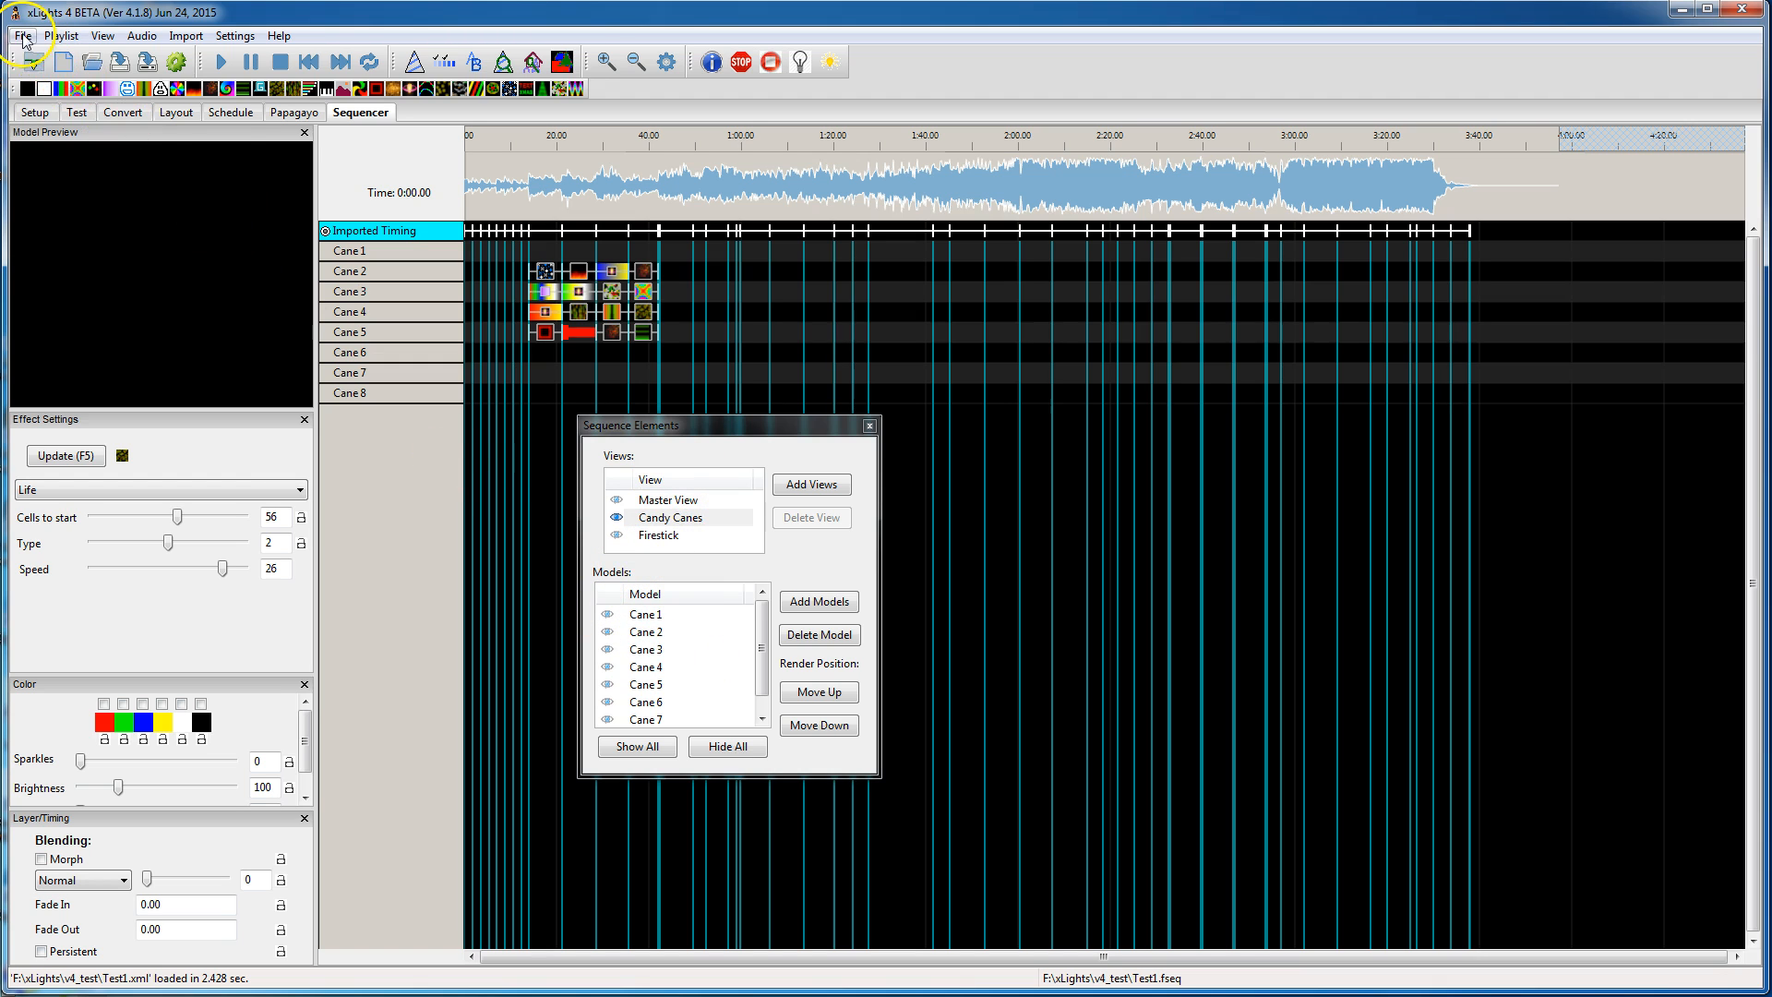
Step: Load Let It Go.xml again with 05 Let It Go.mp3 attached and close Sequence Settings
left_click(726, 746)
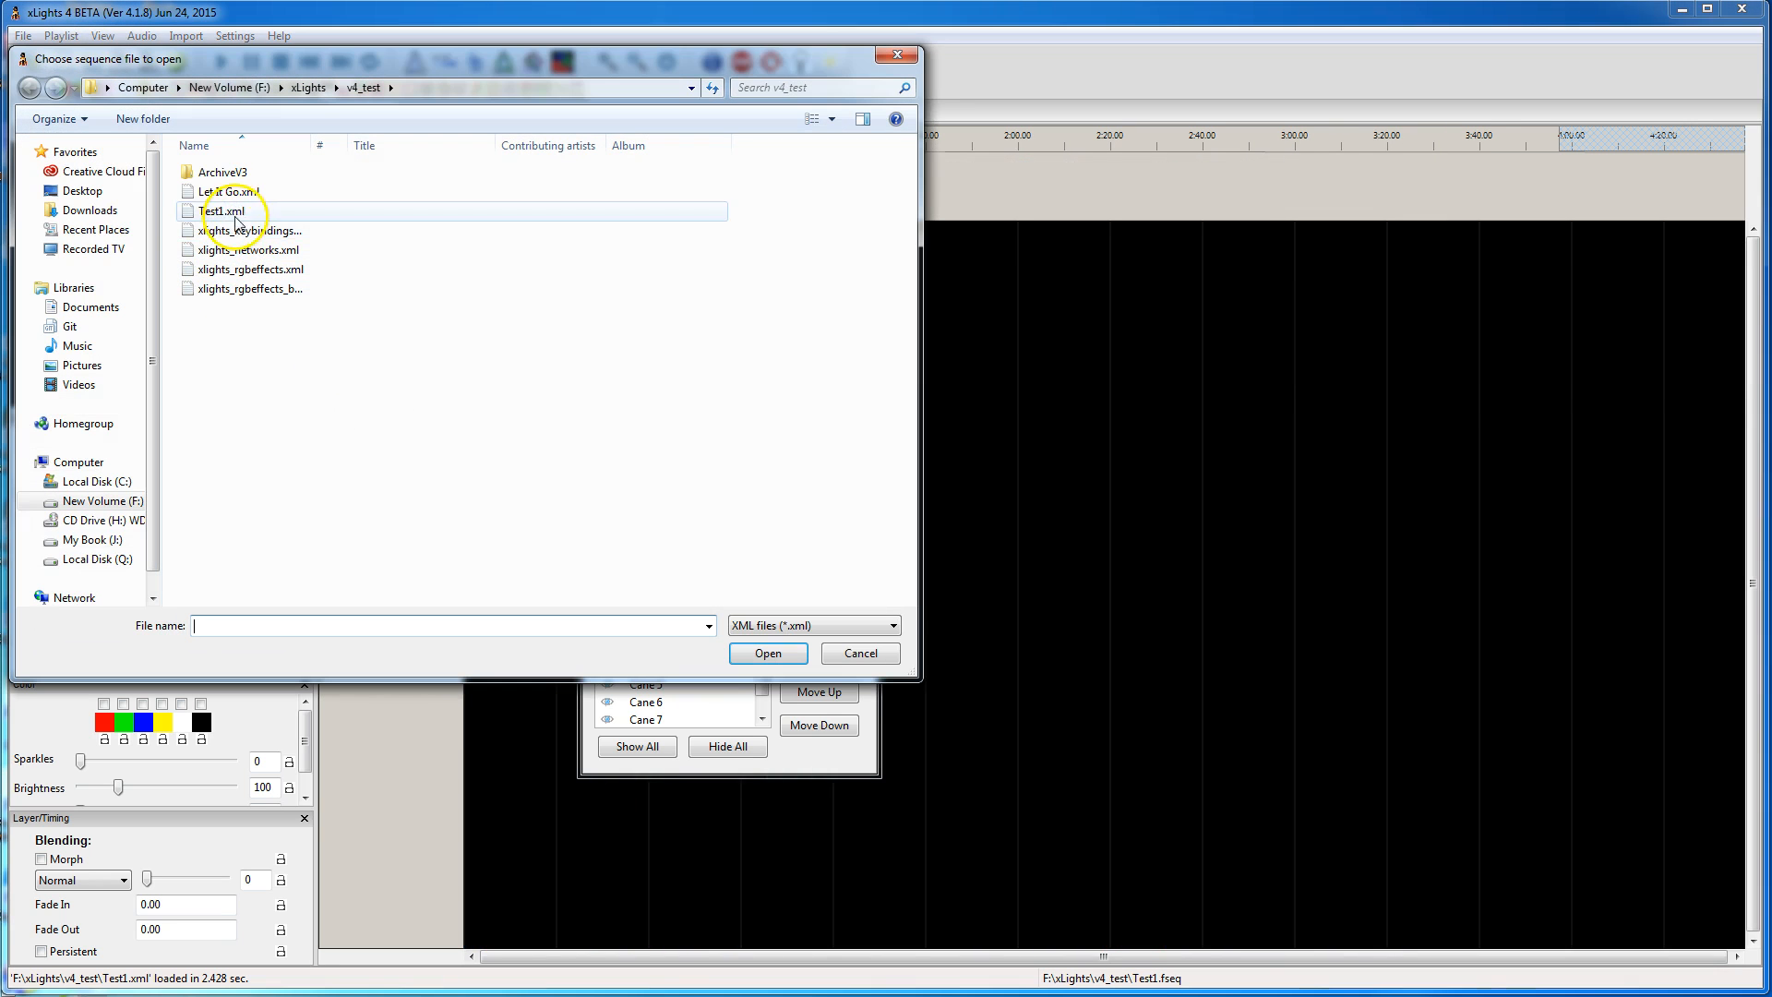
double_click(227, 190)
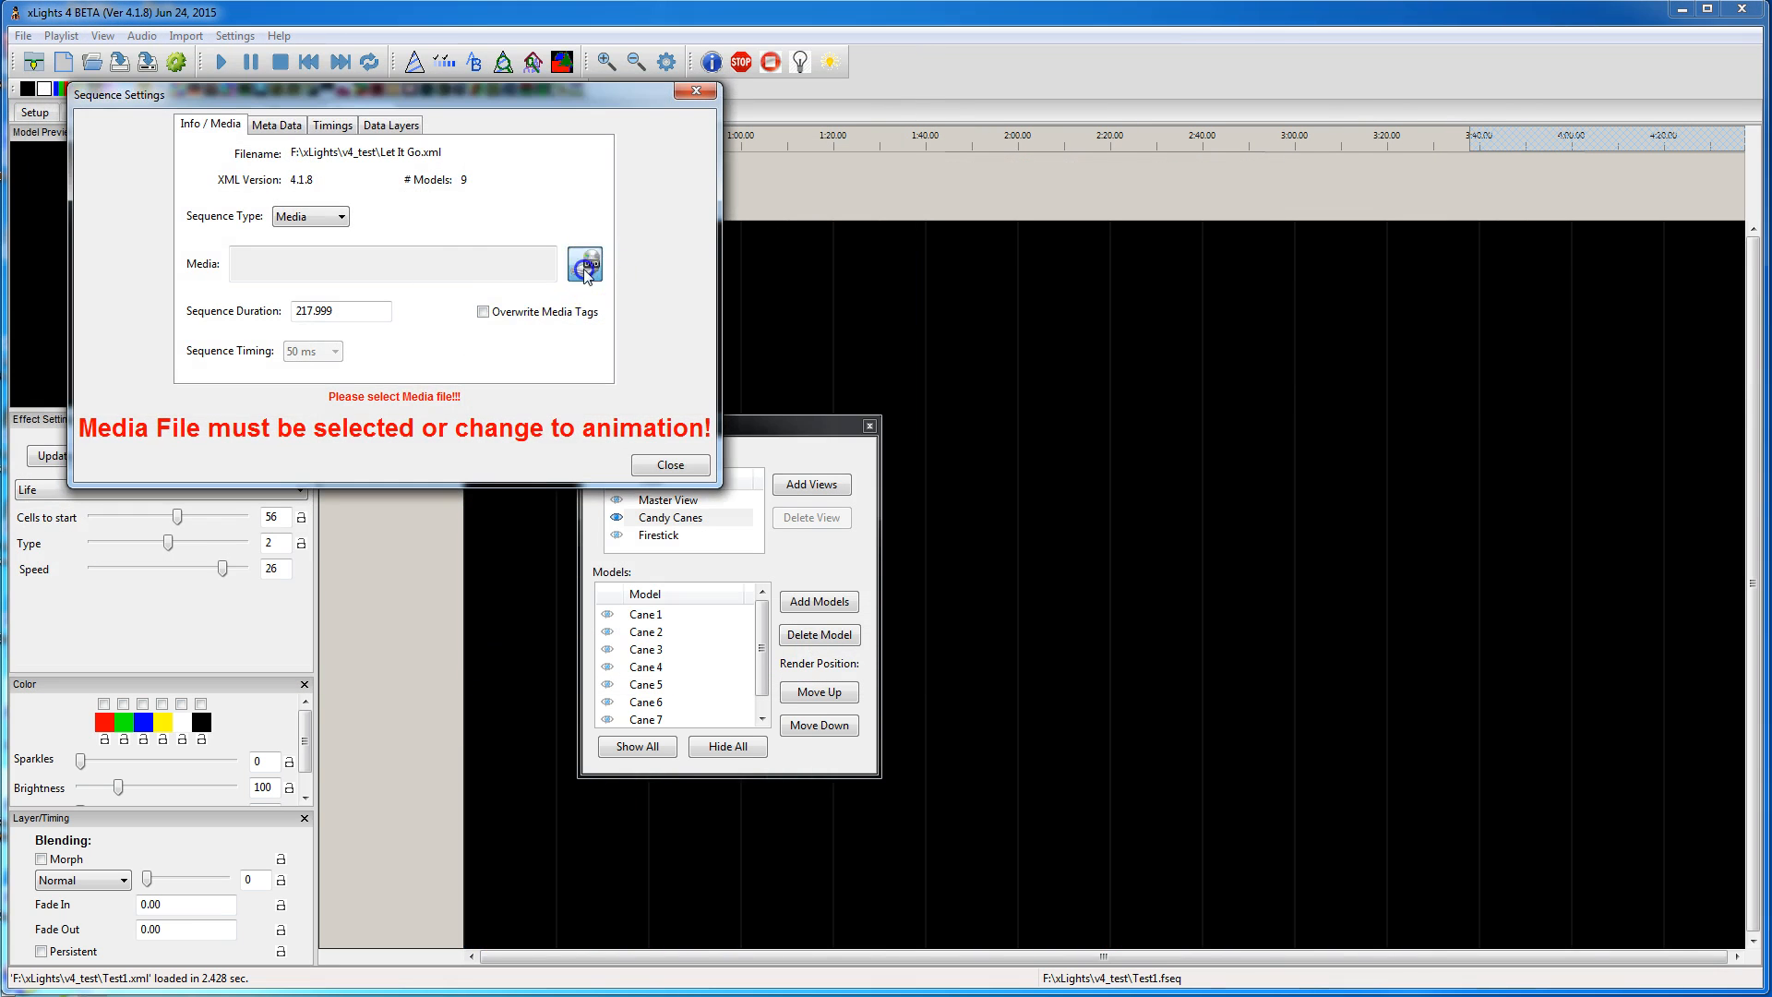
left_click(585, 264)
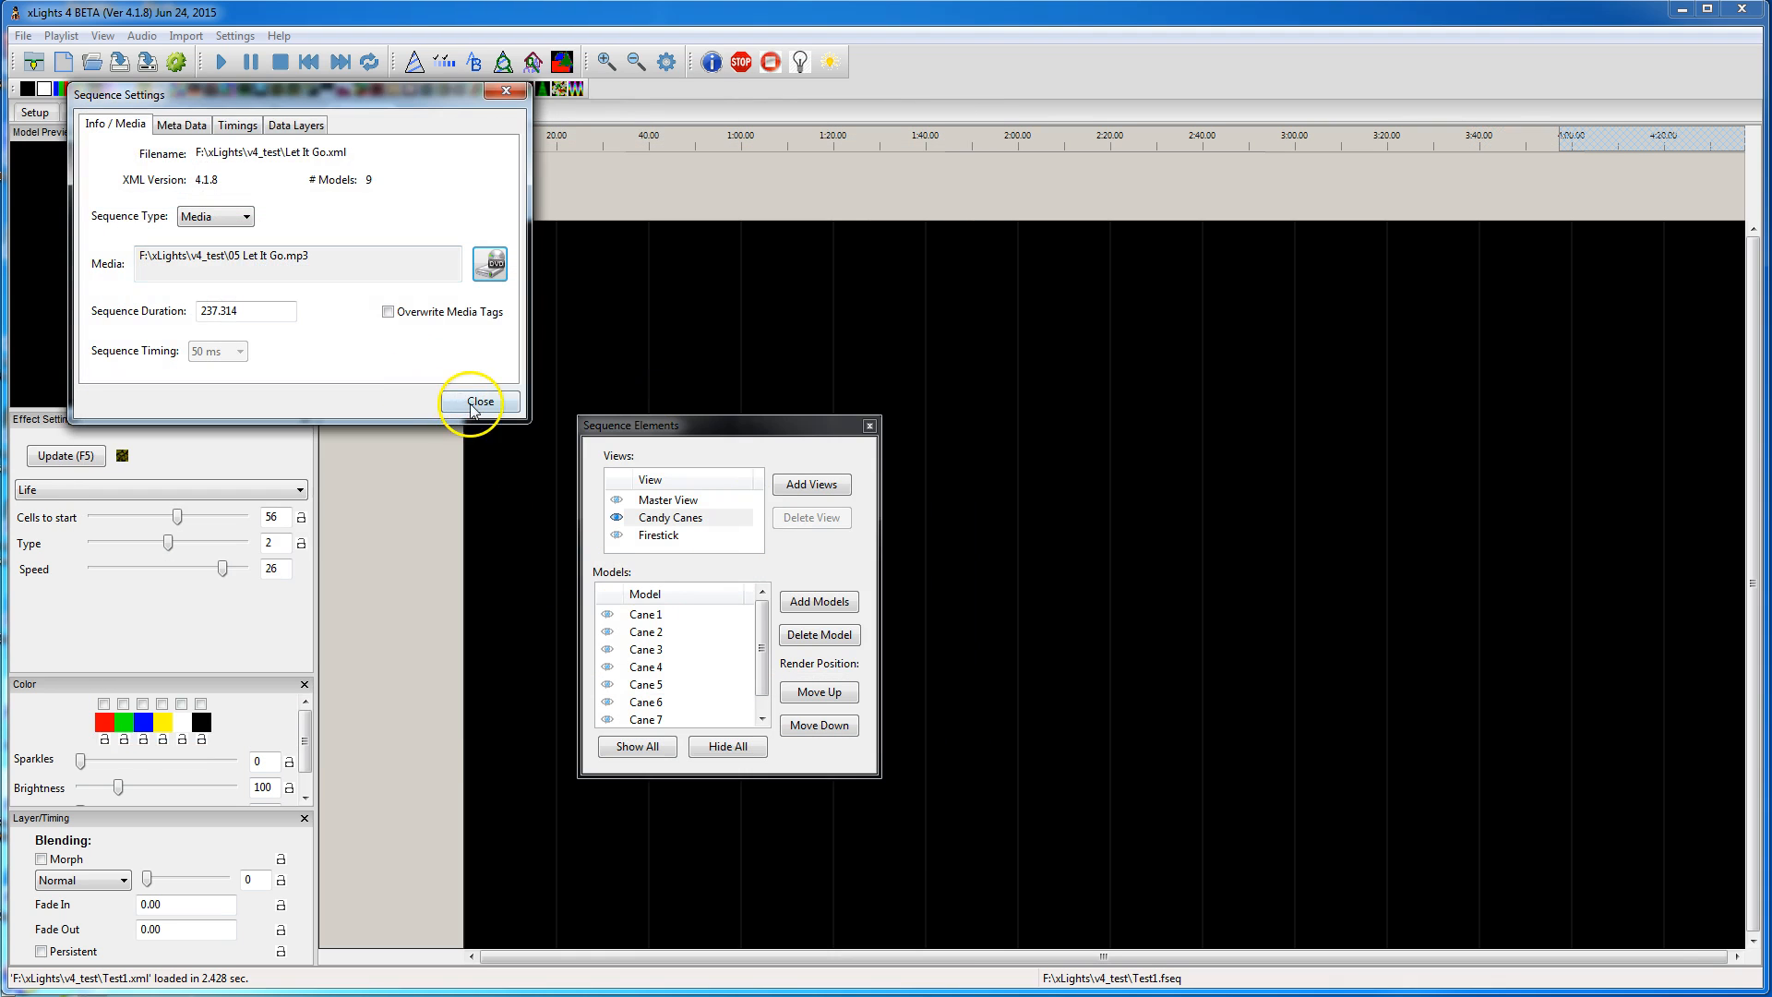
left_click(480, 400)
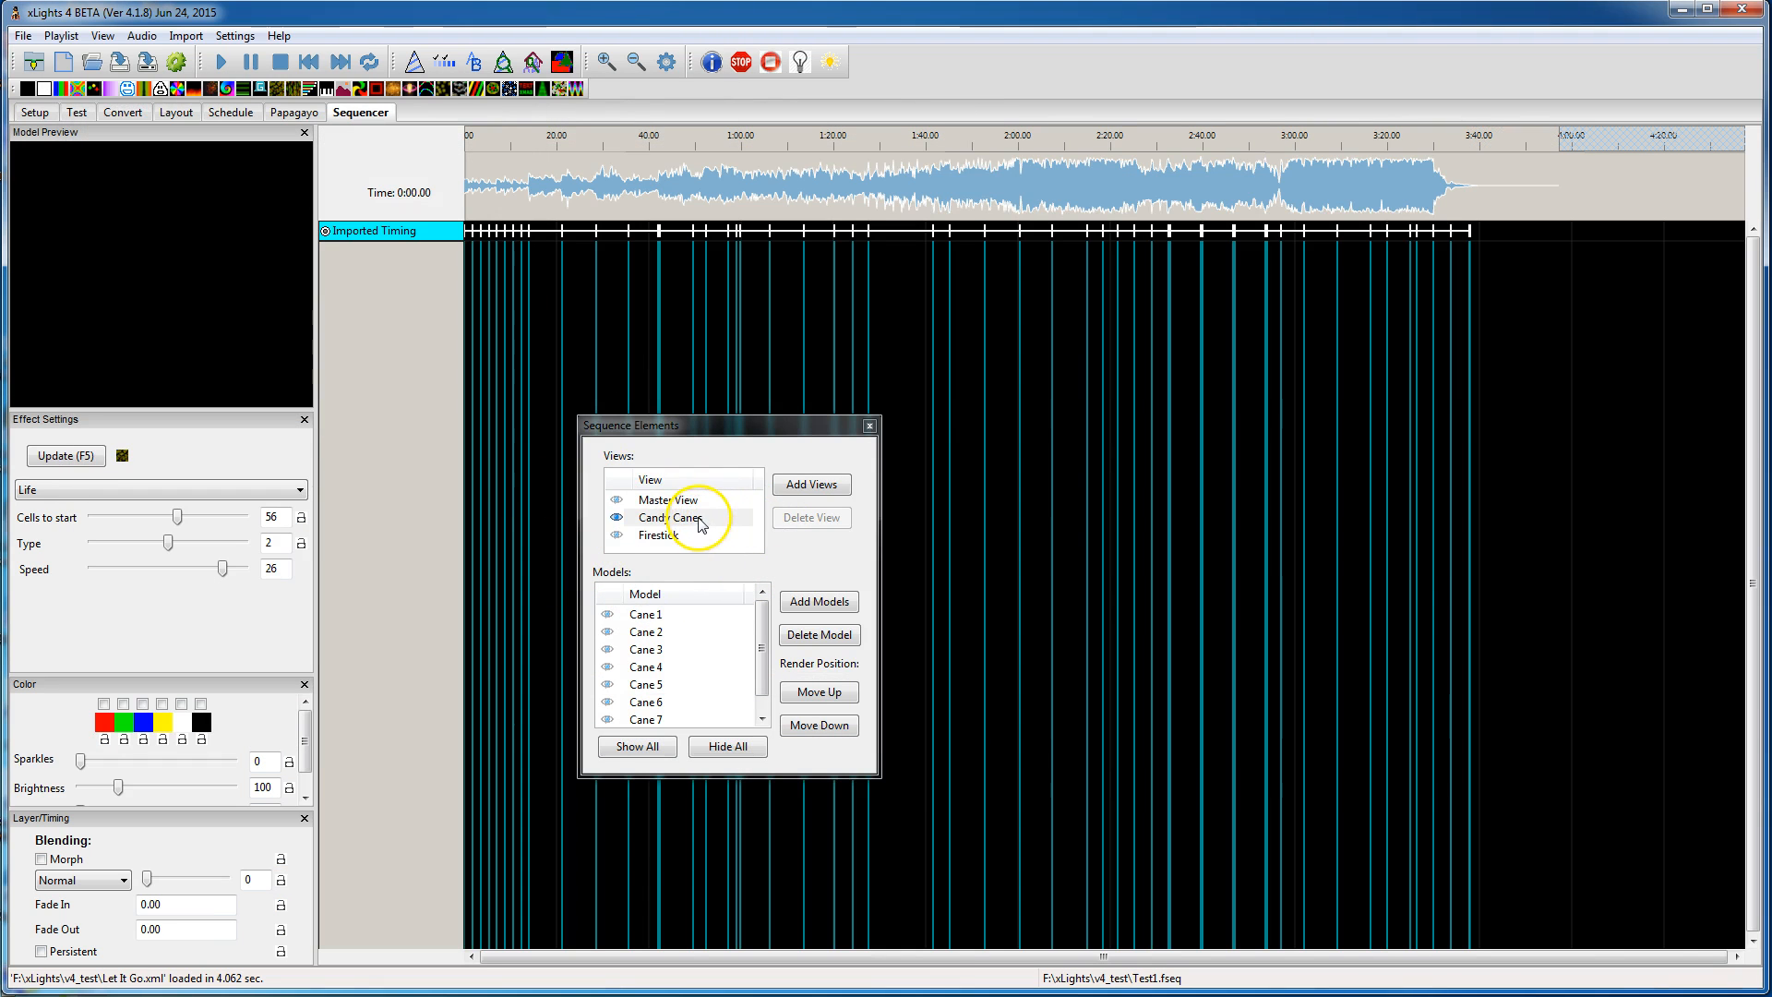
Step: Show all Cane 1-8 models in the Candy Canes view and move the elements window aside
left_click(683, 517)
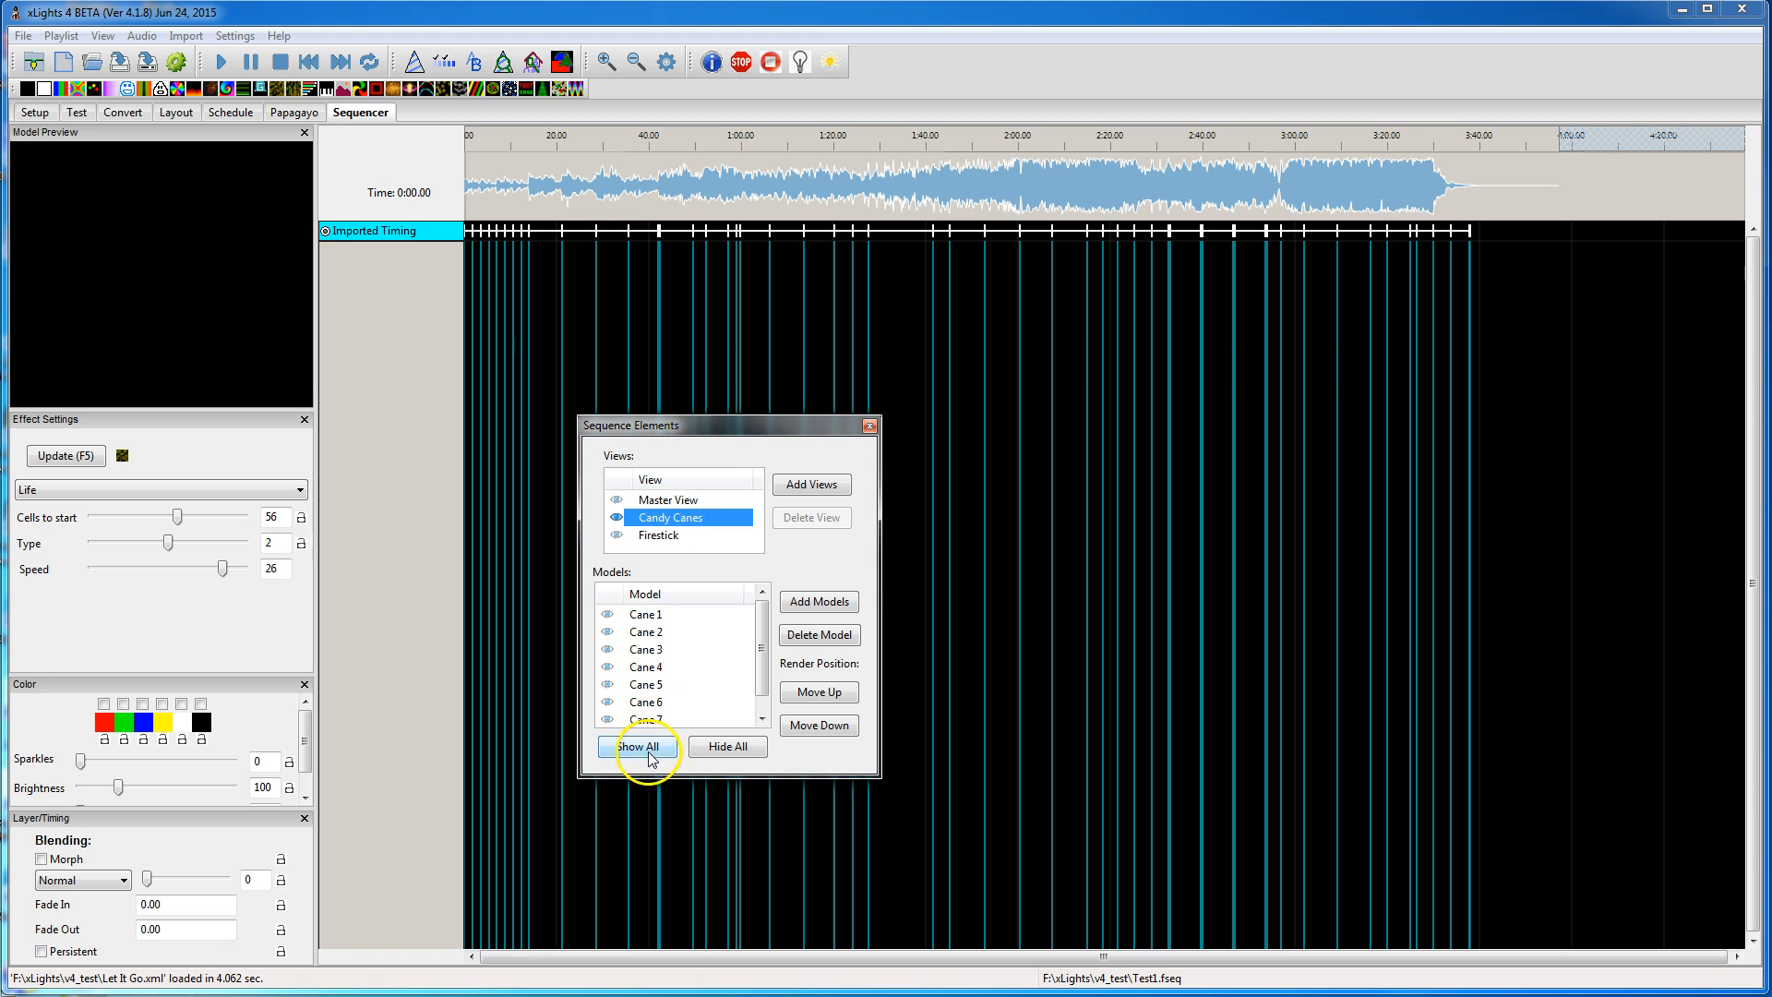
left_click(637, 746)
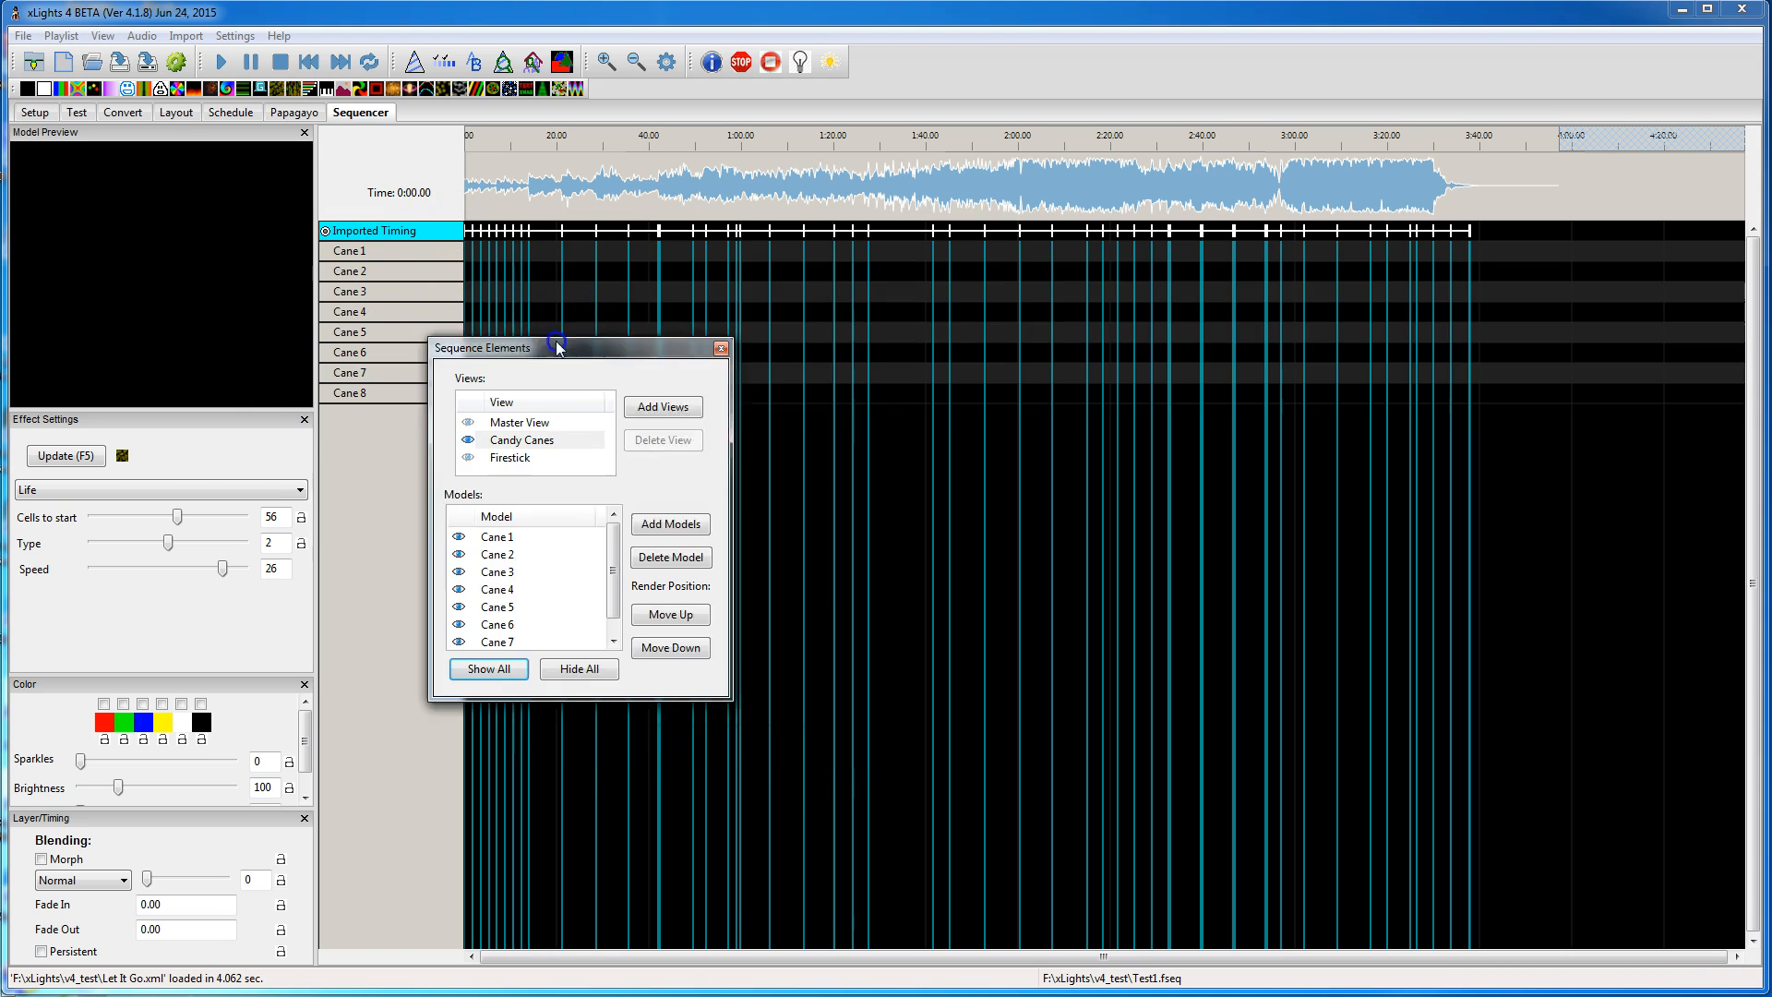
left_click_drag(558, 347, 635, 270)
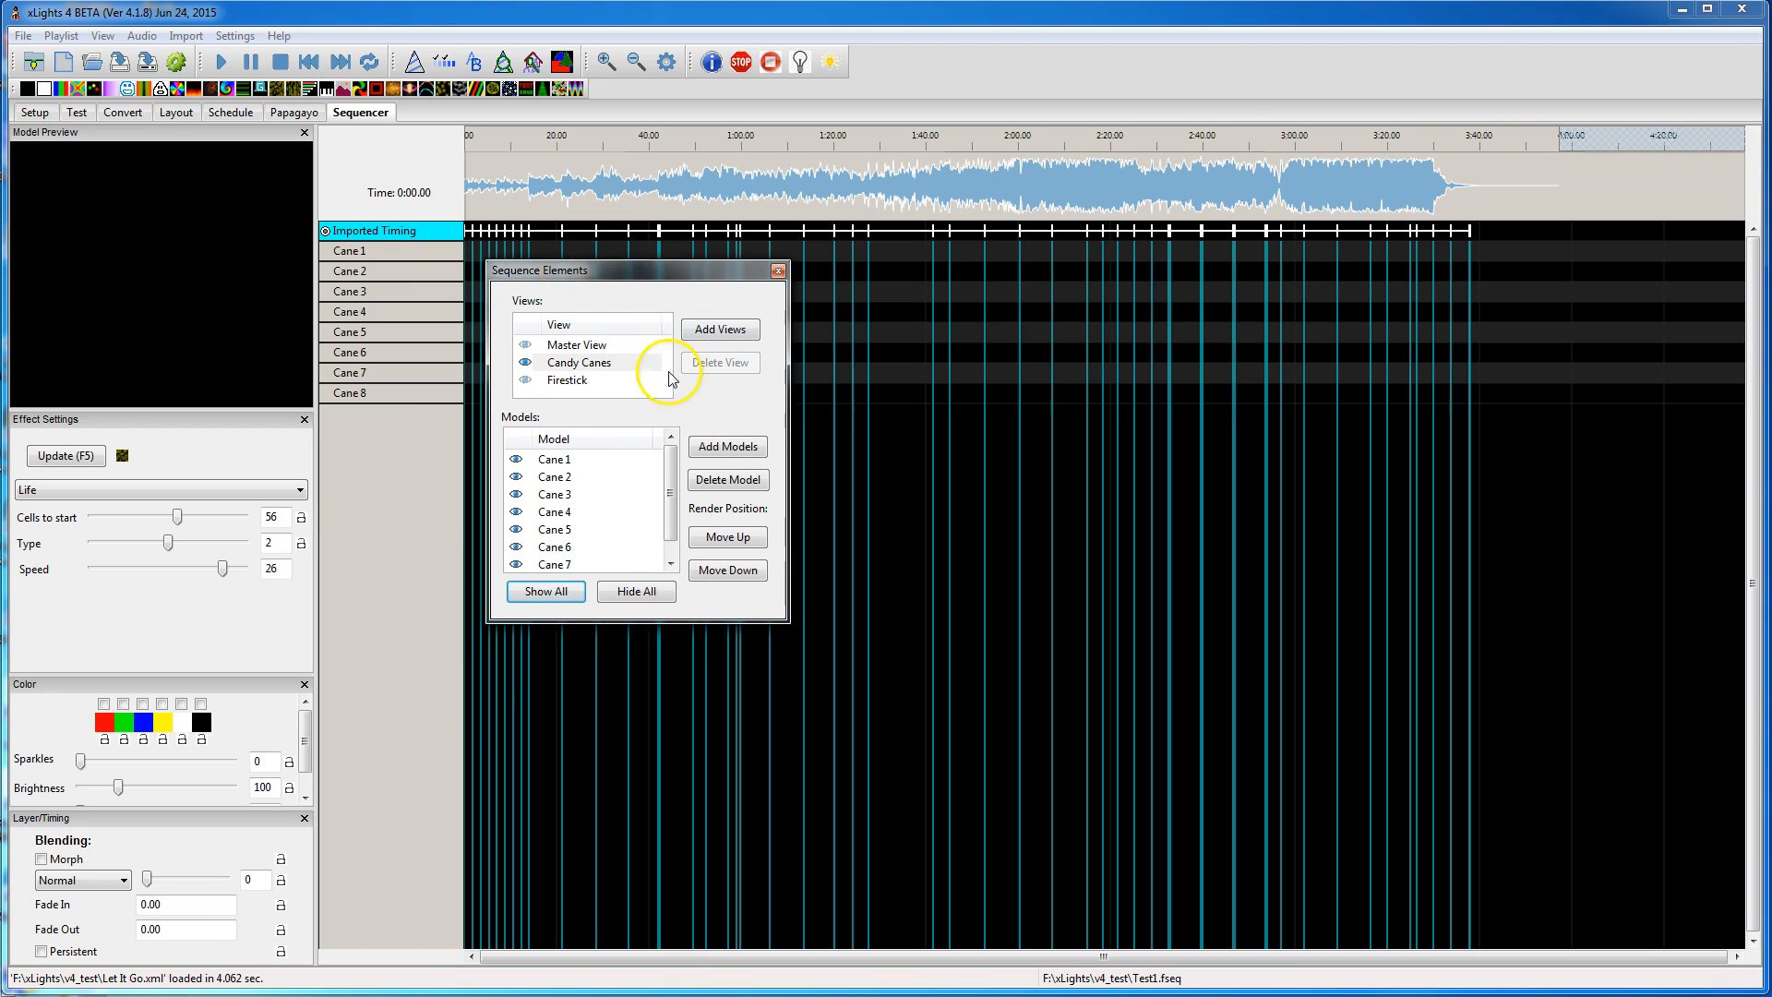
mouse_move(727, 404)
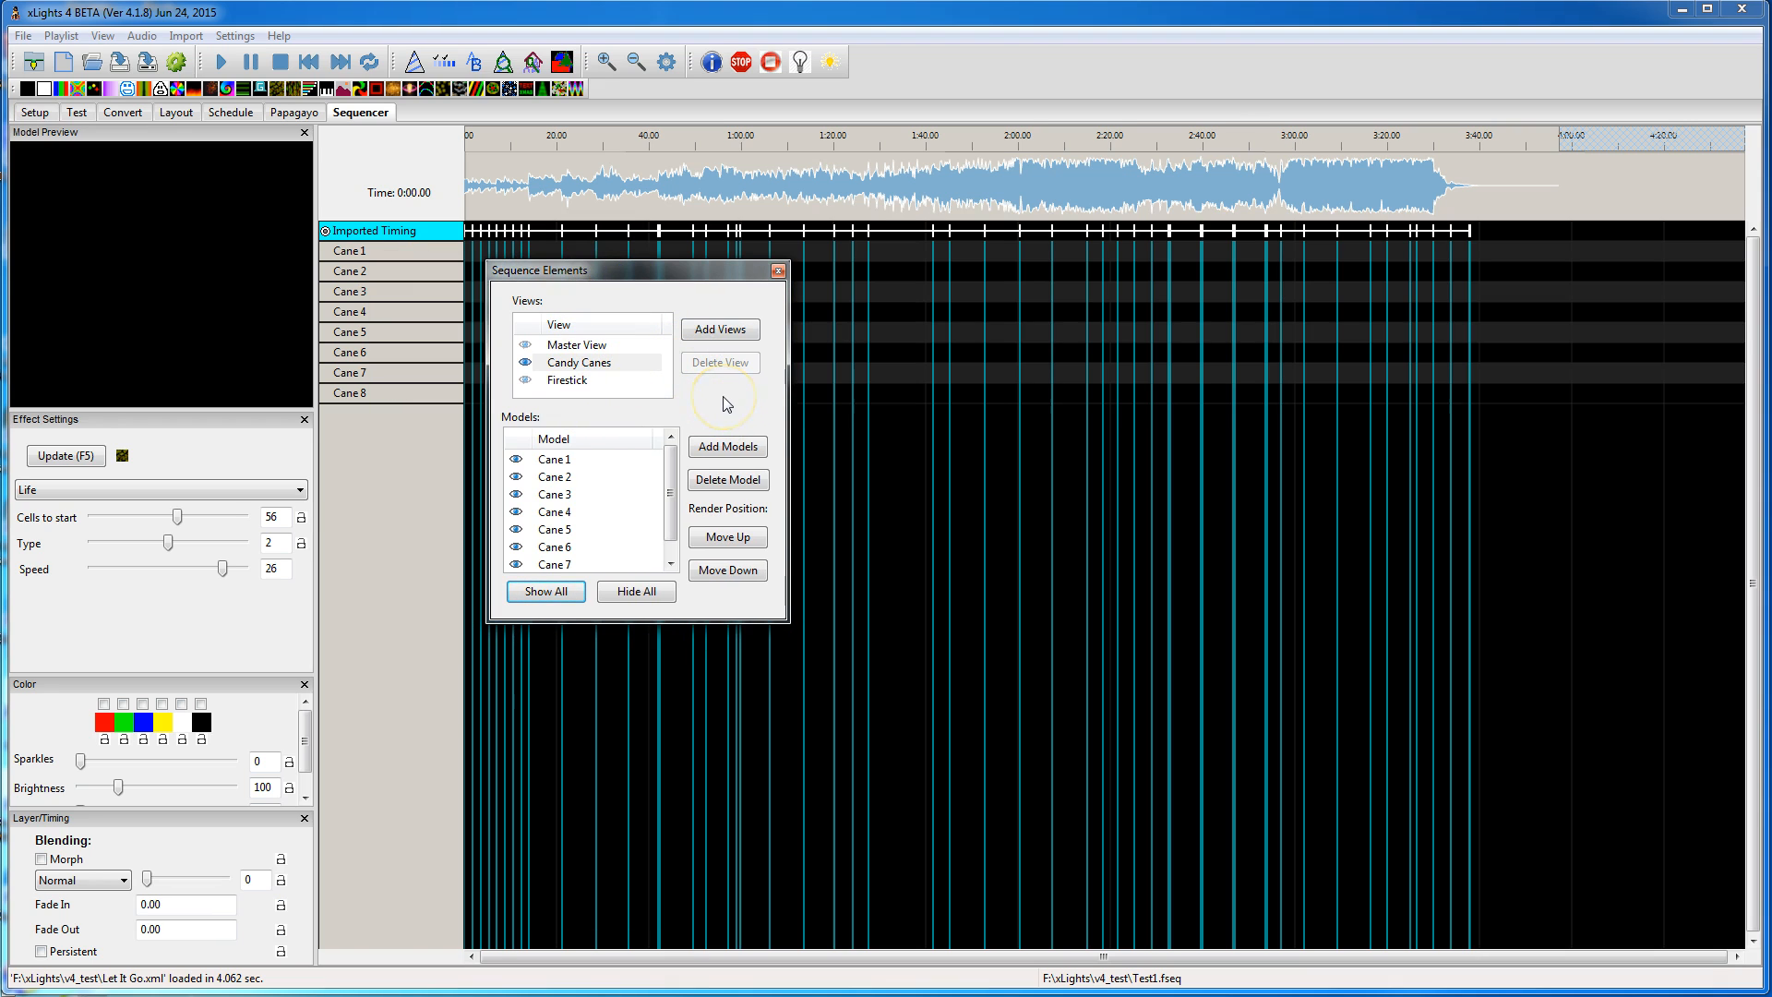
mouse_move(652, 281)
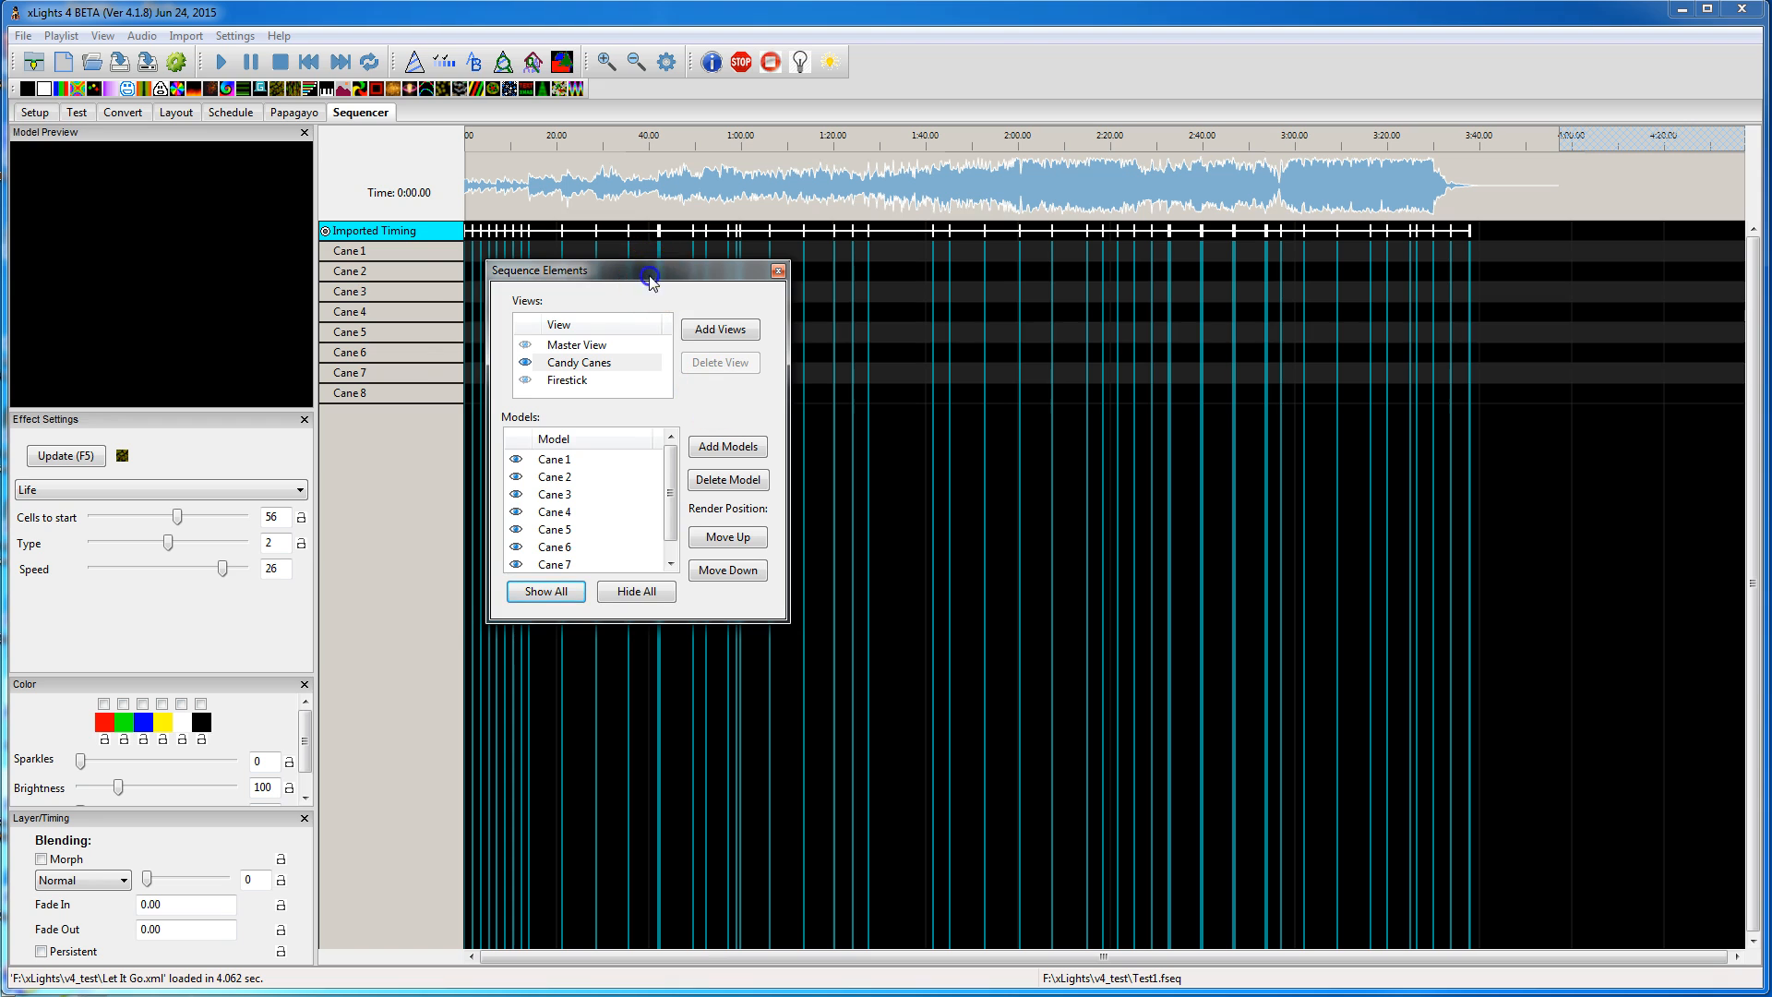